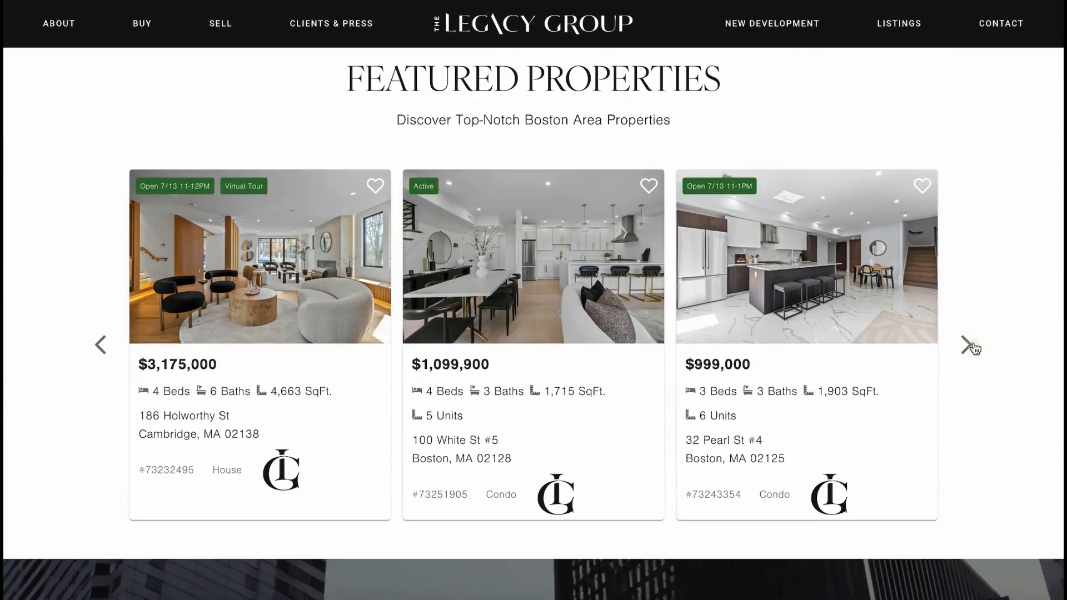
Browse the template shop and filter it to the Real Estate category.
{"action": "scroll", "scroll_direction": "down", "scroll_amount": 3}
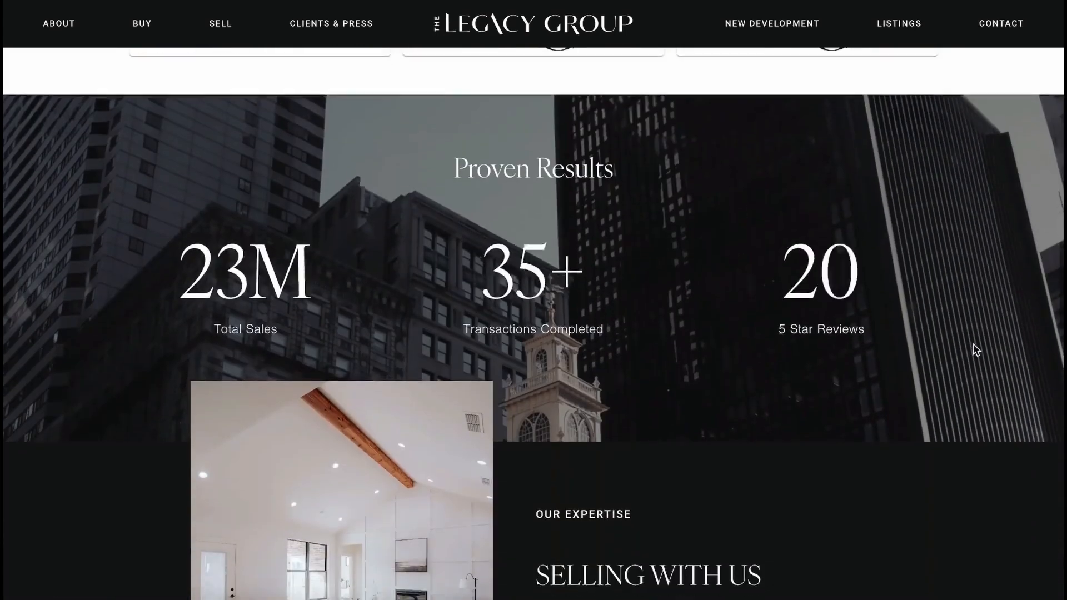
{"action": "scroll", "scroll_direction": "down", "scroll_amount": 3}
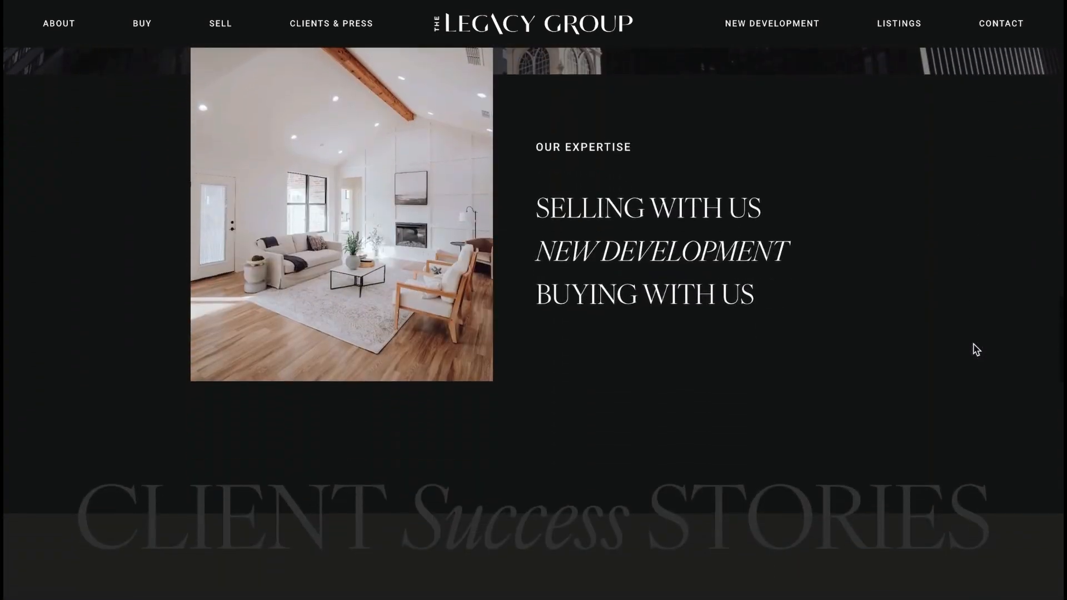
{"action": "scroll", "scroll_direction": "down", "scroll_amount": 3}
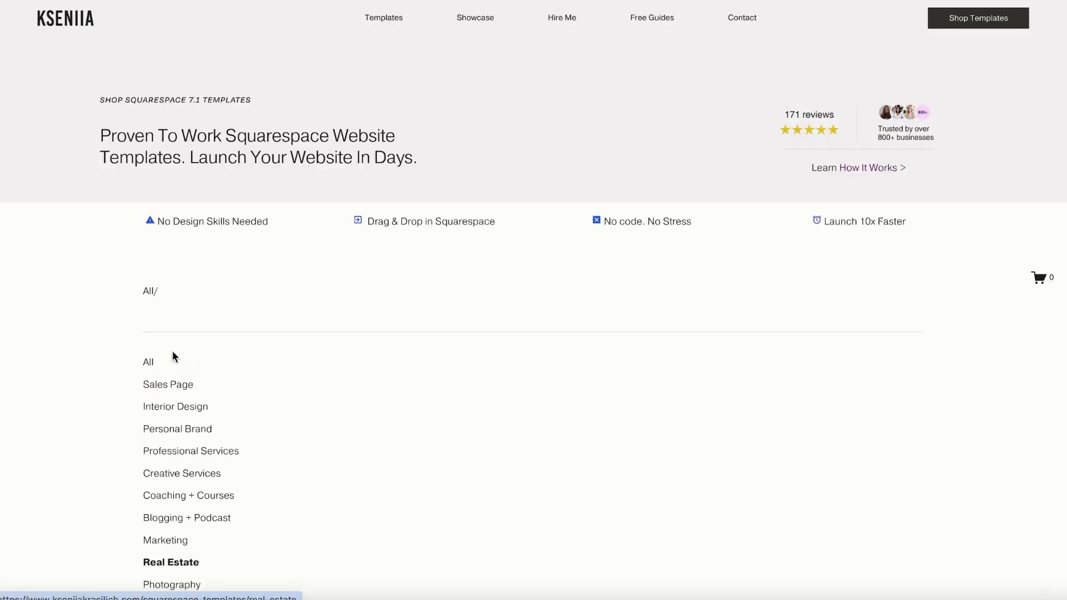
{"action": "left_click", "coordinate": [170, 563]}
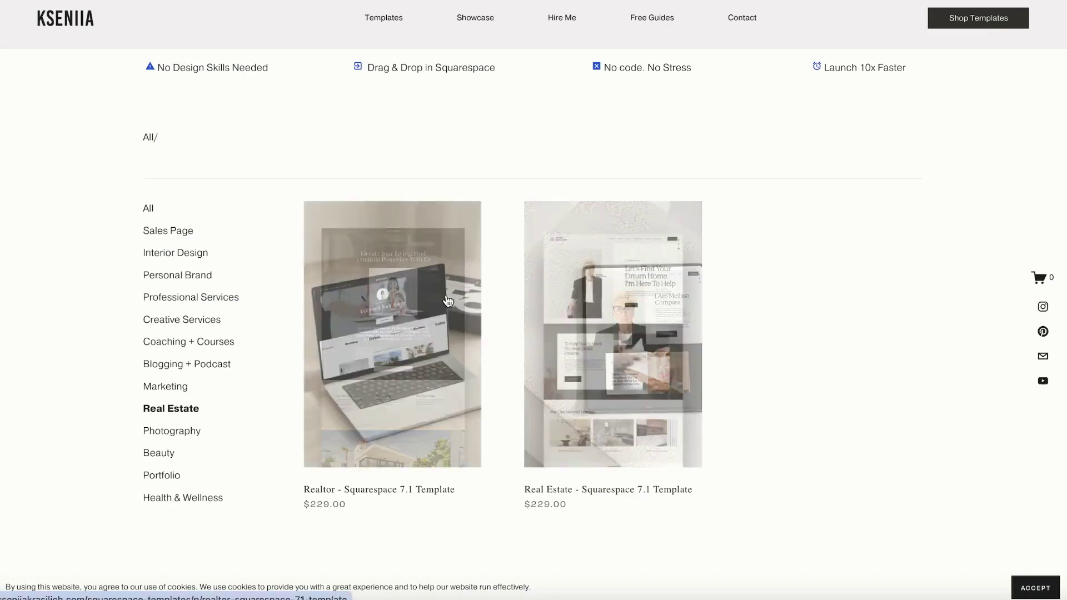
View the Realtor - Squarespace 7.1 Template product page.
{"action": "left_click", "coordinate": [391, 333]}
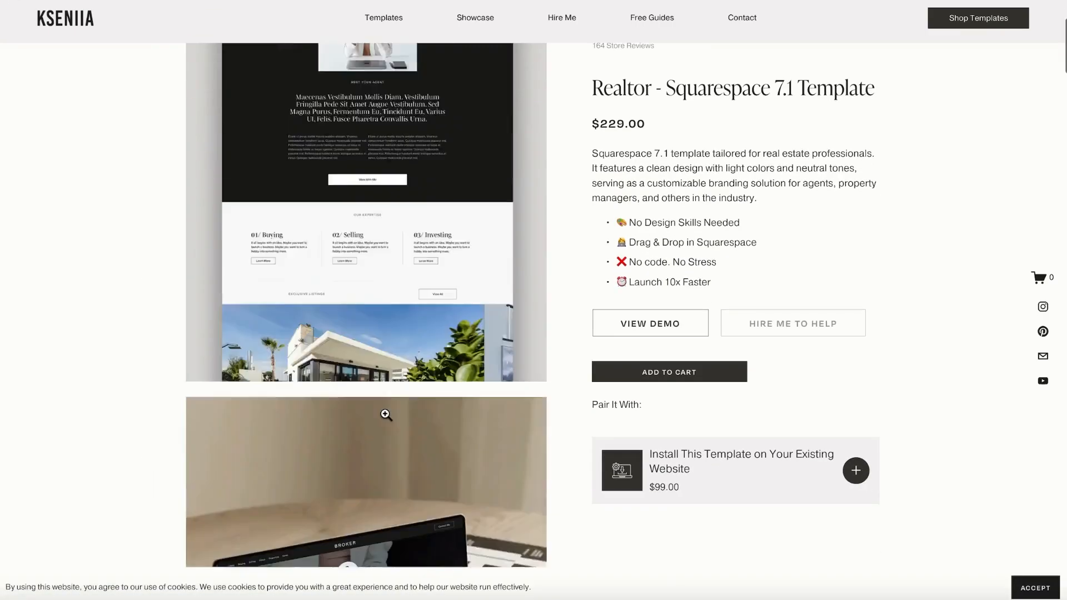
{"action": "scroll", "scroll_direction": "down", "scroll_amount": 3}
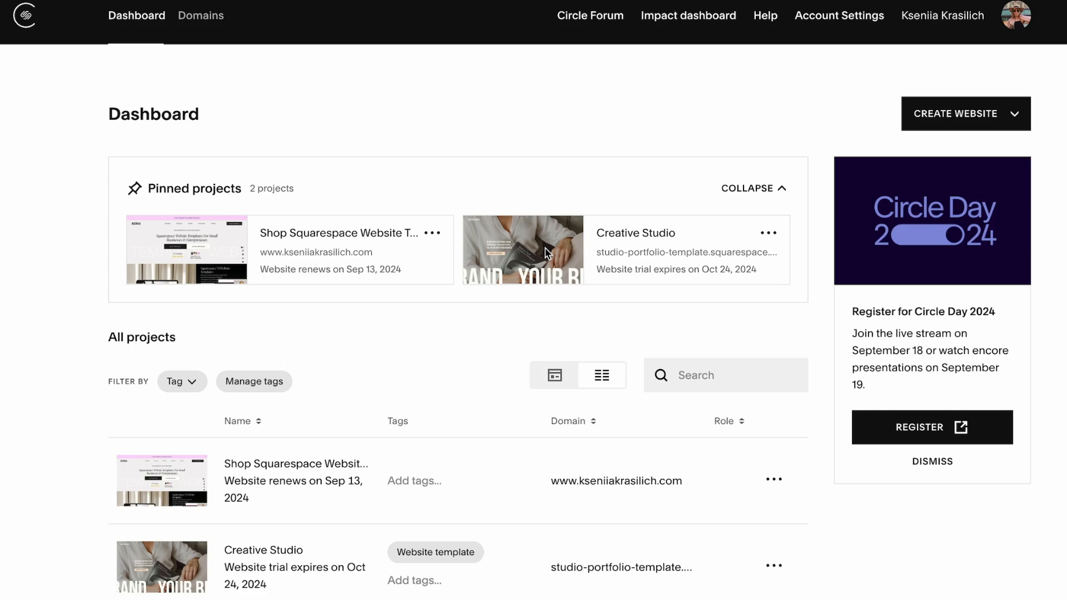
{"action": "scroll", "scroll_direction": "down", "scroll_amount": 3}
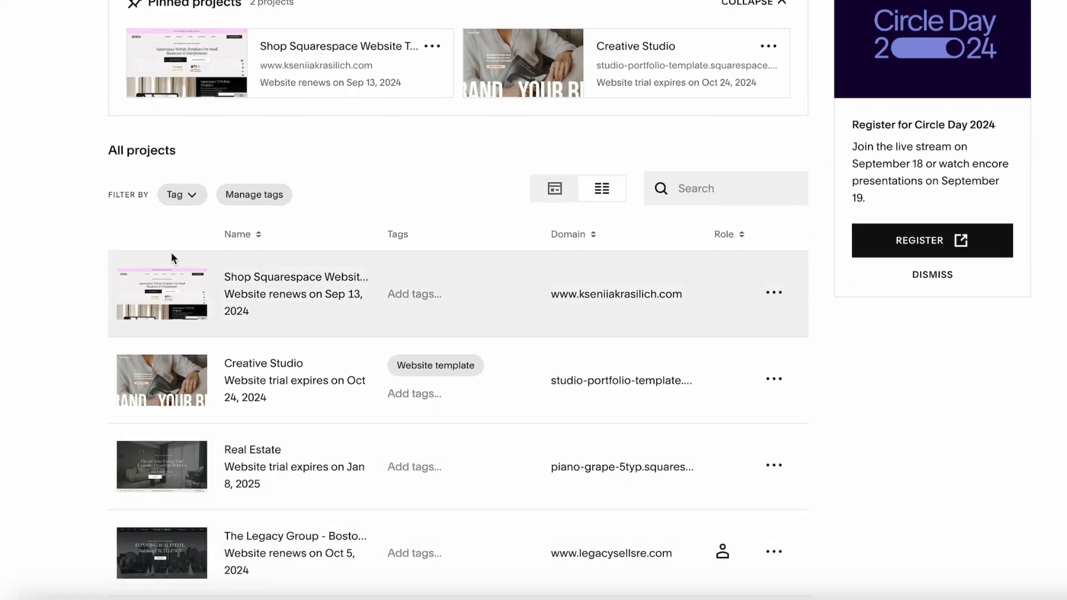
{"action": "scroll", "scroll_direction": "down", "scroll_amount": 3}
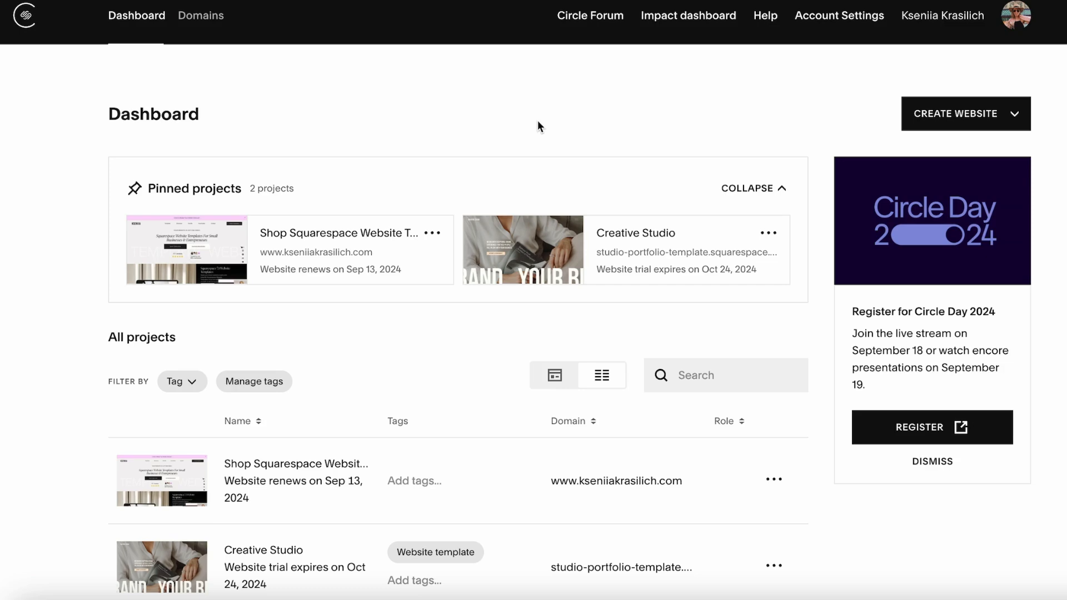
{"action": "mouse_move", "coordinate": [770, 78]}
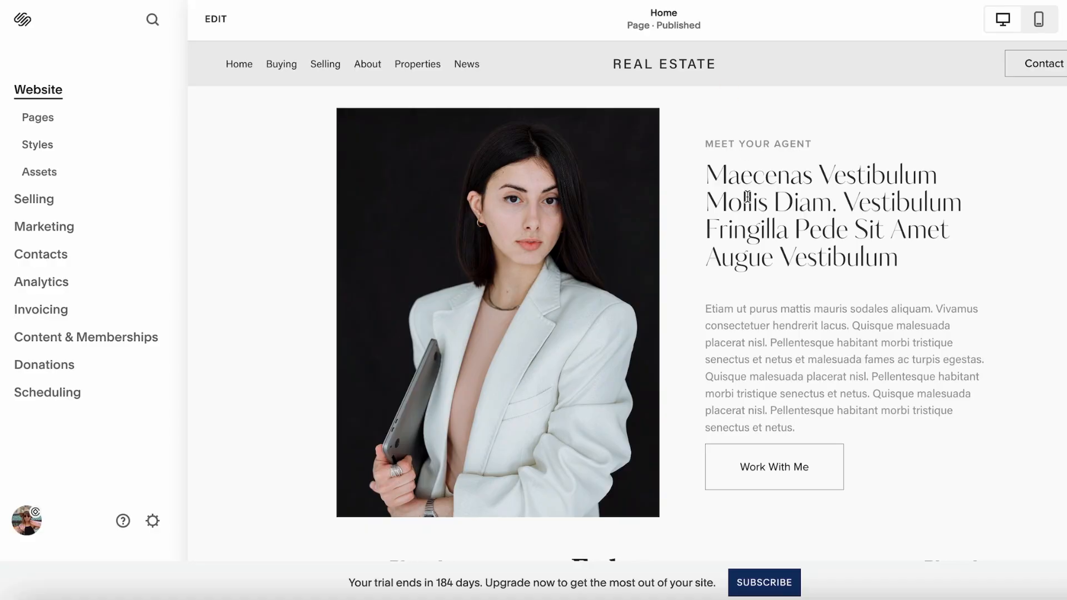
{"action": "mouse_move", "coordinate": [925, 124]}
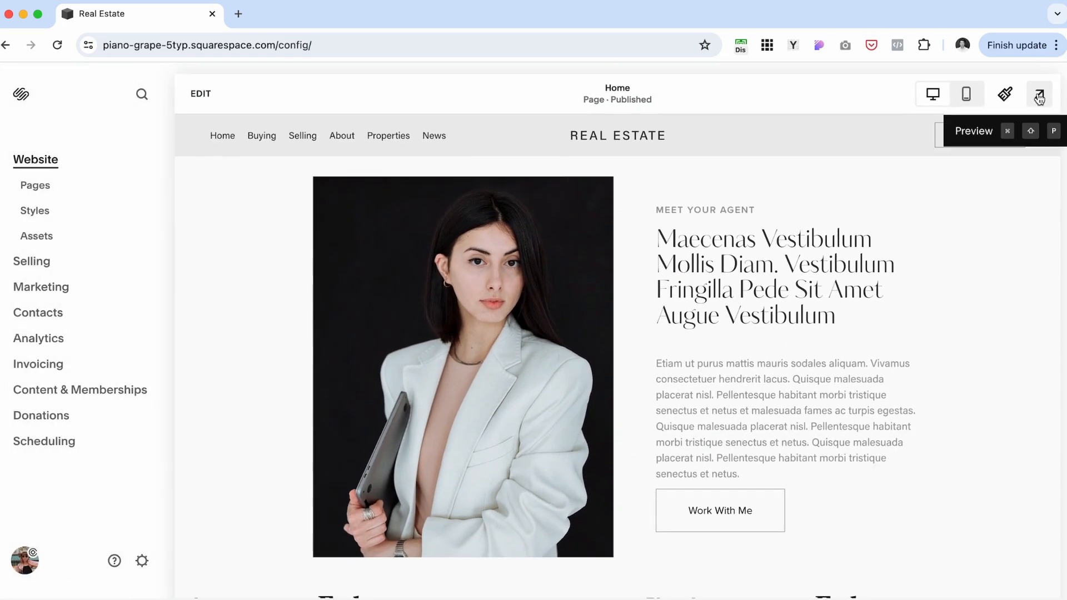
{"action": "left_click", "coordinate": [1038, 93]}
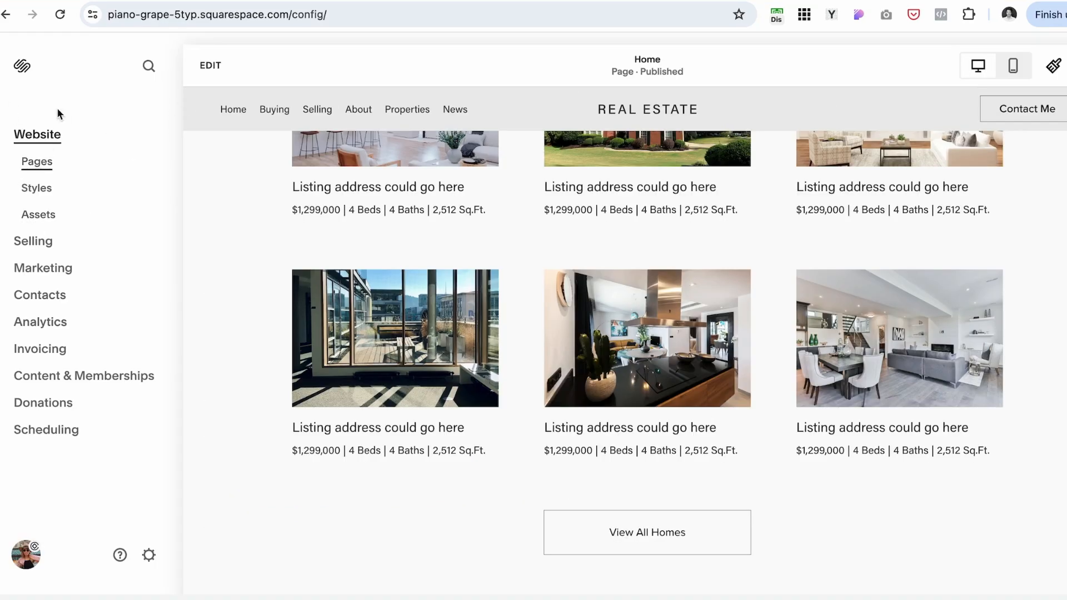
{"action": "mouse_move", "coordinate": [73, 503]}
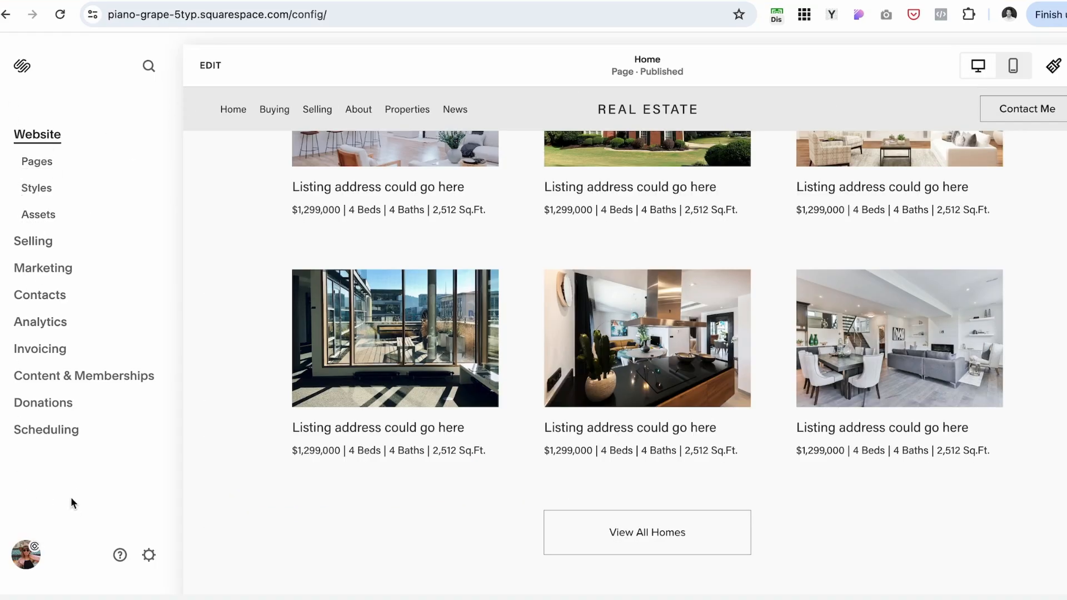
{"action": "mouse_move", "coordinate": [53, 178]}
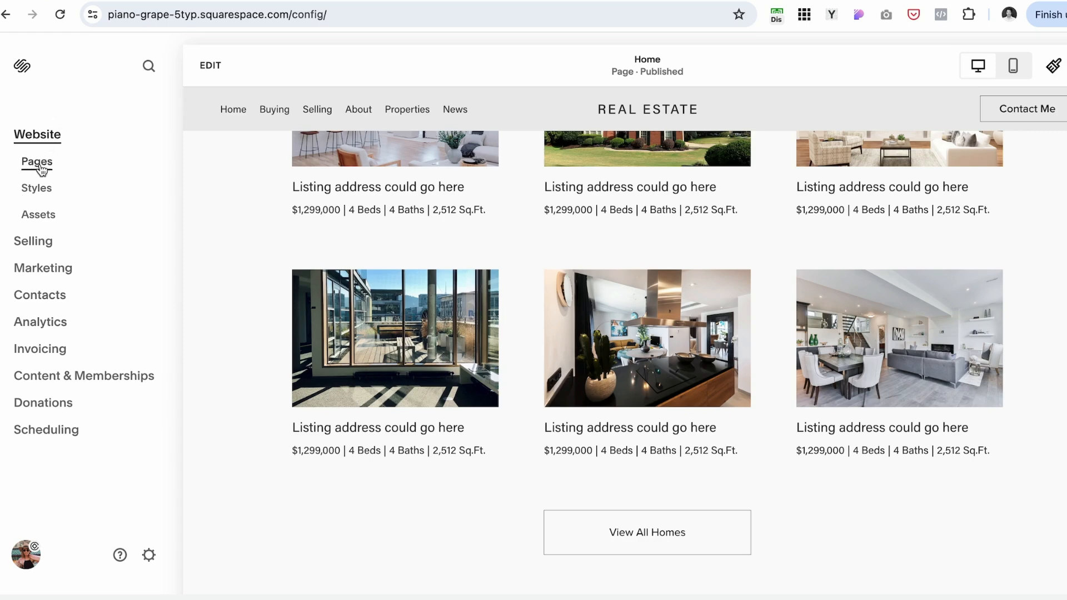
{"action": "mouse_move", "coordinate": [36, 191]}
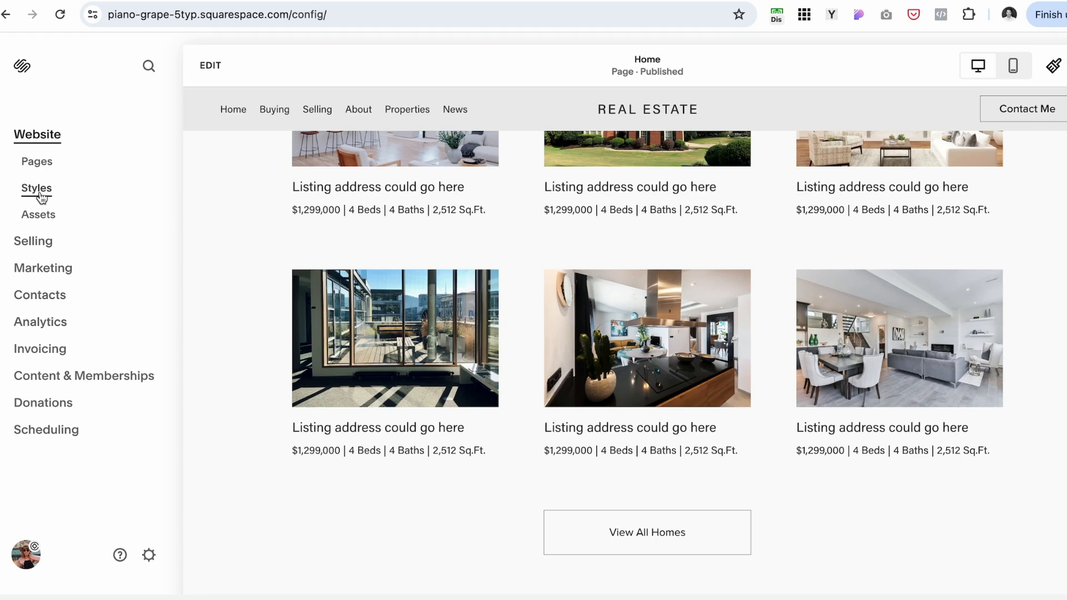
{"action": "mouse_move", "coordinate": [37, 245]}
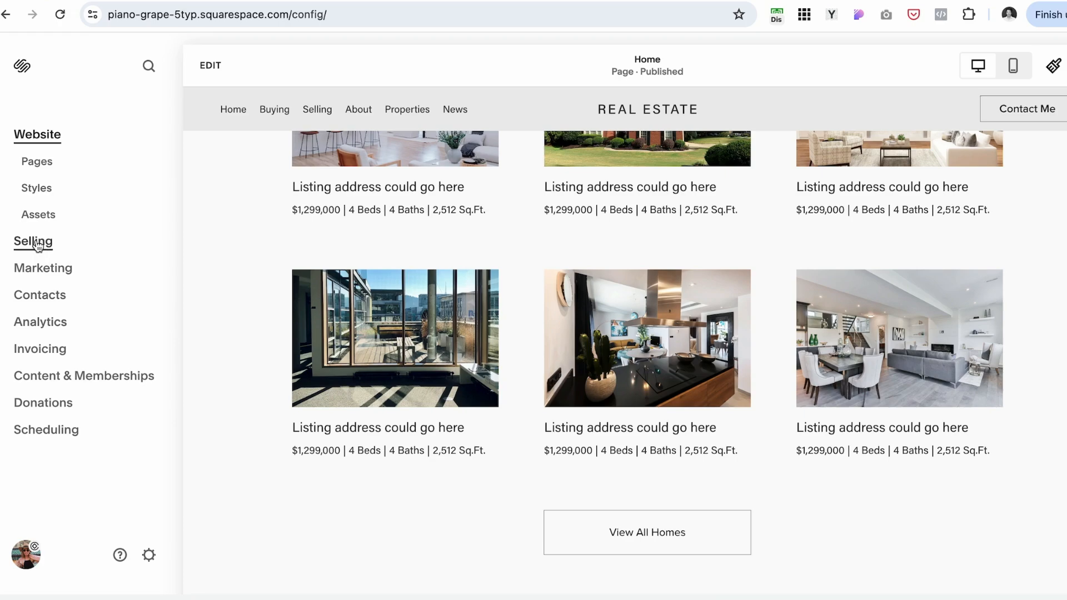
{"action": "mouse_move", "coordinate": [57, 268]}
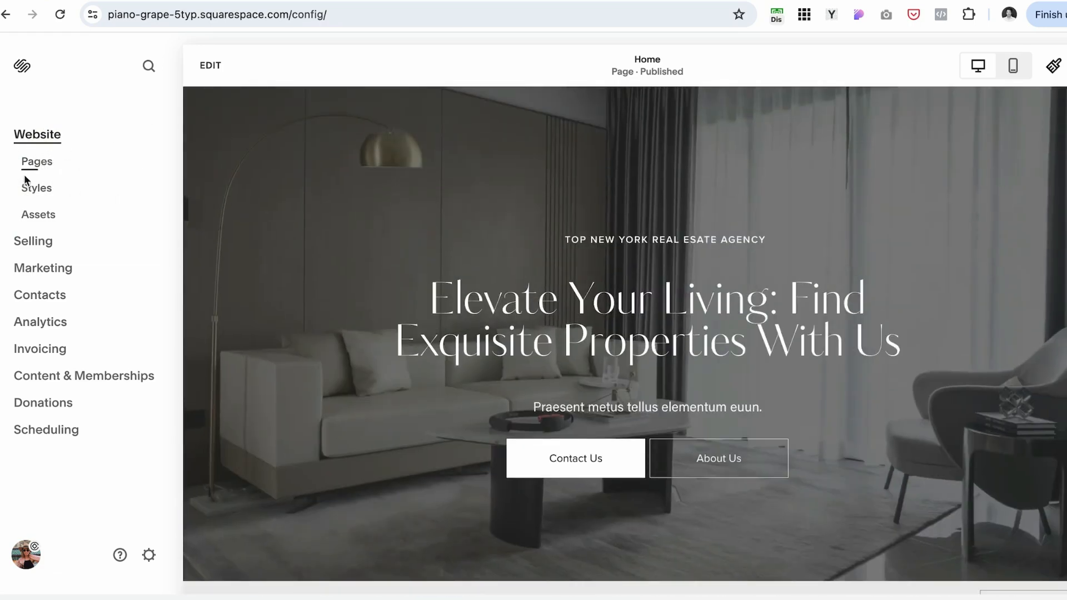
Show the Pages panel listing the site's navigation and unlinked pages.
{"action": "left_click", "coordinate": [36, 161]}
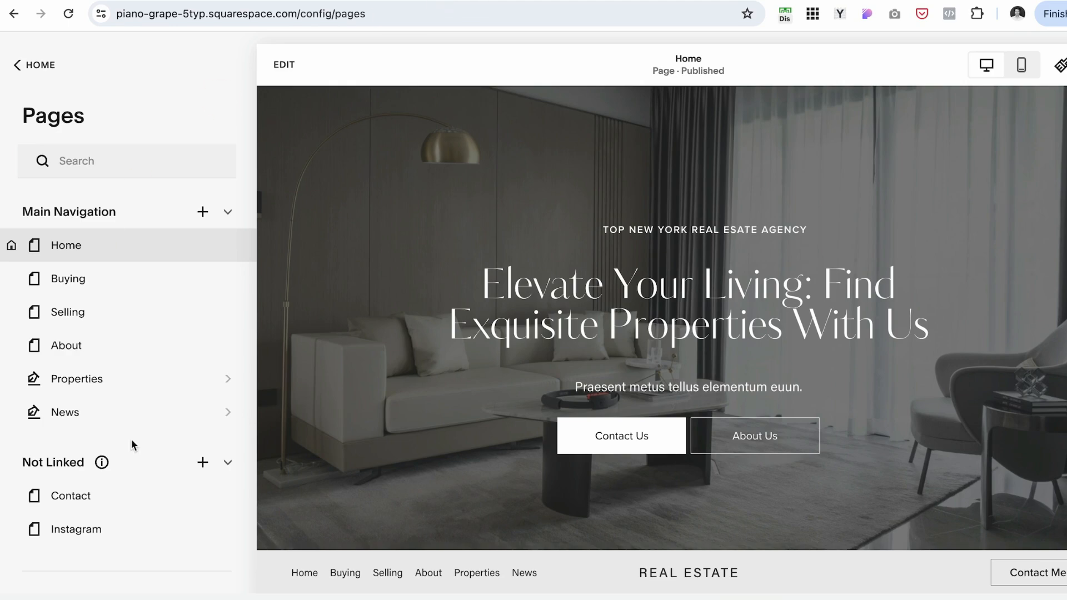
{"action": "scroll", "scroll_direction": "down", "scroll_amount": 3}
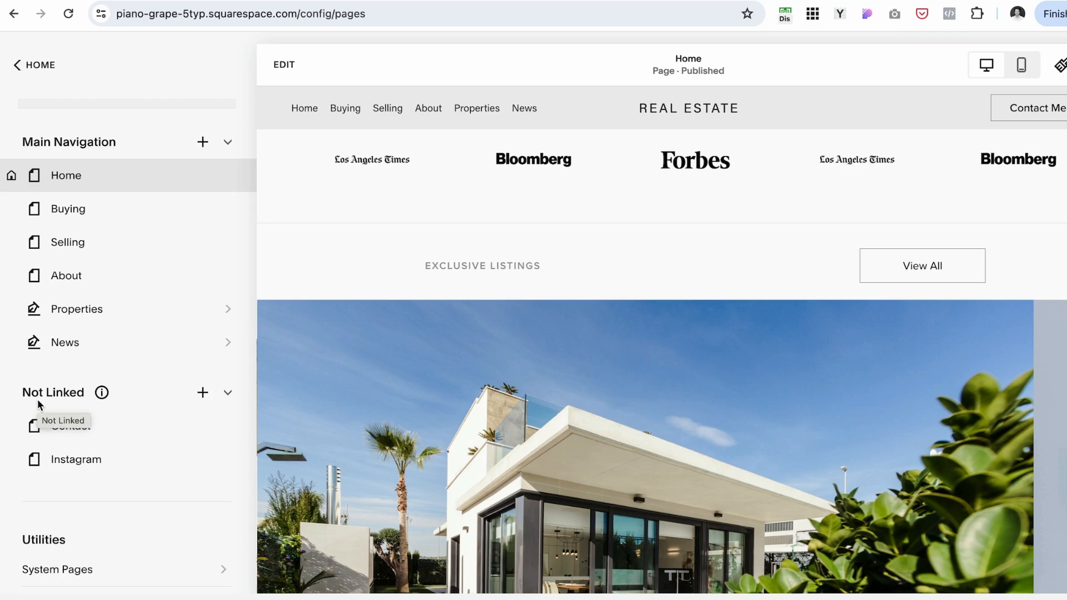
{"action": "mouse_move", "coordinate": [152, 438]}
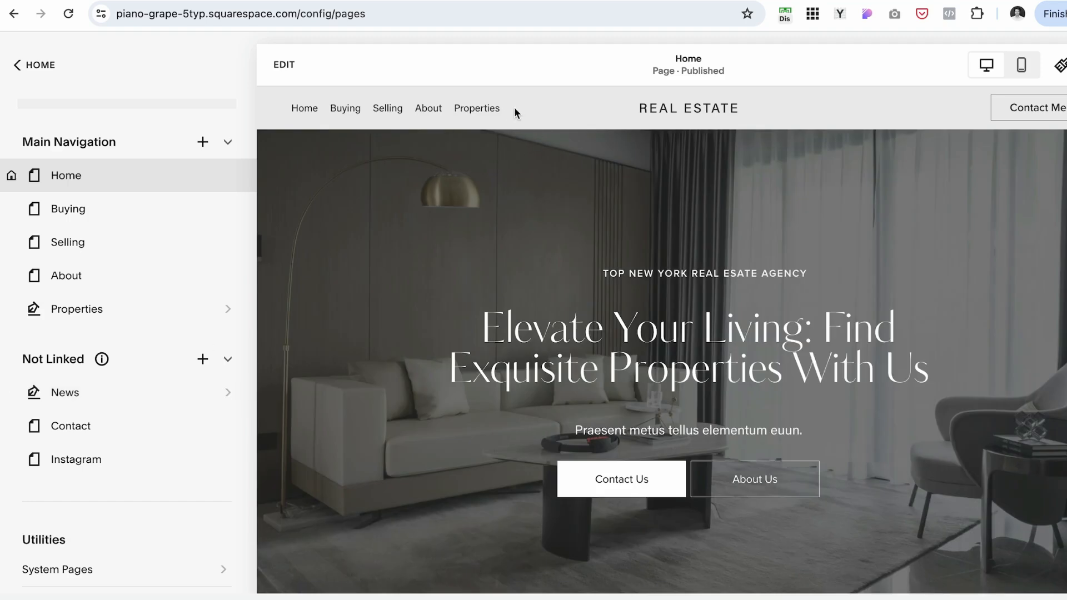
{"action": "mouse_move", "coordinate": [597, 113]}
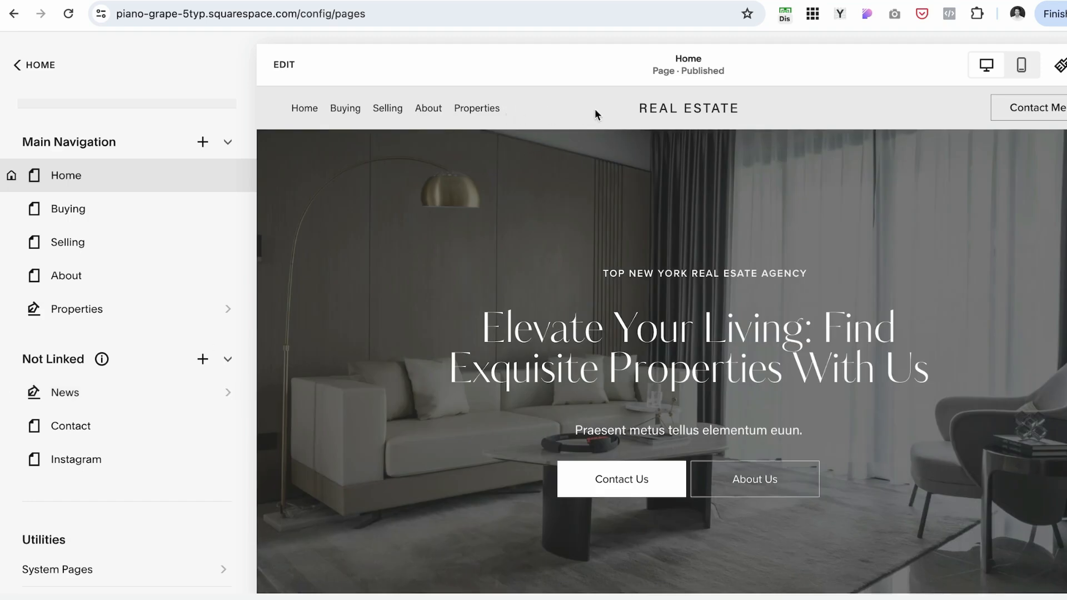
Enter the home page editor and begin editing the site header.
{"action": "left_click", "coordinate": [284, 63]}
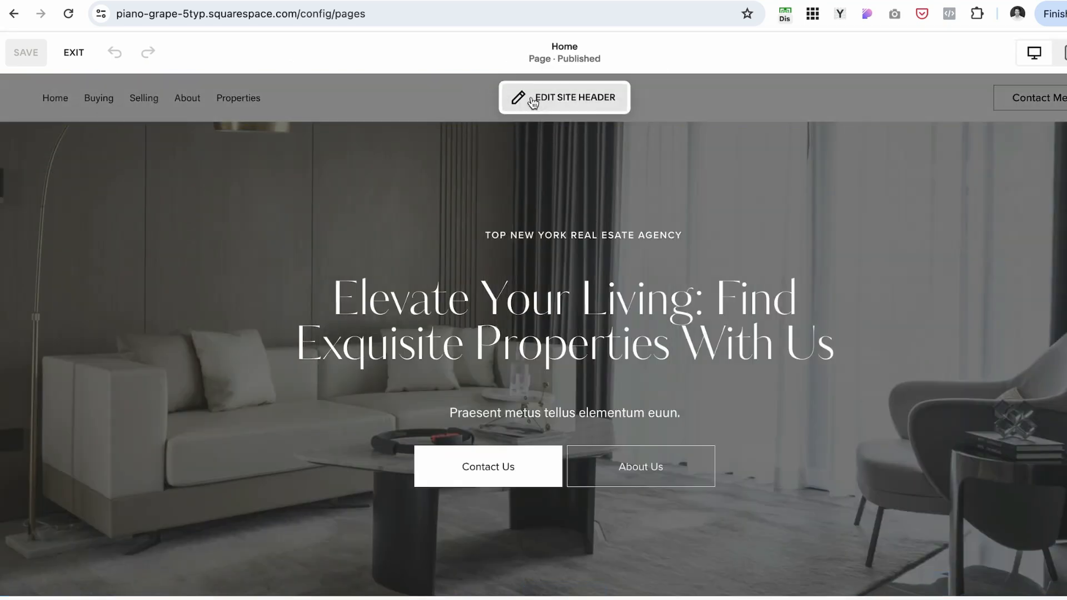
{"action": "left_click", "coordinate": [564, 98]}
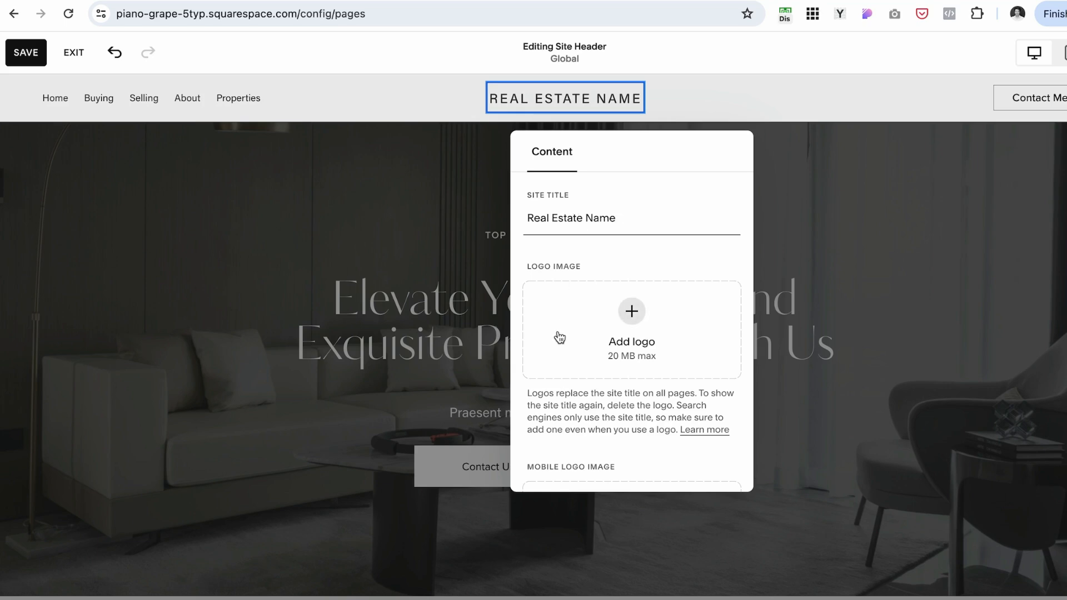
{"action": "scroll", "scroll_direction": "down", "scroll_amount": 3}
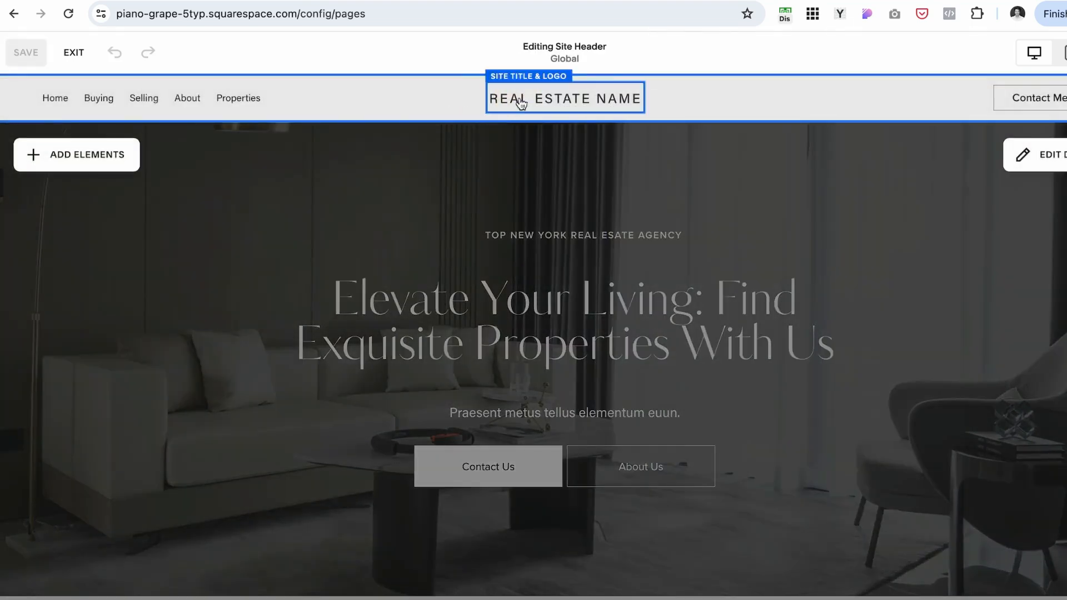
Try the Cart and Language Switch header elements, keeping only the Contact Me button.
{"action": "left_click", "coordinate": [76, 155]}
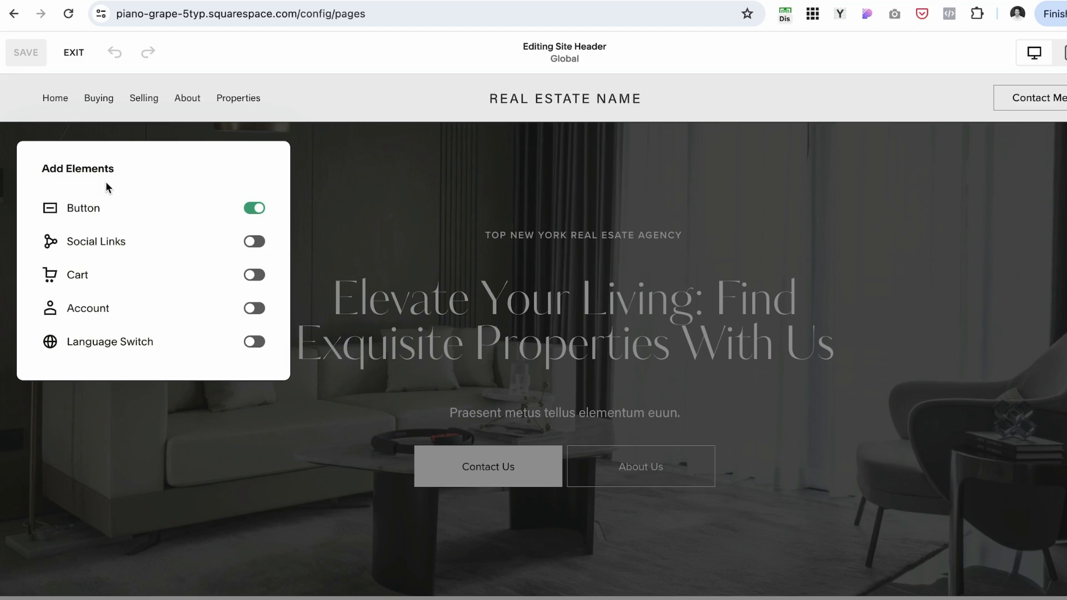
{"action": "mouse_move", "coordinate": [131, 226]}
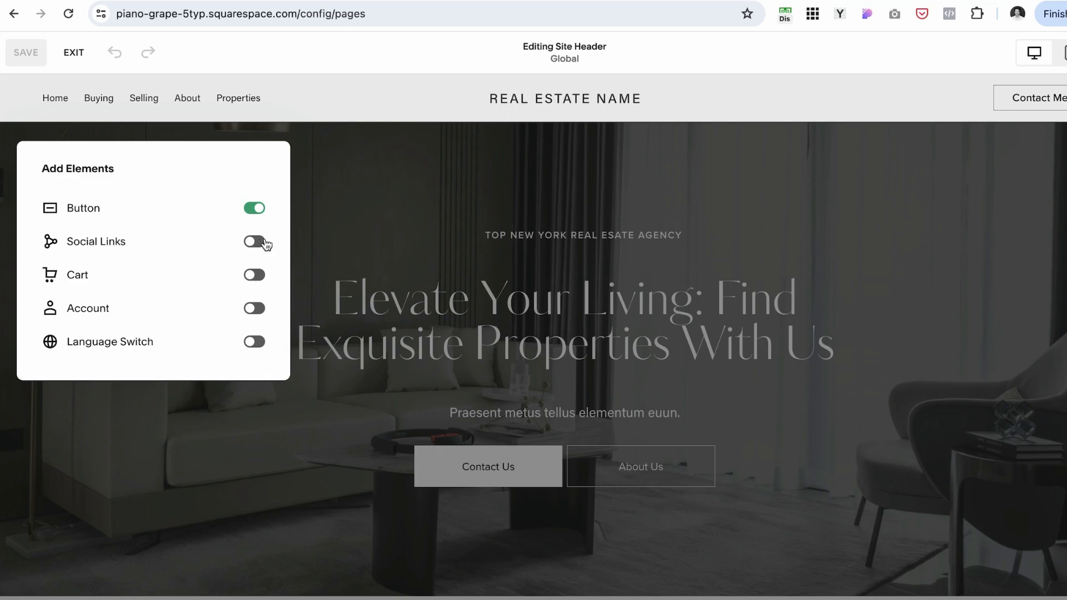
{"action": "left_click", "coordinate": [254, 276]}
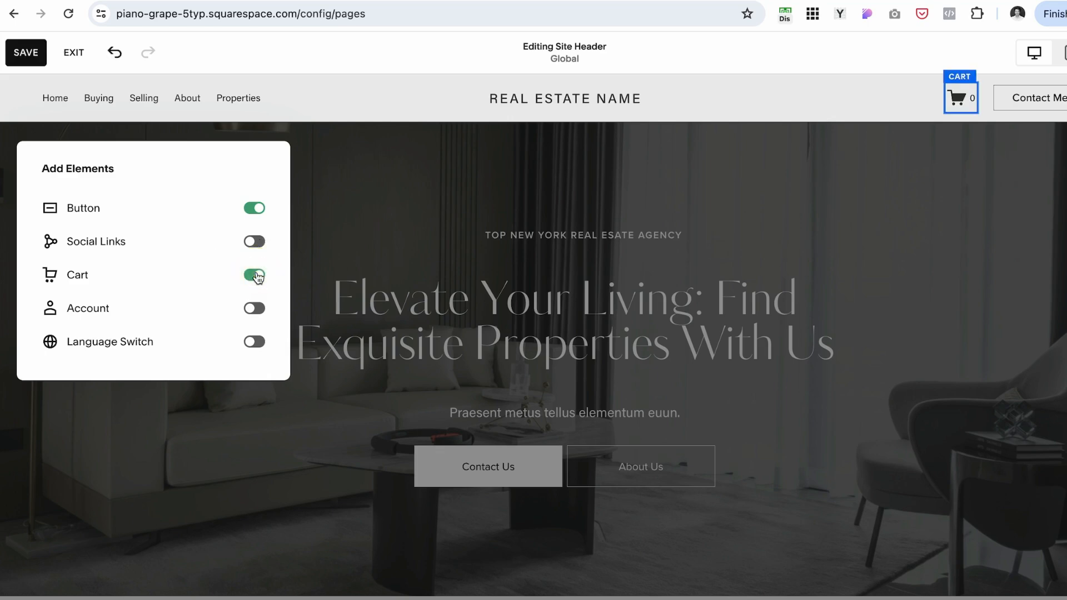
{"action": "left_click", "coordinate": [255, 276]}
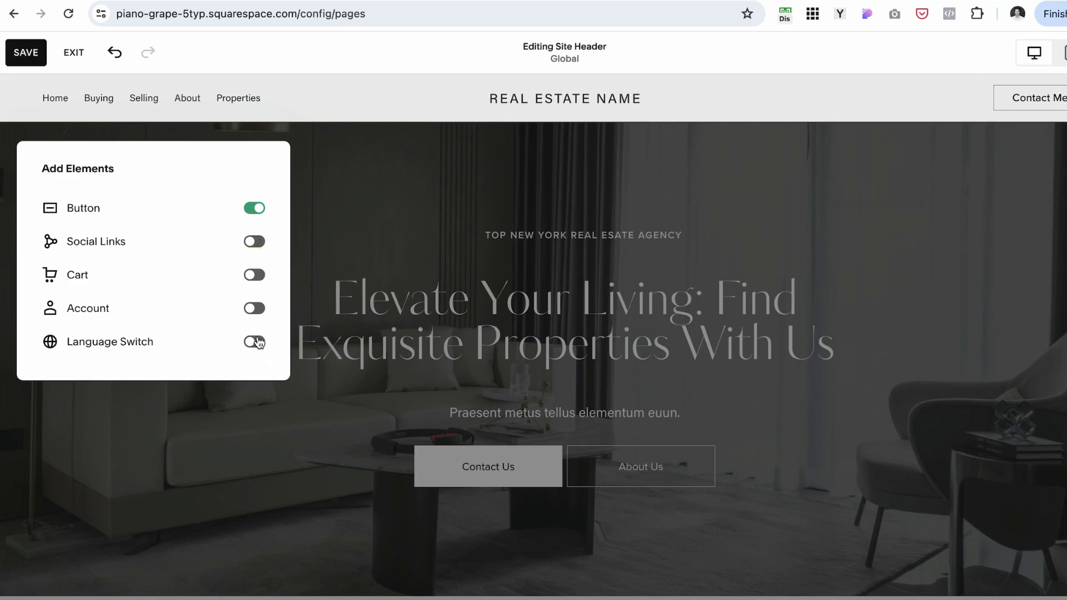
{"action": "left_click", "coordinate": [253, 342]}
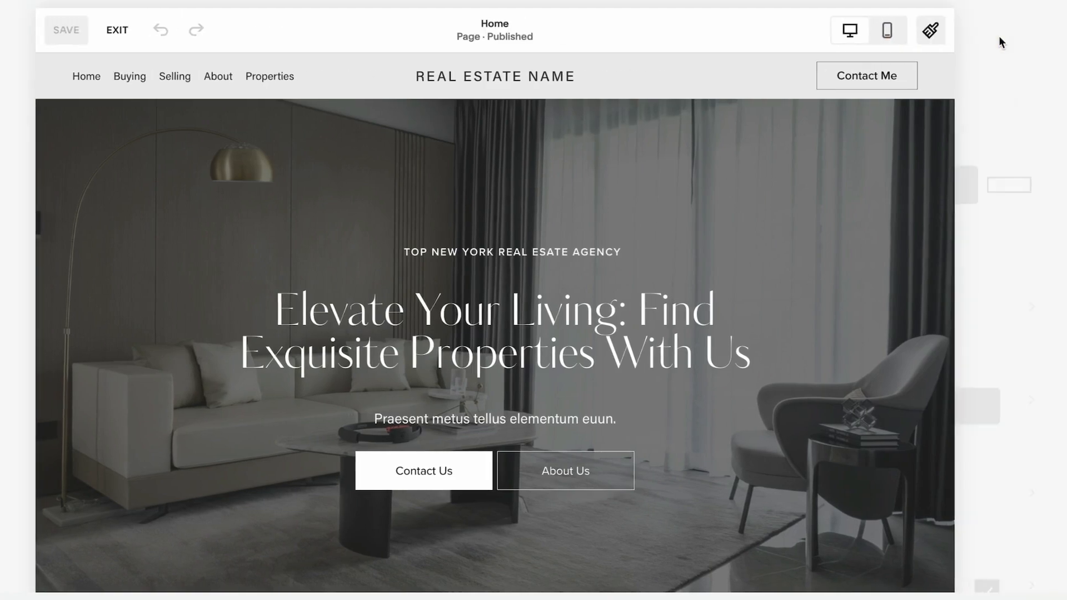
View the heading font family list in Site Styles, then leave the styles panel.
{"action": "left_click", "coordinate": [931, 30]}
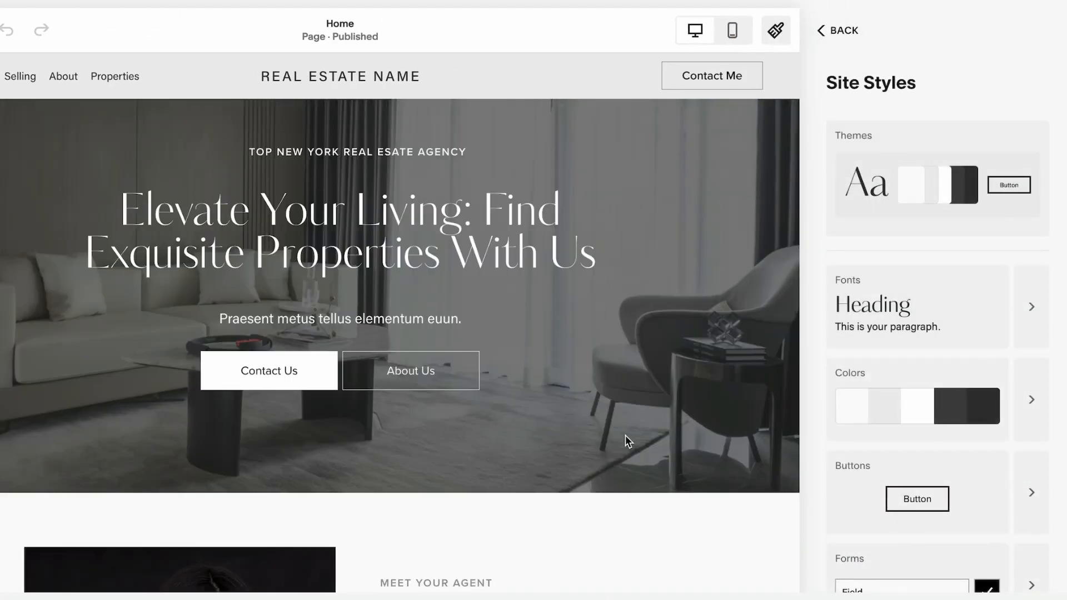
{"action": "mouse_move", "coordinate": [772, 396]}
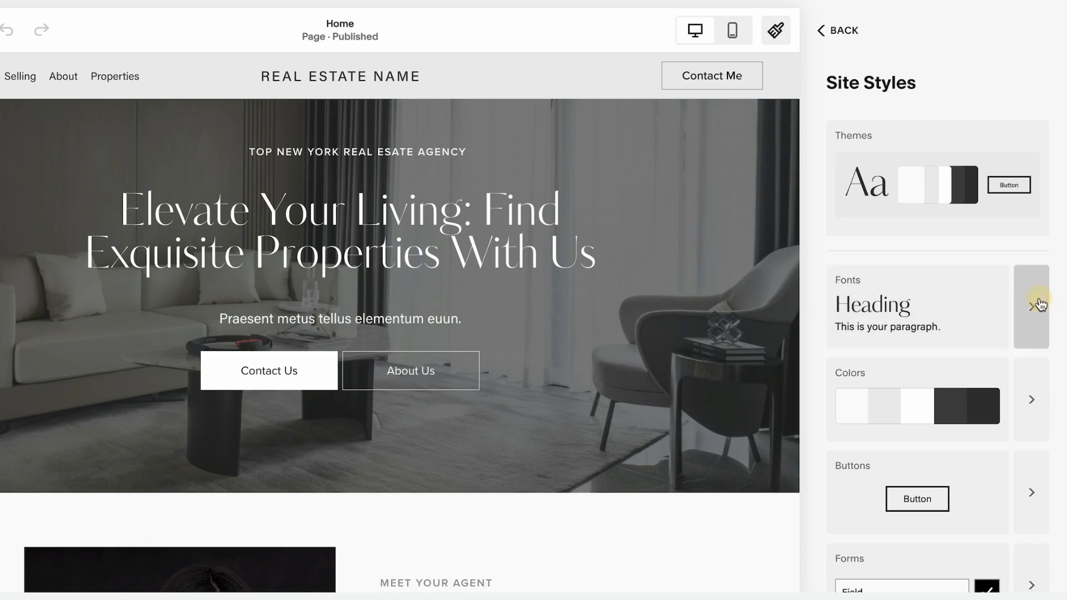
{"action": "left_click", "coordinate": [1033, 307]}
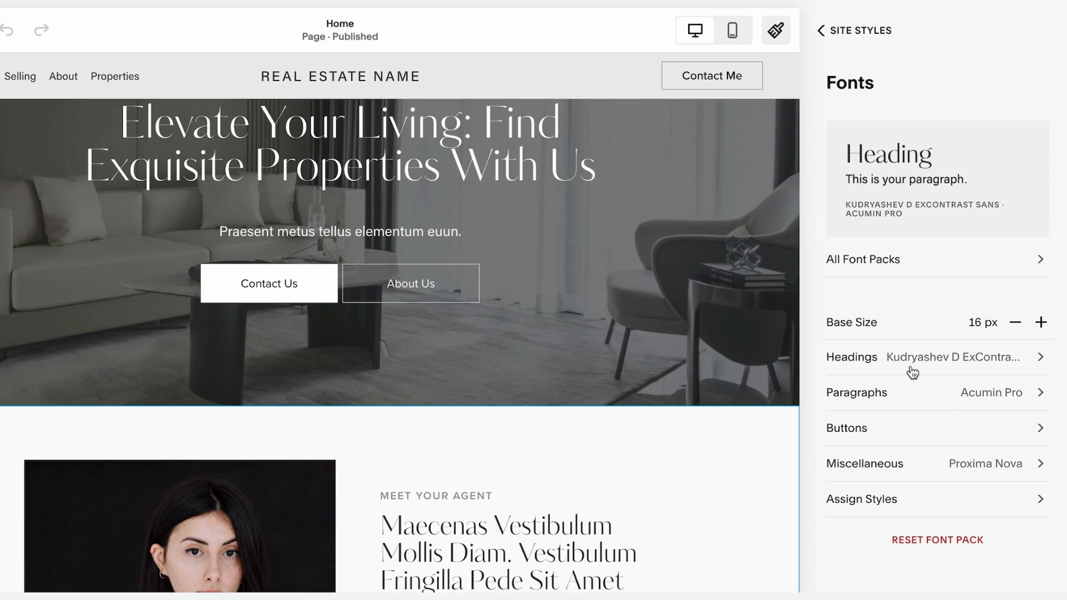
{"action": "left_click", "coordinate": [914, 357]}
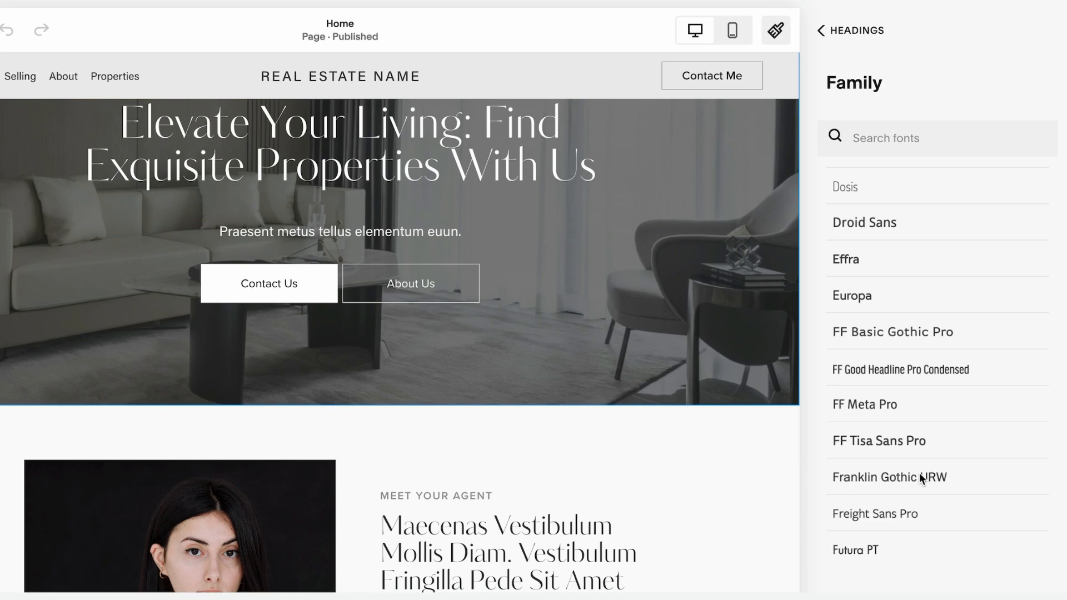
{"action": "left_click", "coordinate": [820, 31]}
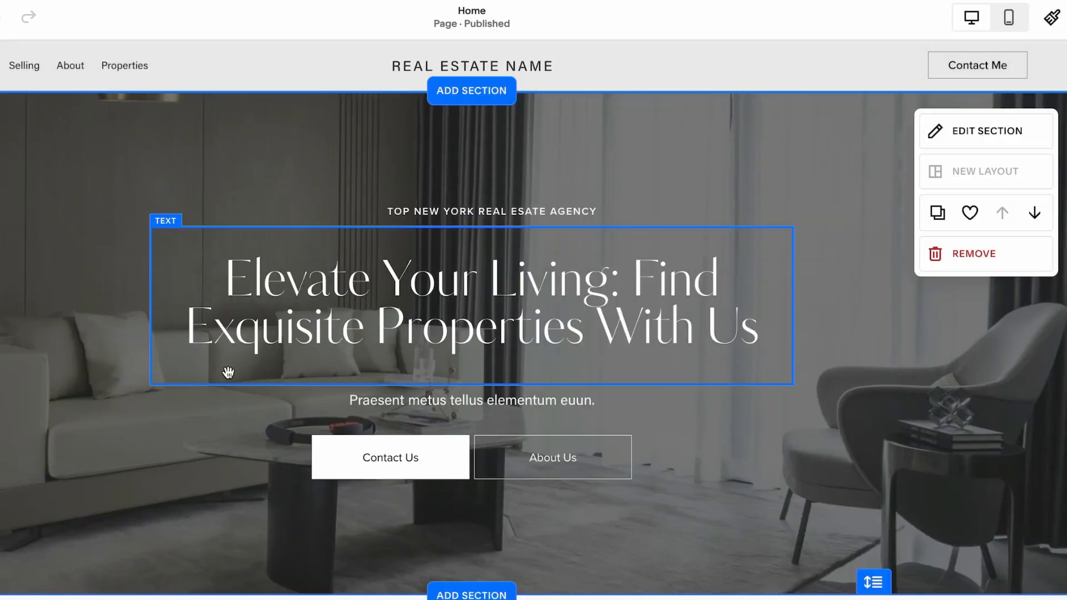
Scroll the homepage preview after leaving the page editor.
{"action": "scroll", "scroll_direction": "down", "scroll_amount": 3}
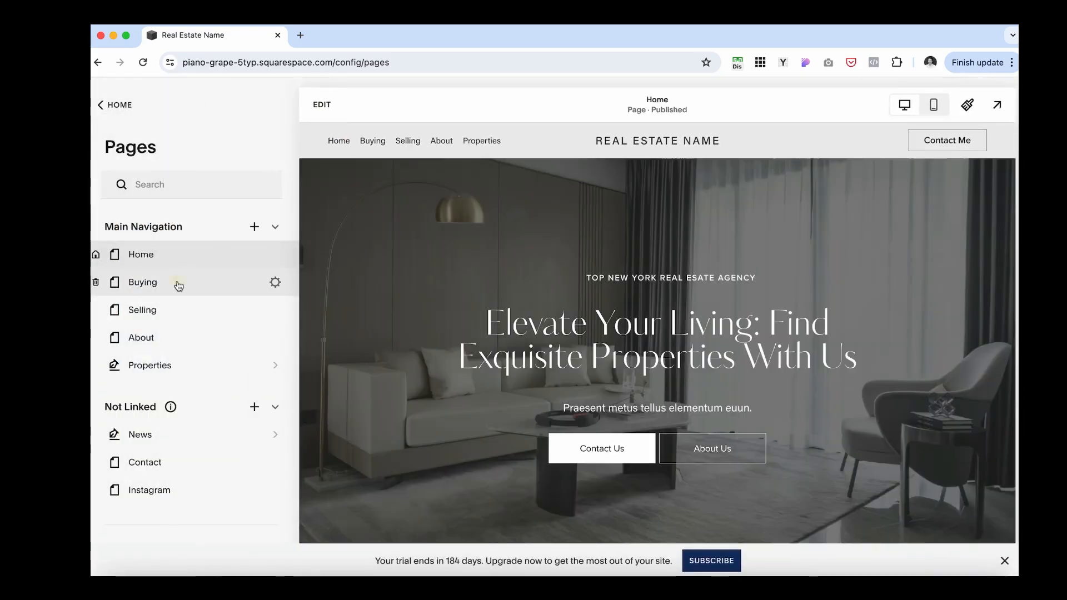
Preview the Buying, Selling and Properties pages in turn.
{"action": "left_click", "coordinate": [142, 283]}
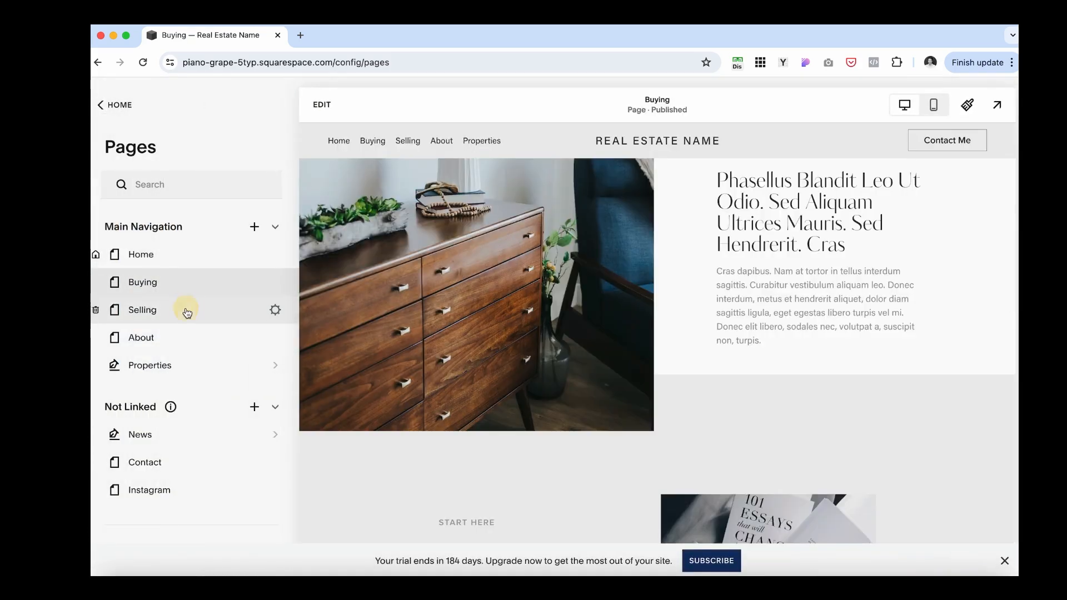
{"action": "left_click", "coordinate": [142, 309]}
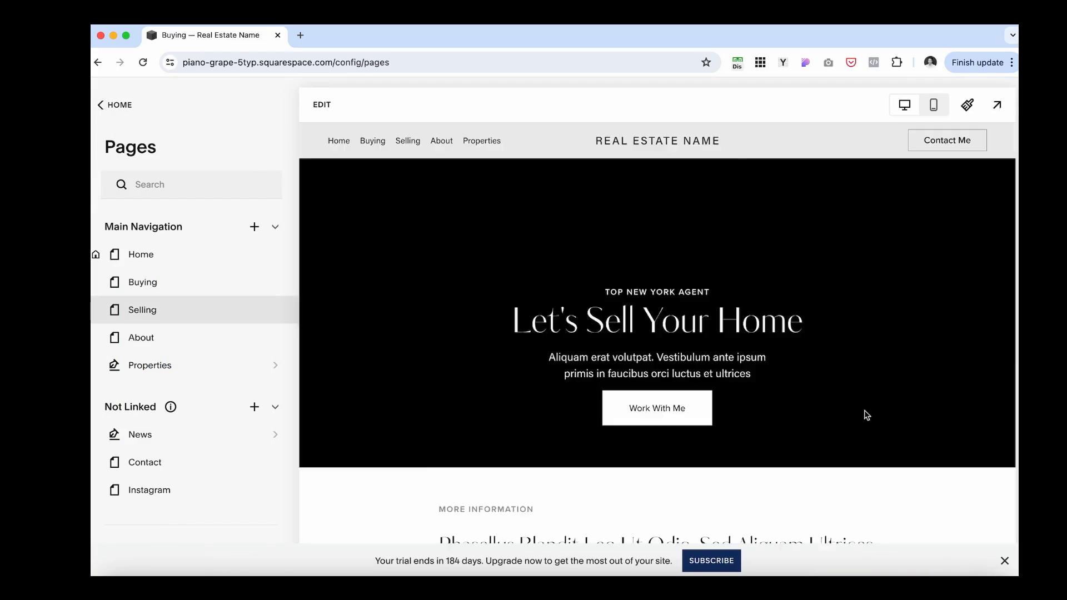
{"action": "left_click", "coordinate": [149, 365]}
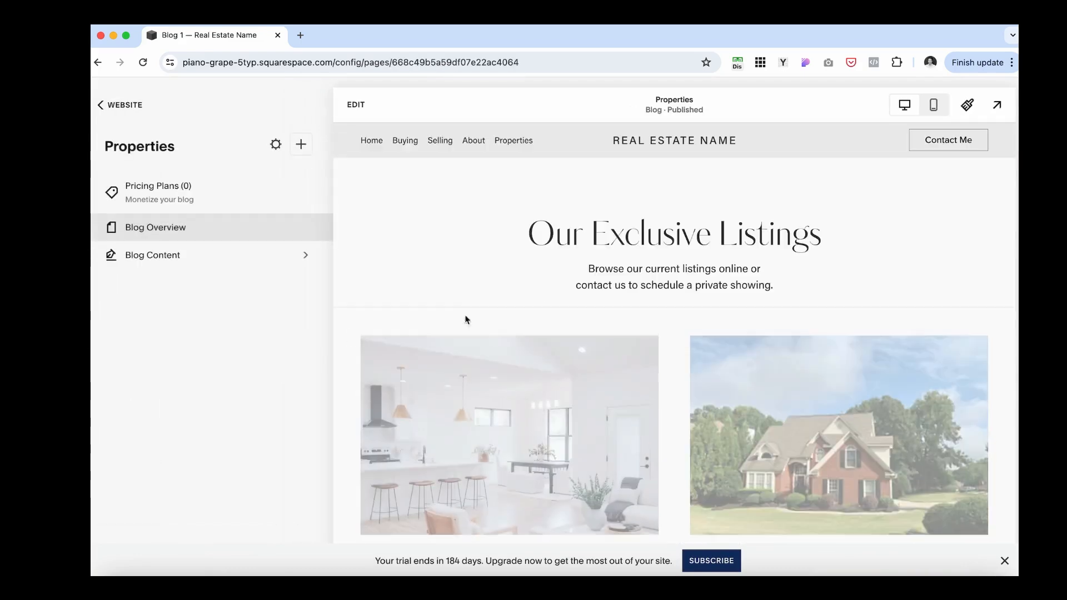
Scroll the Properties listings and go back to the full pages list.
{"action": "scroll", "scroll_direction": "down", "scroll_amount": 3}
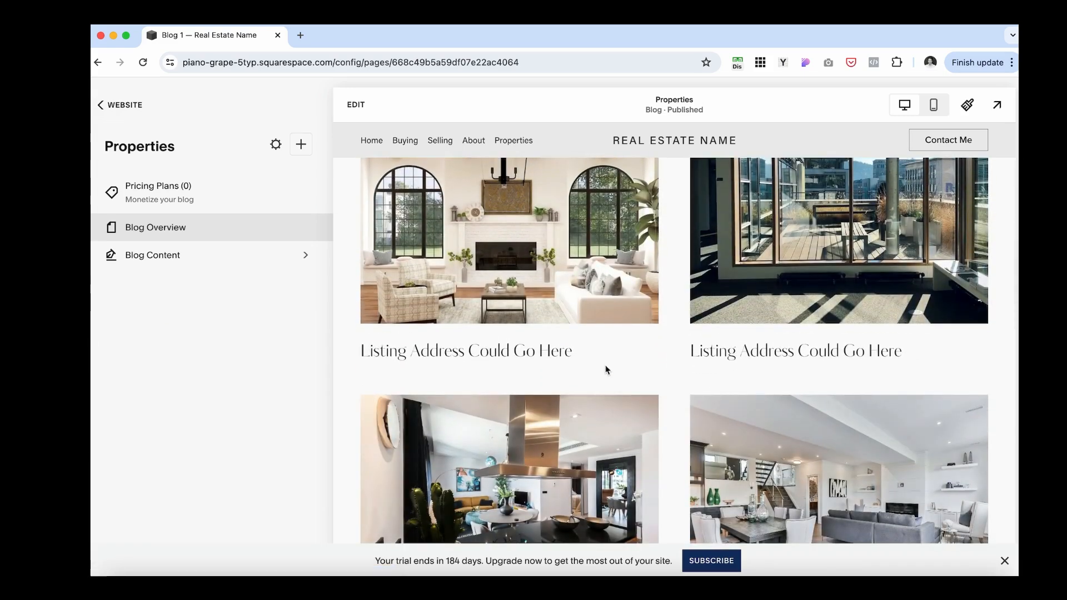
{"action": "mouse_move", "coordinate": [695, 451]}
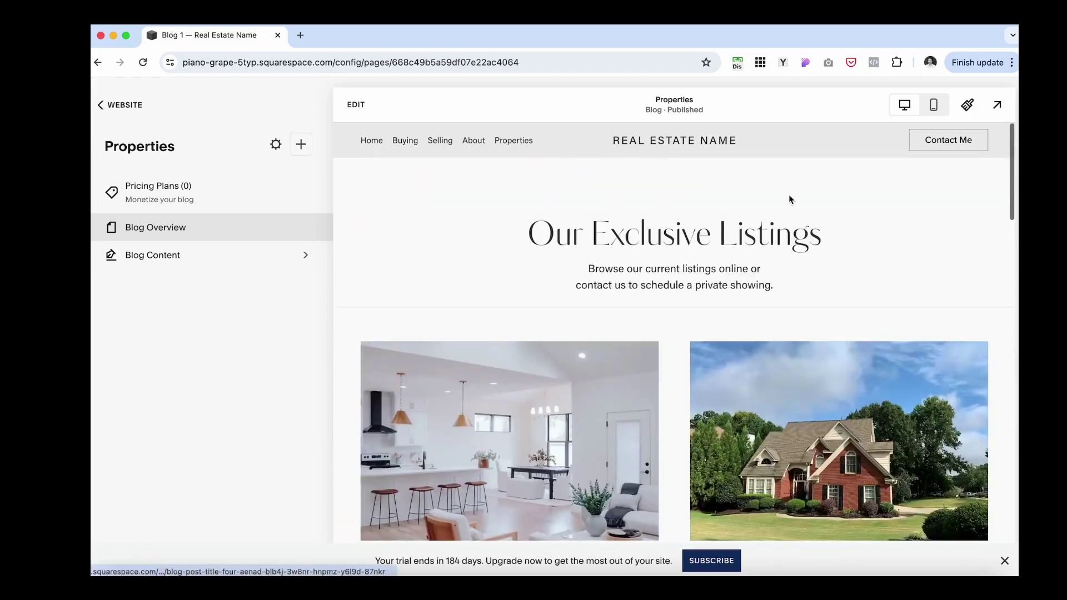
{"action": "left_click", "coordinate": [120, 106]}
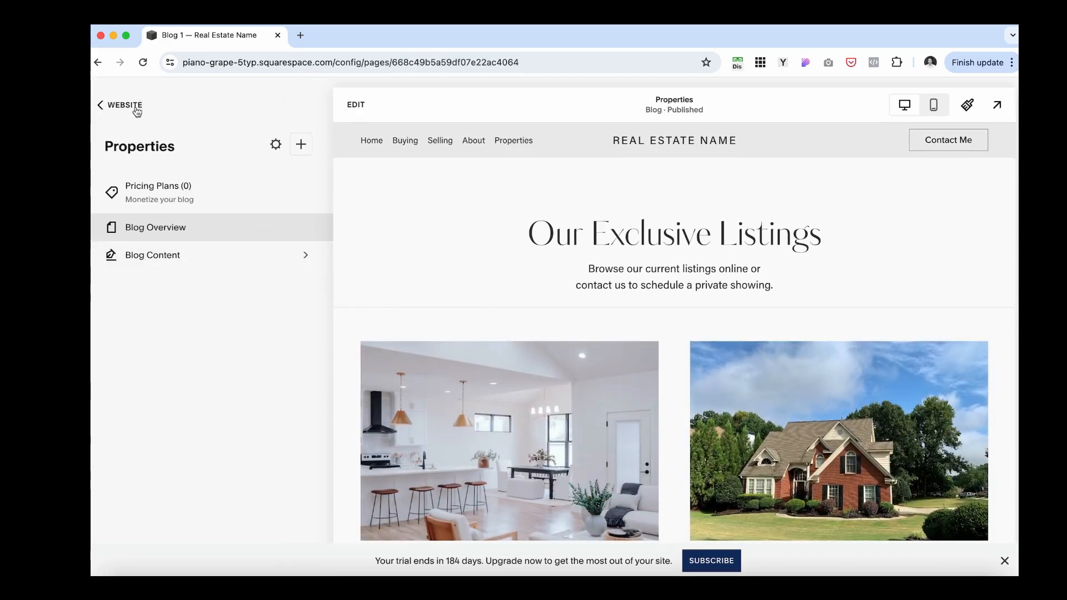
{"action": "left_click", "coordinate": [125, 106]}
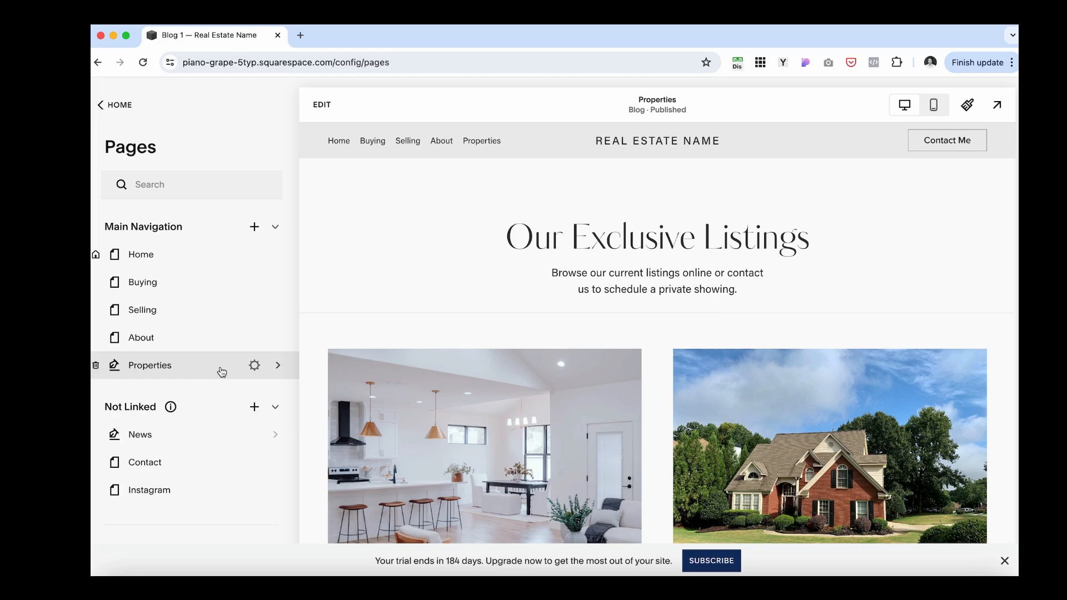
Title the listing post '4567 Street St.' and start a new block below its description.
{"action": "scroll", "scroll_direction": "down", "scroll_amount": 3}
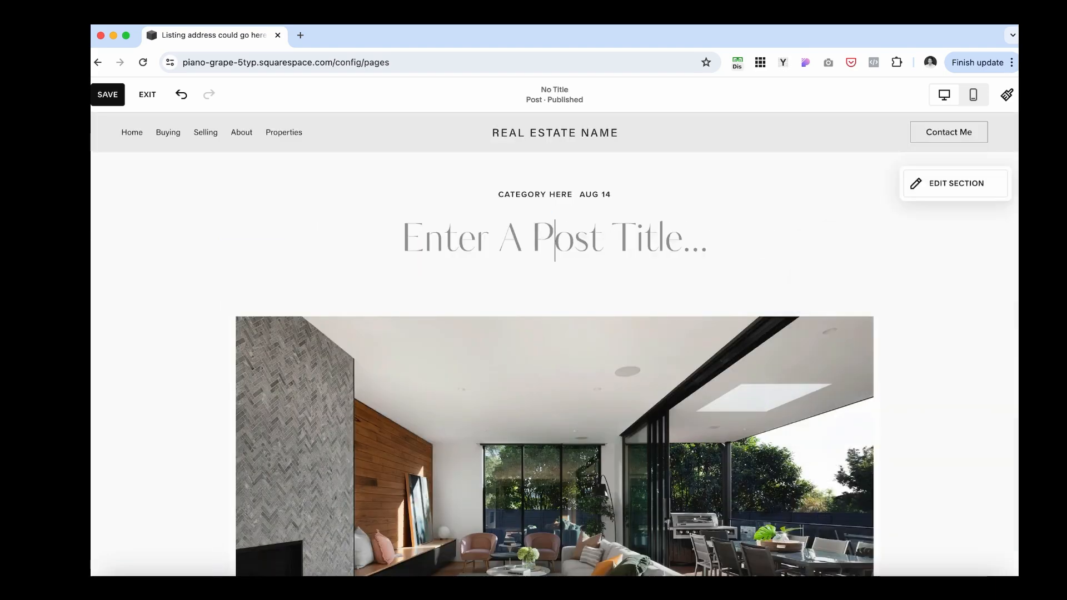
{"action": "type", "text": "4567 Street St."}
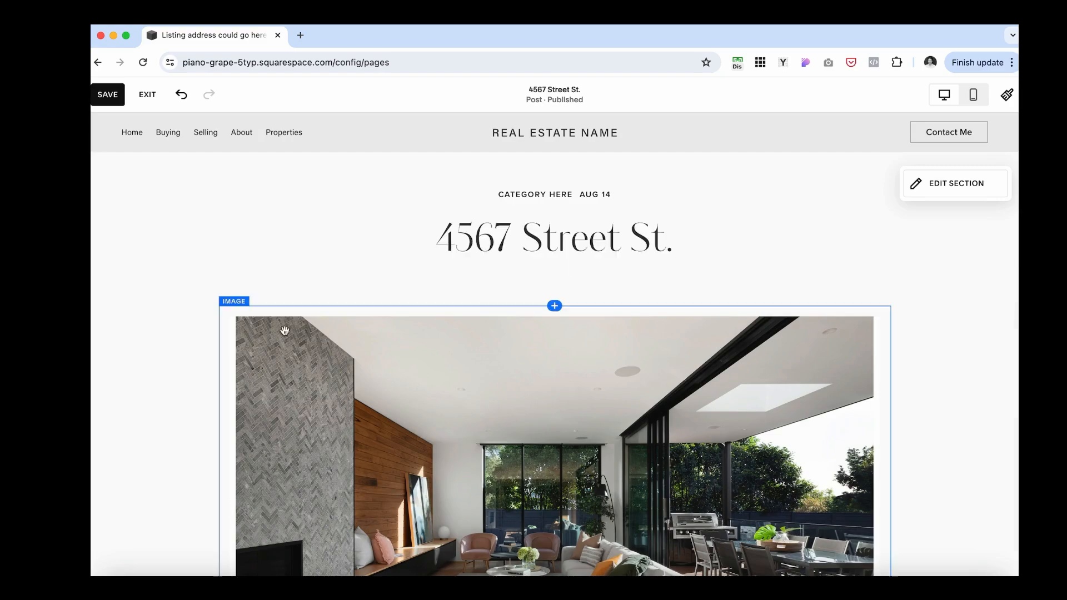
{"action": "scroll", "scroll_direction": "down", "scroll_amount": 3}
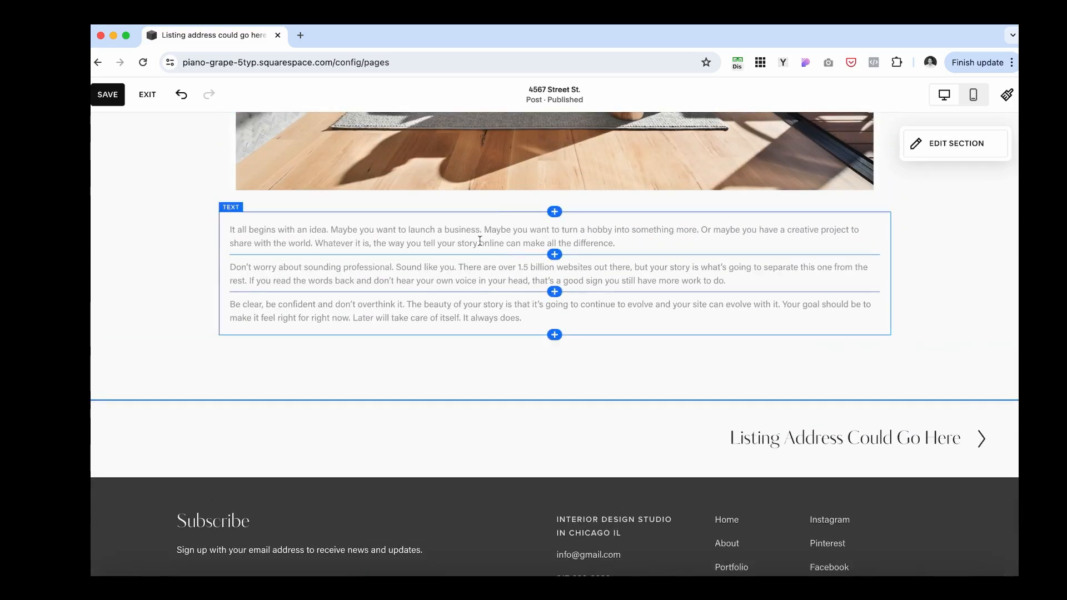
{"action": "double_click", "coordinate": [380, 242]}
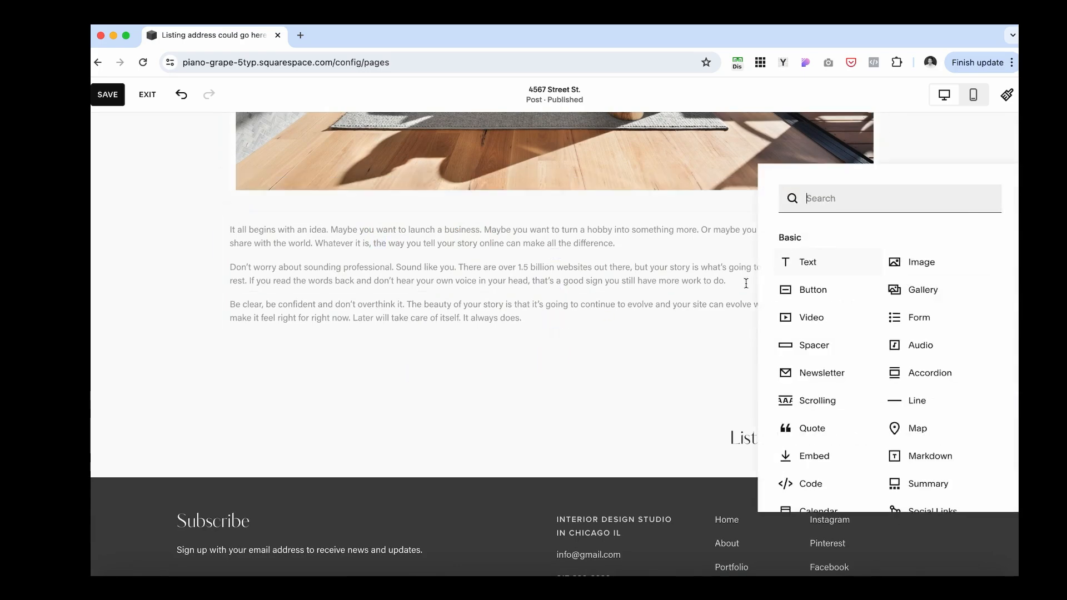
{"action": "mouse_move", "coordinate": [827, 395]}
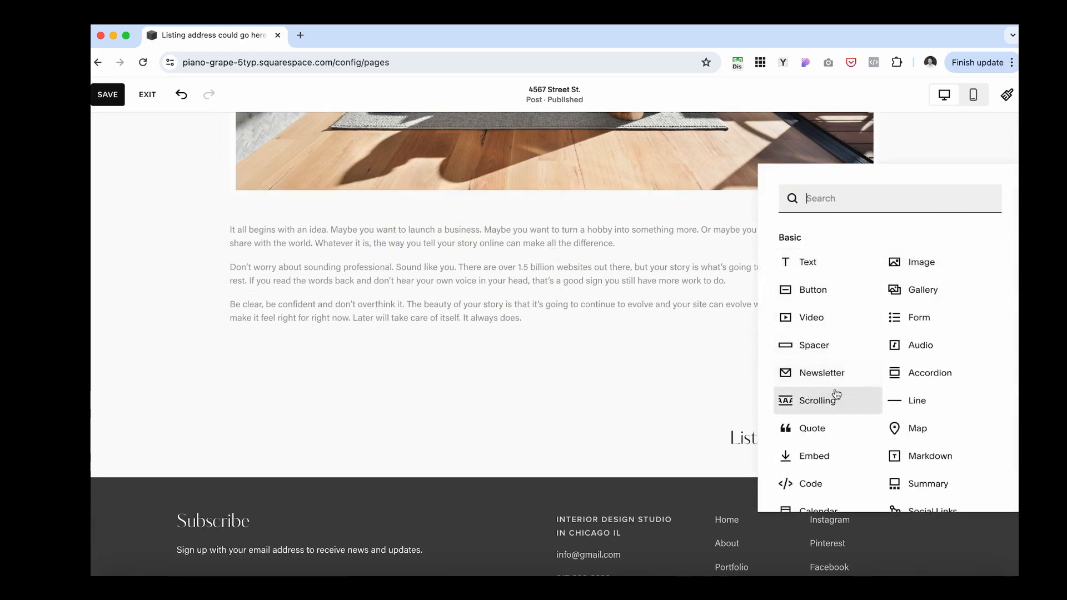
Add a Button block labelled Contact me to the listing post.
{"action": "left_click", "coordinate": [923, 289]}
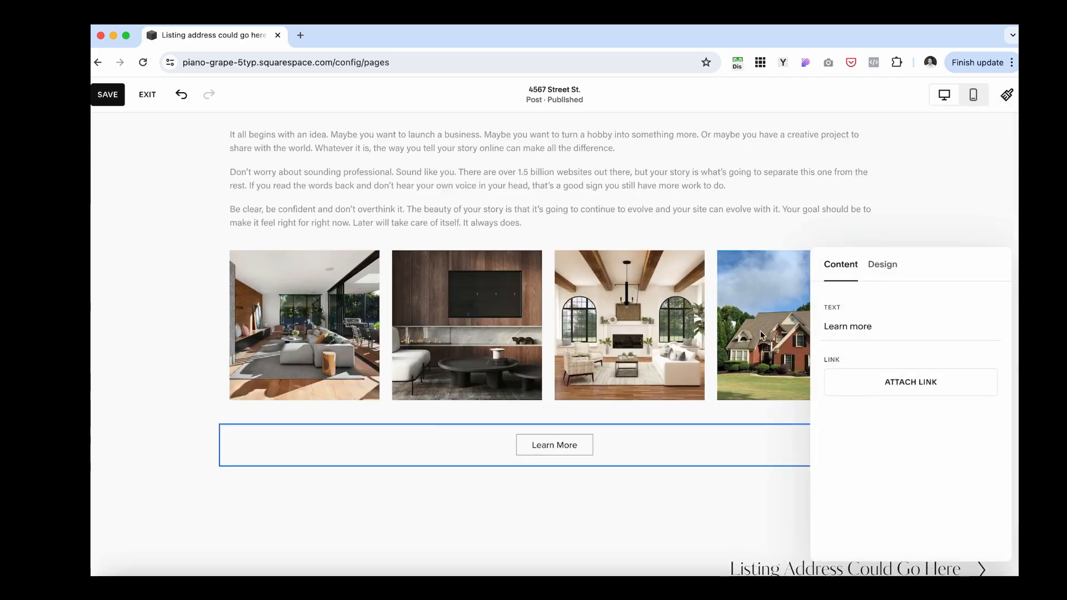
{"action": "type", "text": "Contact me"}
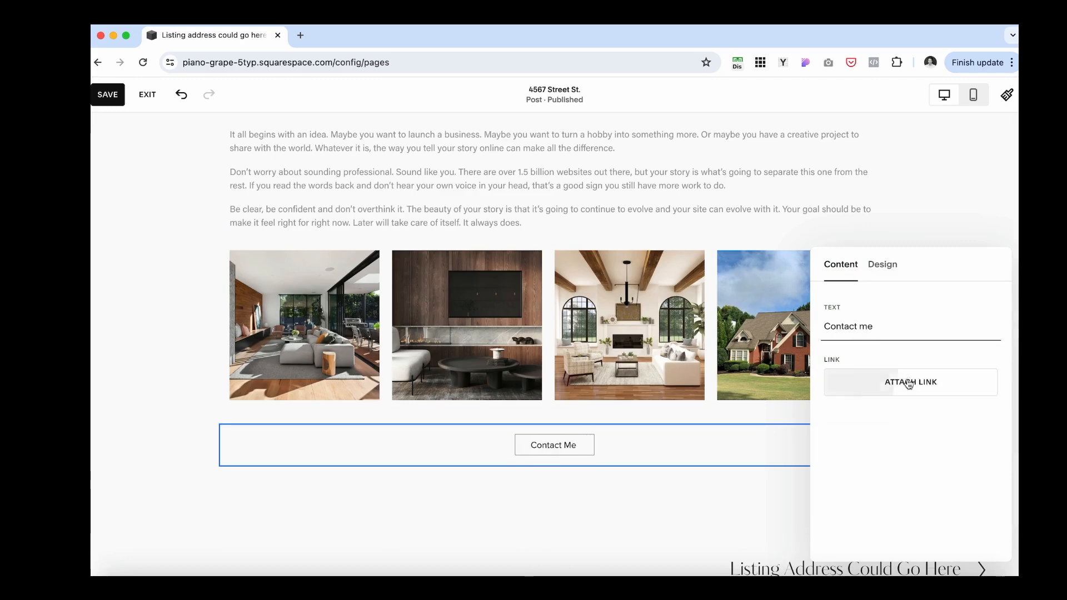
Link the button to the Contact page and view the other link types.
{"action": "left_click", "coordinate": [910, 382]}
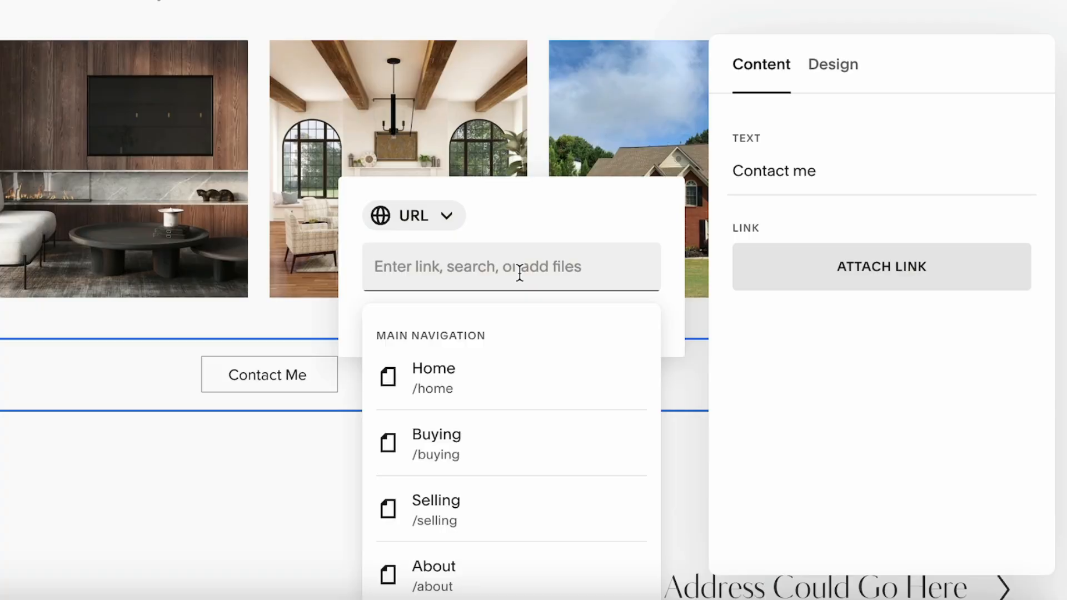
{"action": "type", "text": "/c"}
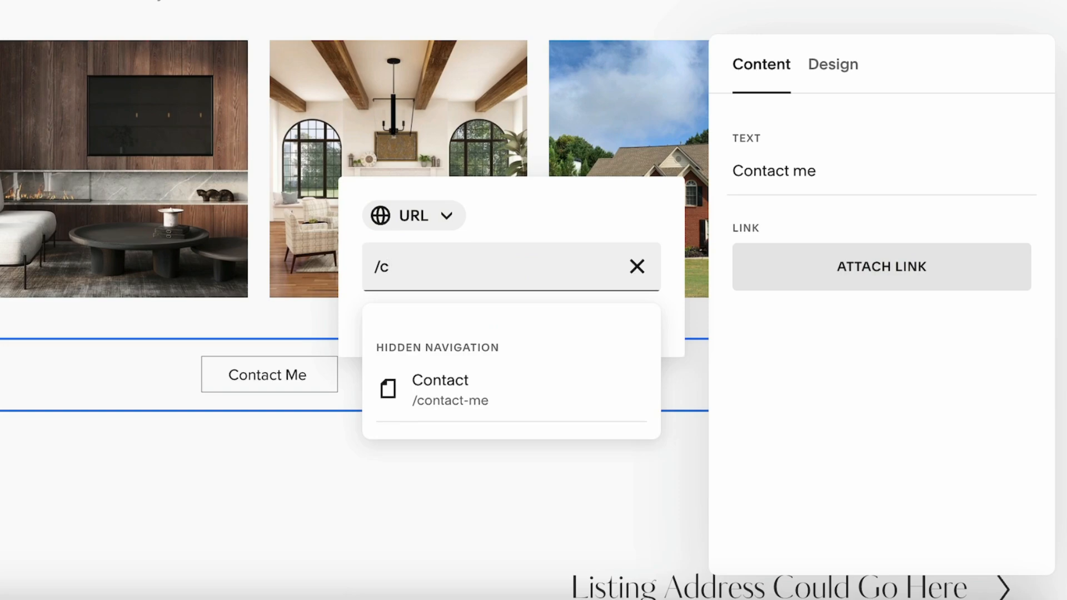
{"action": "left_click", "coordinate": [440, 391]}
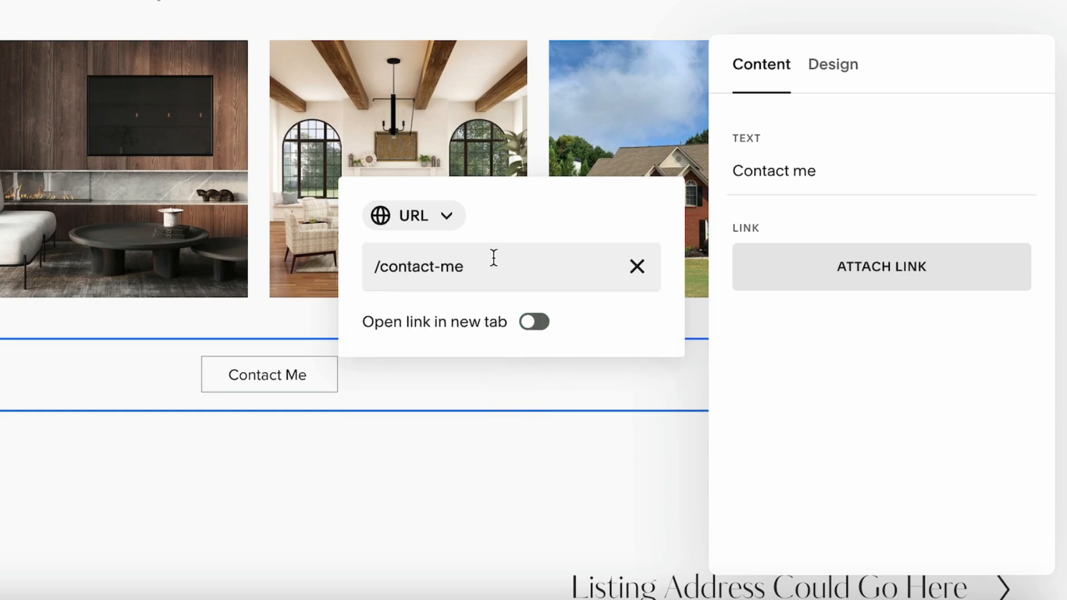
{"action": "left_click", "coordinate": [414, 216]}
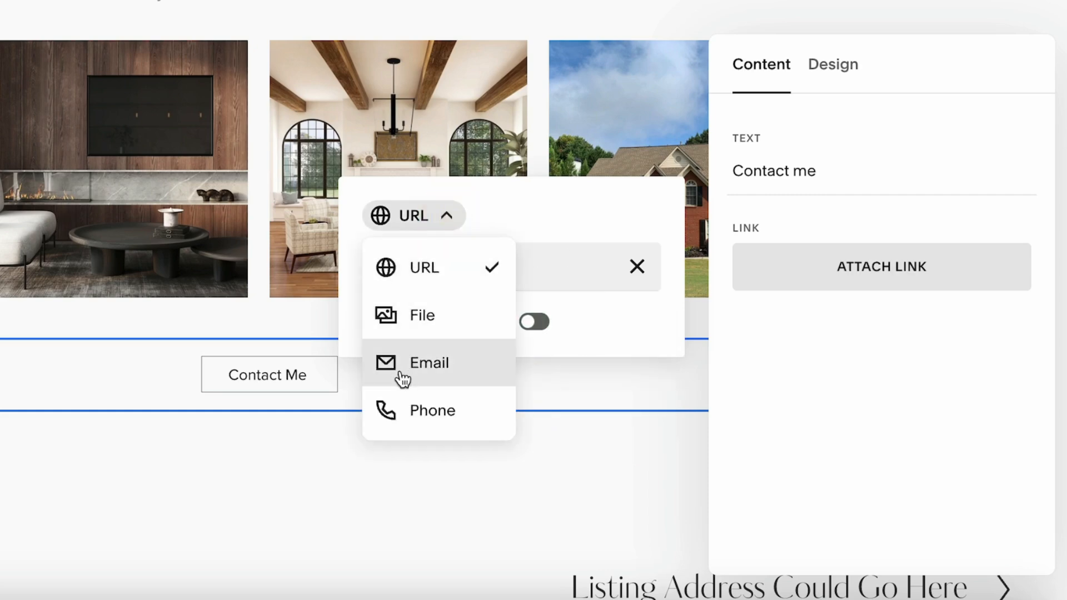
{"action": "left_click", "coordinate": [429, 363]}
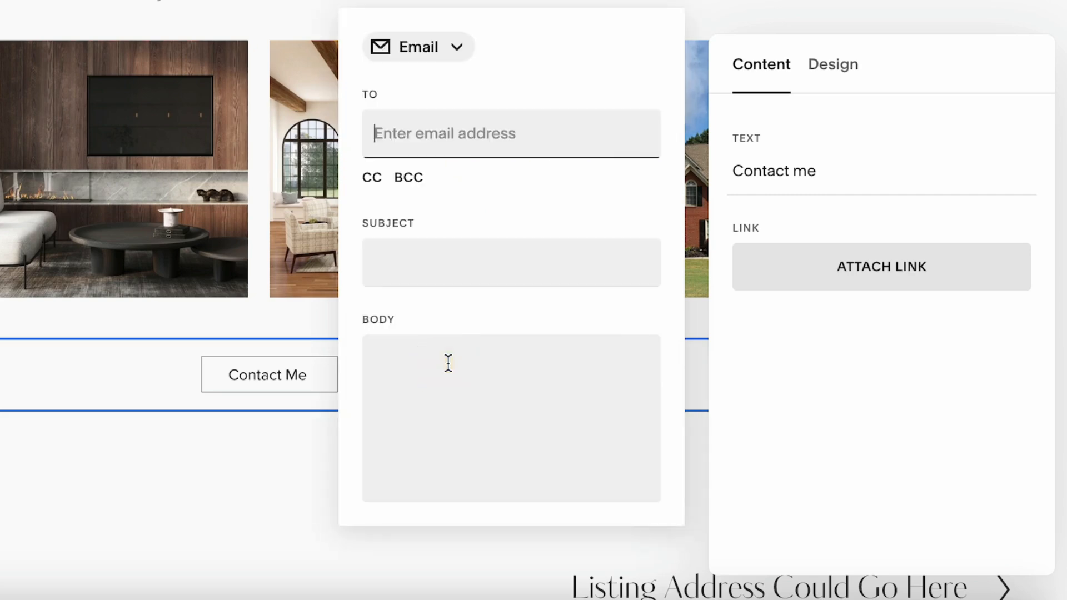
{"action": "type", "text": "youremail@gmail.com"}
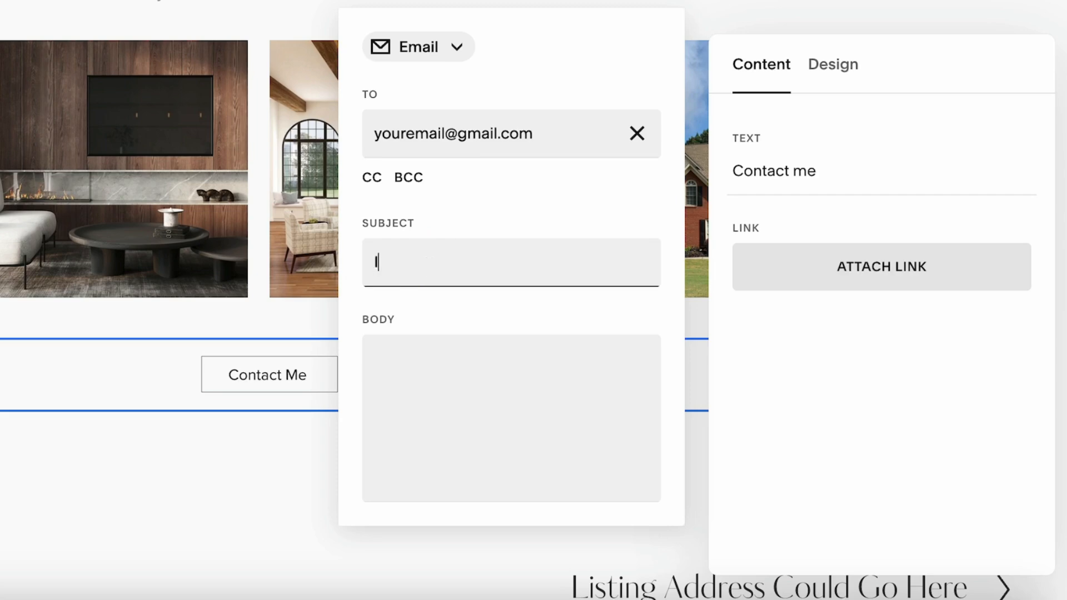
{"action": "type", "text": "I am interested"}
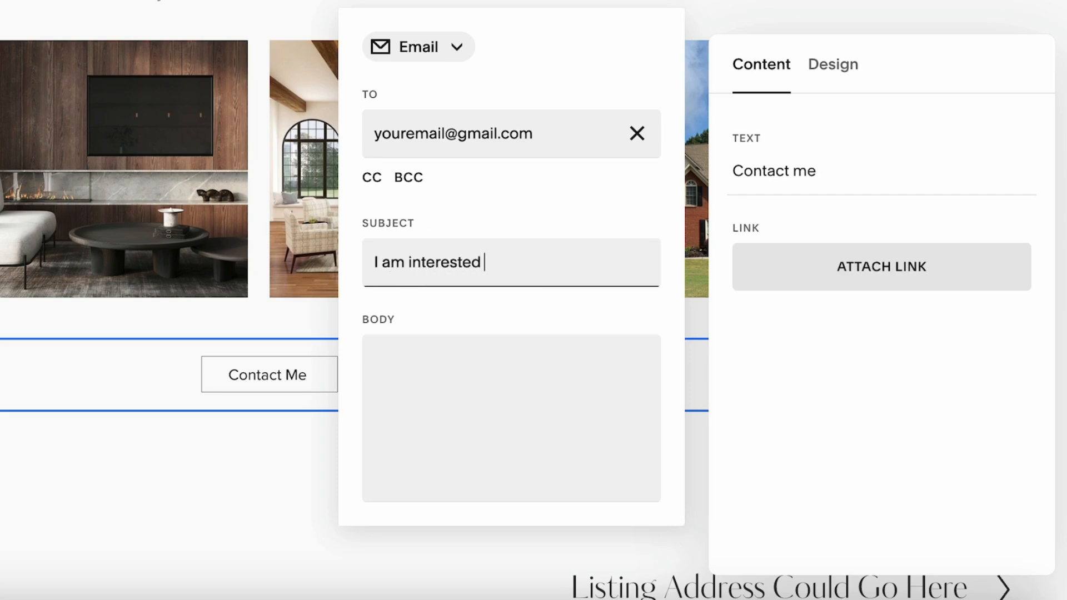
{"action": "type", "text": "in Property"}
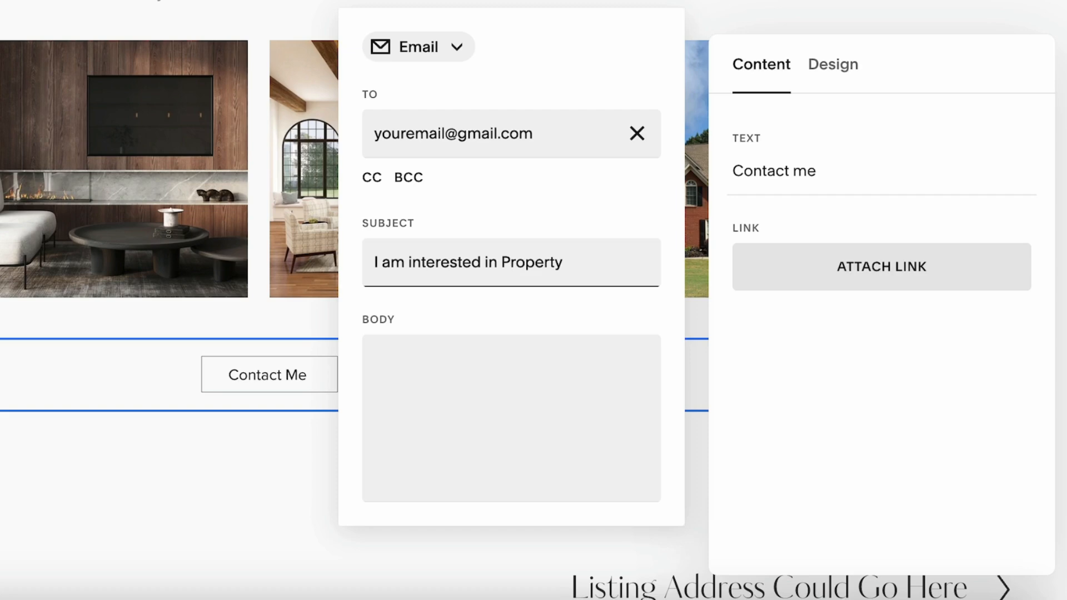
{"action": "mouse_move", "coordinate": [368, 584]}
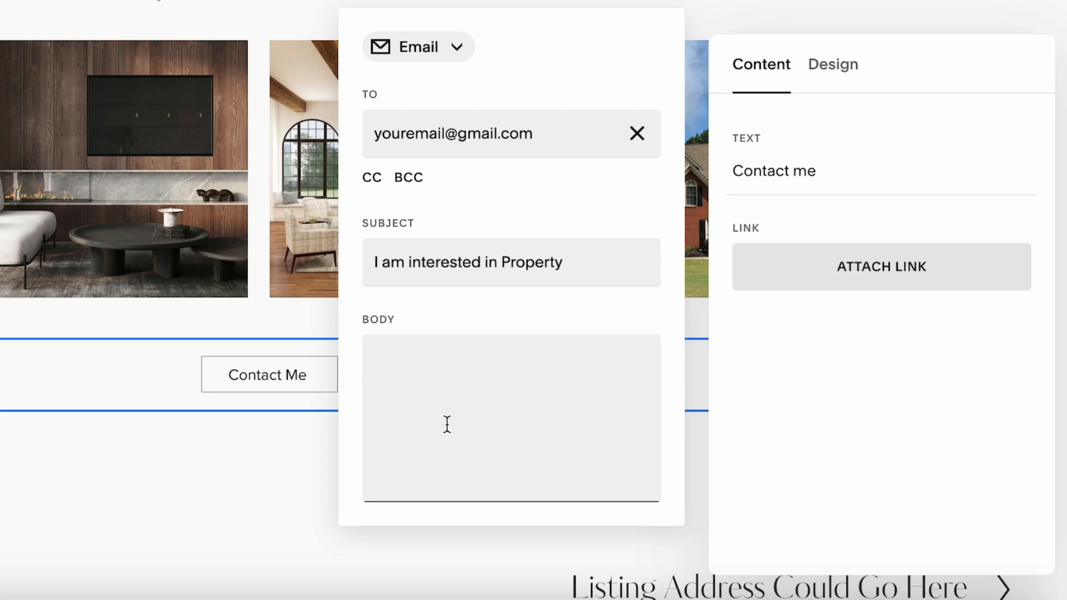
{"action": "mouse_move", "coordinate": [469, 200]}
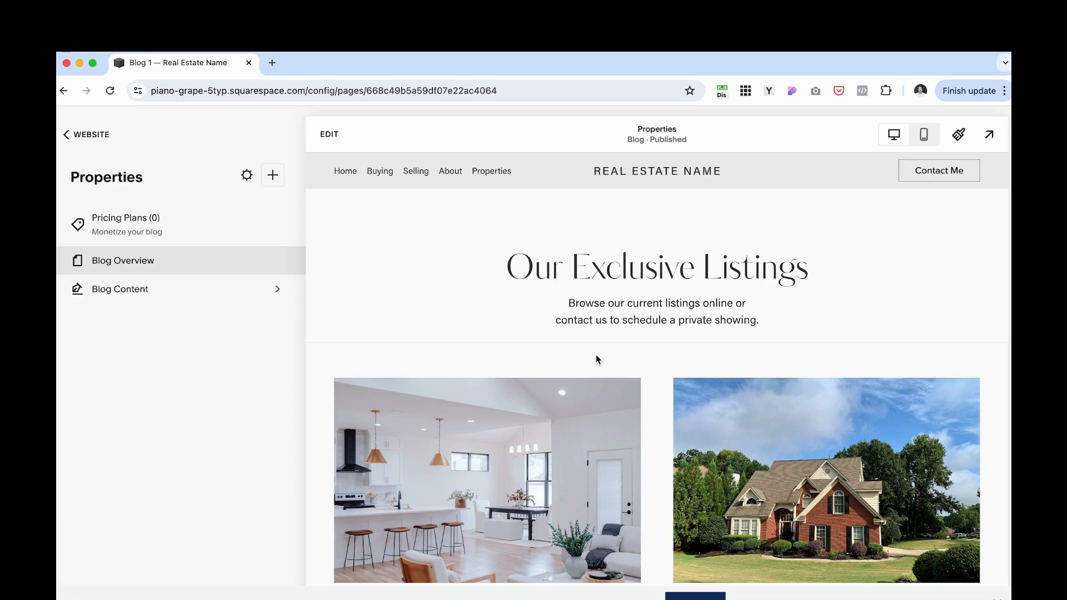
{"action": "mouse_move", "coordinate": [757, 146]}
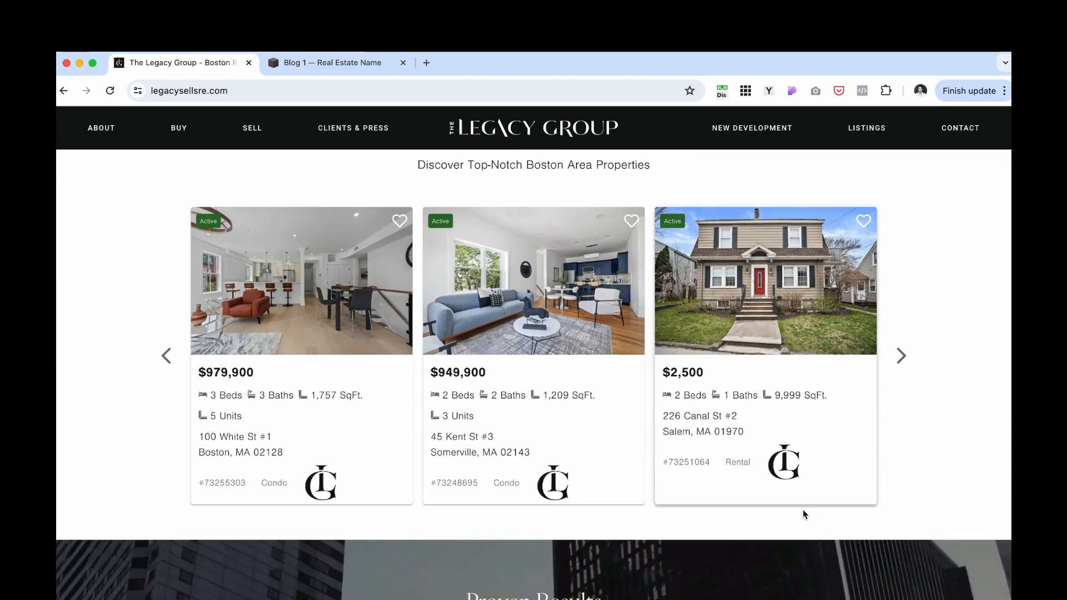
Advance the example site's listings carousel, then check the Squarespace Properties blog post list.
{"action": "left_click", "coordinate": [900, 356]}
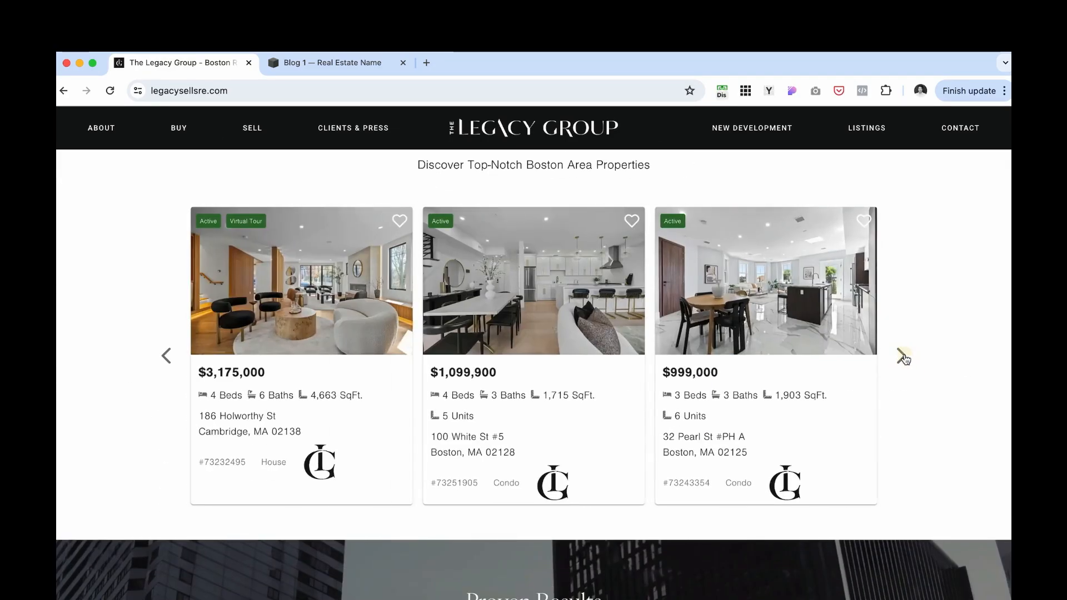
{"action": "left_click", "coordinate": [903, 355]}
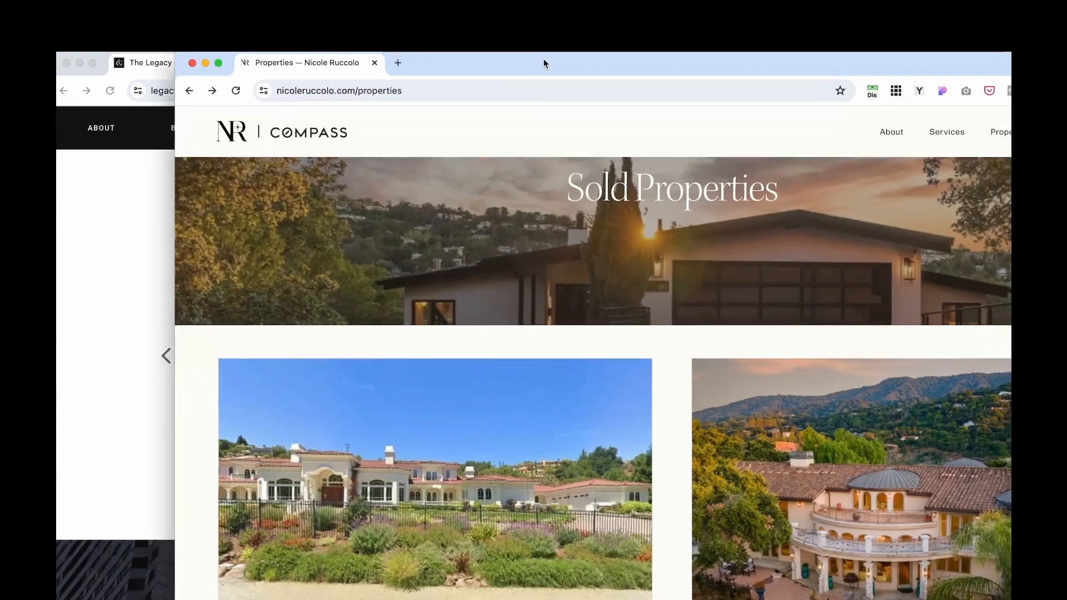
{"action": "left_click", "coordinate": [487, 63]}
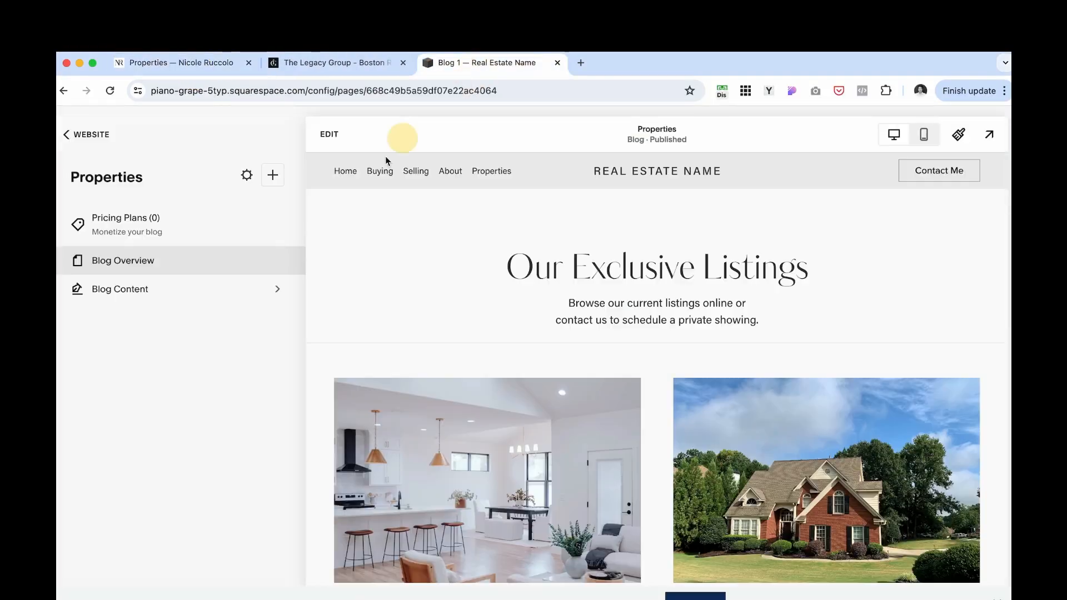
{"action": "scroll", "scroll_direction": "down", "scroll_amount": 3}
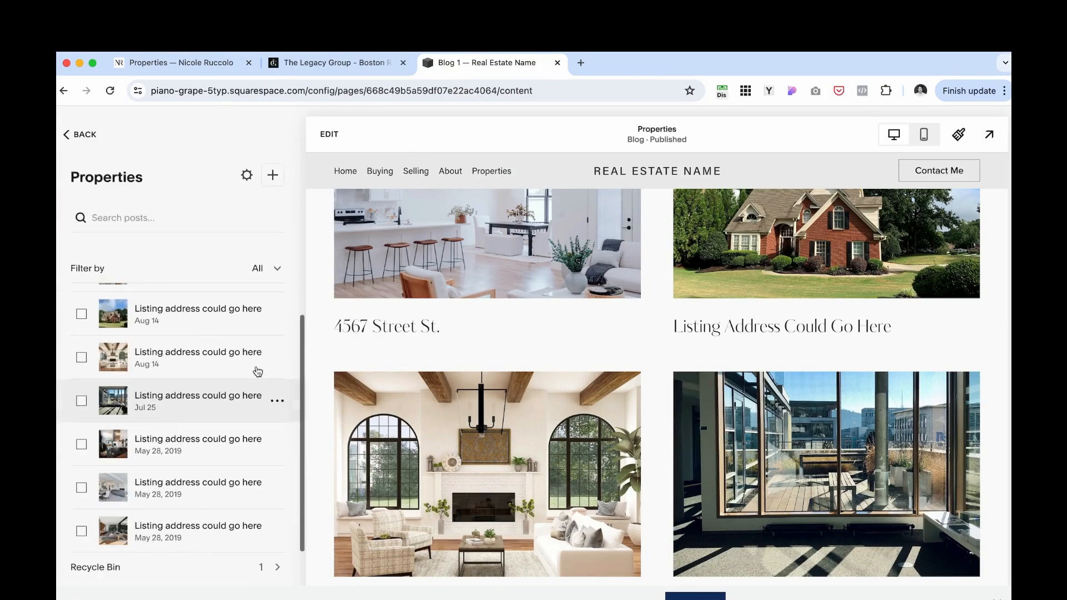
Browse the example agent's properties page and scroll the 640 Palm Ave listing's gallery.
{"action": "left_click", "coordinate": [178, 63]}
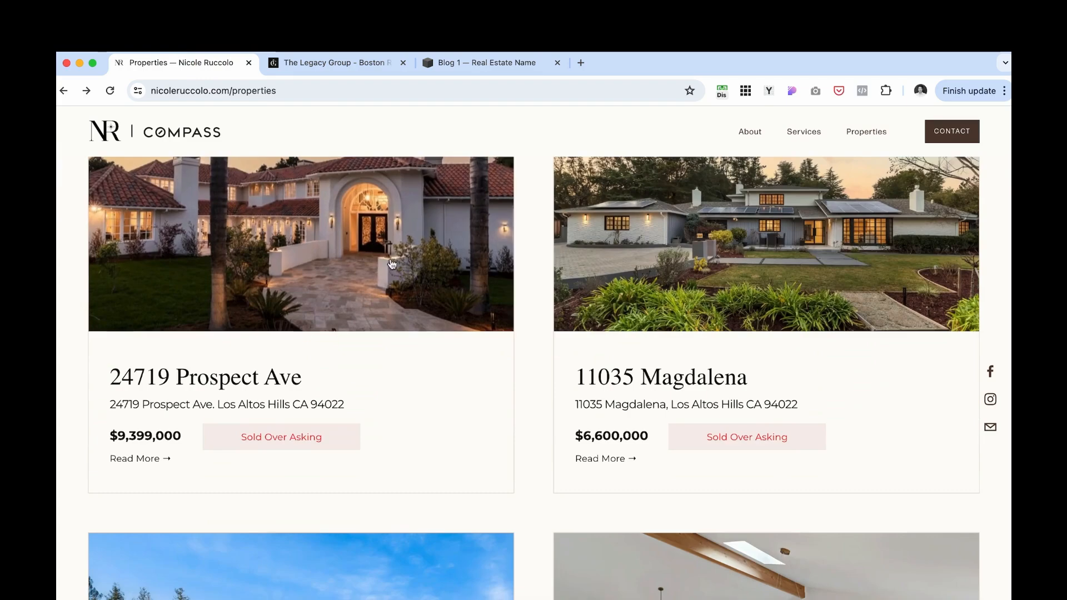
{"action": "scroll", "scroll_direction": "down", "scroll_amount": 3}
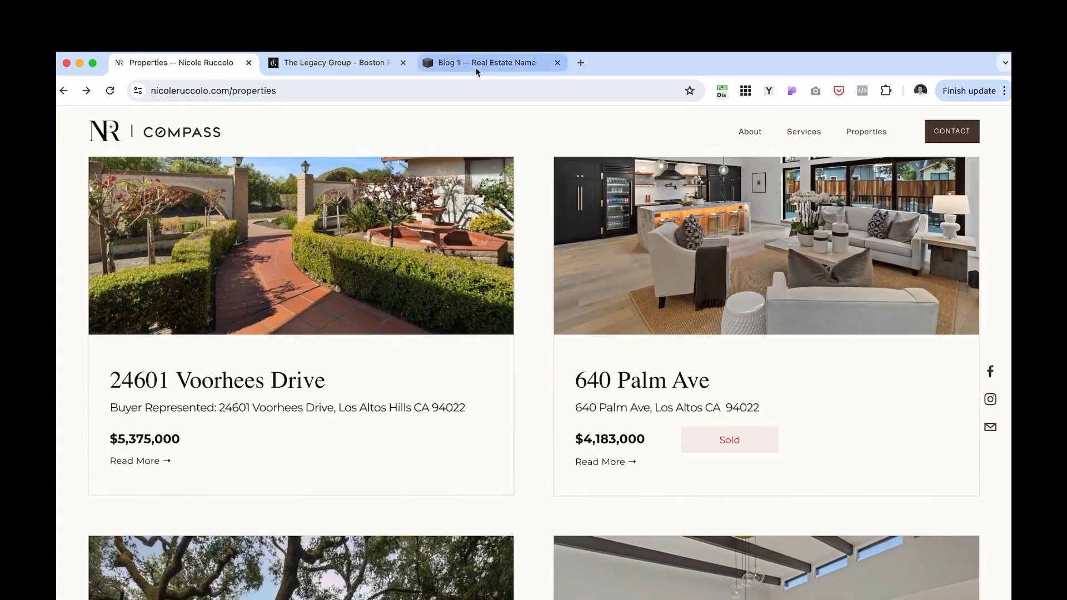
{"action": "left_click", "coordinate": [184, 62]}
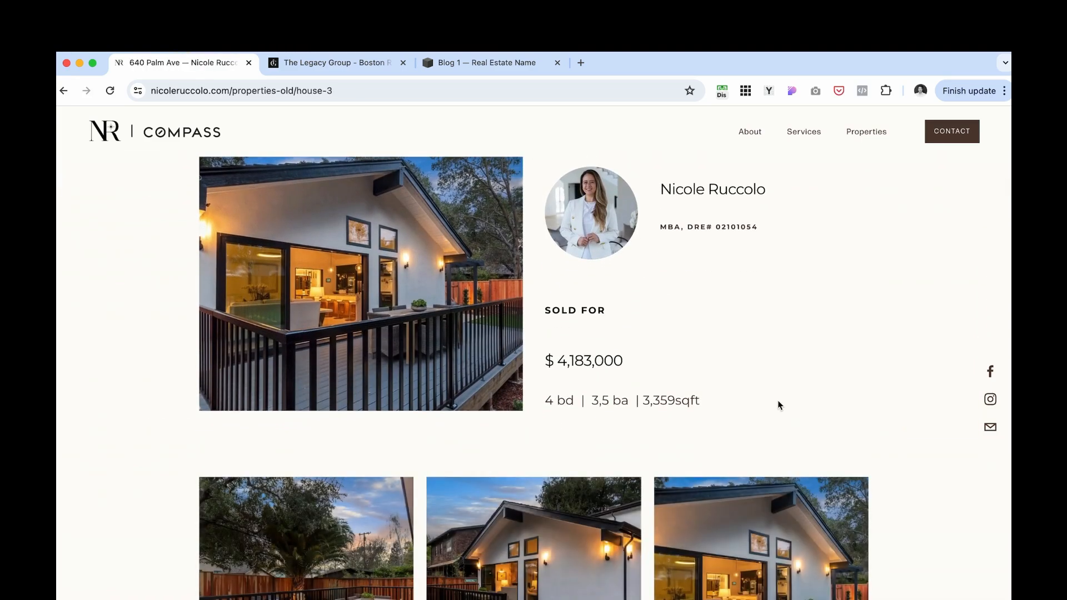
{"action": "scroll", "scroll_direction": "down", "scroll_amount": 3}
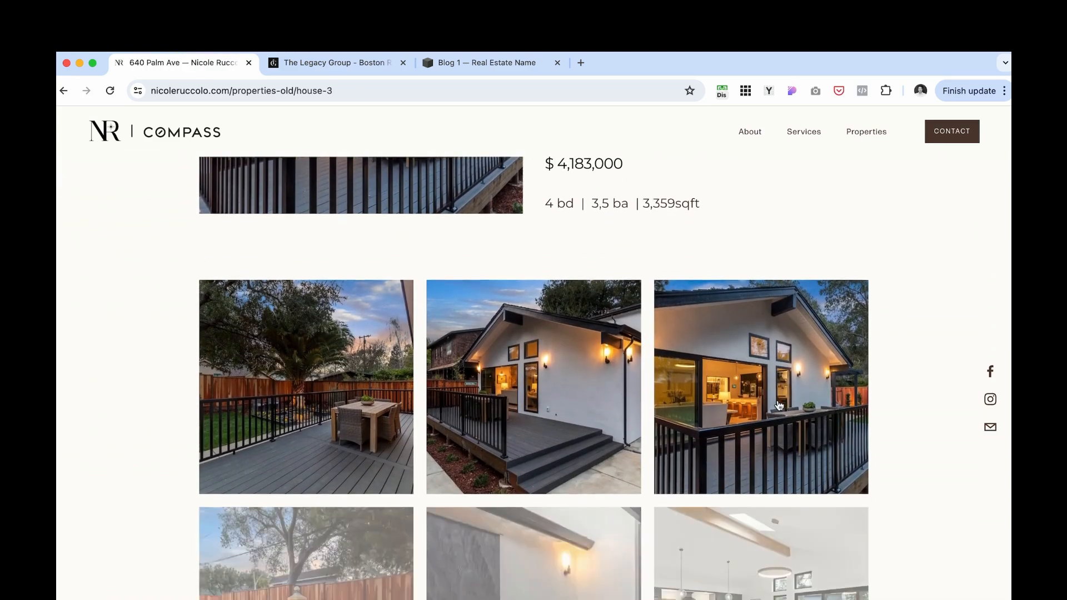
{"action": "scroll", "scroll_direction": "down", "scroll_amount": 3}
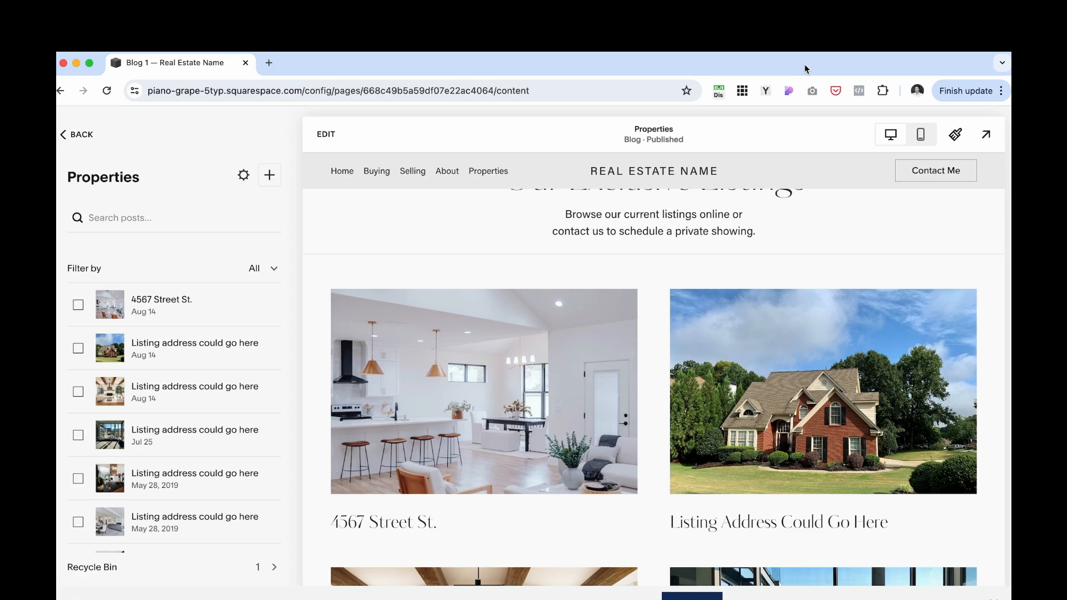
{"action": "mouse_move", "coordinate": [366, 322]}
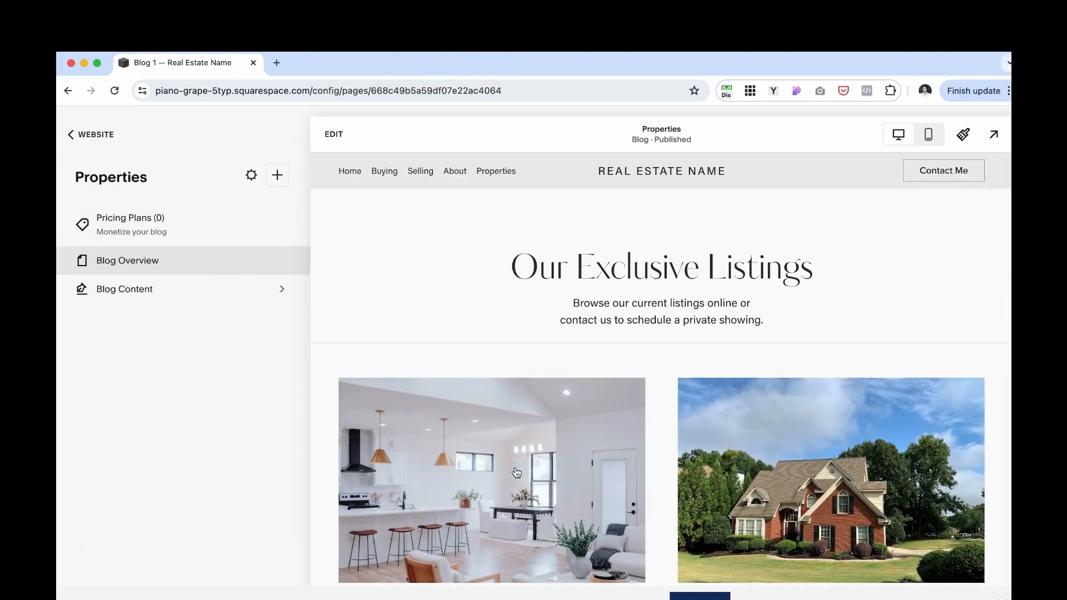
Scroll down the Properties blog overview to further listing cards.
{"action": "scroll", "scroll_direction": "down", "scroll_amount": 3}
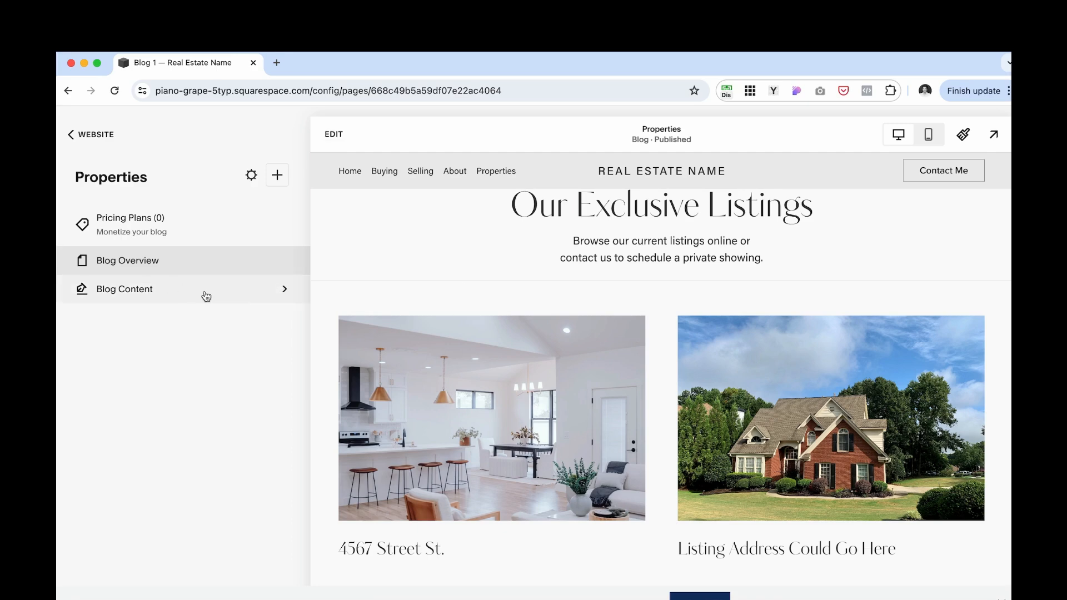
{"action": "scroll", "scroll_direction": "down", "scroll_amount": 3}
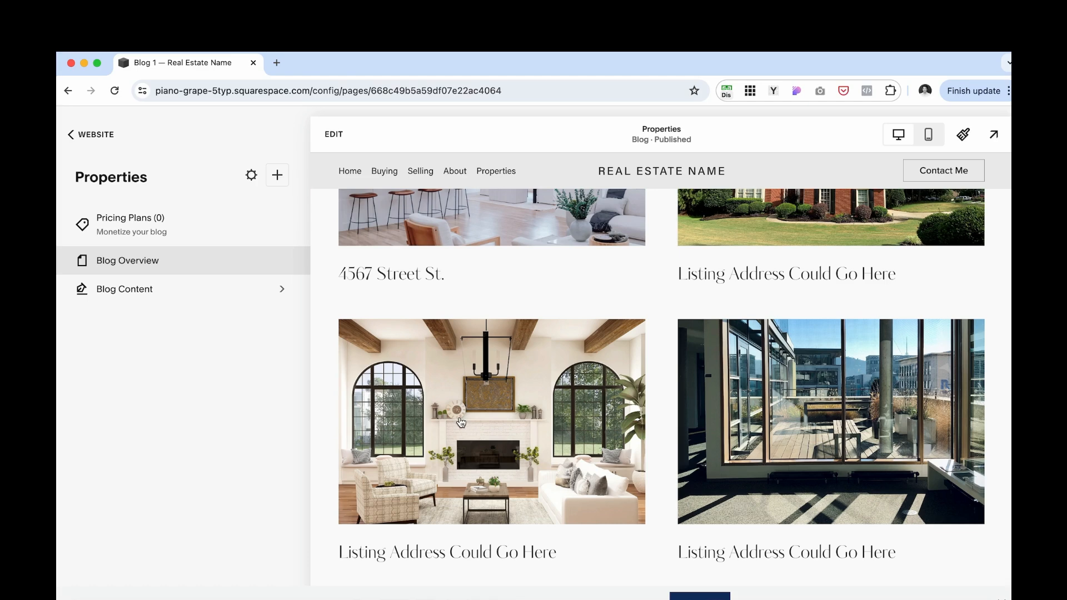
{"action": "mouse_move", "coordinate": [488, 340]}
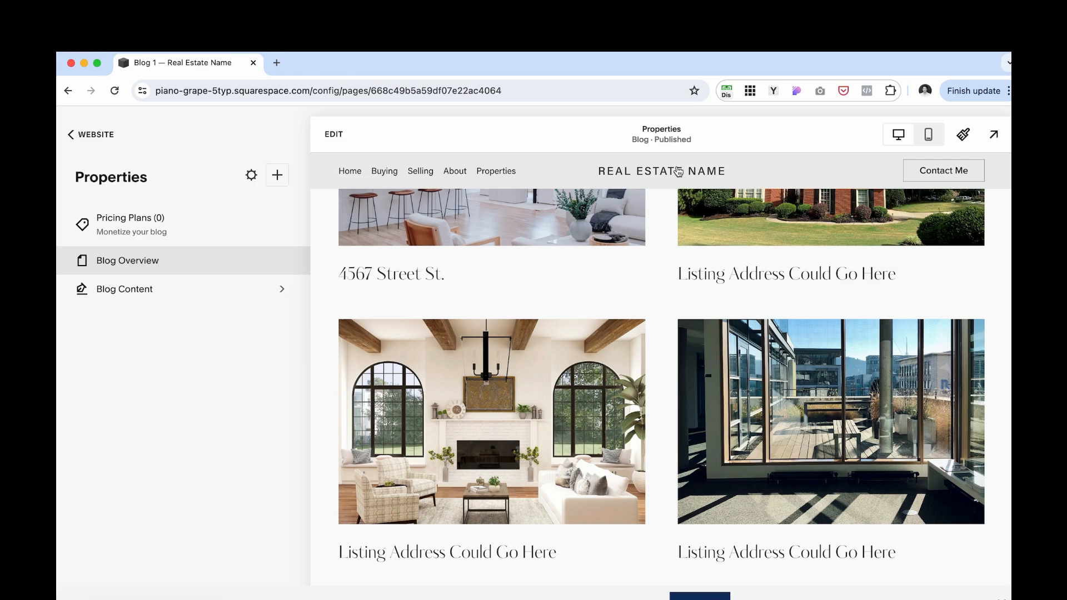
{"action": "mouse_move", "coordinate": [723, 157]}
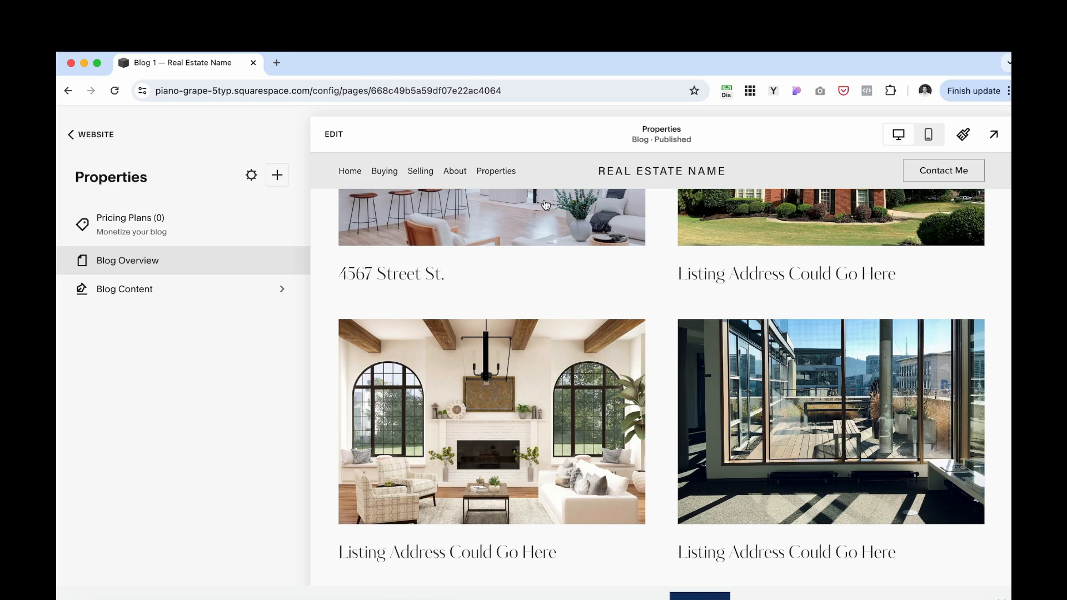
{"action": "mouse_move", "coordinate": [707, 160]}
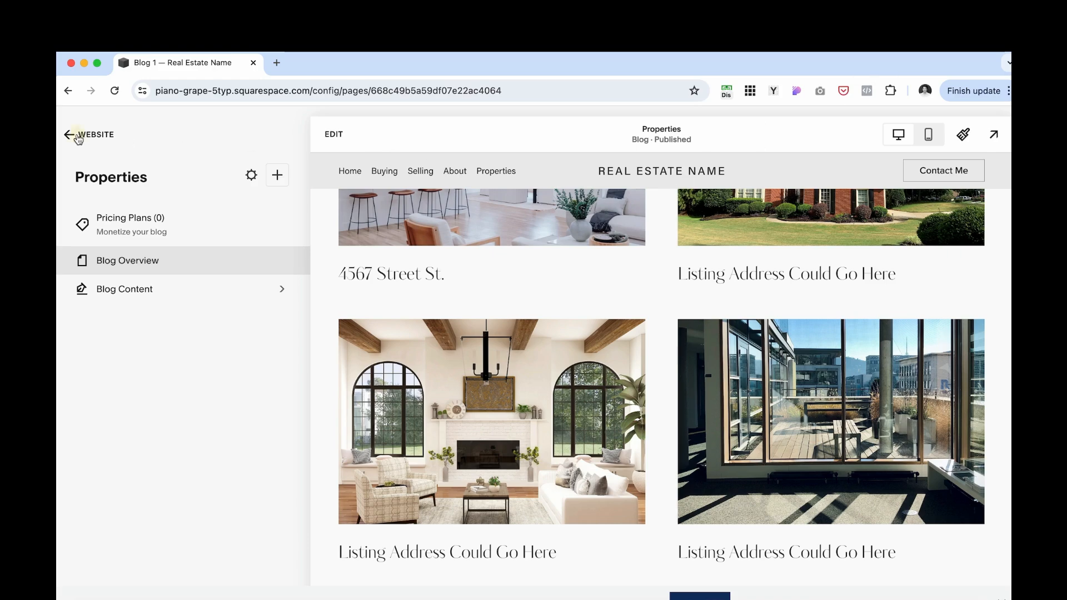
Return to the site's pages, edit Home and start adding a section below the hero slideshow.
{"action": "left_click", "coordinate": [85, 134]}
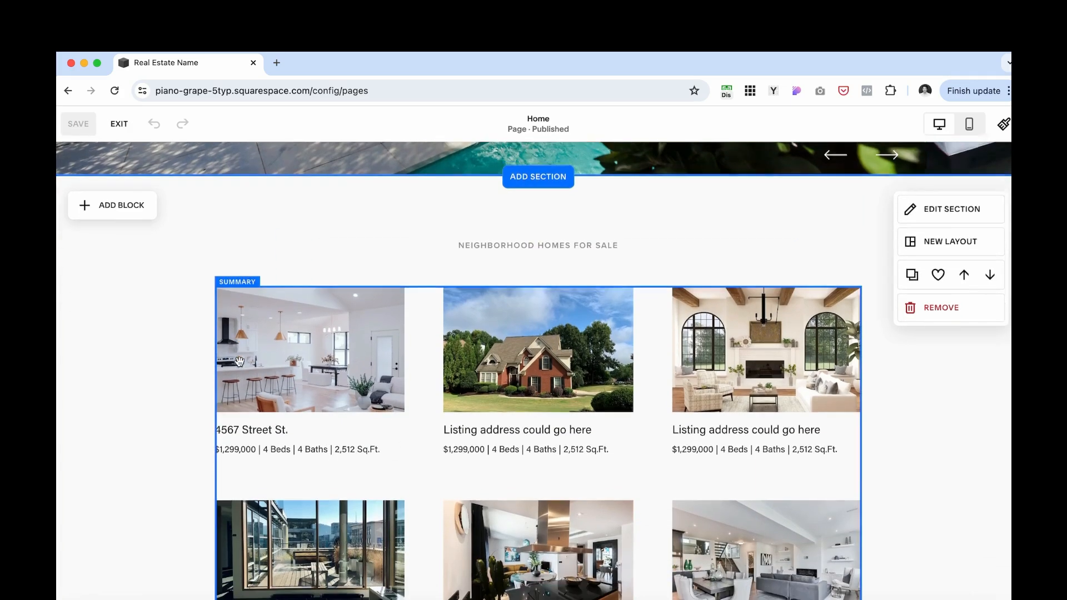
{"action": "scroll", "scroll_direction": "down", "scroll_amount": 3}
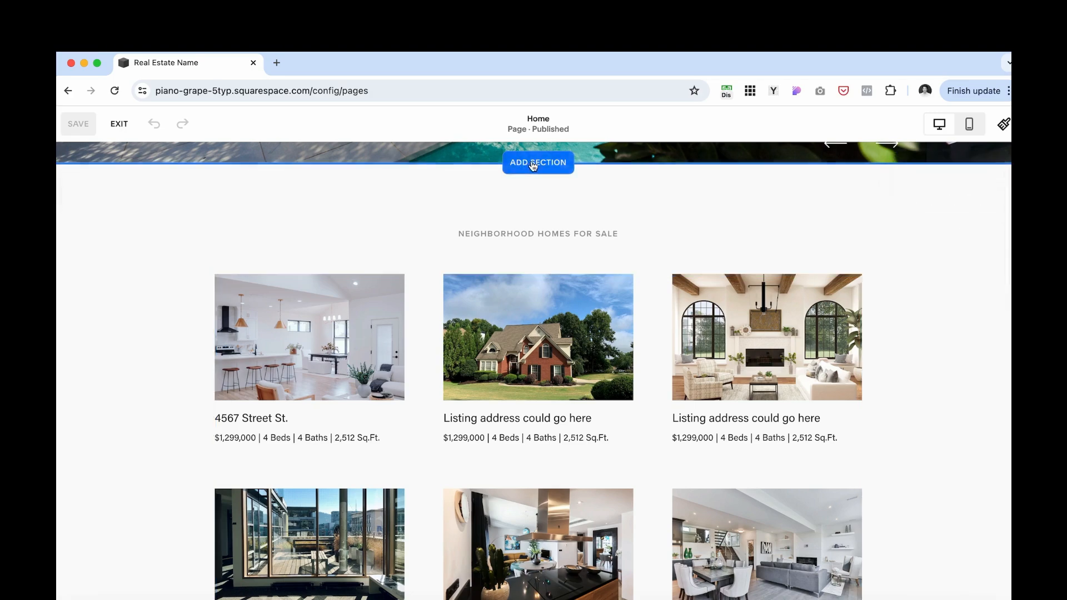
{"action": "left_click", "coordinate": [538, 162]}
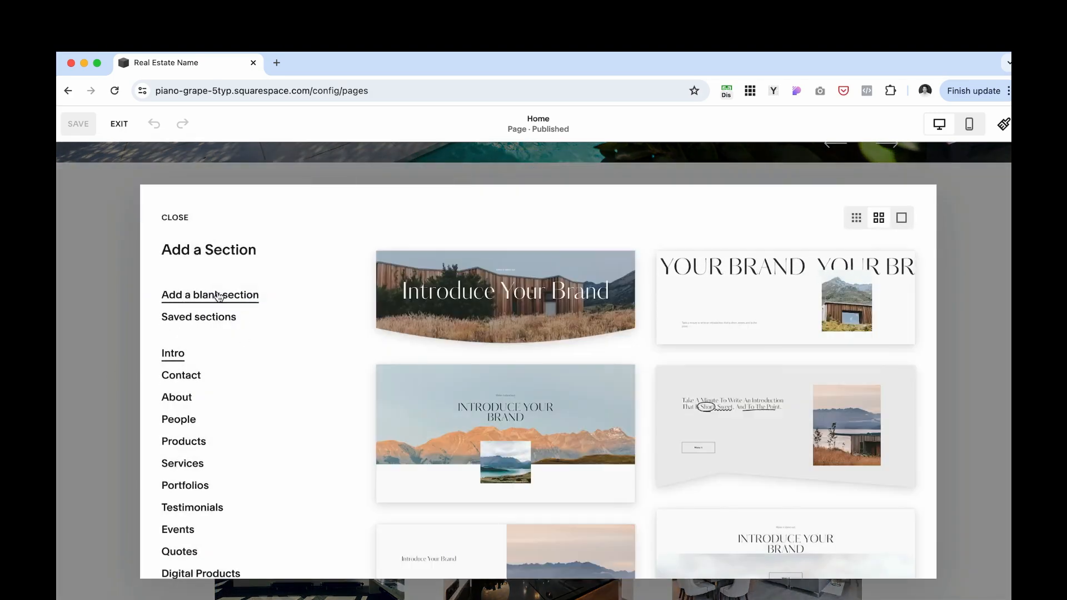
Add a blank section with a Summary block and point it at the Properties page.
{"action": "left_click", "coordinate": [209, 296]}
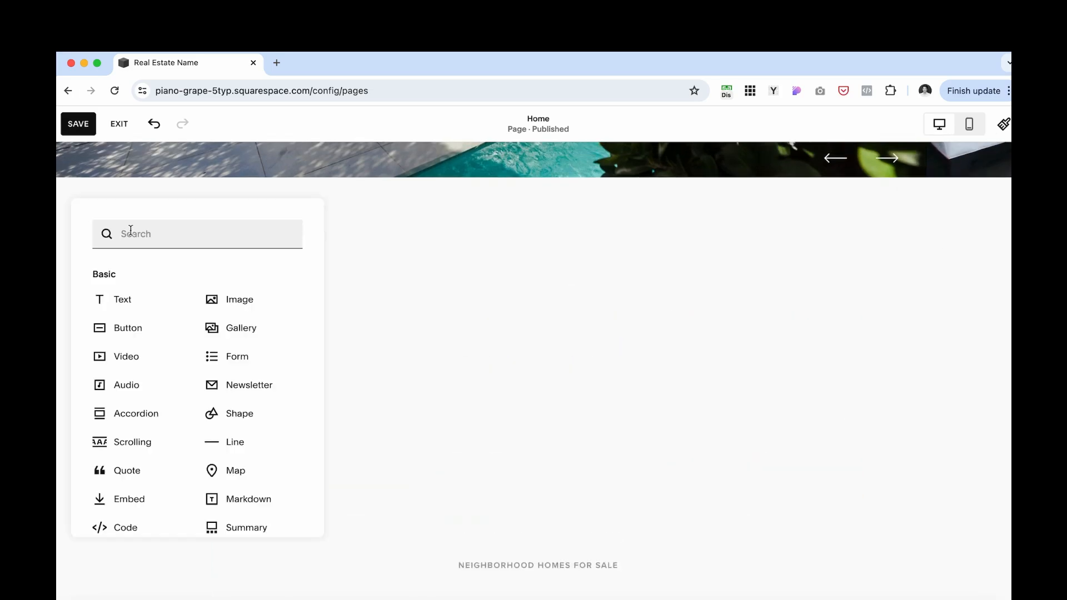
{"action": "type", "text": "su"}
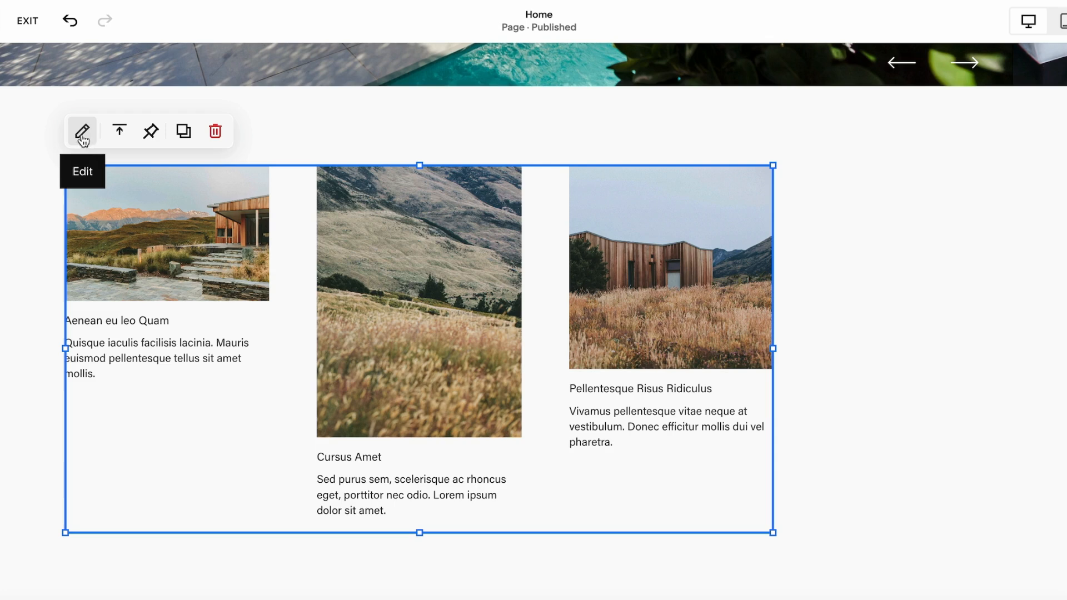
{"action": "left_click", "coordinate": [83, 131]}
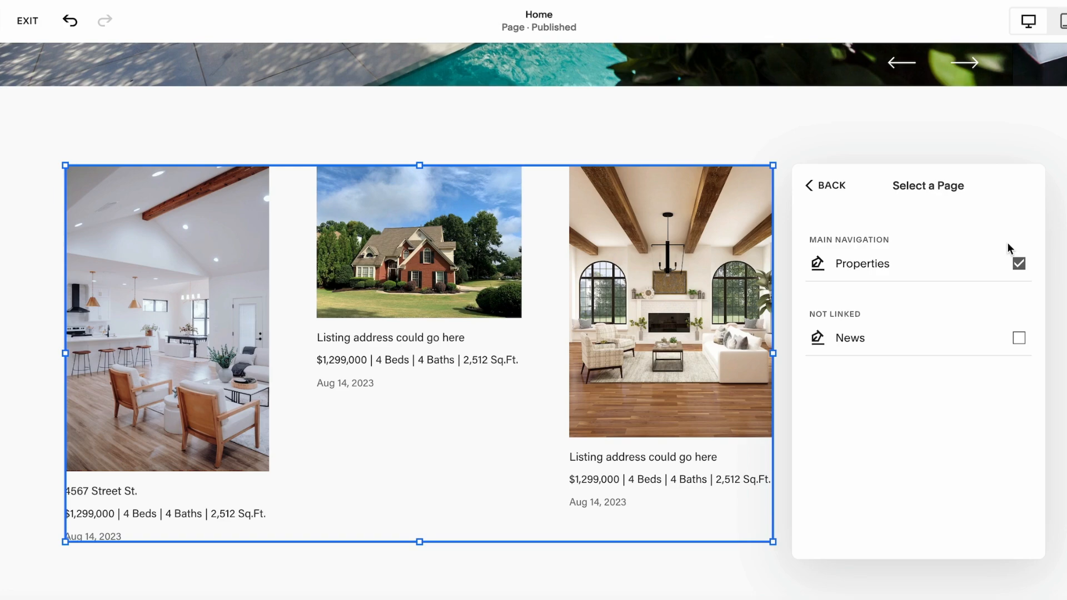
Set the summary block's design to Grid layout showing seven listings.
{"action": "left_click", "coordinate": [825, 185]}
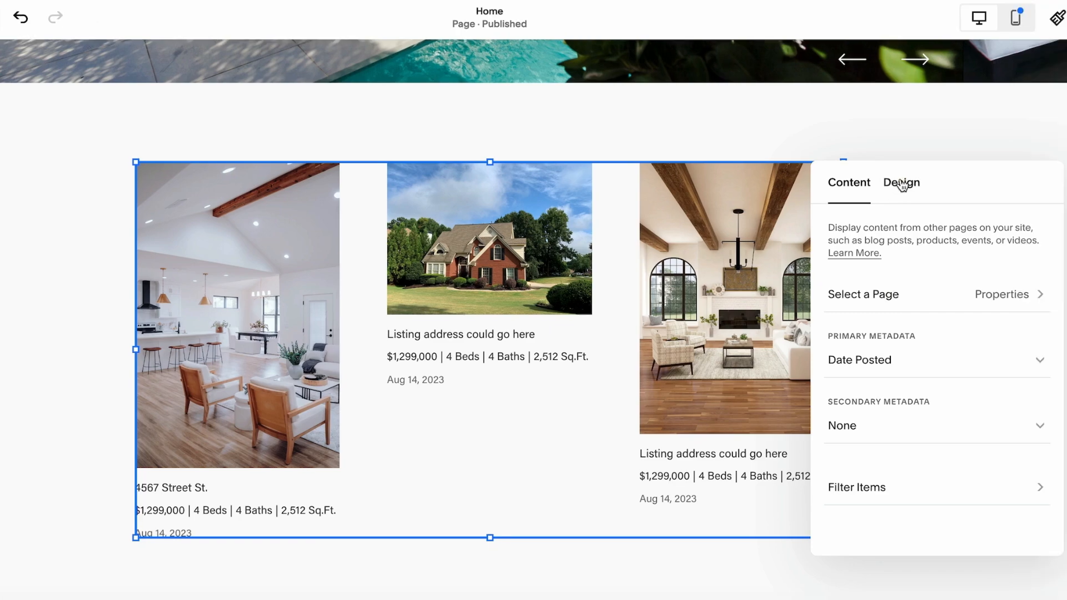
{"action": "left_click", "coordinate": [902, 183]}
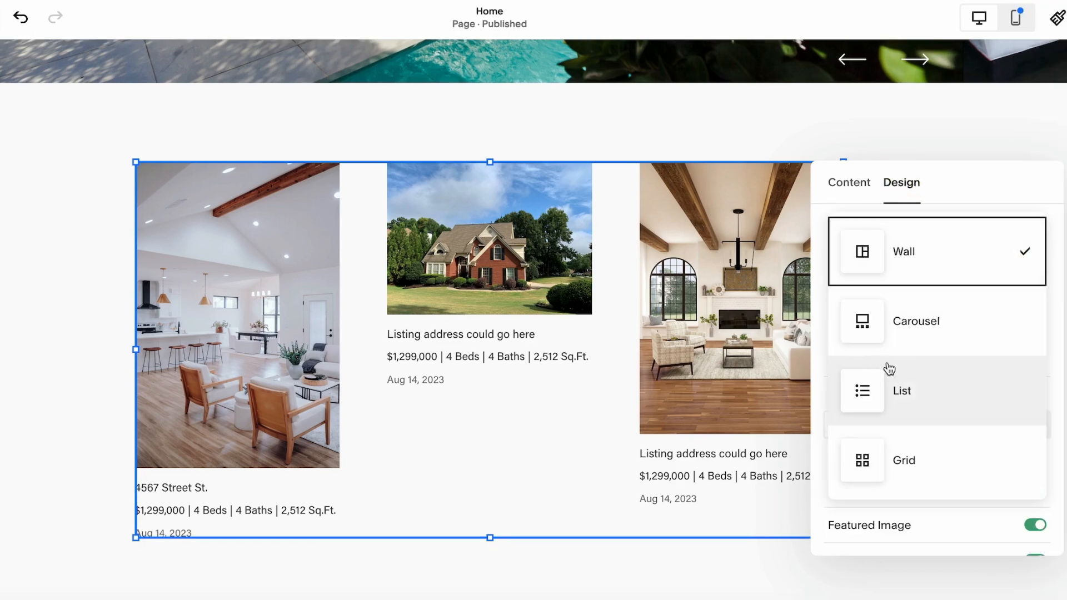
{"action": "left_click", "coordinate": [916, 322]}
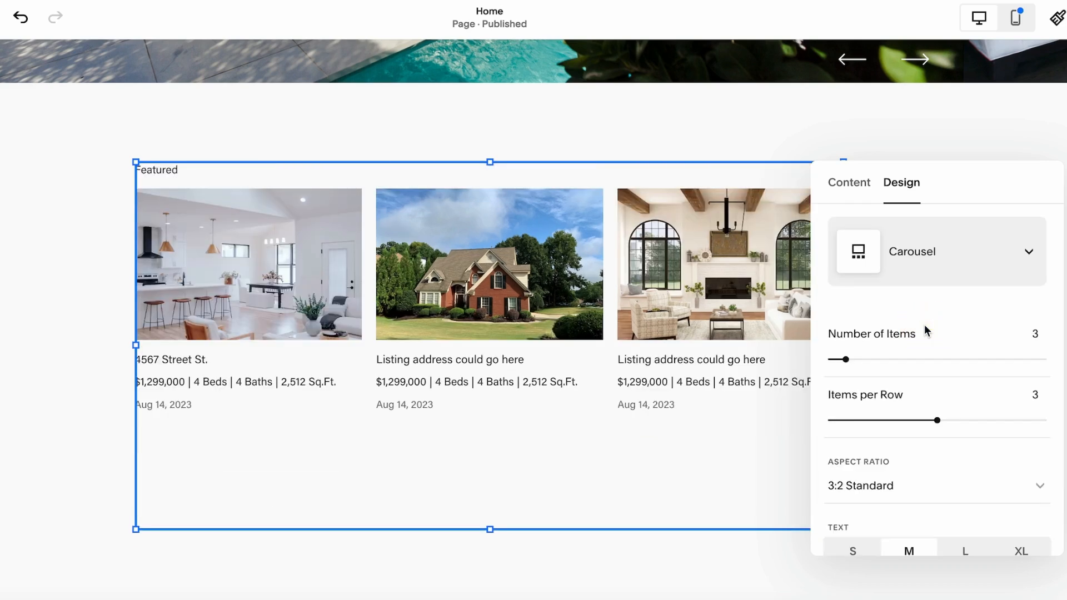
{"action": "left_click", "coordinate": [937, 251]}
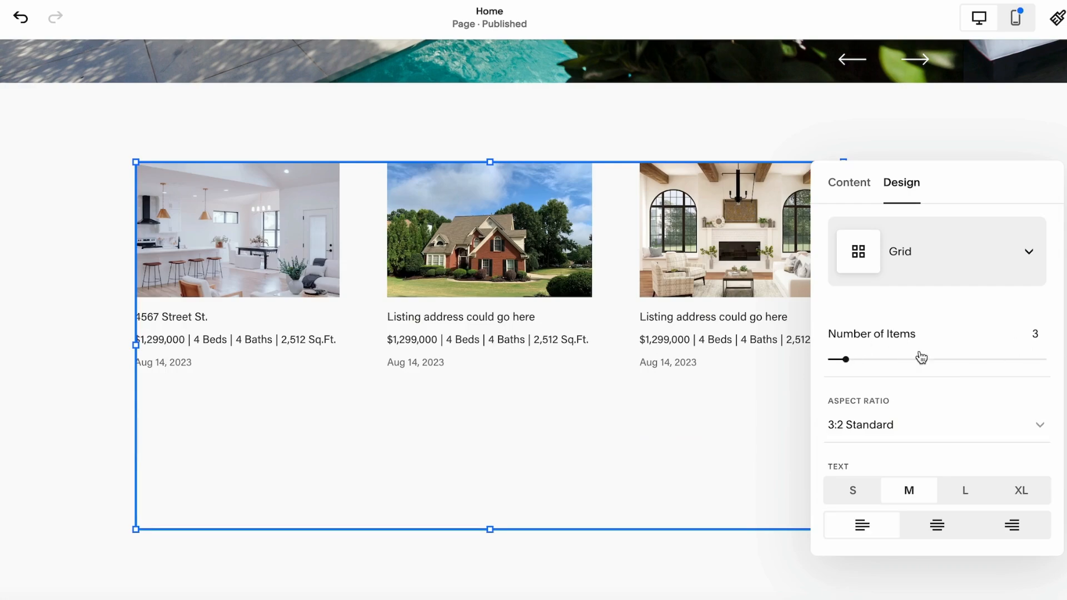
{"action": "left_click_drag", "start_coordinate": [838, 359], "coordinate": [875, 359]}
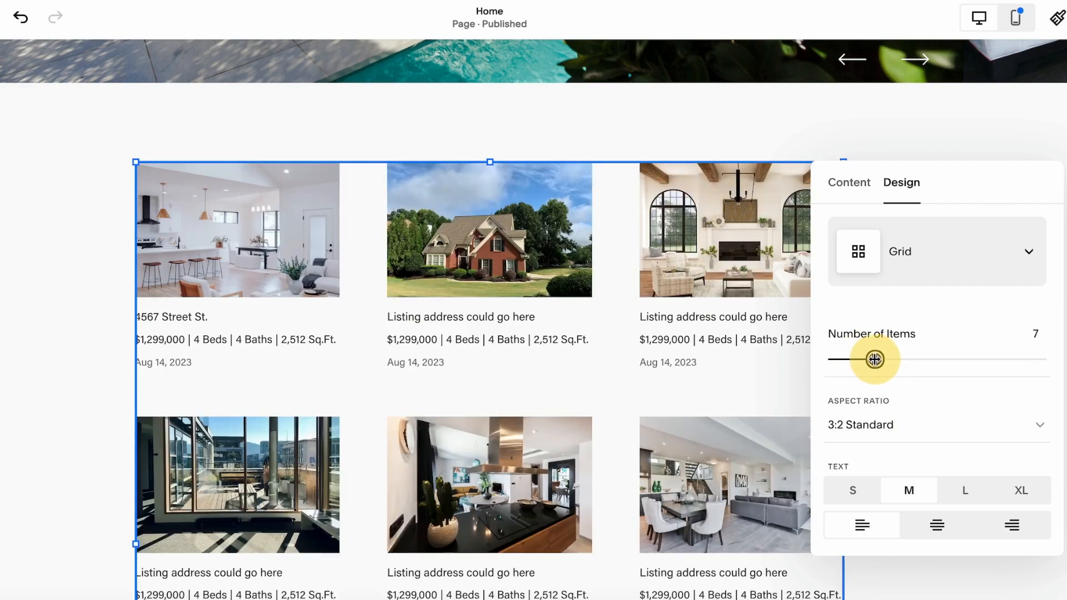
{"action": "left_click_drag", "start_coordinate": [874, 359], "coordinate": [860, 359]}
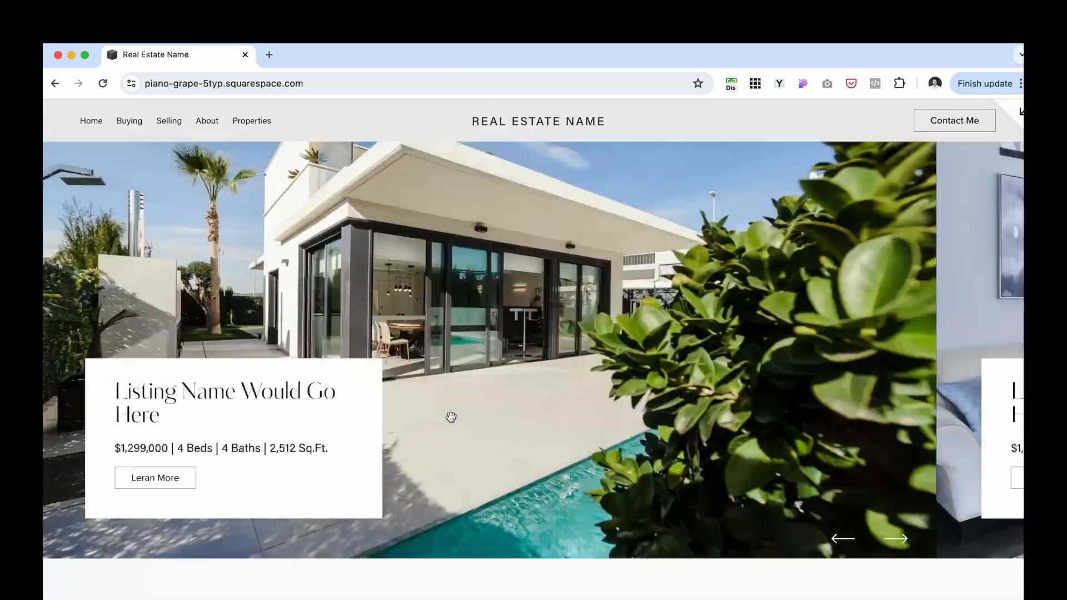
Scroll through the live 4567 Street St. listing page's gallery and Contact Me button.
{"action": "scroll", "scroll_direction": "down", "scroll_amount": 3}
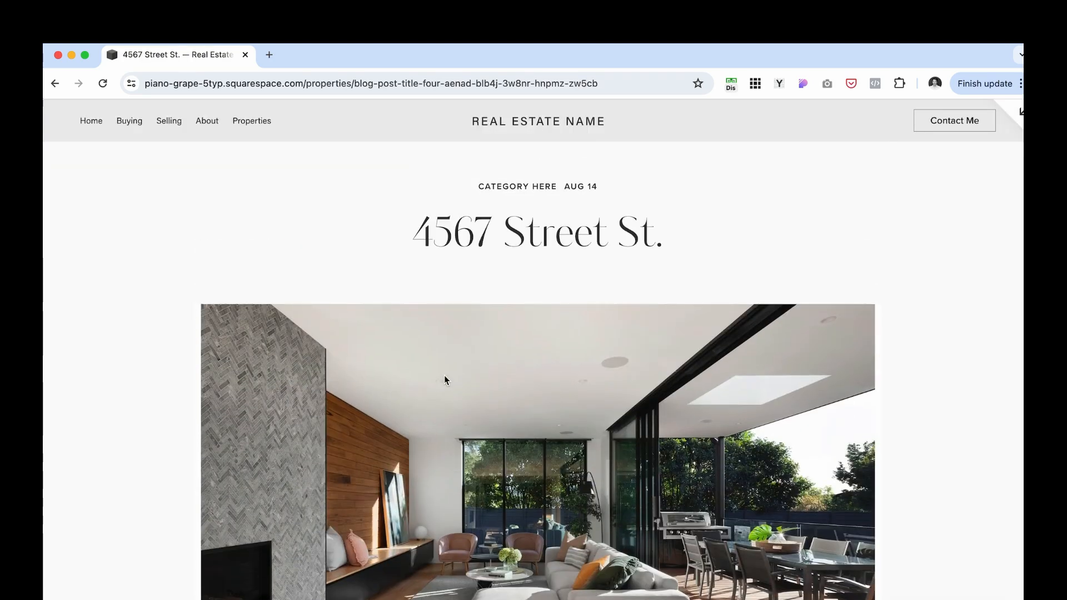
{"action": "scroll", "scroll_direction": "down", "scroll_amount": 3}
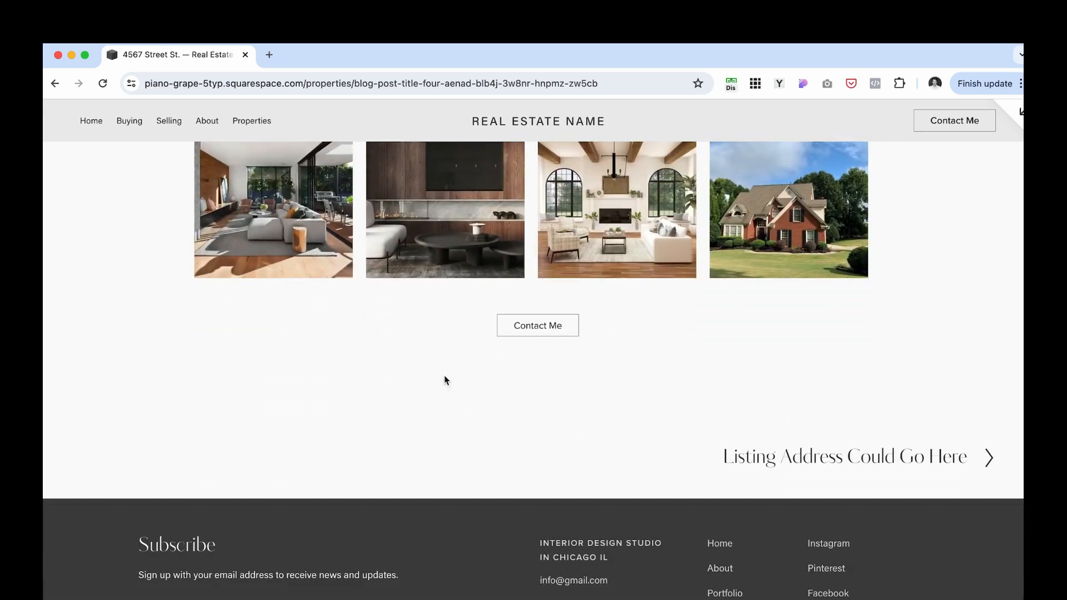
{"action": "mouse_move", "coordinate": [773, 285]}
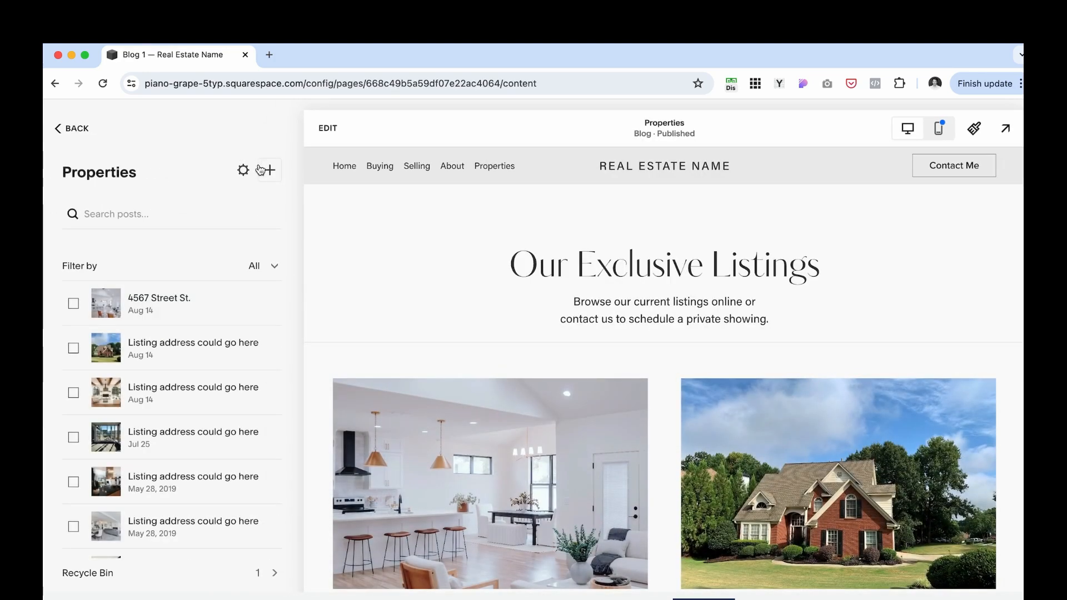
Create a Properties post titled 'New Property Listing', publish it and open it.
{"action": "left_click", "coordinate": [268, 170]}
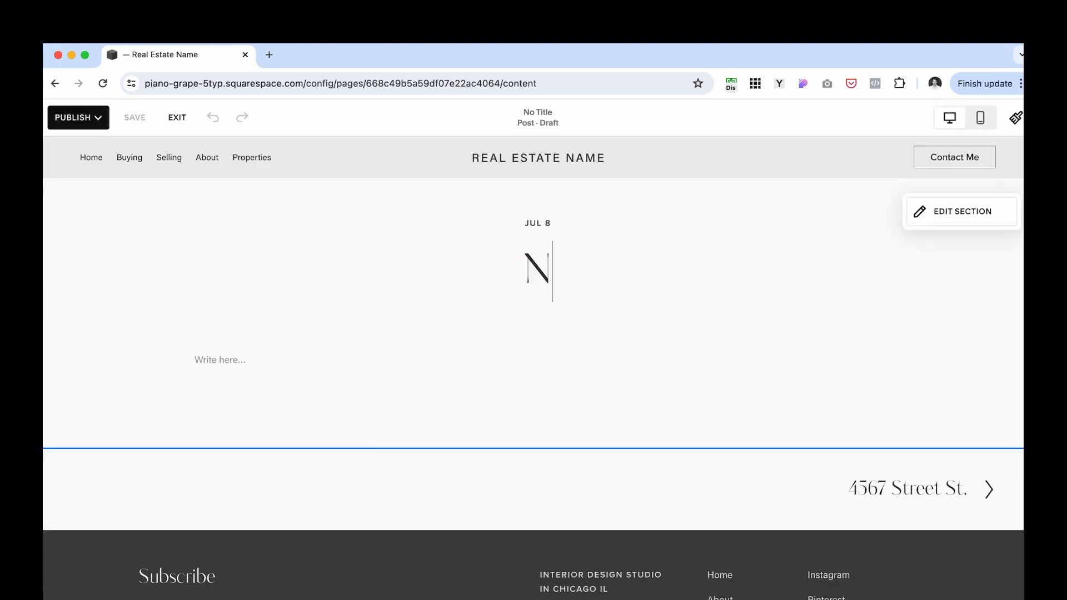
{"action": "type", "text": "New Property Listing"}
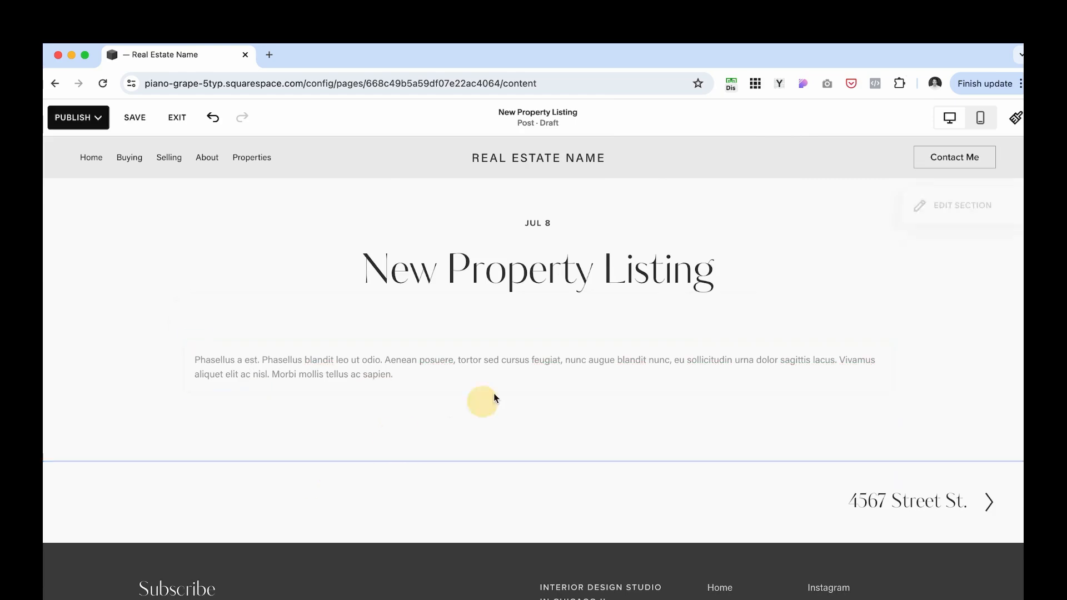
{"action": "left_click", "coordinate": [78, 118]}
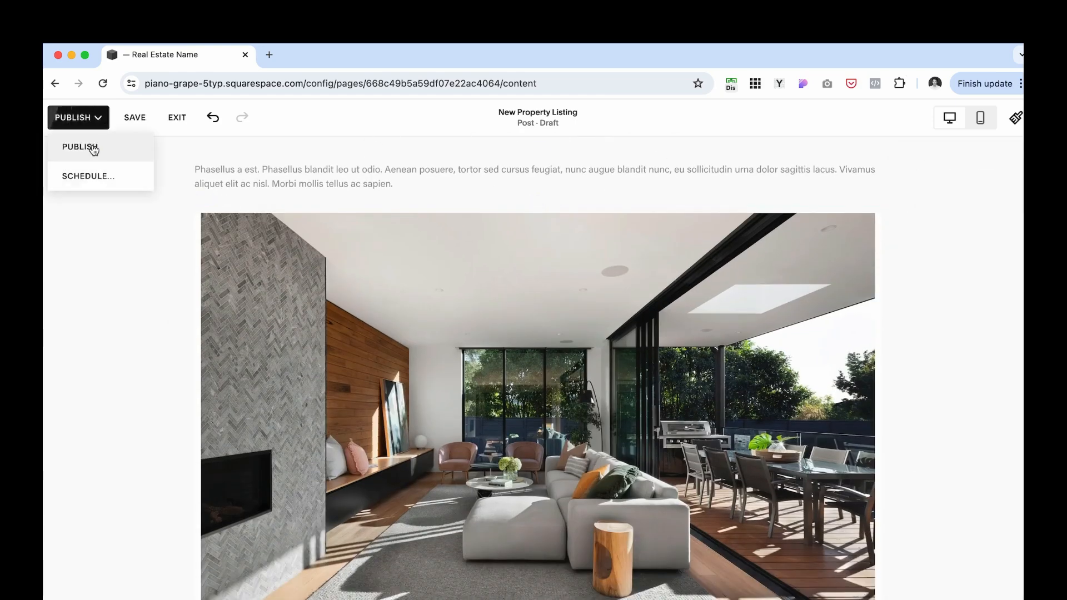
{"action": "left_click", "coordinate": [80, 146]}
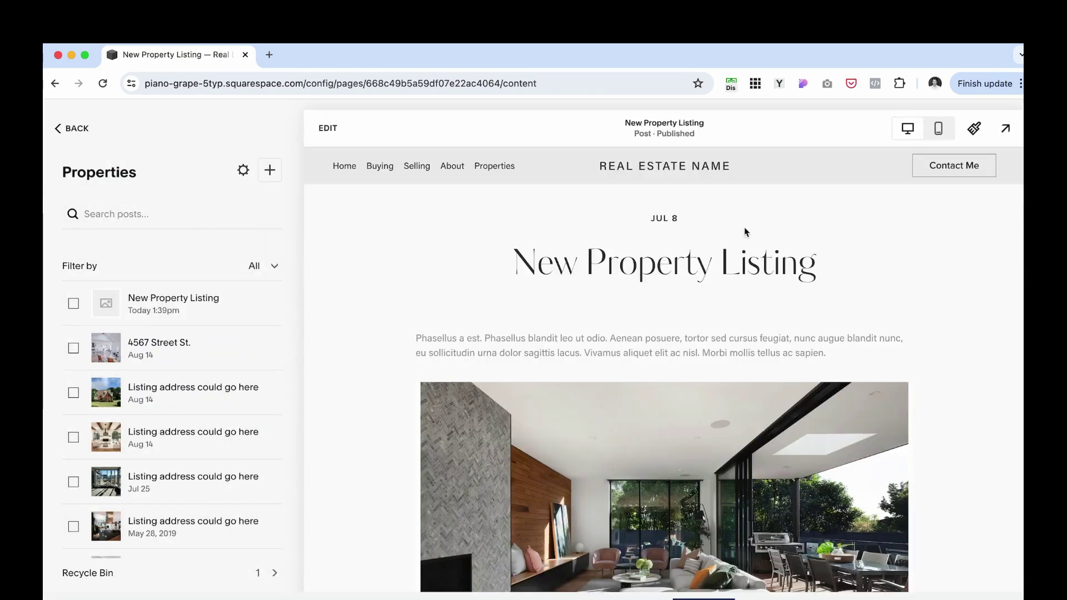
Set the living-room photo from My Library as the post's featured image via its settings.
{"action": "left_click", "coordinate": [271, 262]}
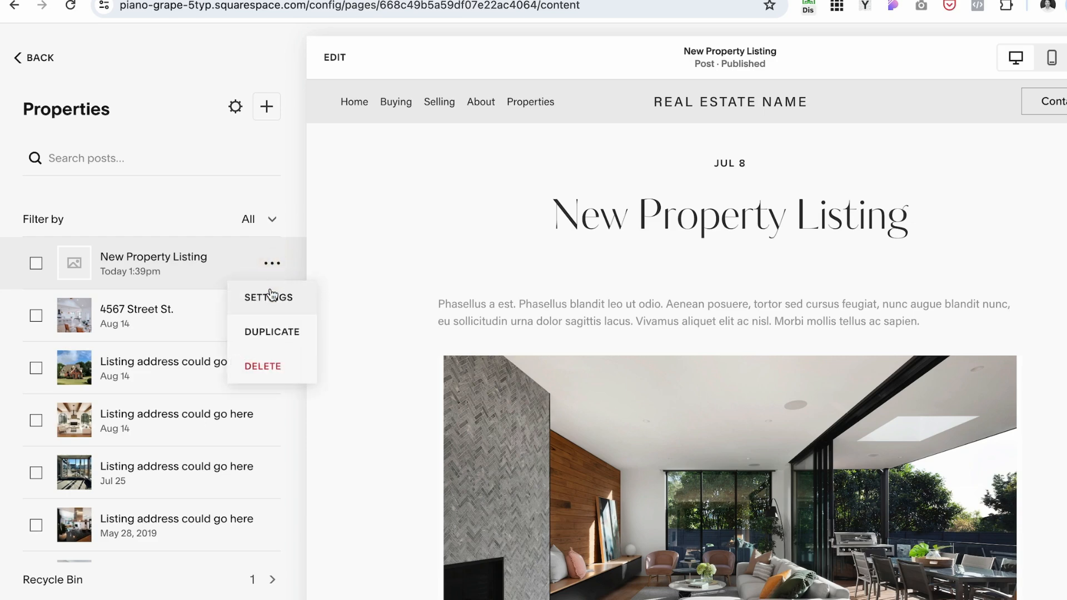
{"action": "left_click", "coordinate": [268, 298]}
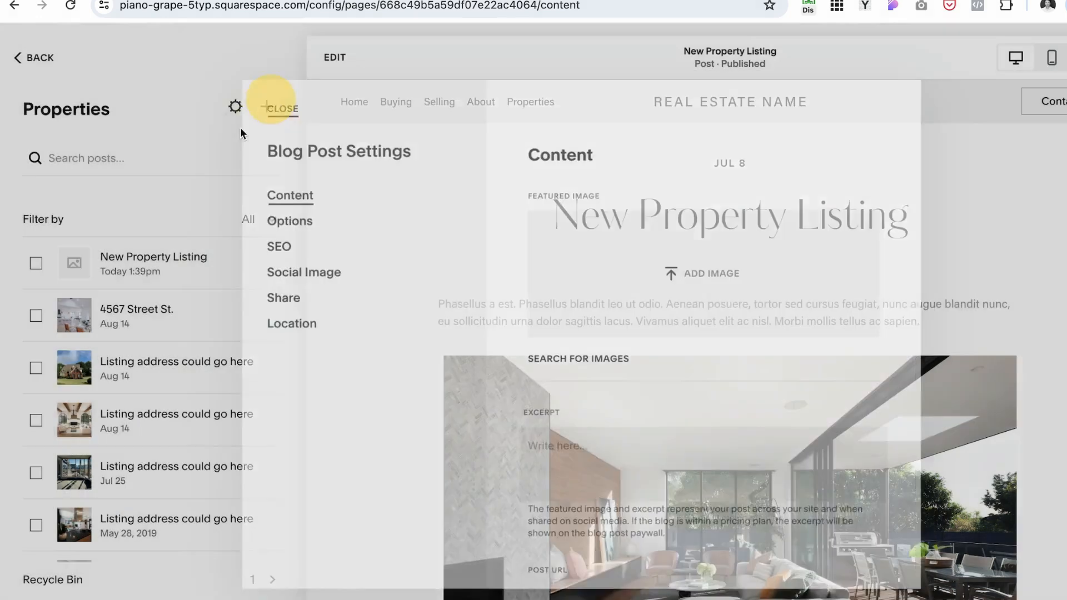
{"action": "left_click", "coordinate": [283, 109]}
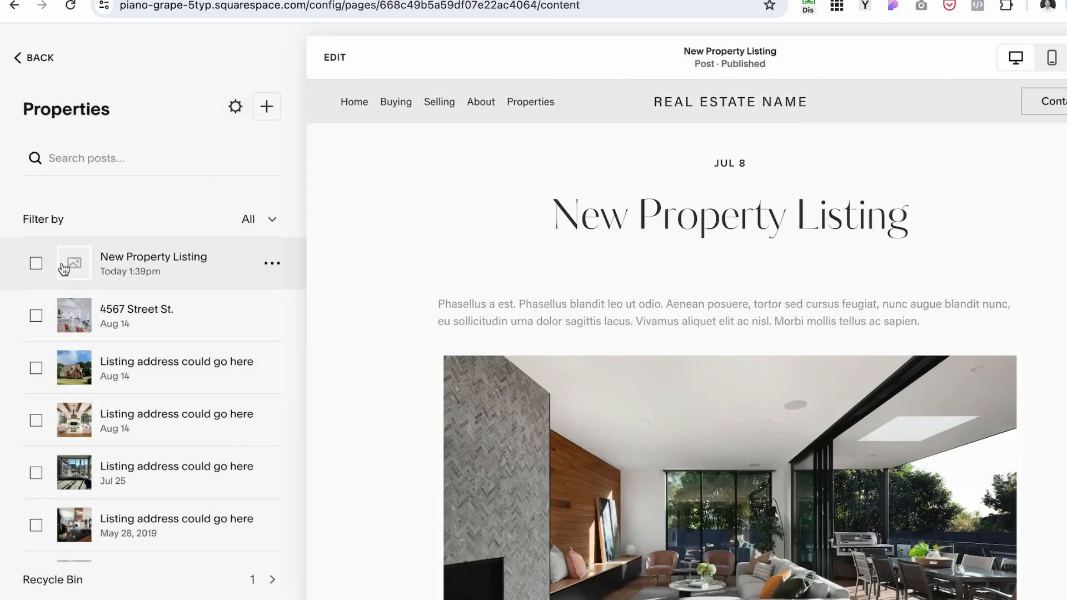
{"action": "left_click", "coordinate": [271, 262]}
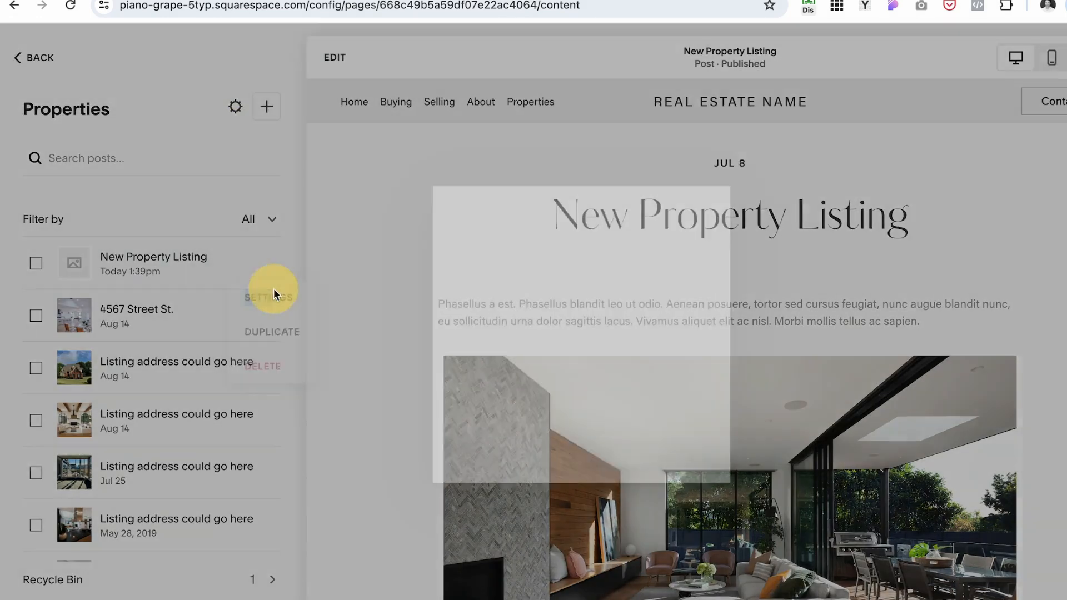
{"action": "left_click", "coordinate": [264, 297]}
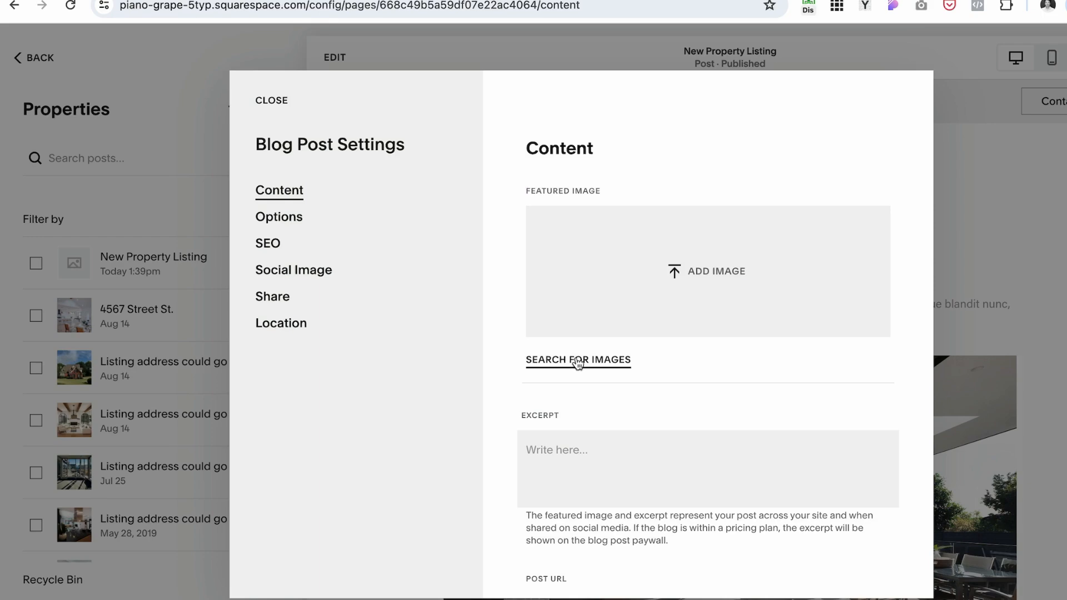
{"action": "left_click", "coordinate": [578, 360]}
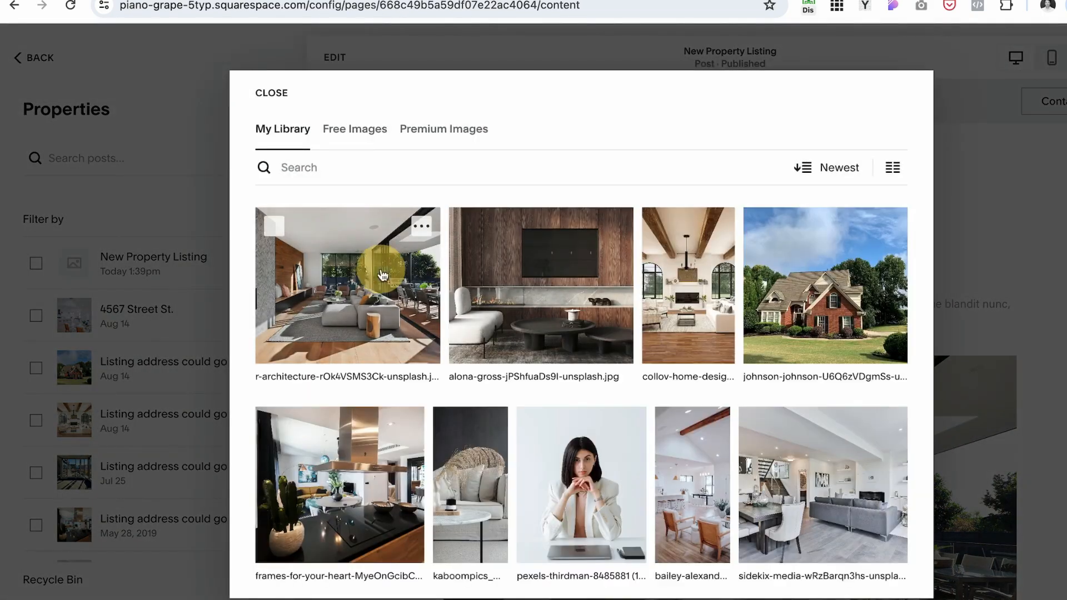
{"action": "left_click", "coordinate": [271, 94]}
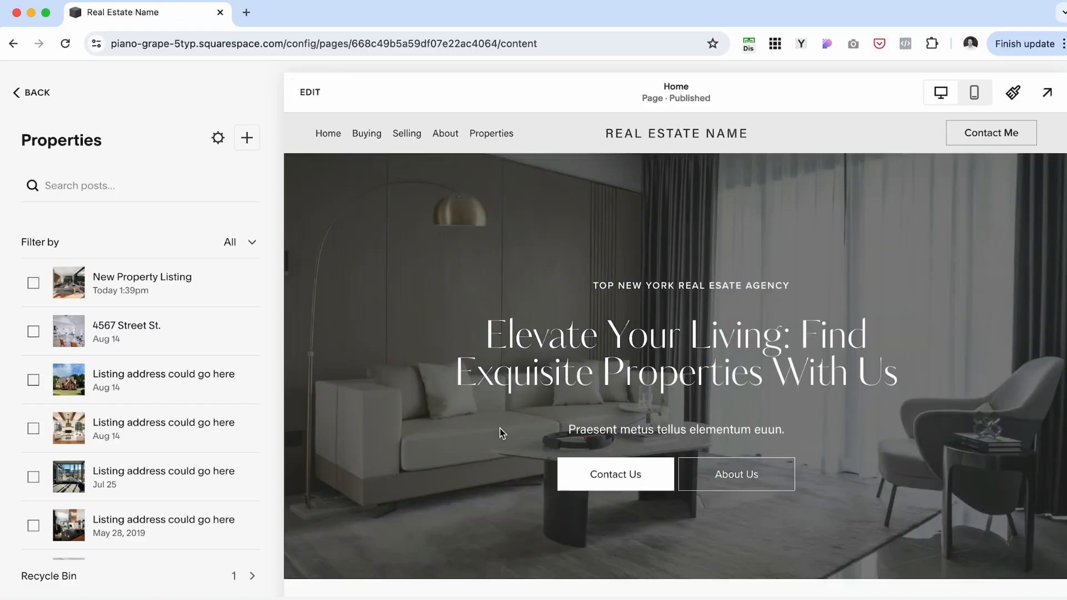
{"action": "scroll", "scroll_direction": "down", "scroll_amount": 3}
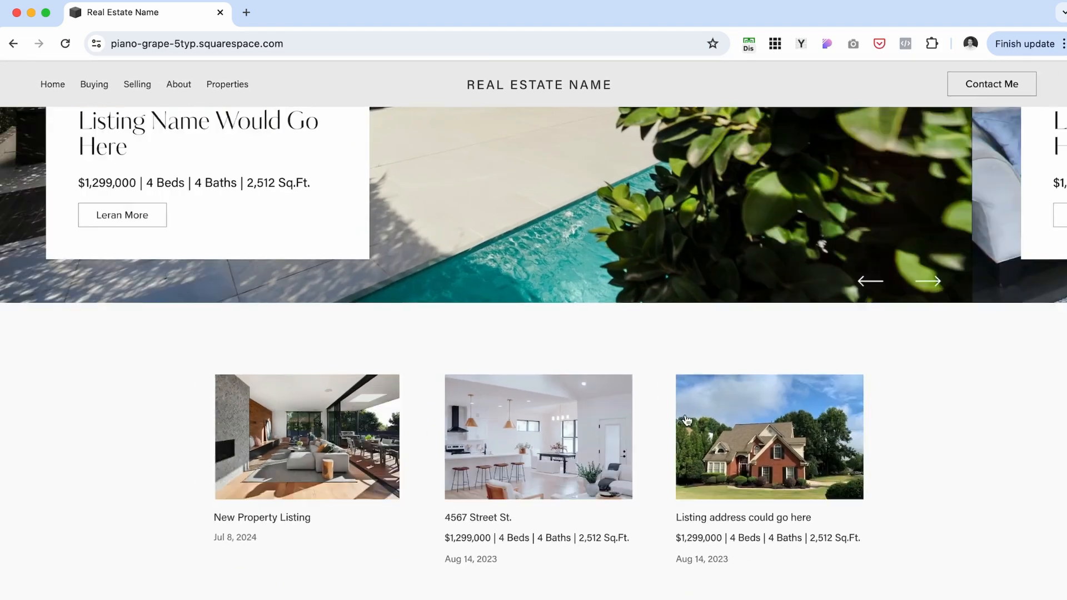
{"action": "scroll", "scroll_direction": "down", "scroll_amount": 3}
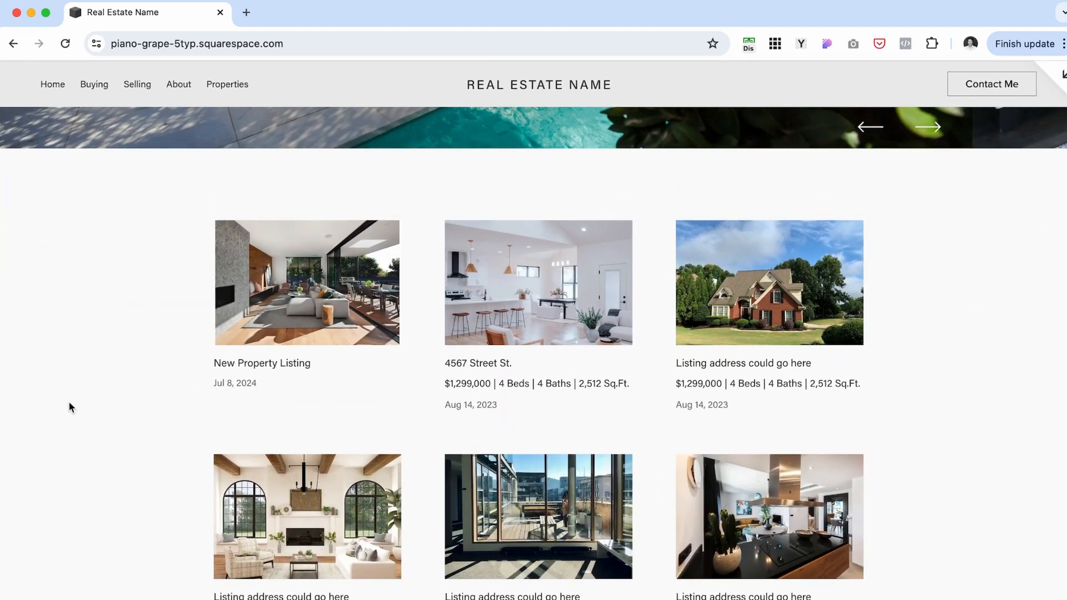
{"action": "scroll", "scroll_direction": "down", "scroll_amount": 3}
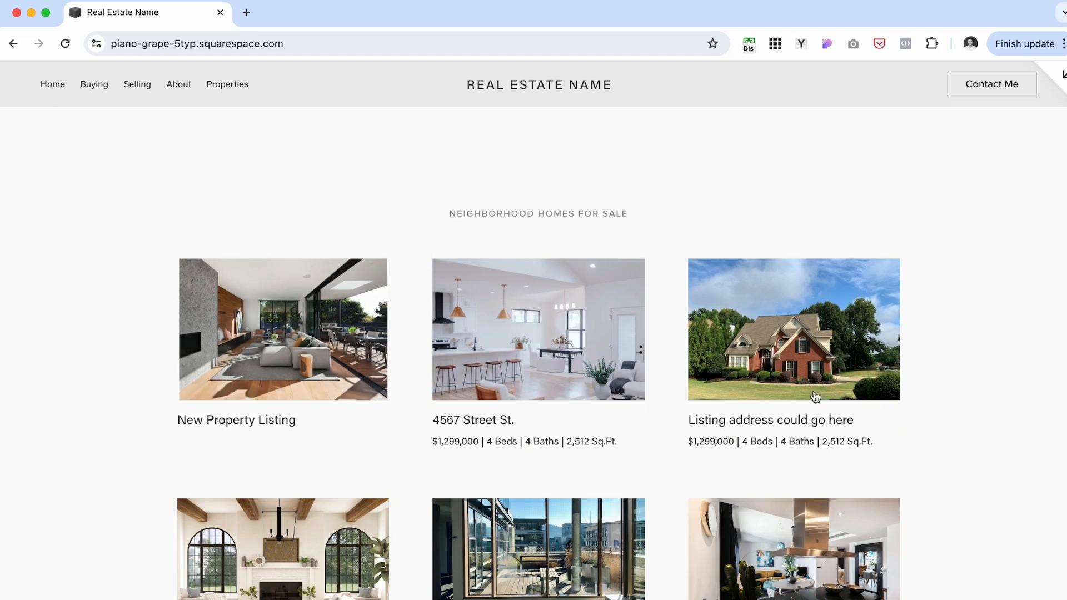
{"action": "mouse_move", "coordinate": [960, 390]}
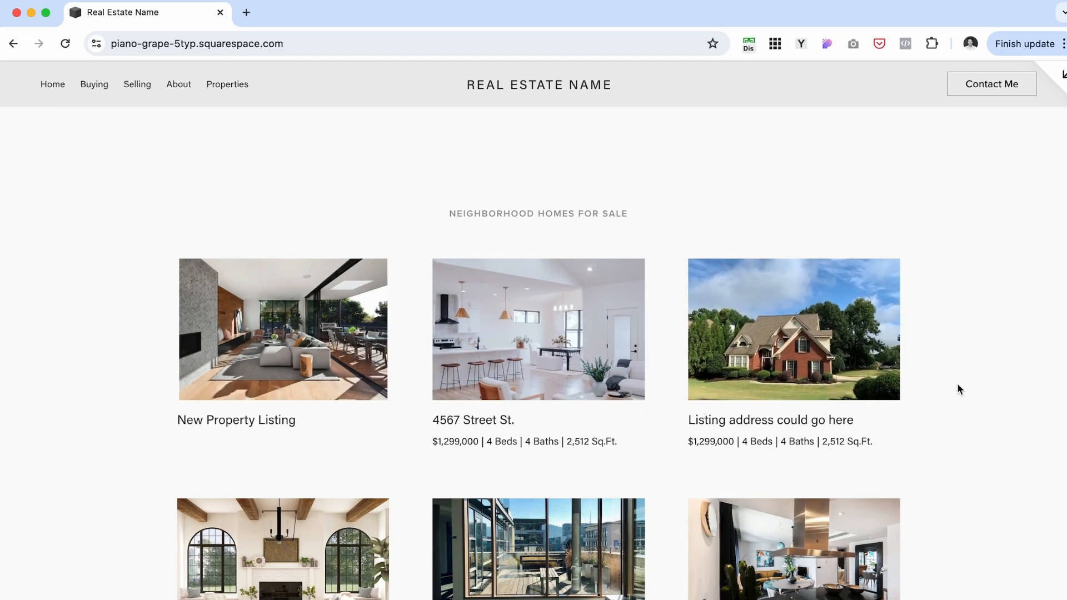
{"action": "mouse_move", "coordinate": [1049, 109]}
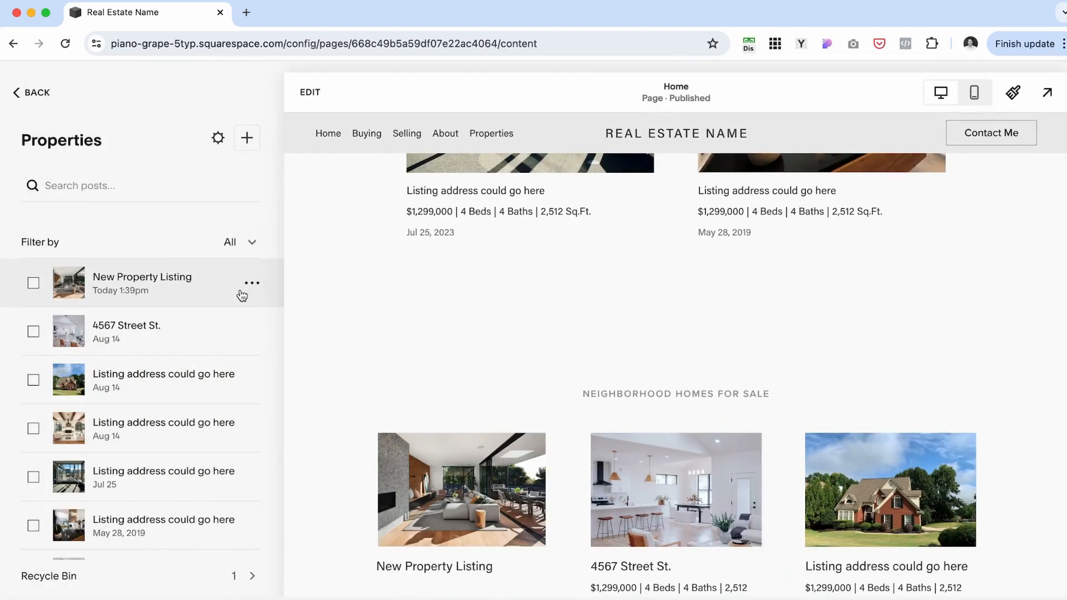
{"action": "mouse_move", "coordinate": [554, 267]}
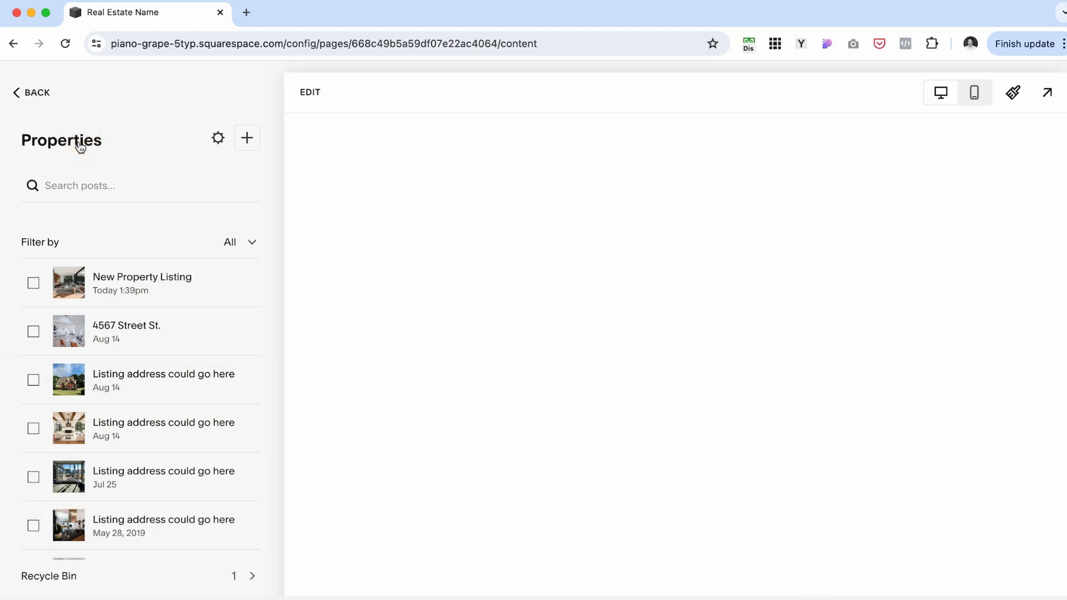
Add a Manhattan category to a listing and save a category choice on the third listing post.
{"action": "left_click", "coordinate": [142, 283]}
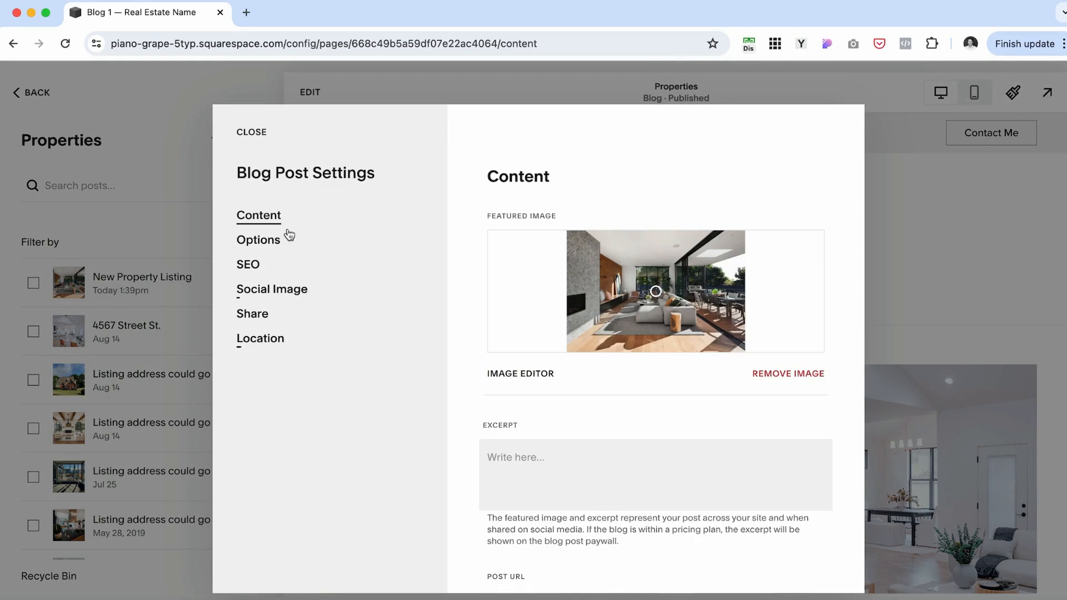
{"action": "left_click", "coordinate": [258, 240]}
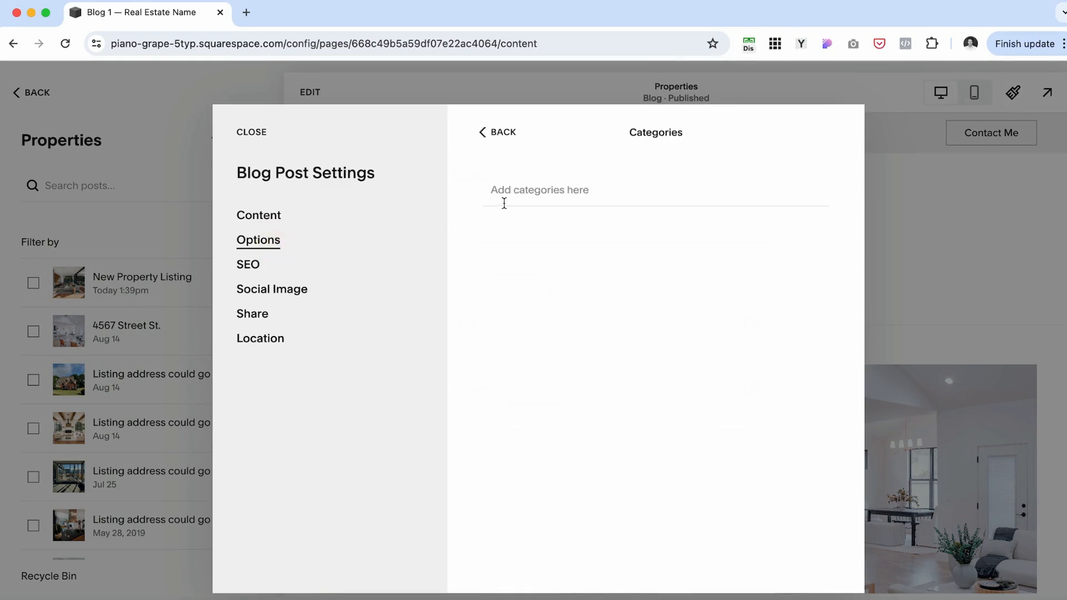
{"action": "type", "text": "Manhattan"}
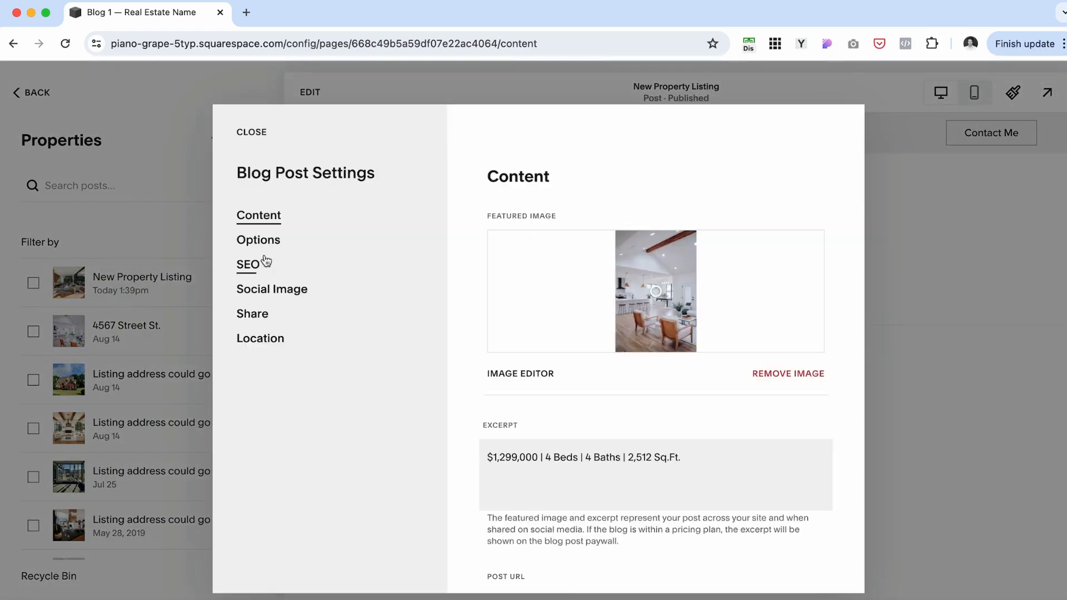
{"action": "left_click", "coordinate": [258, 241]}
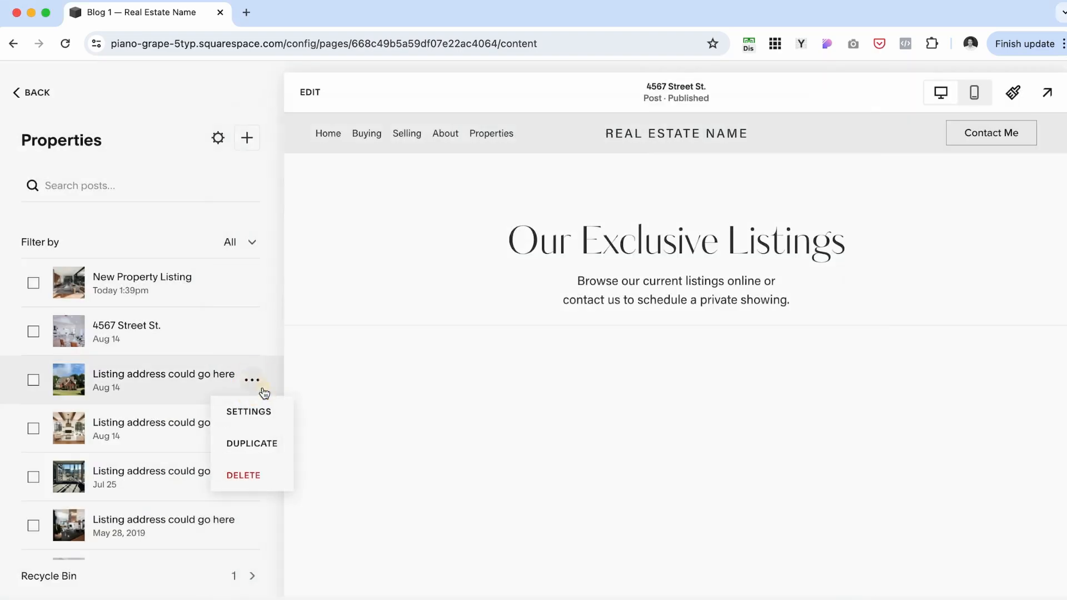
{"action": "left_click", "coordinate": [249, 411]}
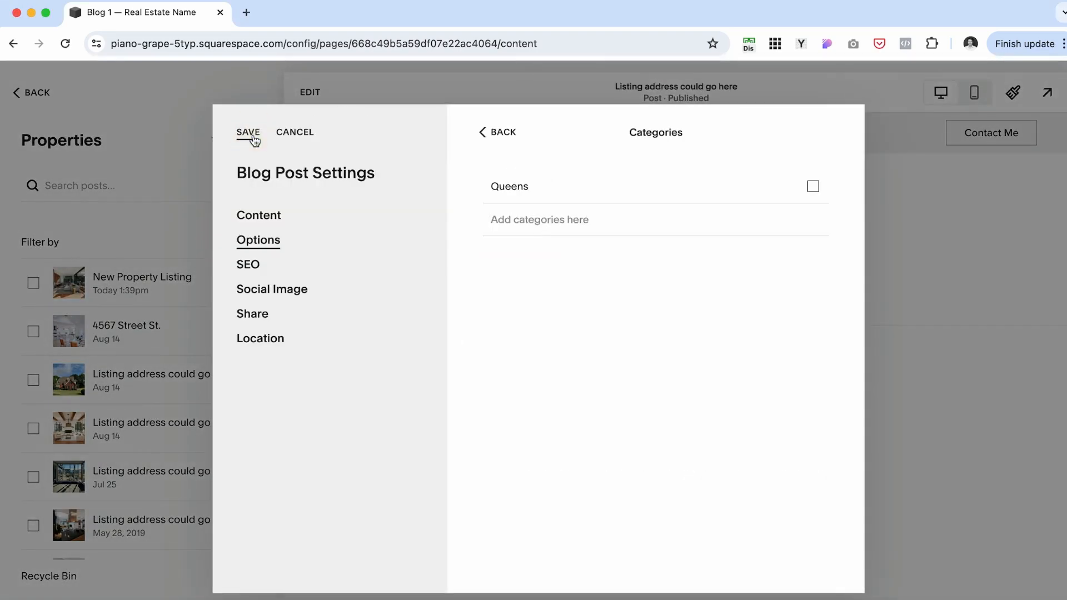
{"action": "left_click", "coordinate": [248, 132]}
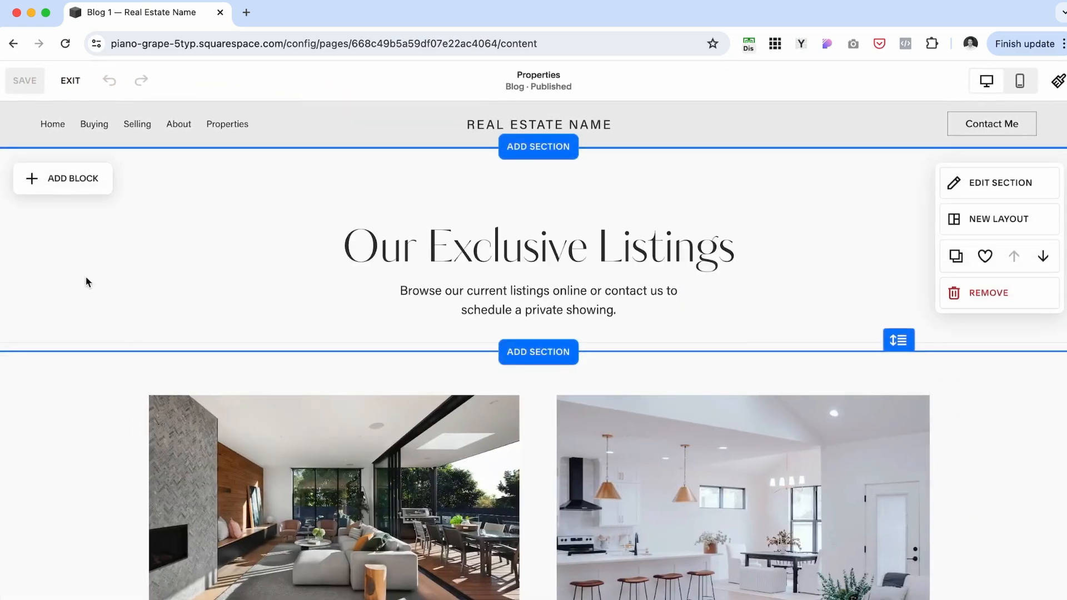
Insert an Archive block on the Properties page sourced from the Properties blog.
{"action": "left_click", "coordinate": [539, 147]}
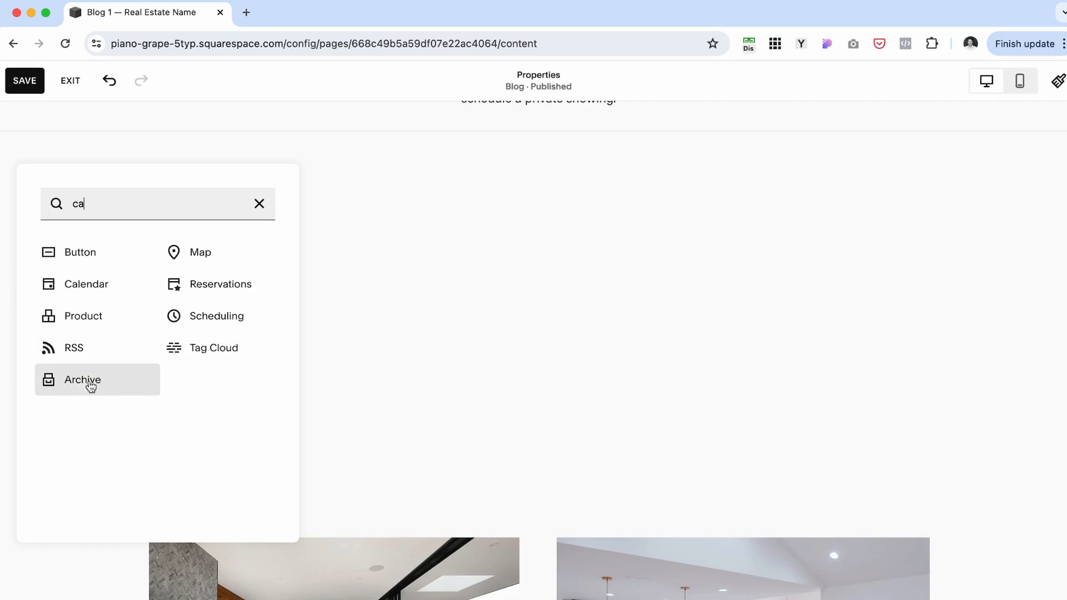
{"action": "left_click", "coordinate": [84, 380]}
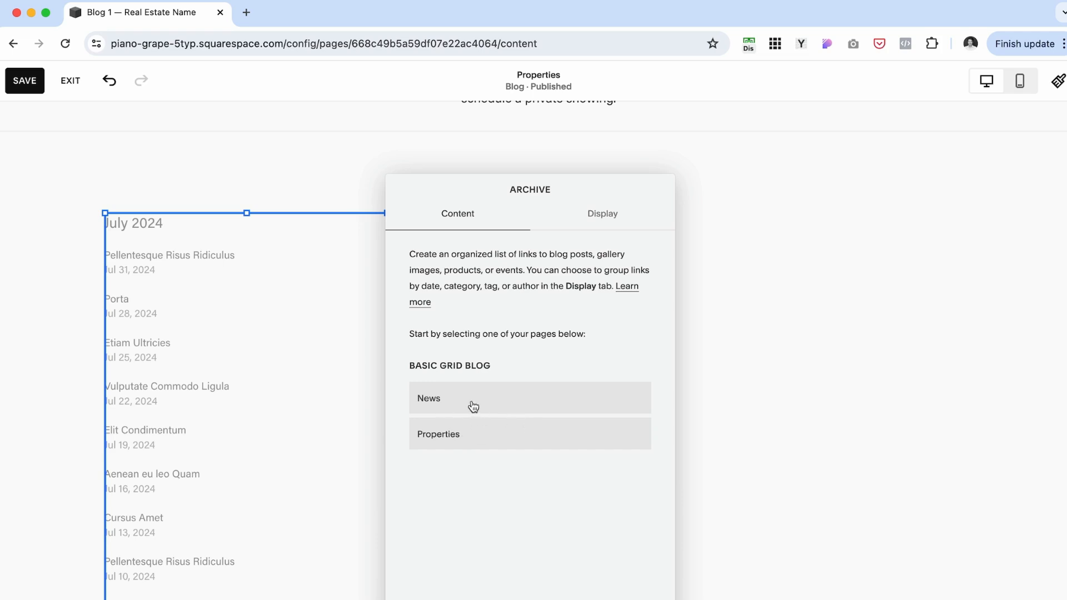
{"action": "mouse_move", "coordinate": [457, 398]}
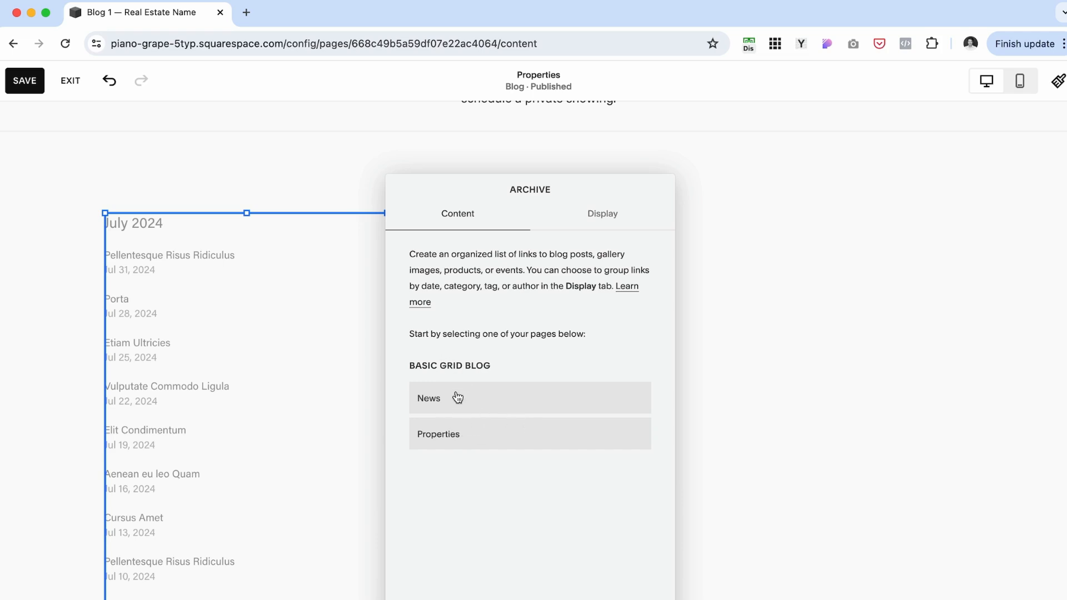
{"action": "mouse_move", "coordinate": [431, 447]}
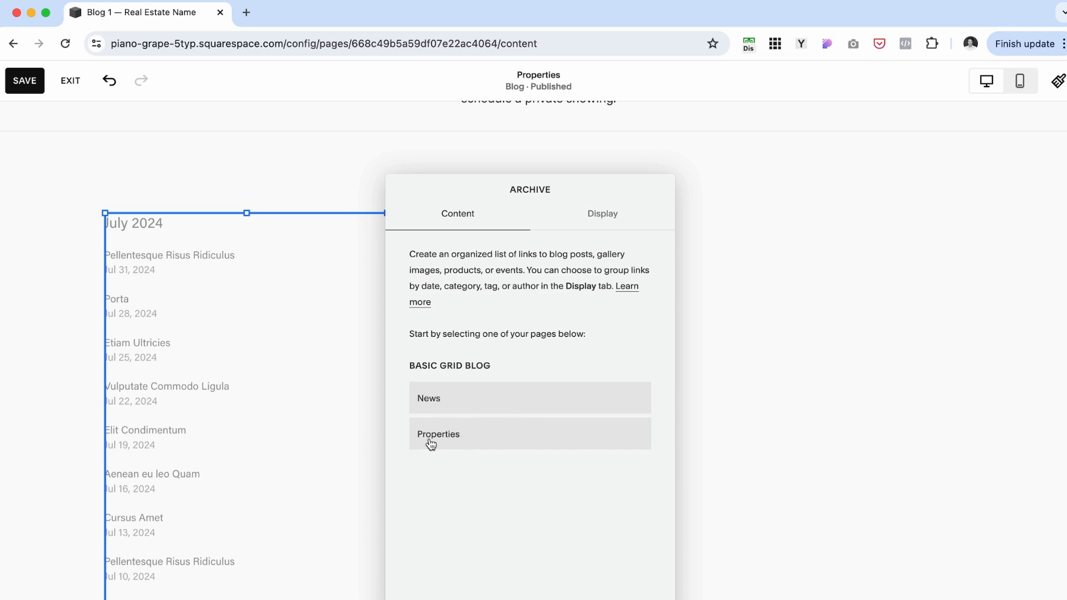
{"action": "left_click", "coordinate": [438, 434]}
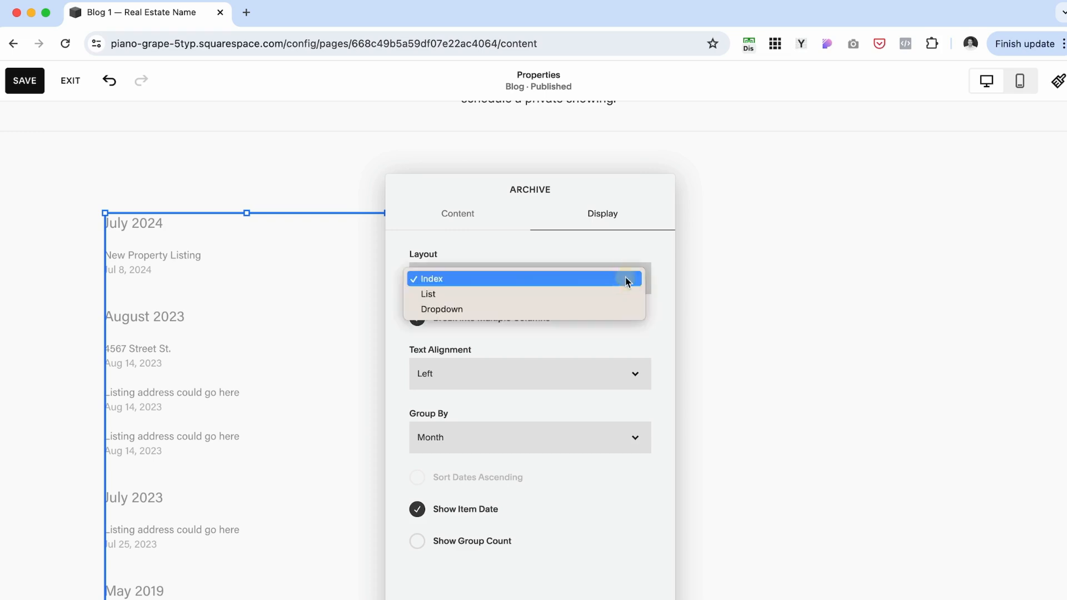
{"action": "mouse_move", "coordinate": [454, 300]}
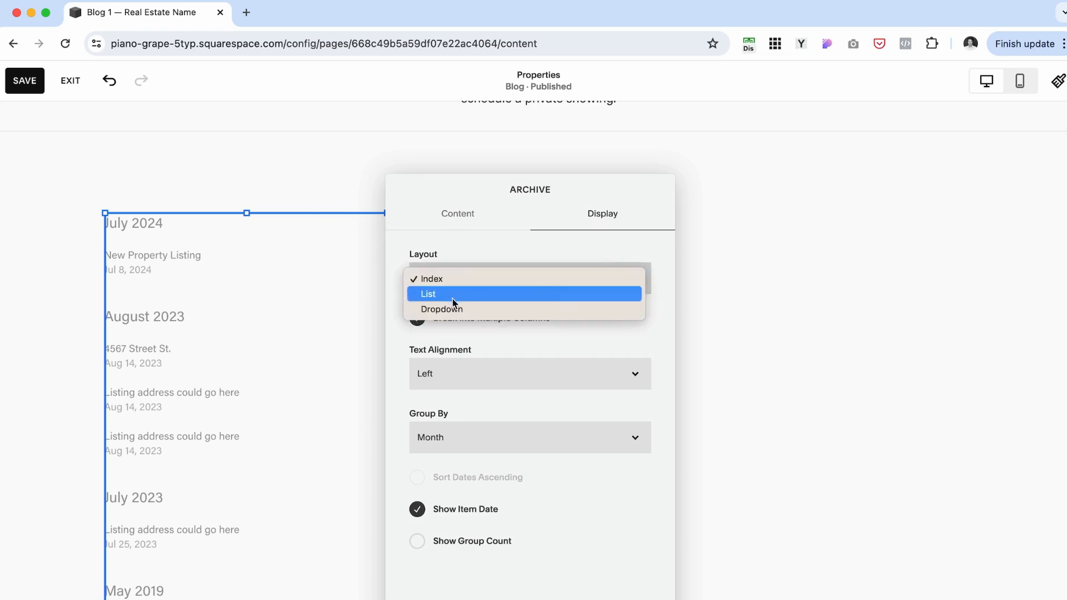
Set the archive block to a simple list layout grouped by category and select it.
{"action": "left_click", "coordinate": [428, 294]}
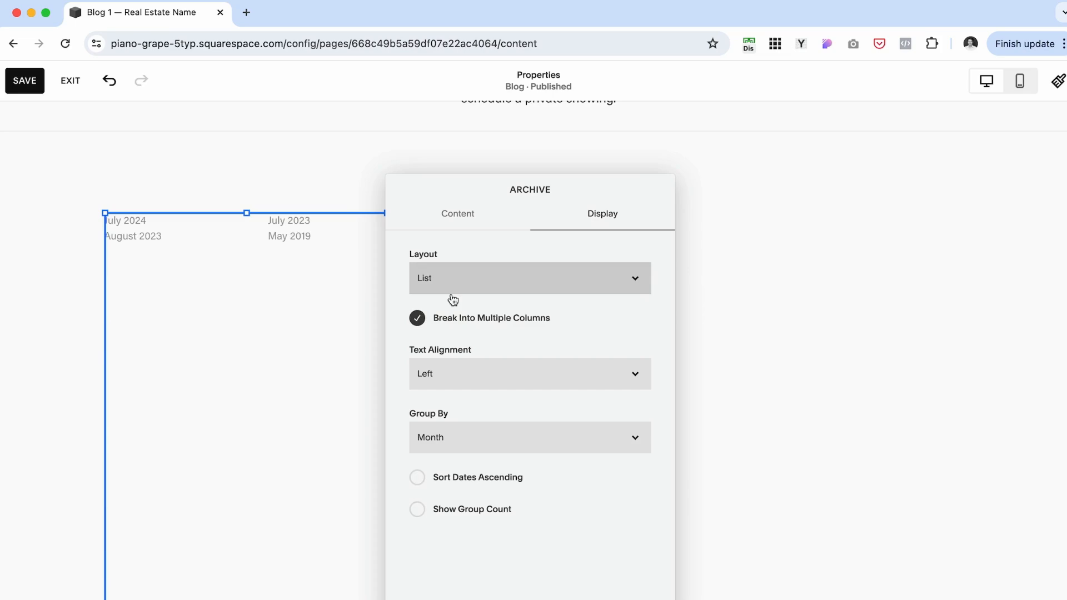
{"action": "mouse_move", "coordinate": [477, 287]}
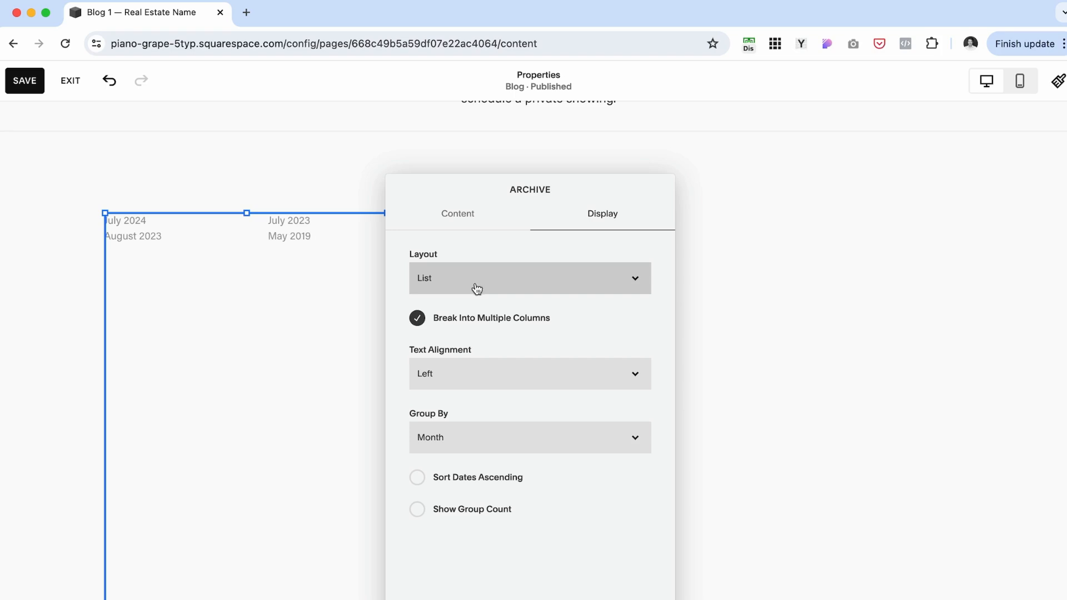
{"action": "mouse_move", "coordinate": [427, 425]}
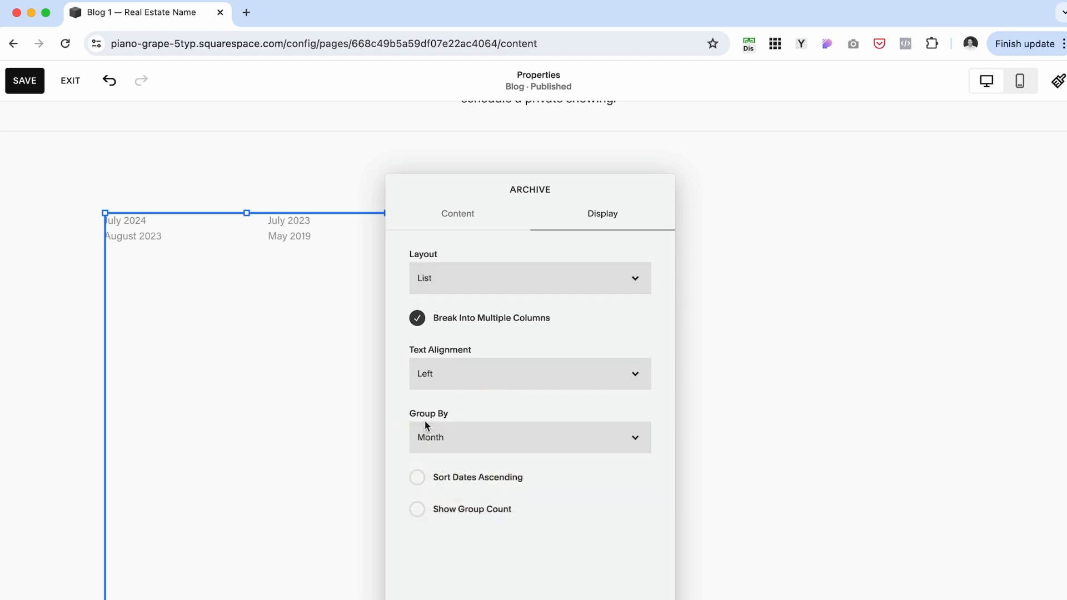
{"action": "left_click", "coordinate": [530, 438]}
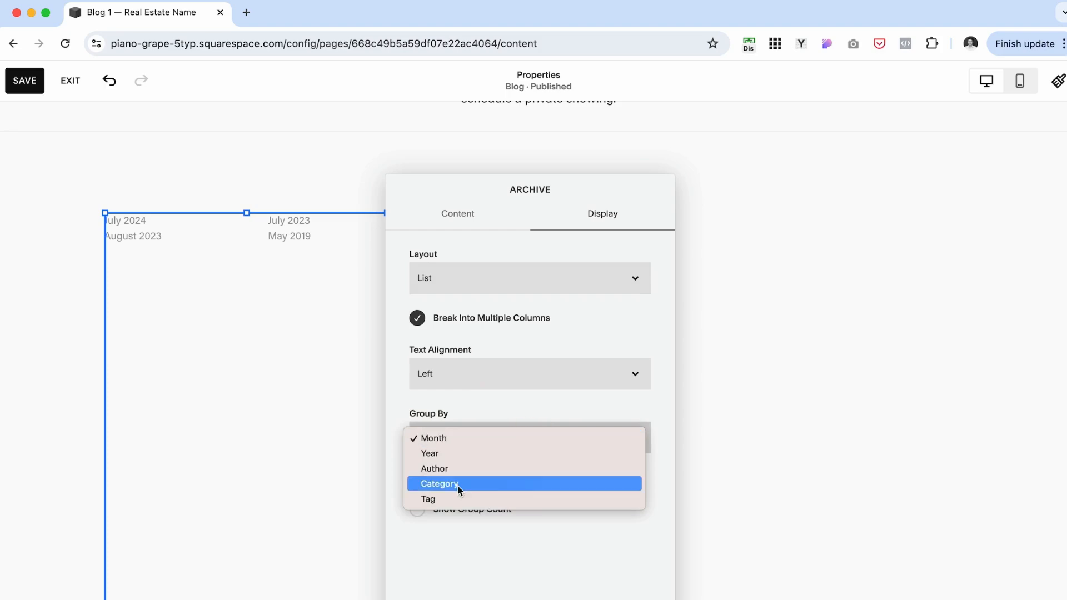
{"action": "left_click", "coordinate": [439, 483]}
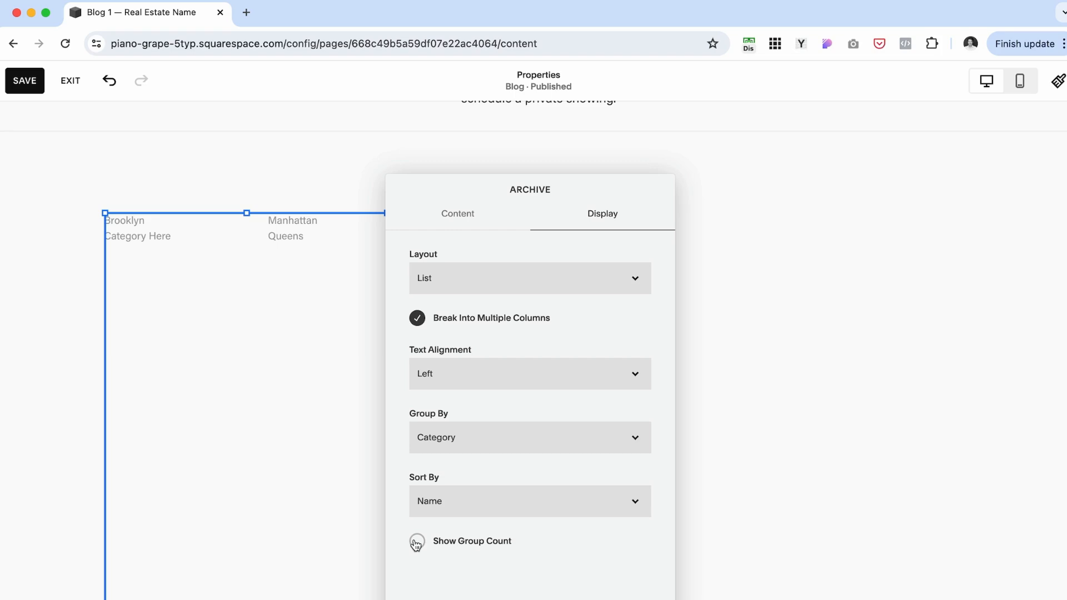
{"action": "left_click", "coordinate": [417, 541]}
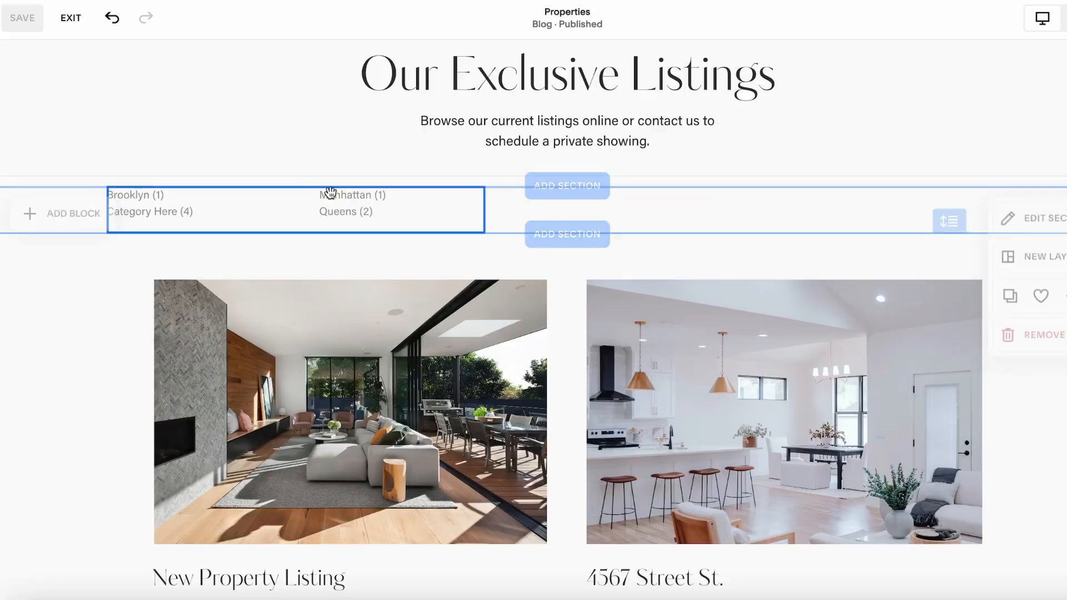
Resize the category list to span the full grid width in one row and save the page.
{"action": "left_click", "coordinate": [329, 193]}
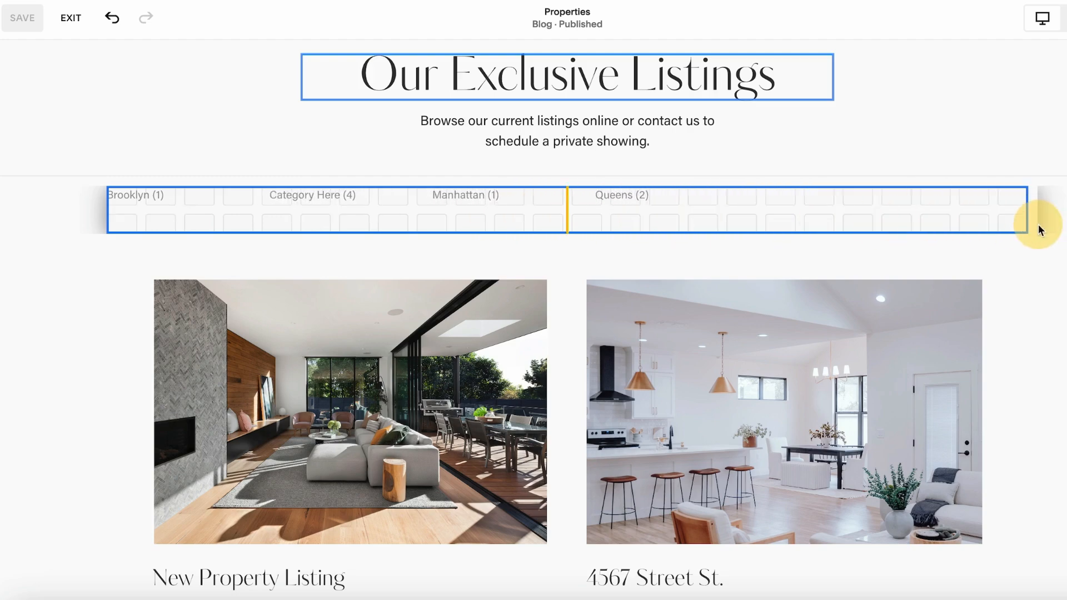
{"action": "left_click", "coordinate": [25, 18]}
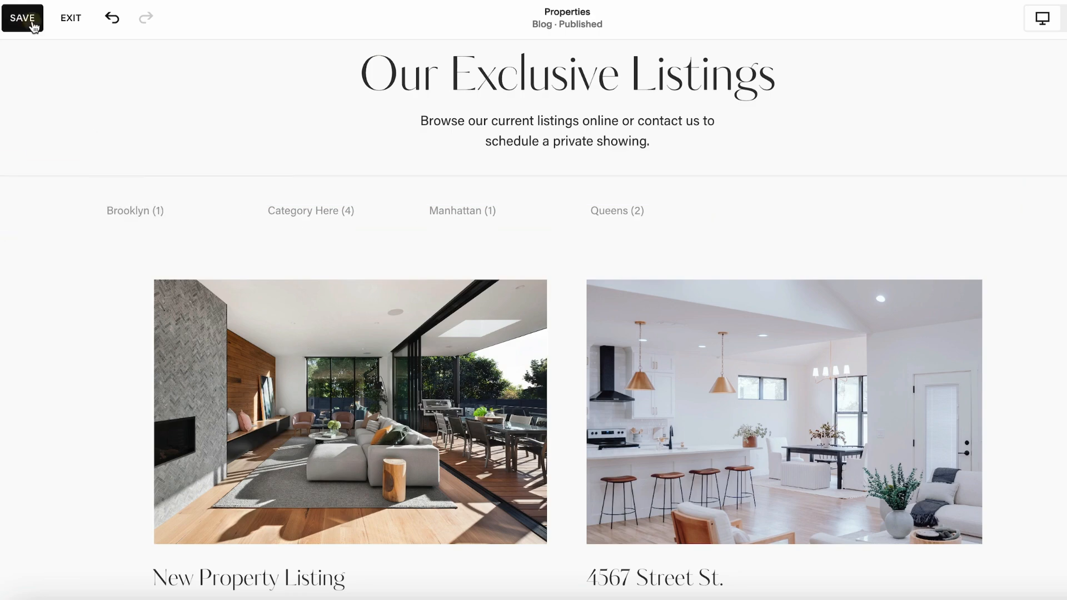
{"action": "left_click", "coordinate": [22, 17]}
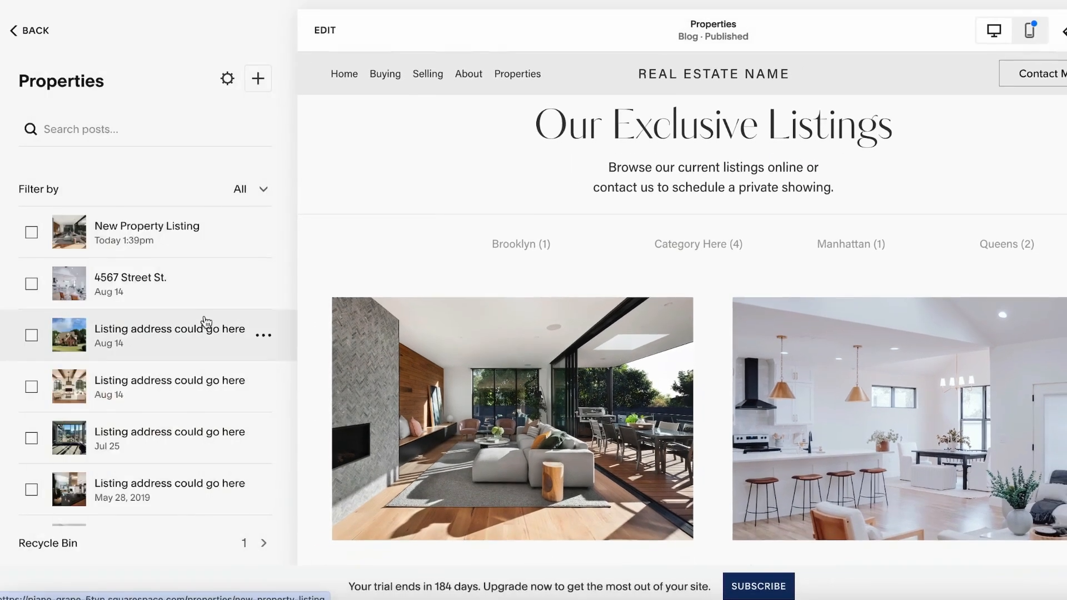
{"action": "mouse_move", "coordinate": [235, 91]}
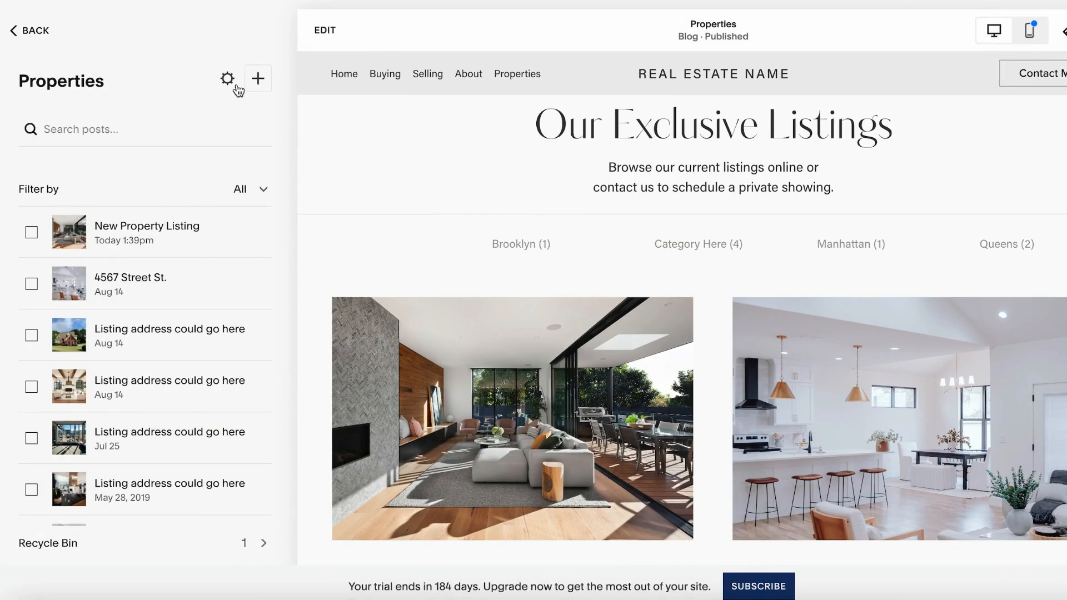
Remove the 'Category Here' category via the Properties blog's Advanced > Manage Categories settings.
{"action": "left_click", "coordinate": [227, 78]}
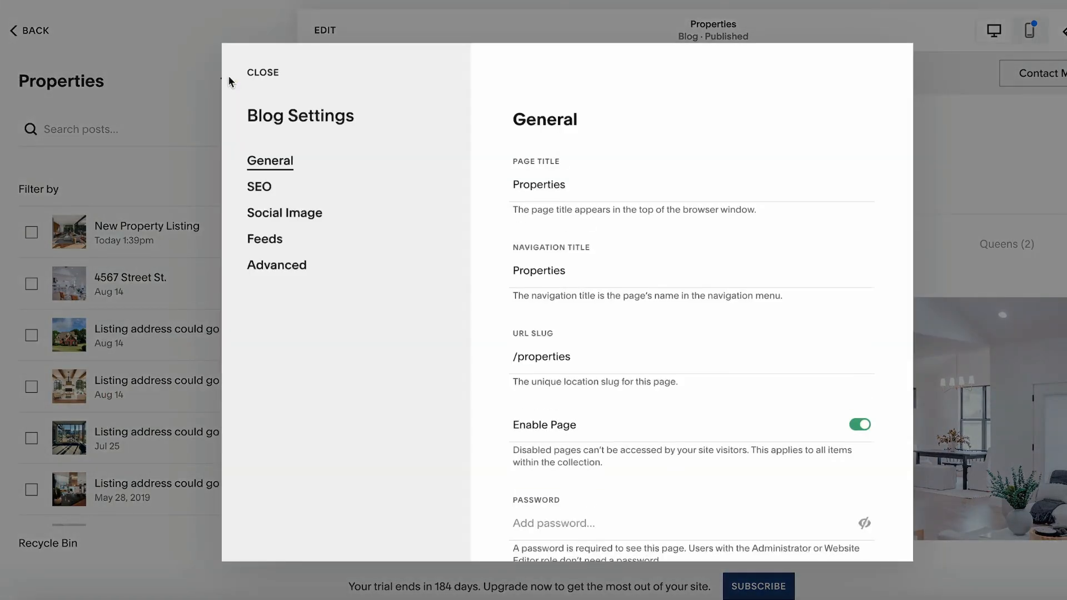
{"action": "mouse_move", "coordinate": [285, 276]}
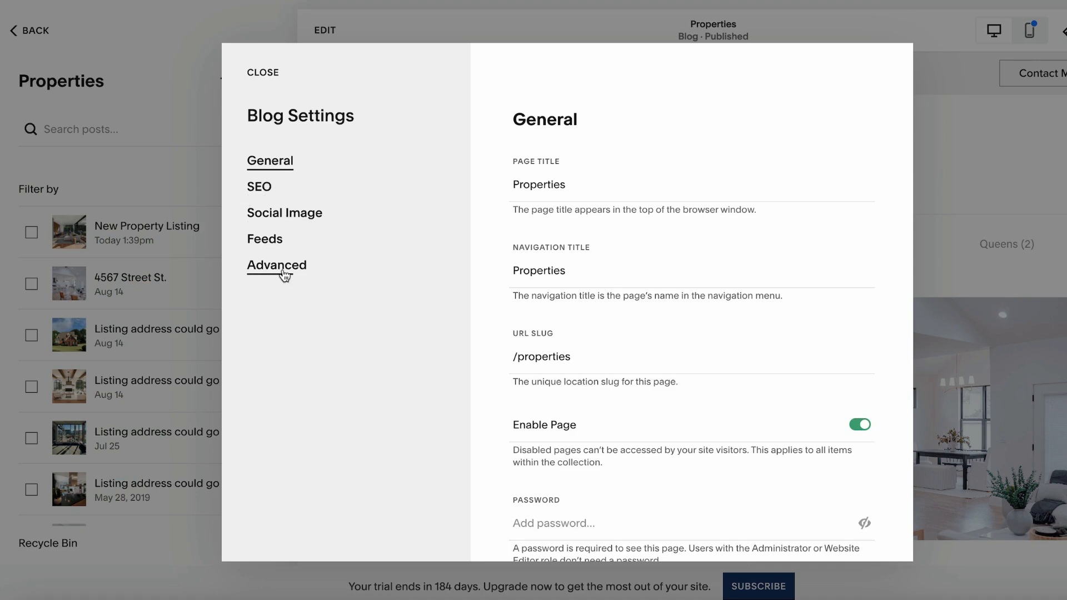
{"action": "left_click", "coordinate": [277, 264]}
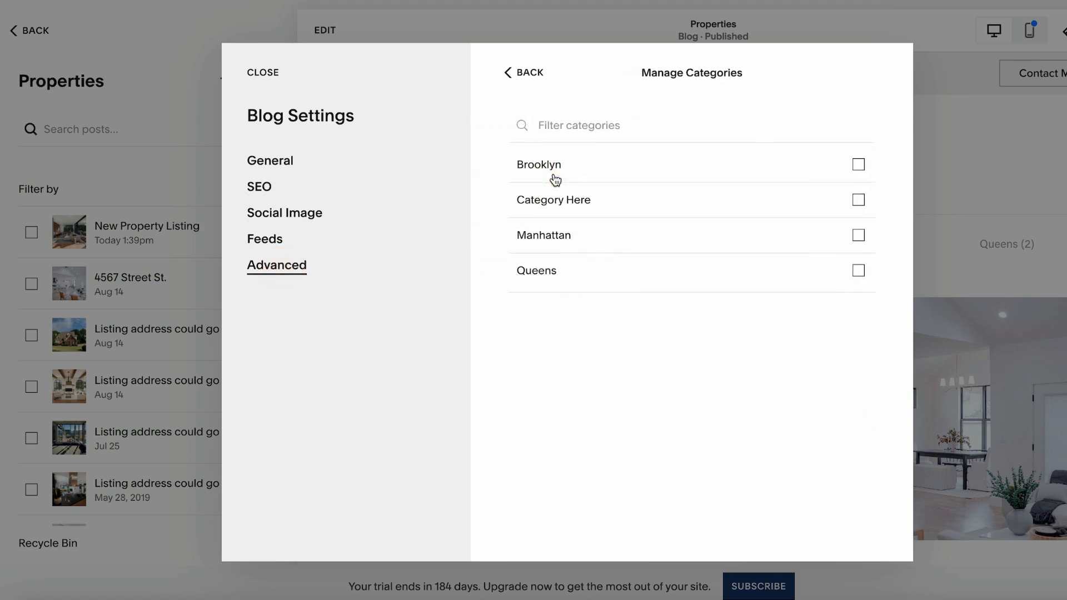
{"action": "mouse_move", "coordinate": [585, 207]}
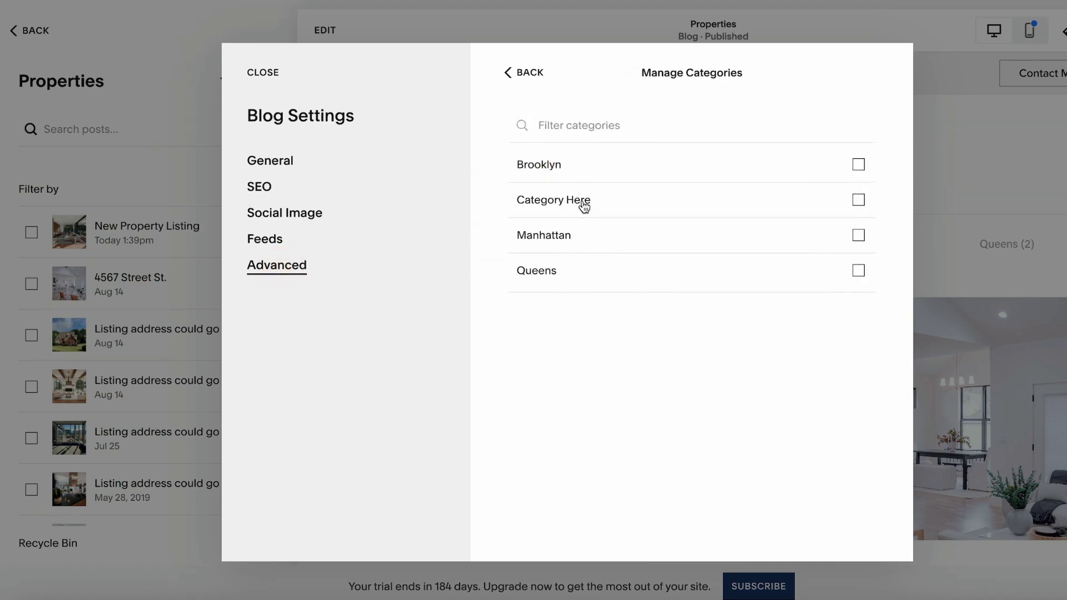
{"action": "left_click", "coordinate": [859, 200]}
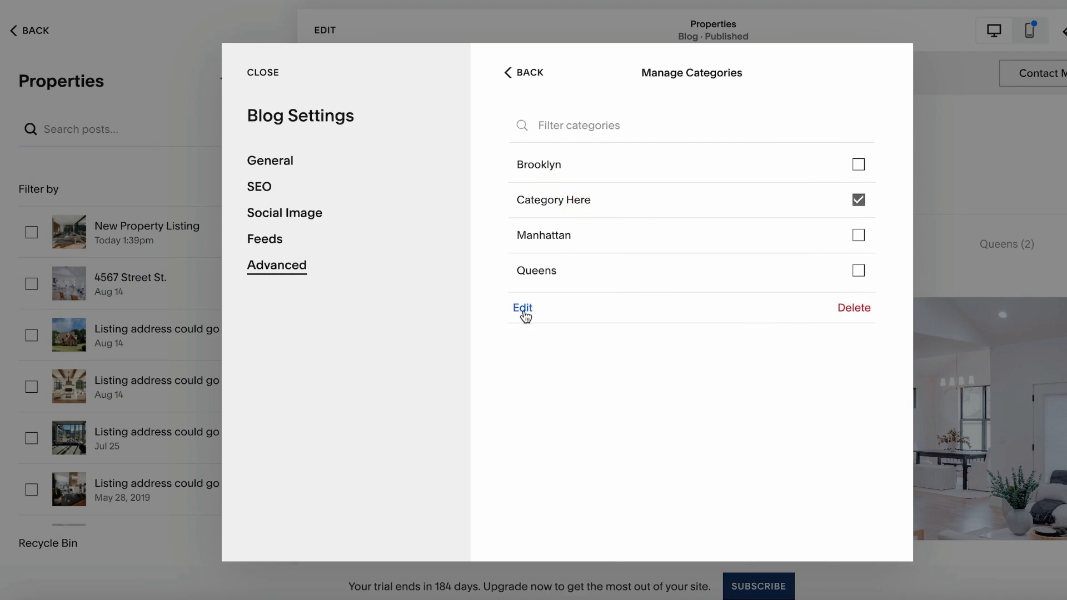
{"action": "left_click", "coordinate": [853, 308]}
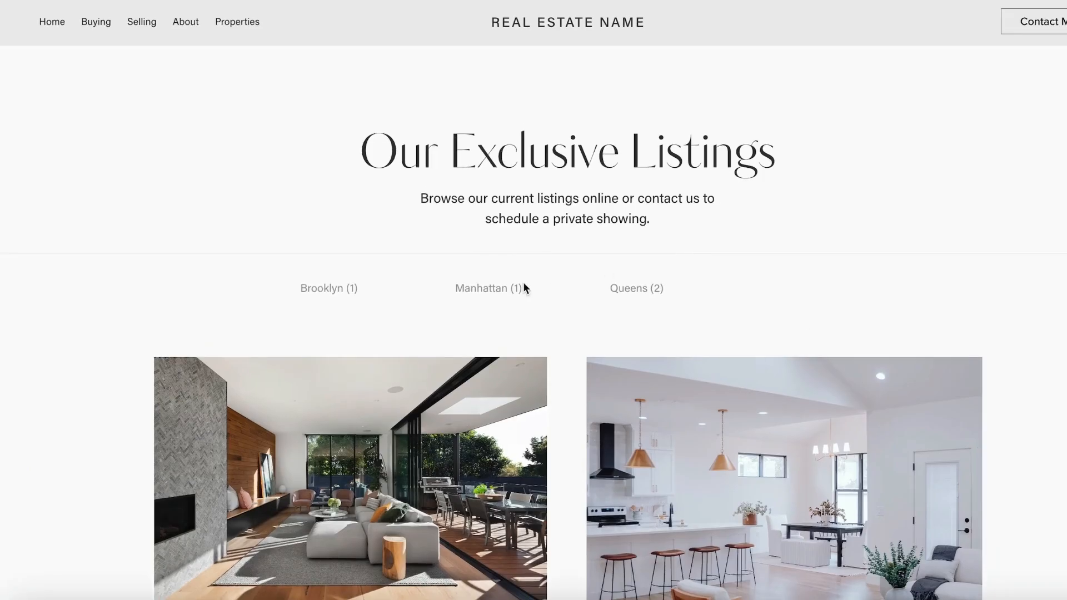
Scroll the Properties page preview to check the Brooklyn, Manhattan and Queens category links.
{"action": "scroll", "scroll_direction": "down", "scroll_amount": 3}
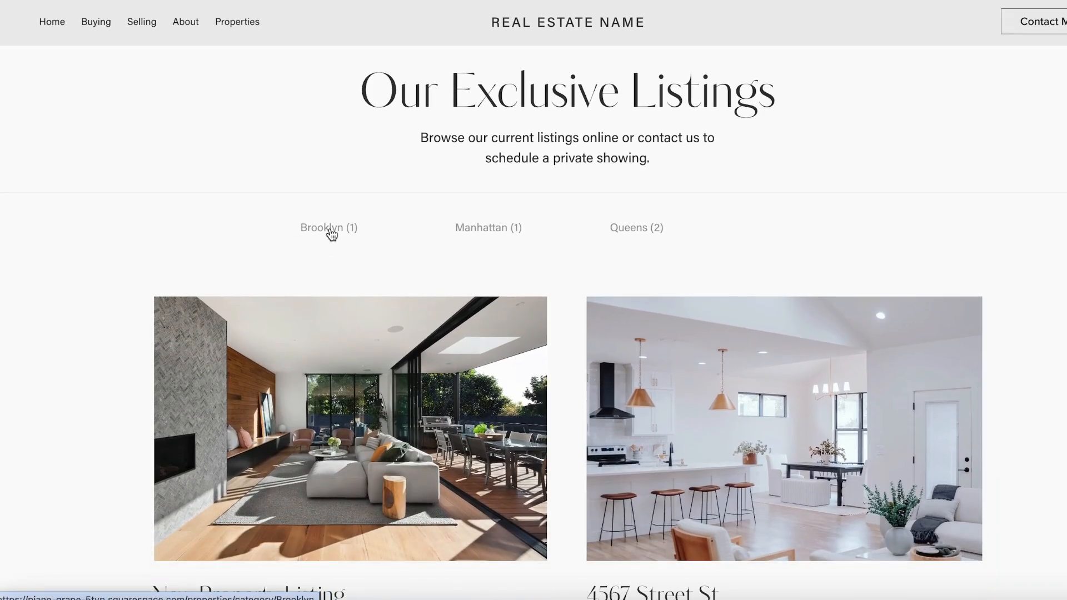
{"action": "mouse_move", "coordinate": [516, 234]}
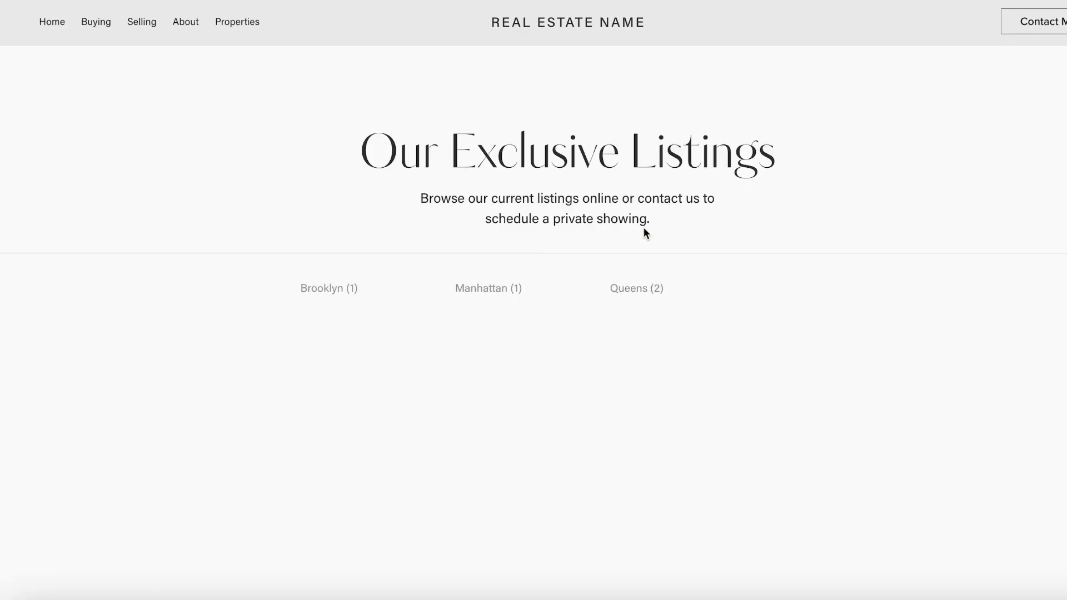
{"action": "scroll", "scroll_direction": "down", "scroll_amount": 3}
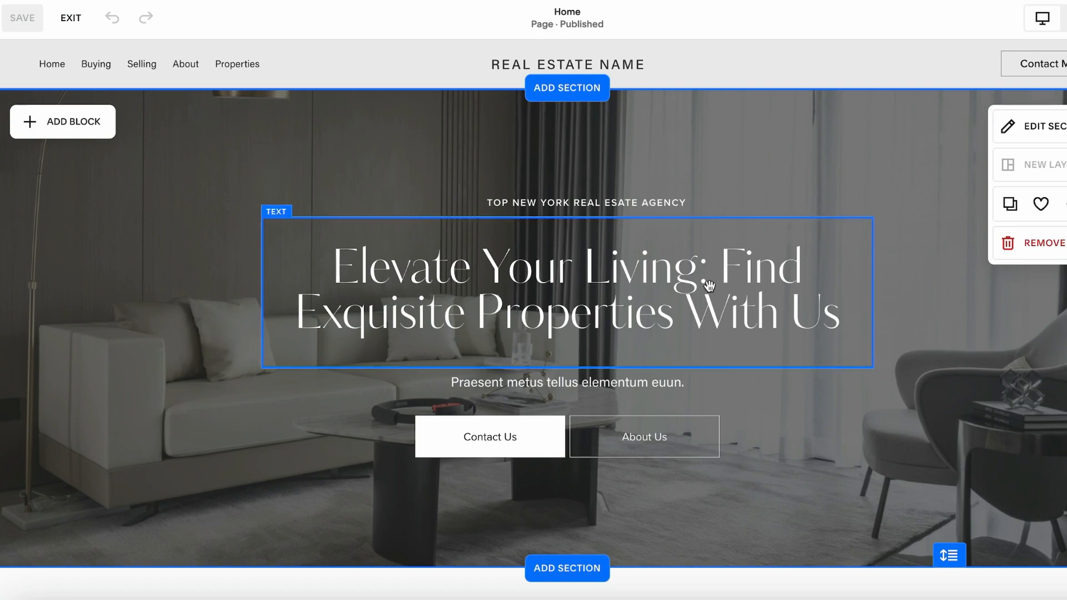
{"action": "mouse_move", "coordinate": [436, 248]}
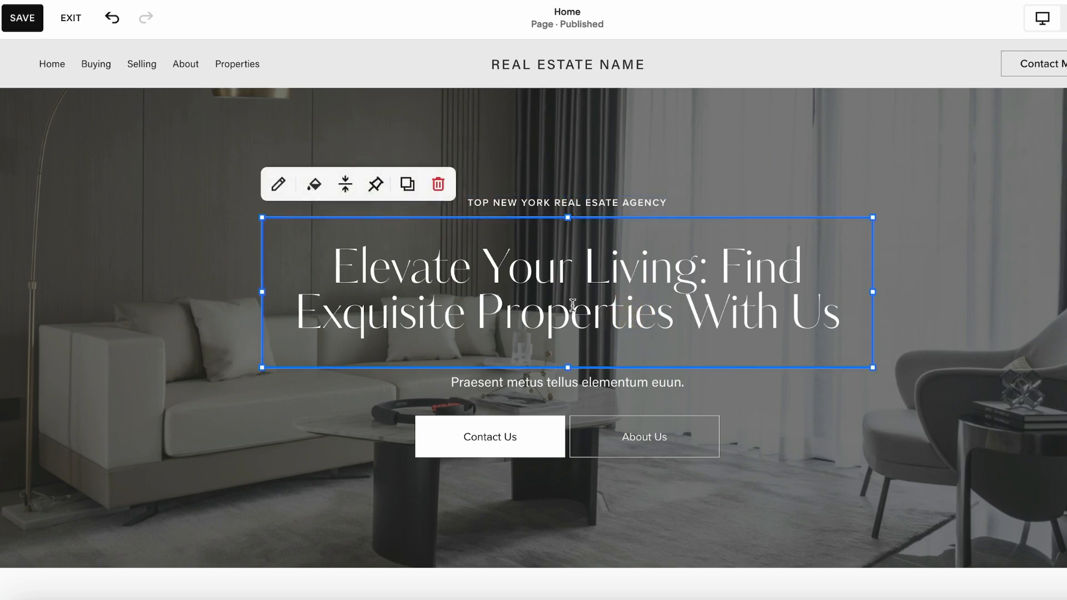
{"action": "mouse_move", "coordinate": [600, 218]}
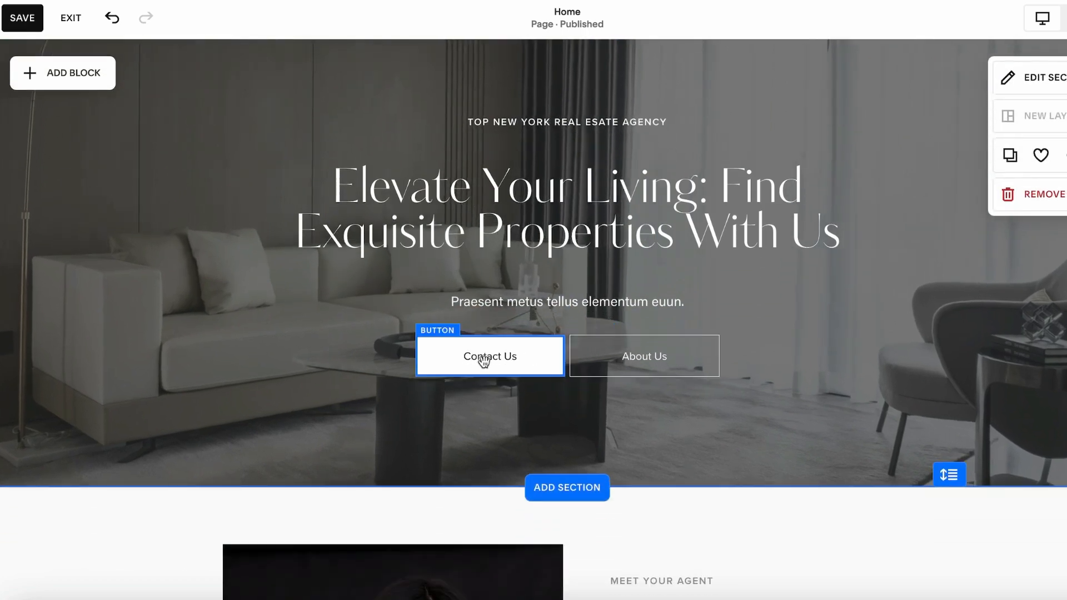
Change the hero's About Us button to read Properties and link it to the /properties page.
{"action": "left_click", "coordinate": [661, 371]}
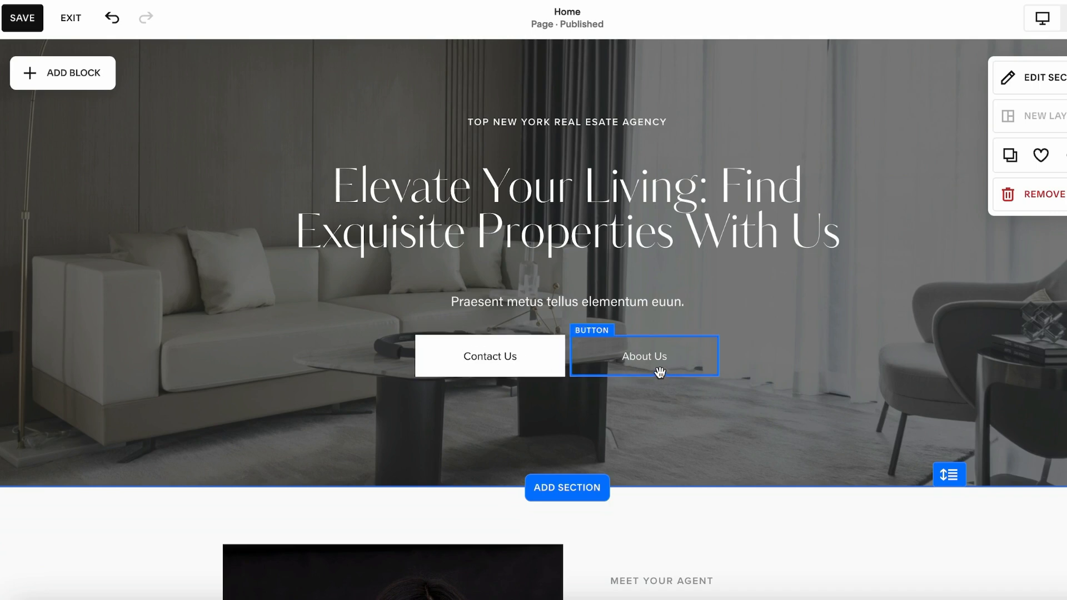
{"action": "left_click", "coordinate": [671, 365]}
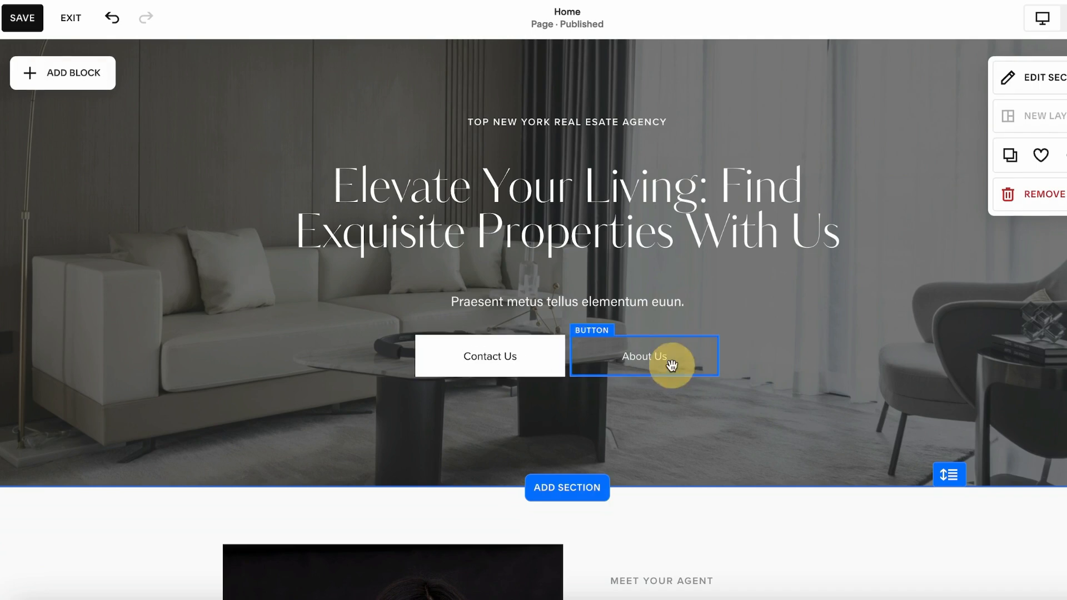
{"action": "left_click", "coordinate": [645, 356]}
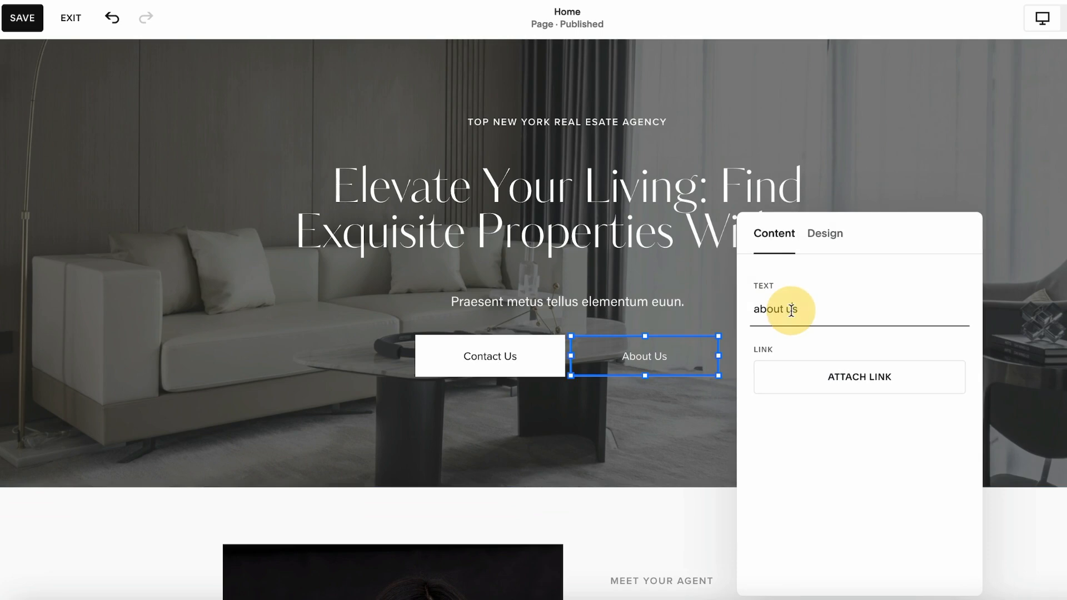
{"action": "left_click", "coordinate": [859, 377]}
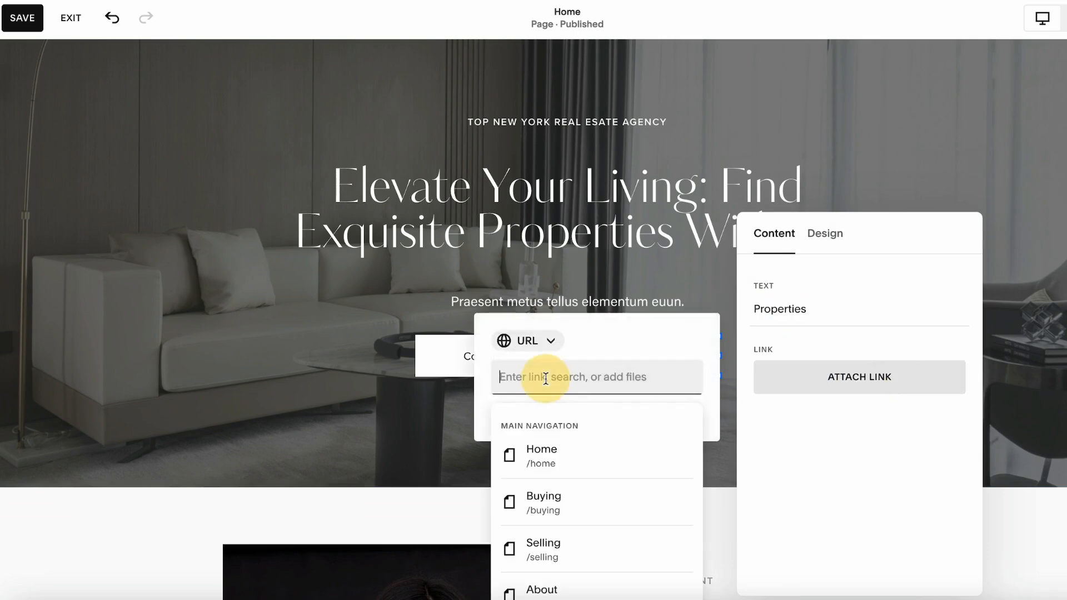
{"action": "type", "text": "/"}
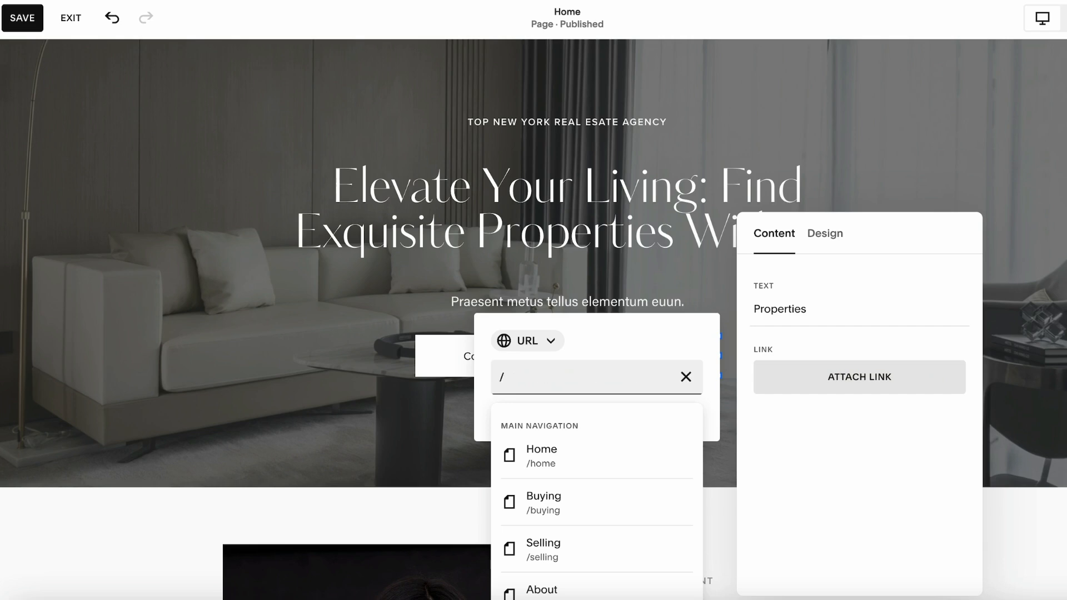
{"action": "type", "text": "pr"}
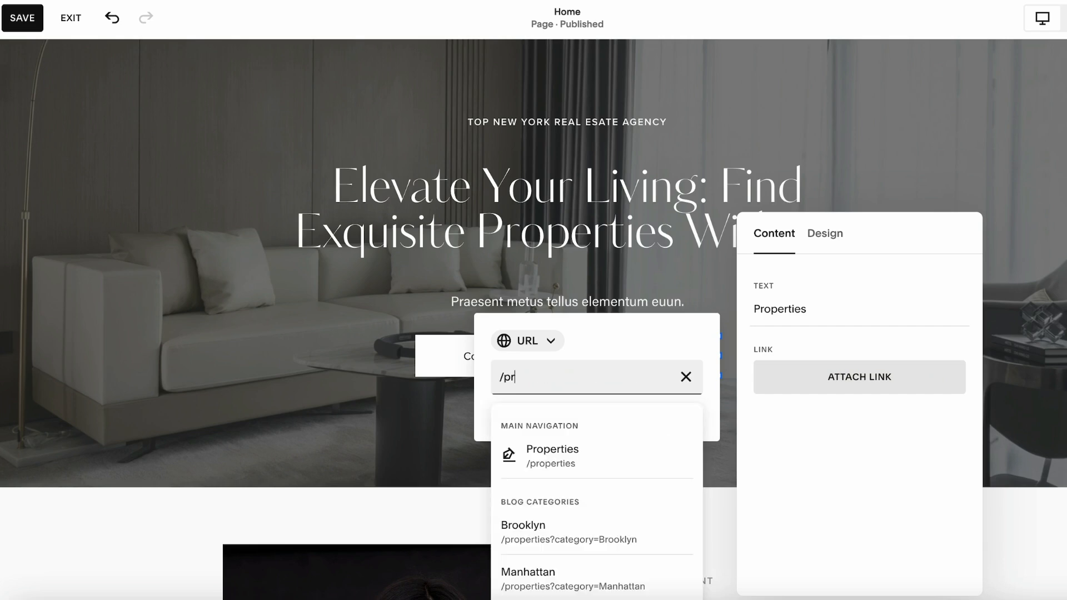
{"action": "left_click", "coordinate": [551, 456]}
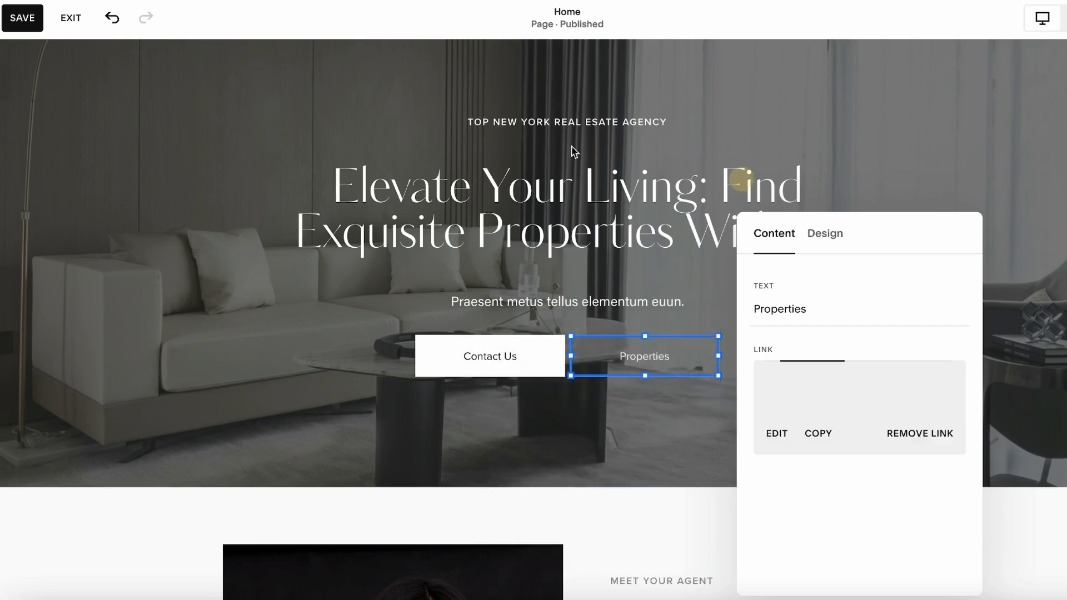
{"action": "left_click", "coordinate": [22, 18]}
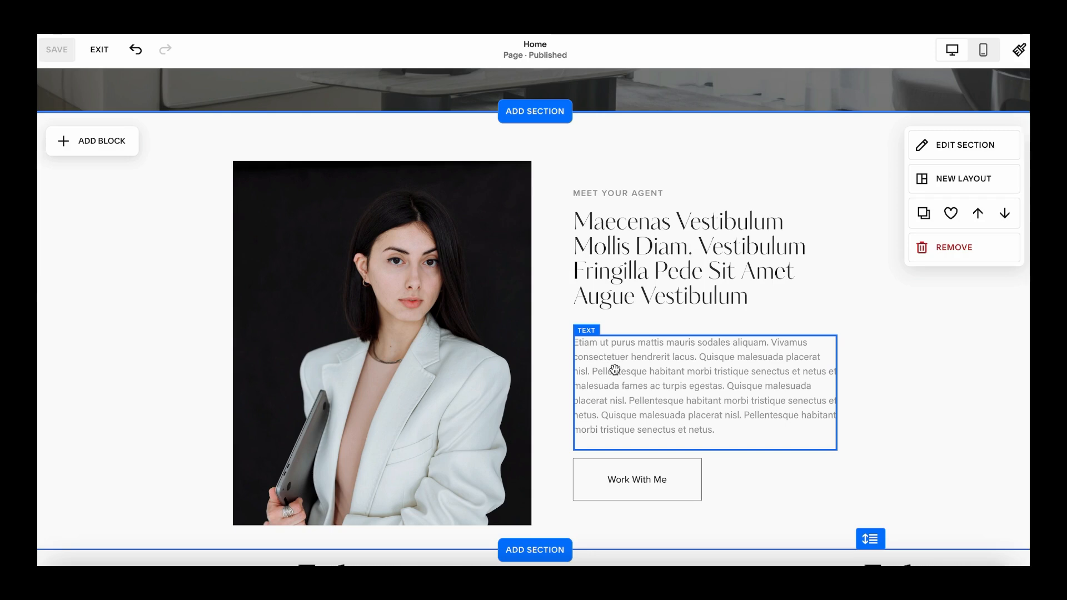
Scroll the Home page past the agent photo and press logos gallery to the listings carousel.
{"action": "left_click", "coordinate": [452, 393]}
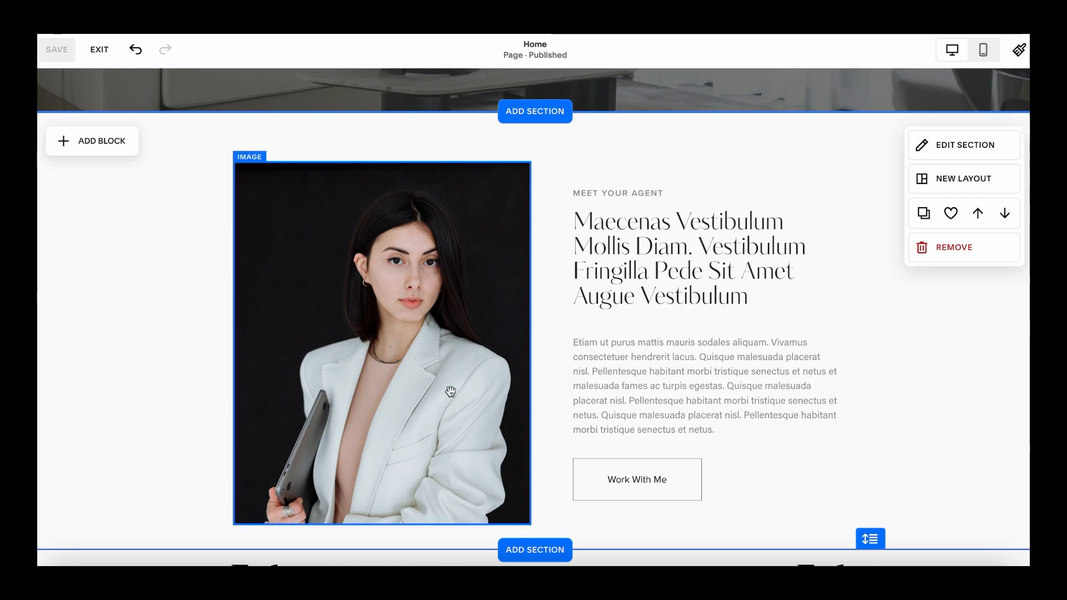
{"action": "scroll", "scroll_direction": "down", "scroll_amount": 3}
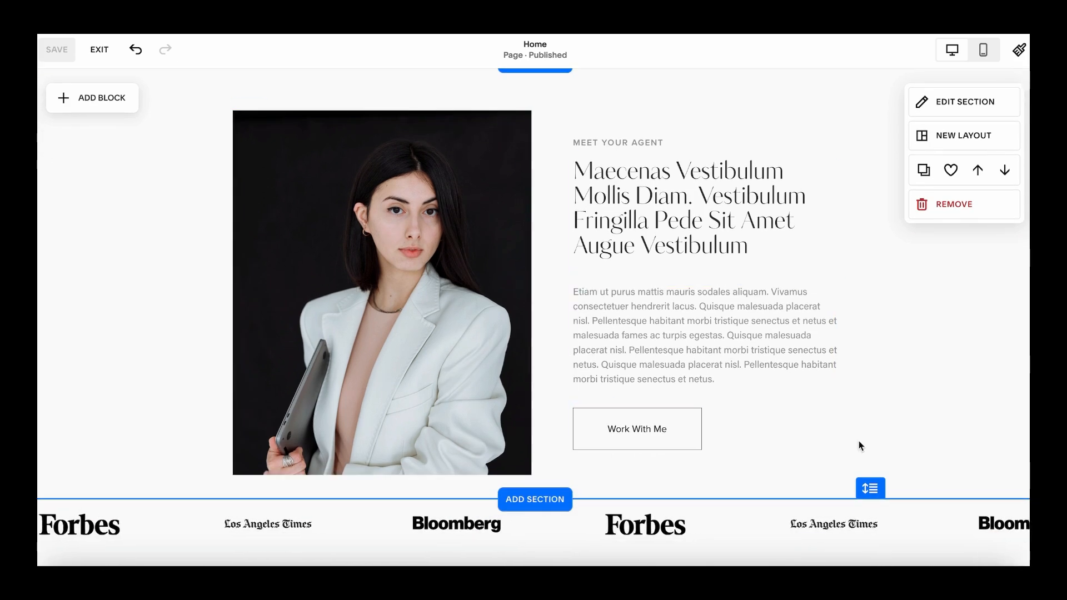
{"action": "scroll", "scroll_direction": "down", "scroll_amount": 3}
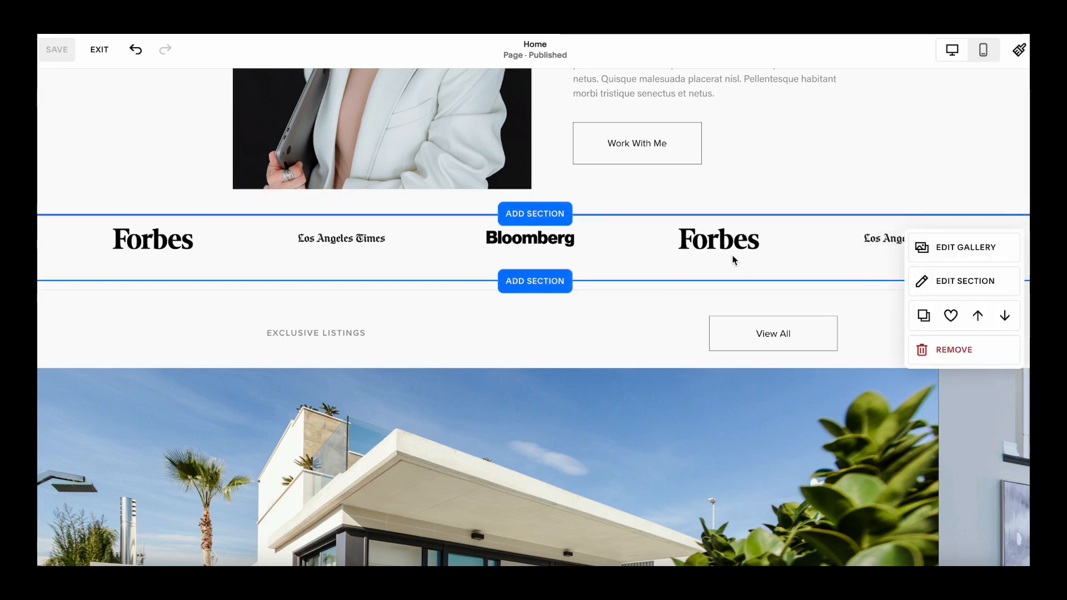
{"action": "left_click", "coordinate": [315, 333]}
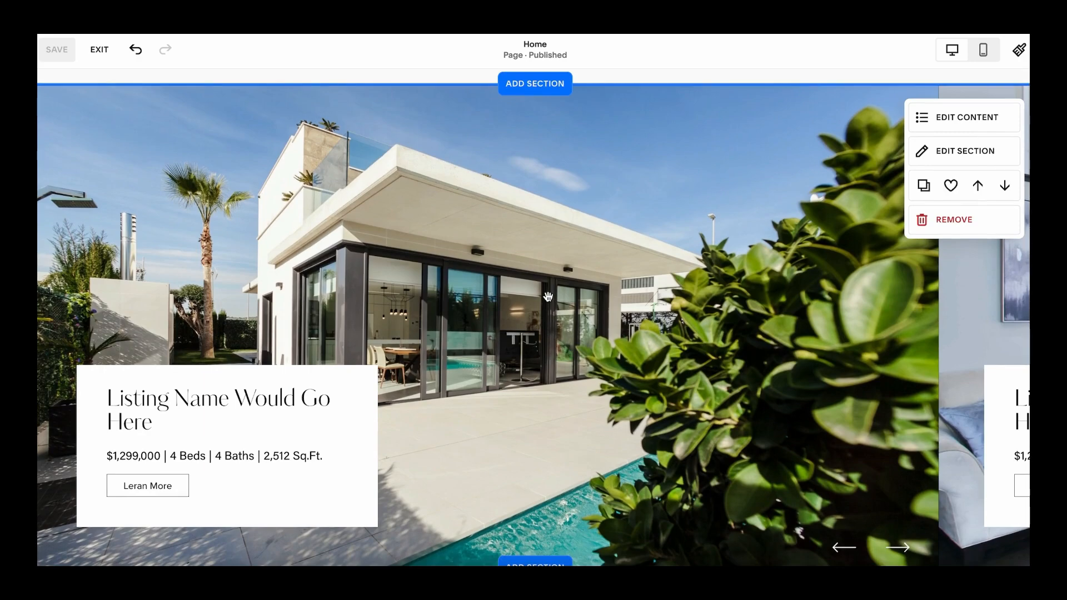
{"action": "mouse_move", "coordinate": [845, 268]}
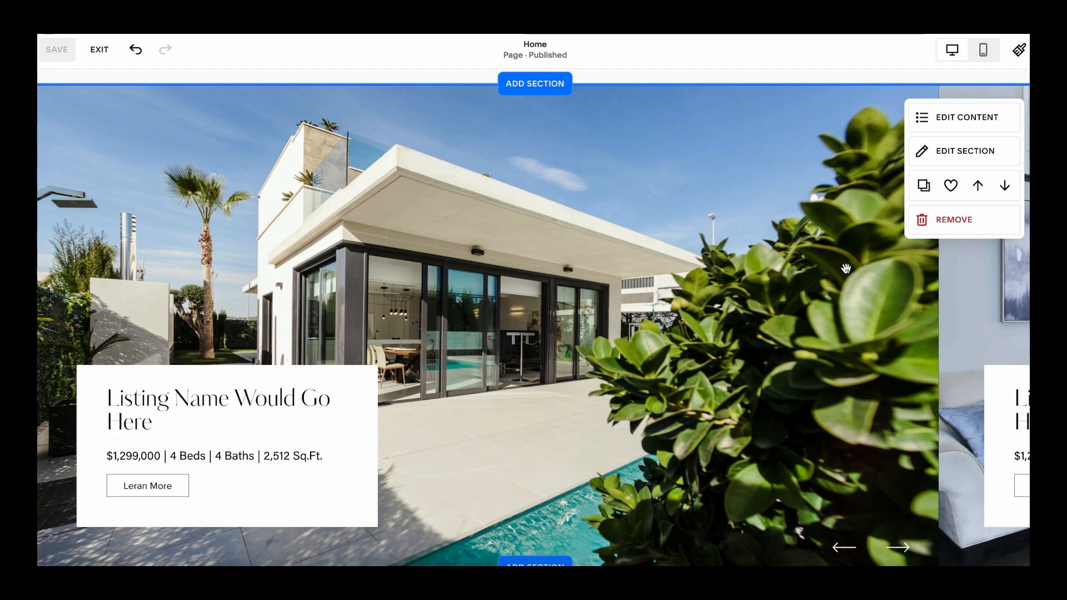
Give the first listings slideshow item the sidekix living-room photo from My Library.
{"action": "left_click", "coordinate": [898, 547]}
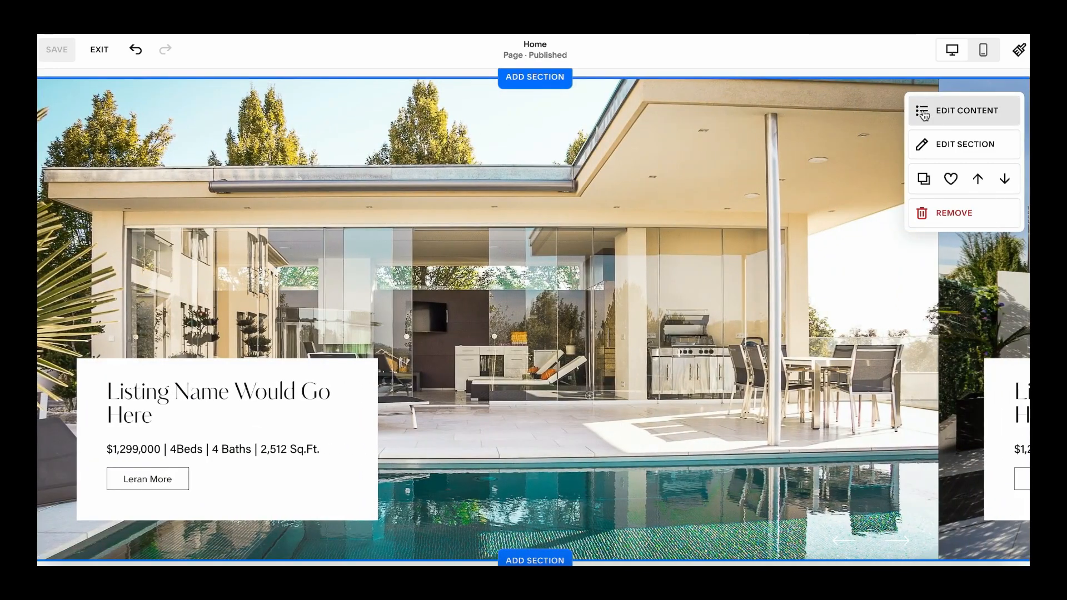
{"action": "left_click", "coordinate": [966, 110]}
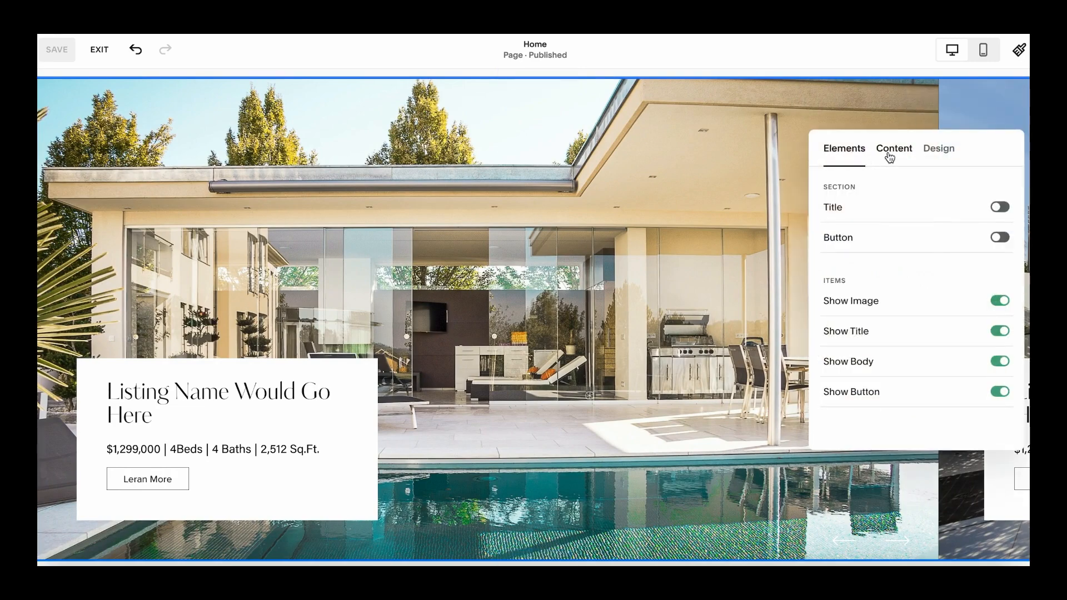
{"action": "left_click", "coordinate": [894, 149]}
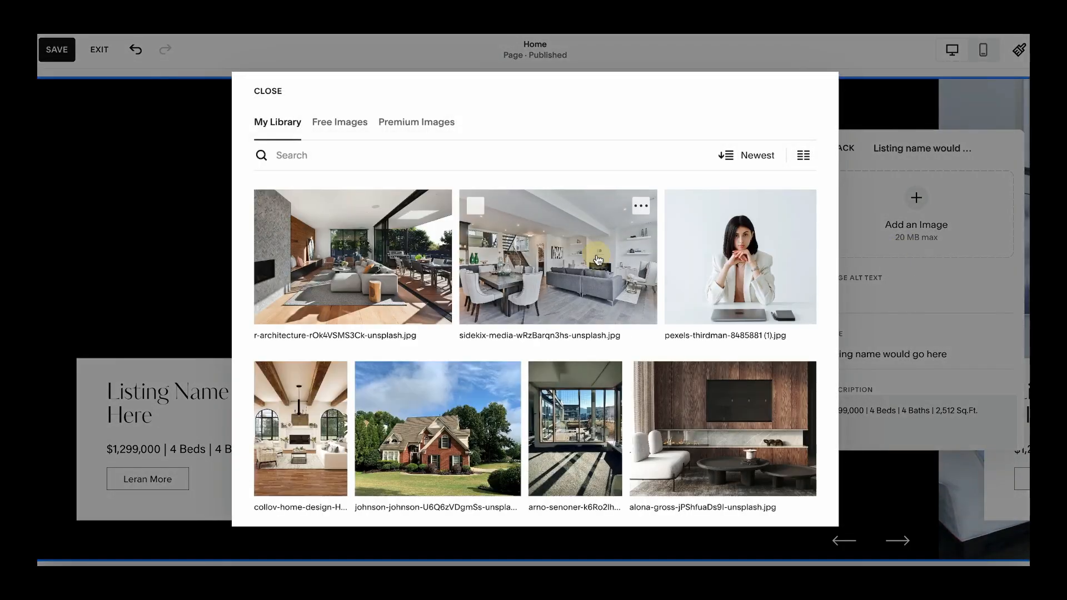
{"action": "left_click", "coordinate": [557, 257]}
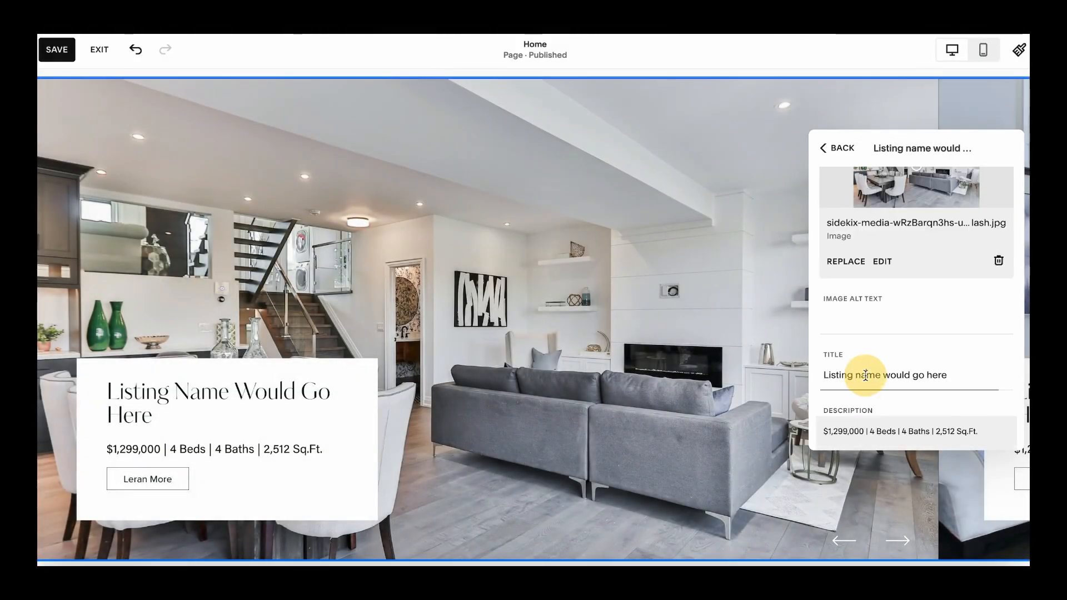
Set the listing details to 3 Beds | 2 Baths | 2,912 Sq.Ft. and link its button to the Zillow listing URL.
{"action": "double_click", "coordinate": [895, 376]}
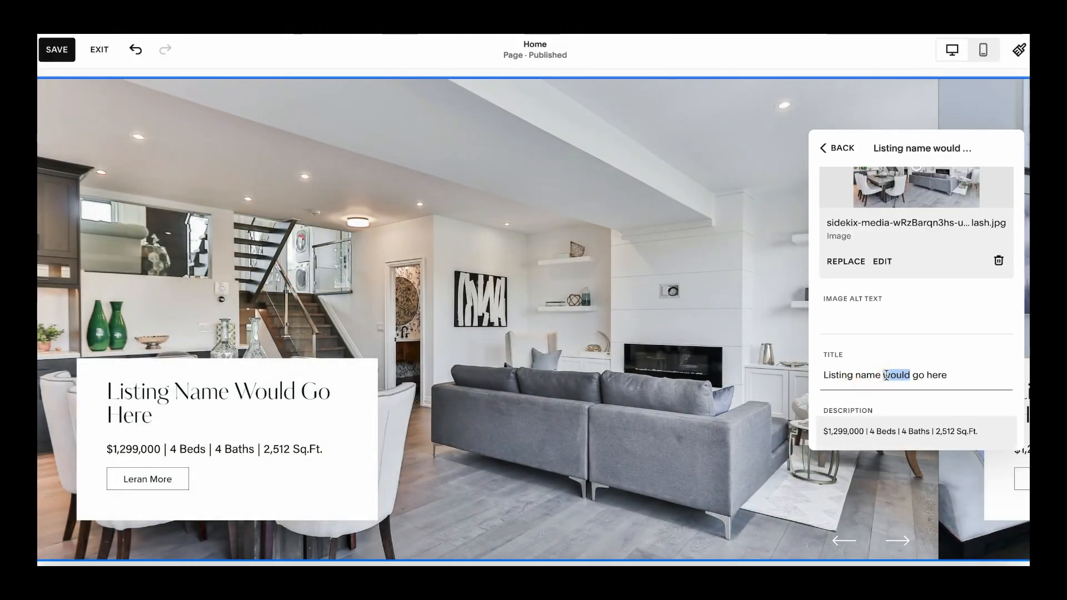
{"action": "scroll", "scroll_direction": "down", "scroll_amount": 3}
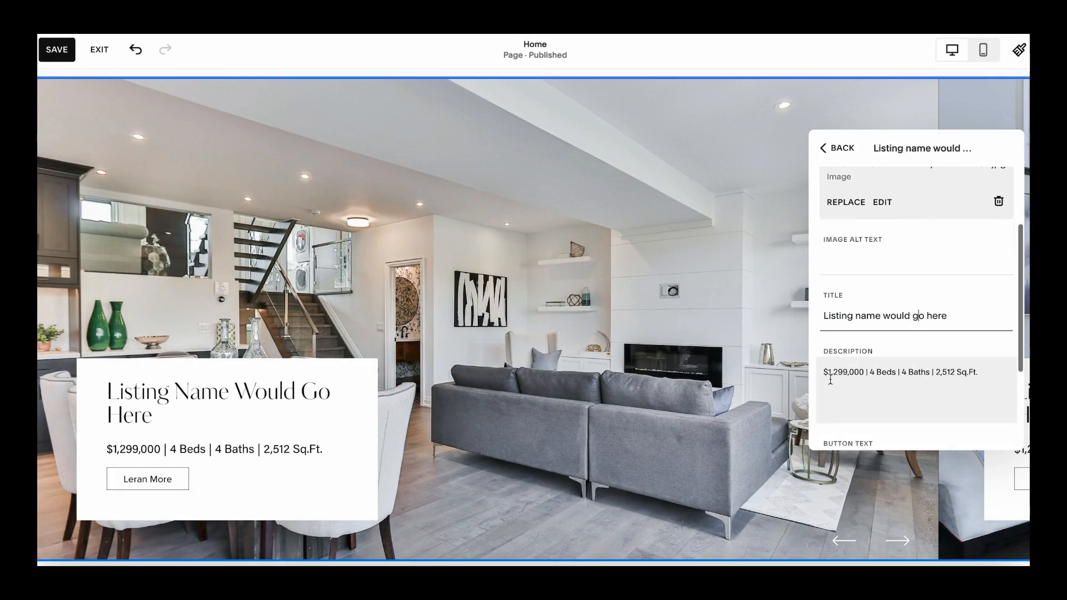
{"action": "left_click", "coordinate": [833, 379]}
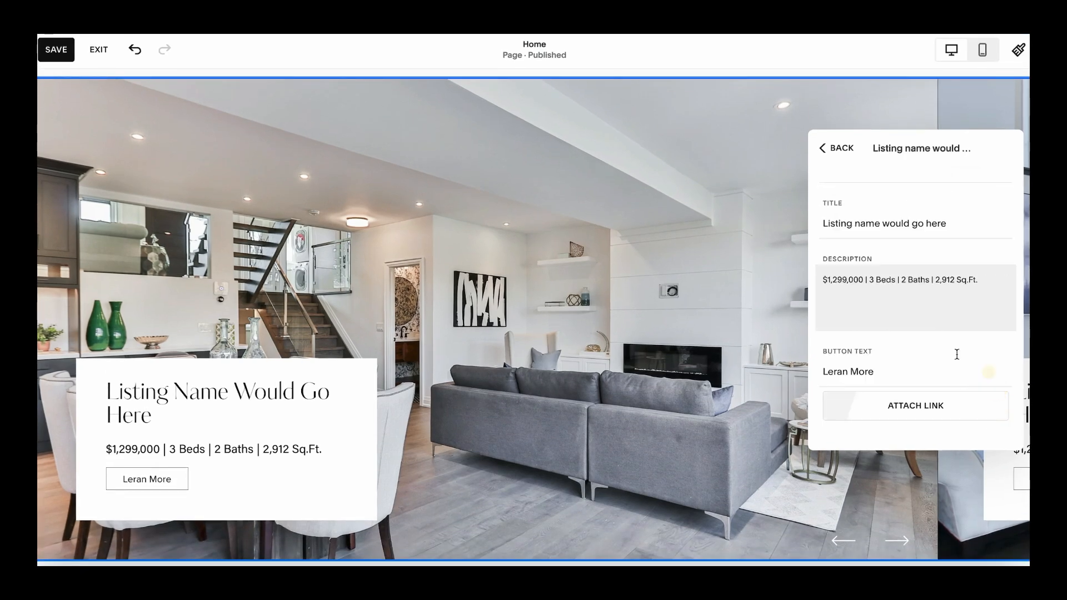
{"action": "left_click", "coordinate": [916, 406]}
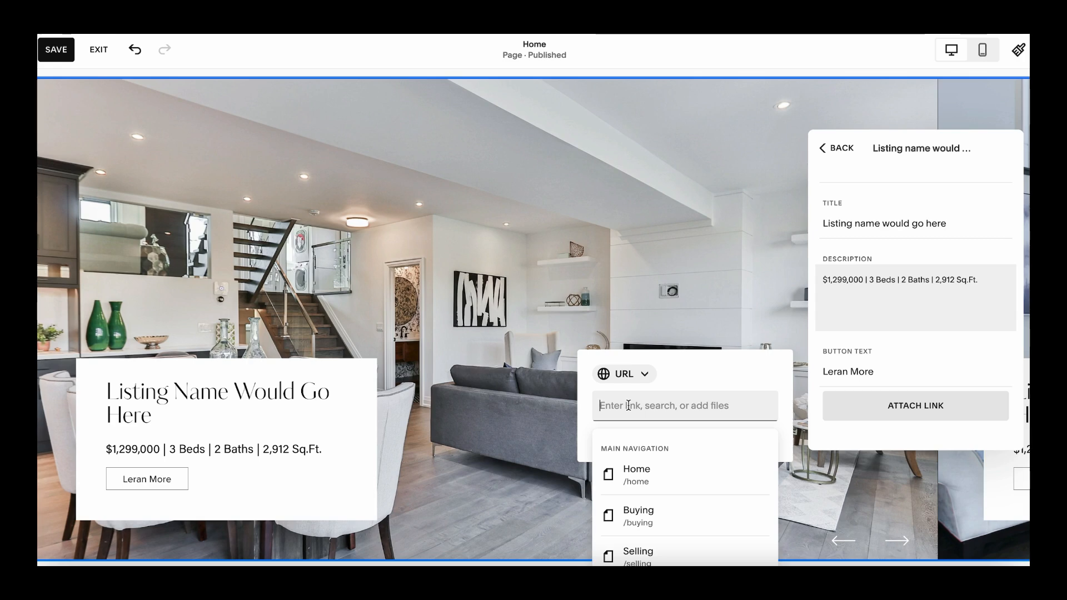
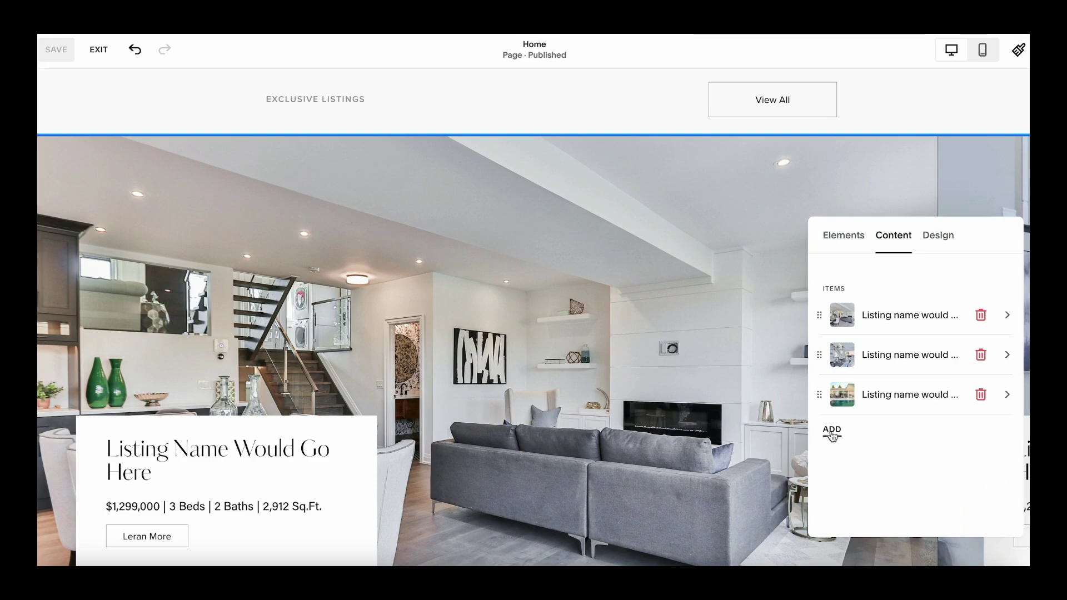
Add a new slideshow item with the collov-home-design arched-window living room photo.
{"action": "left_click", "coordinate": [831, 431]}
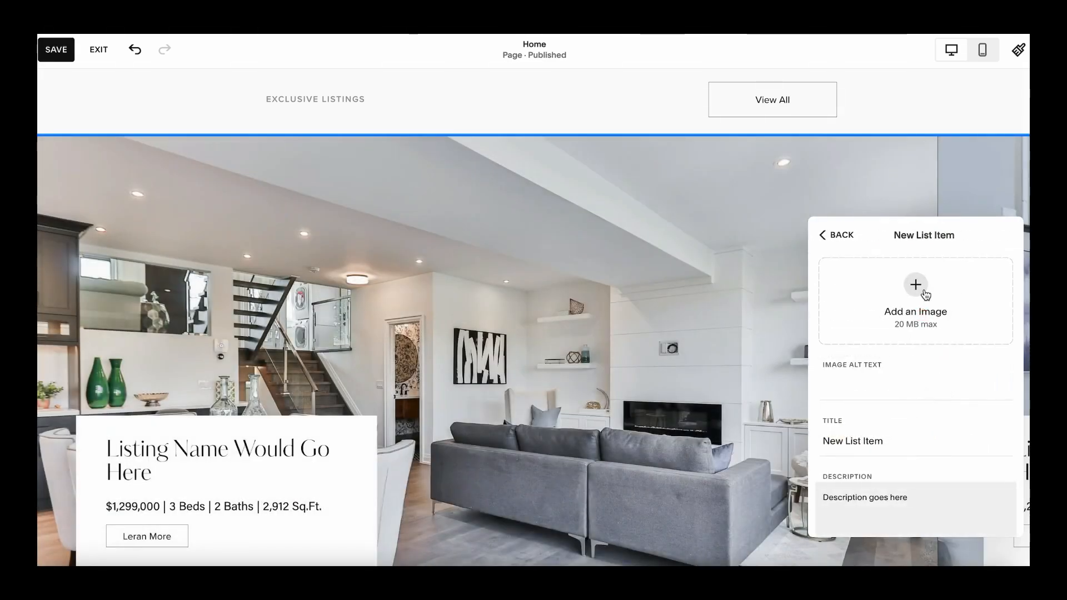
{"action": "left_click", "coordinate": [915, 285]}
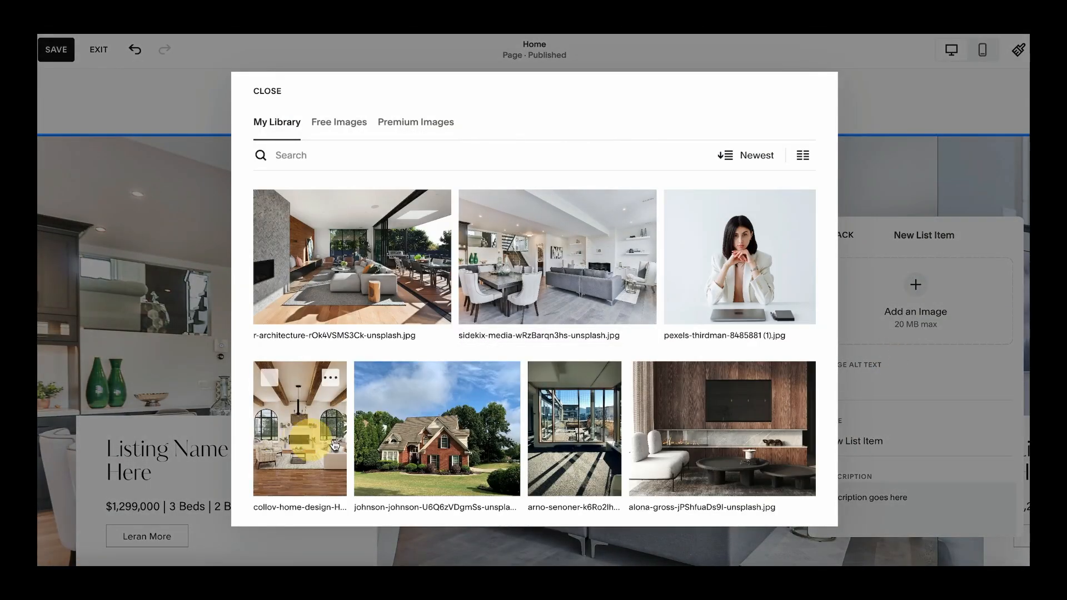
{"action": "left_click", "coordinate": [300, 429]}
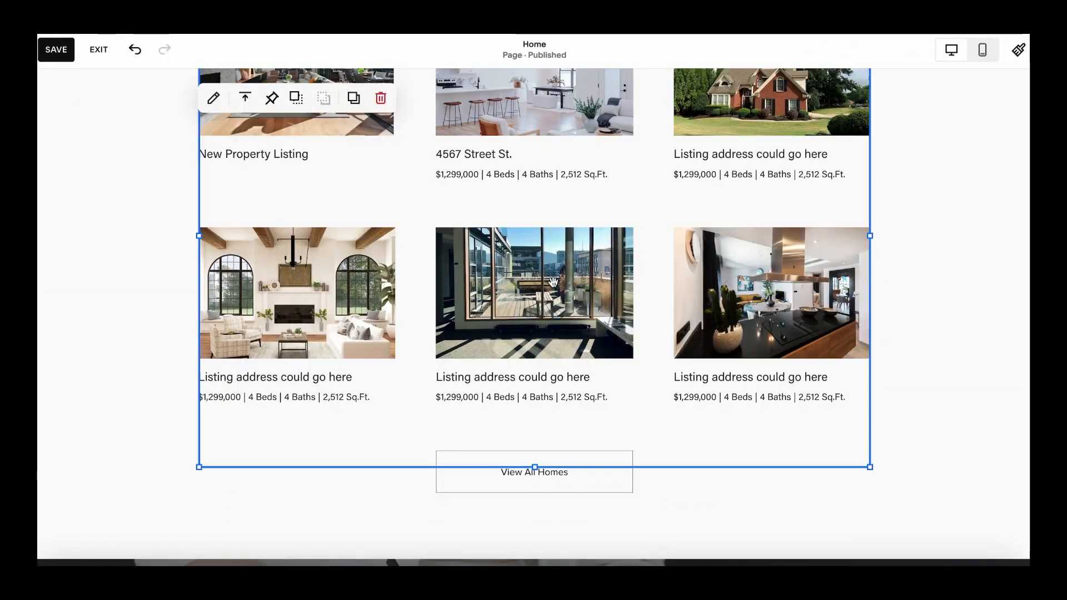
{"action": "mouse_move", "coordinate": [557, 253]}
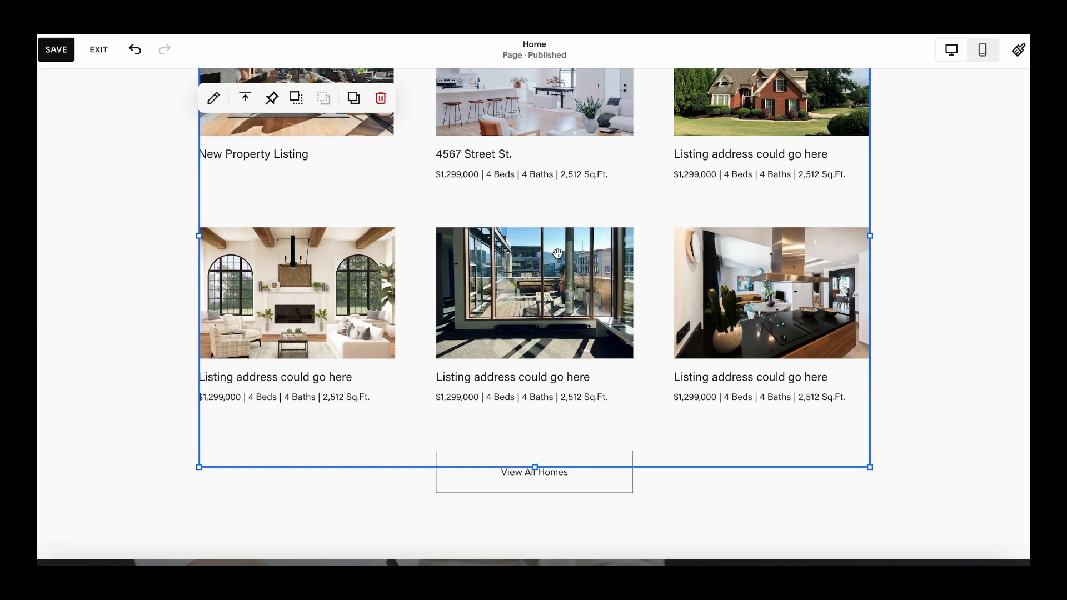
{"action": "scroll", "scroll_direction": "up", "scroll_amount": 3}
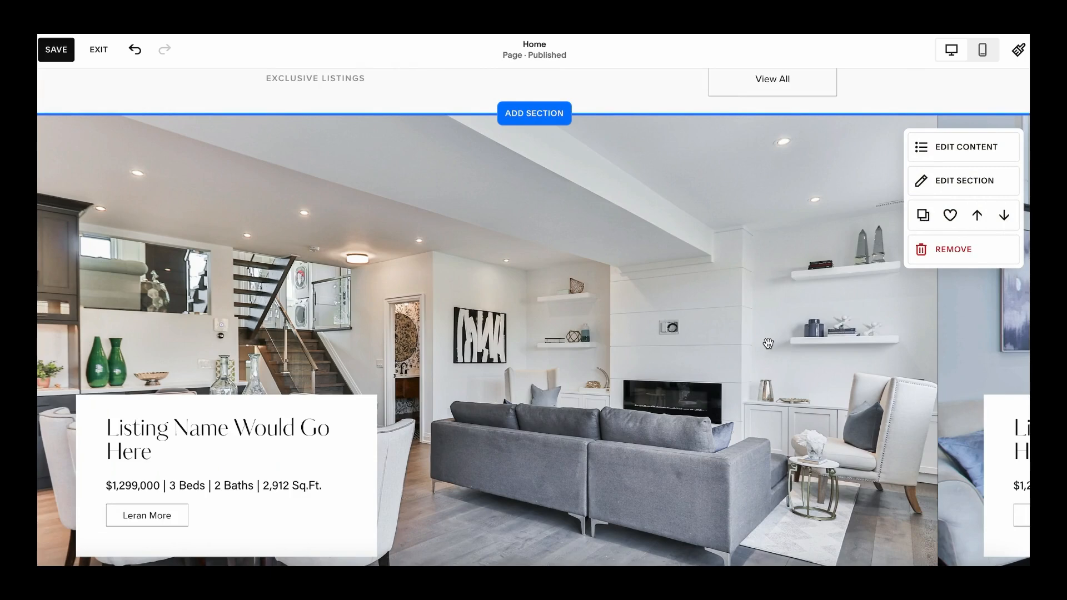
{"action": "scroll", "scroll_direction": "down", "scroll_amount": 3}
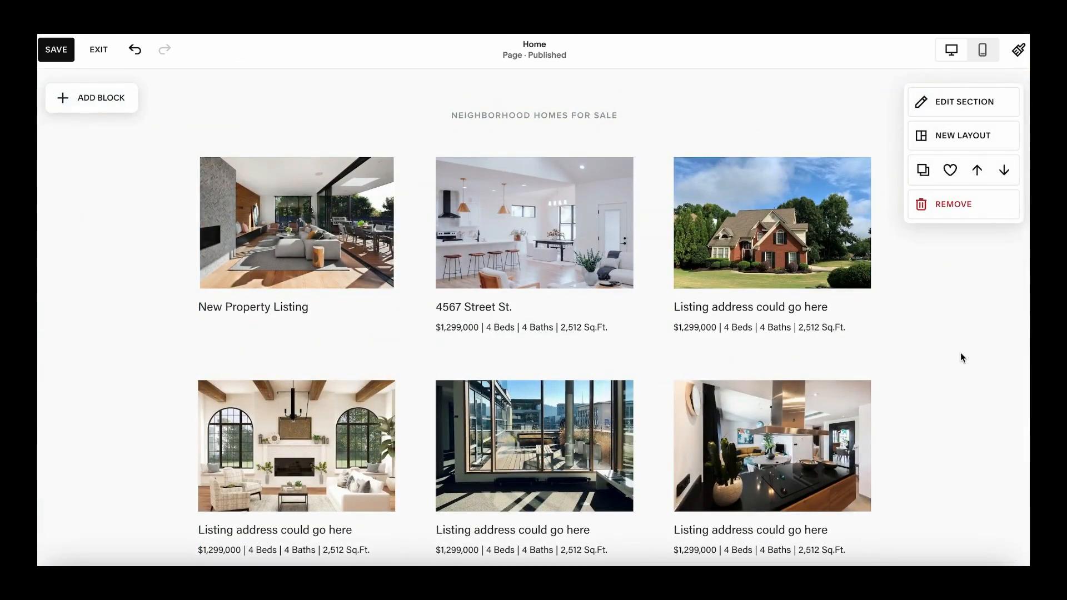
{"action": "scroll", "scroll_direction": "down", "scroll_amount": 3}
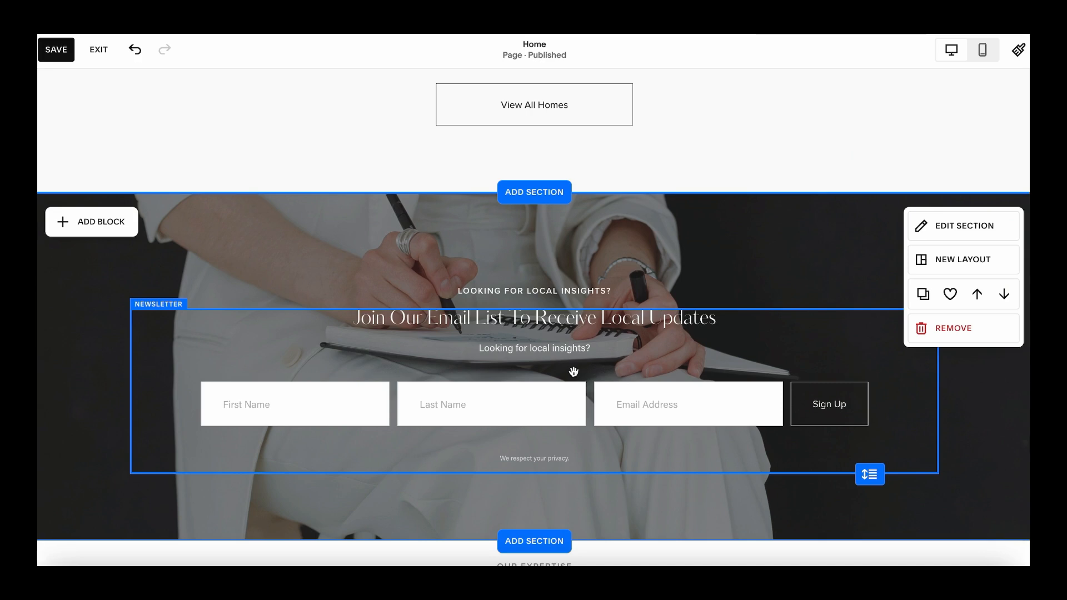
{"action": "mouse_move", "coordinate": [623, 429]}
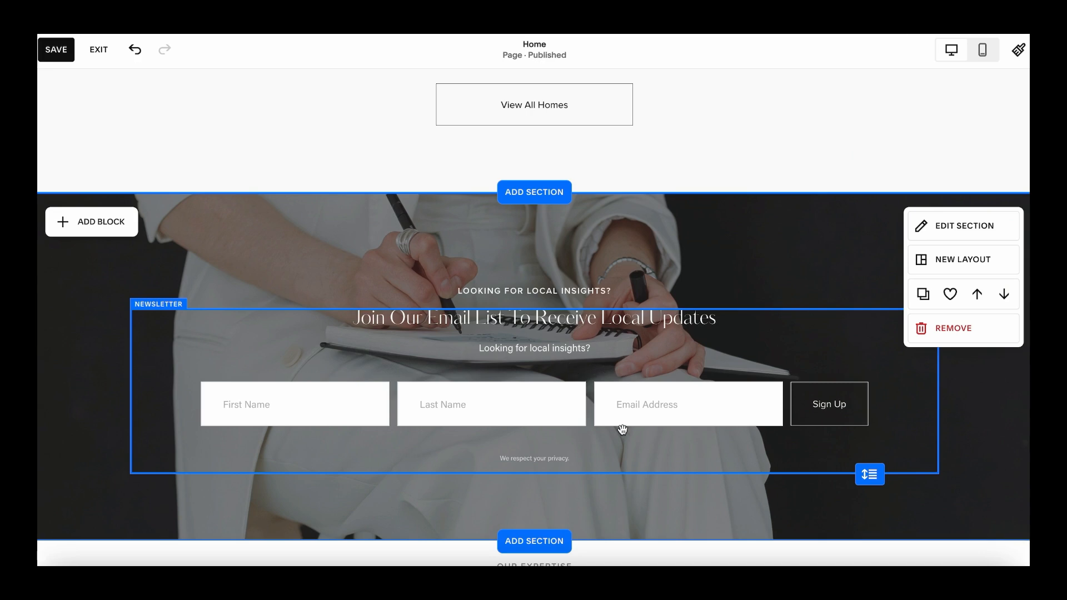
{"action": "scroll", "scroll_direction": "down", "scroll_amount": 3}
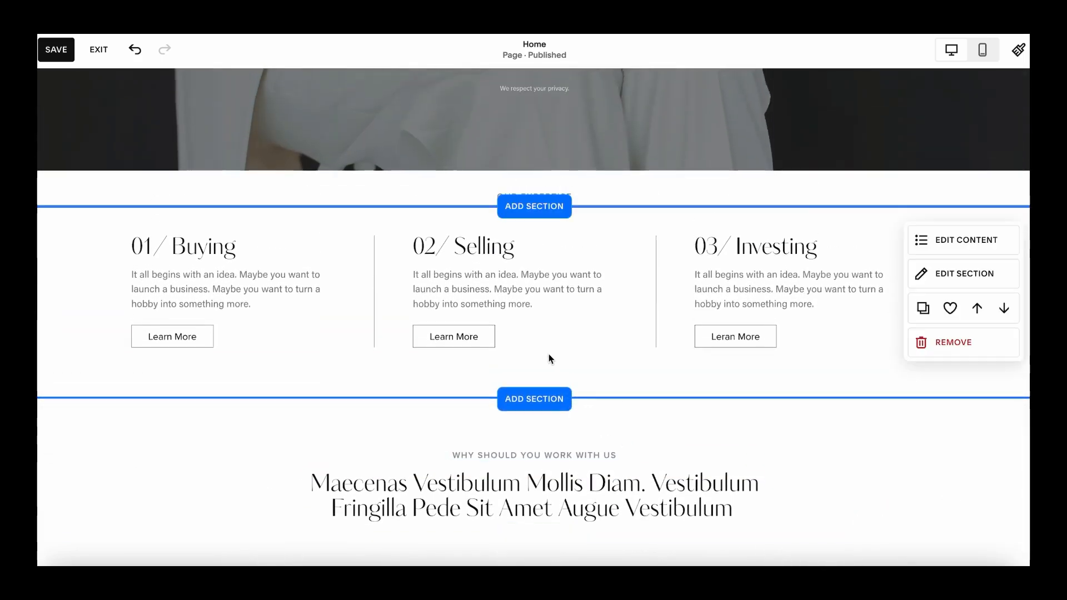
{"action": "mouse_move", "coordinate": [172, 357]}
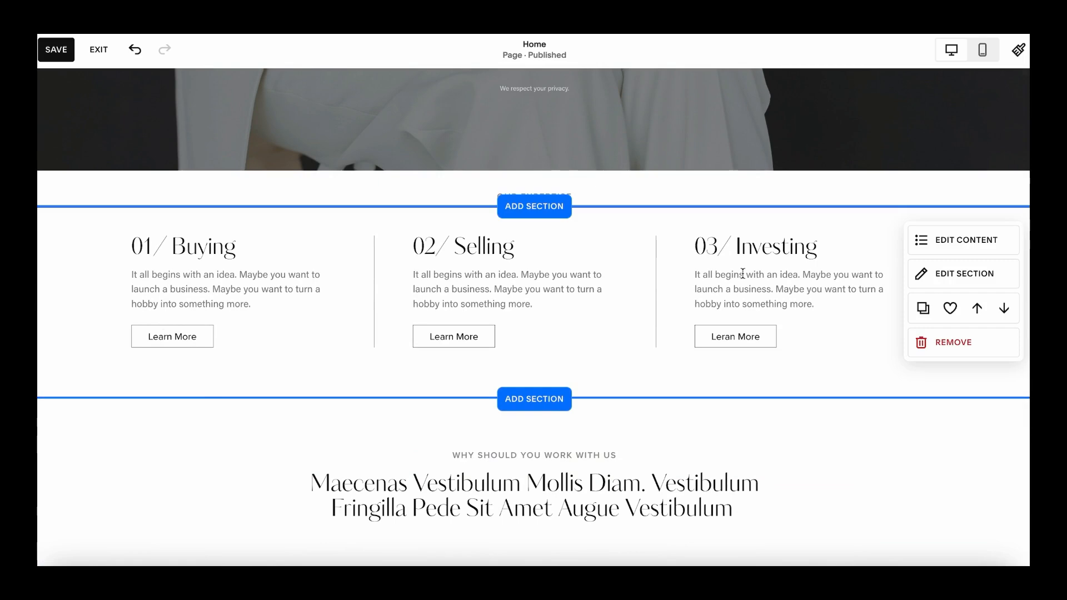
{"action": "scroll", "scroll_direction": "down", "scroll_amount": 3}
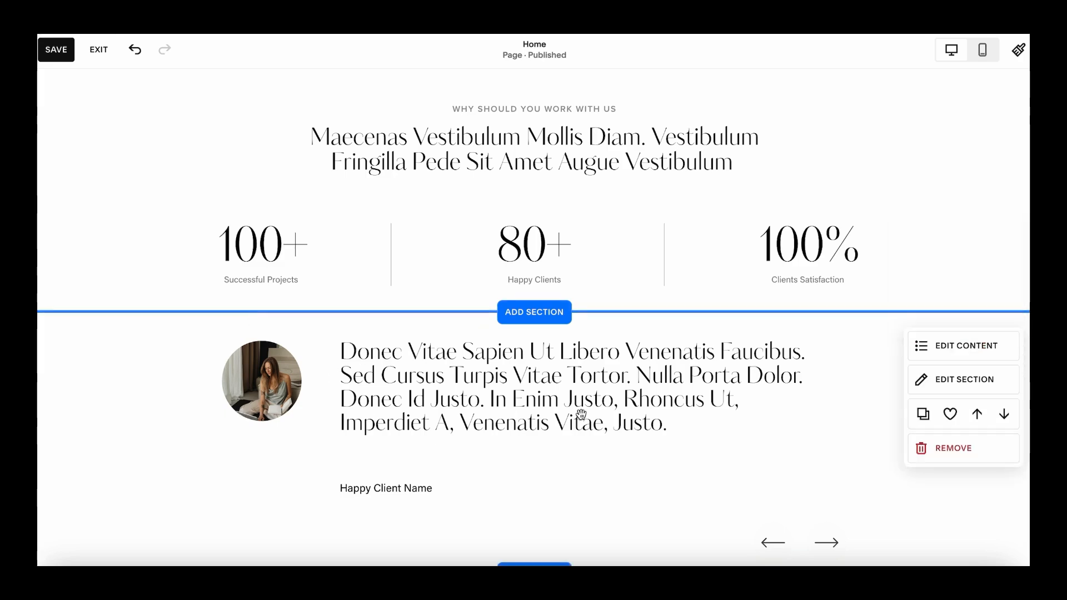
{"action": "scroll", "scroll_direction": "down", "scroll_amount": 3}
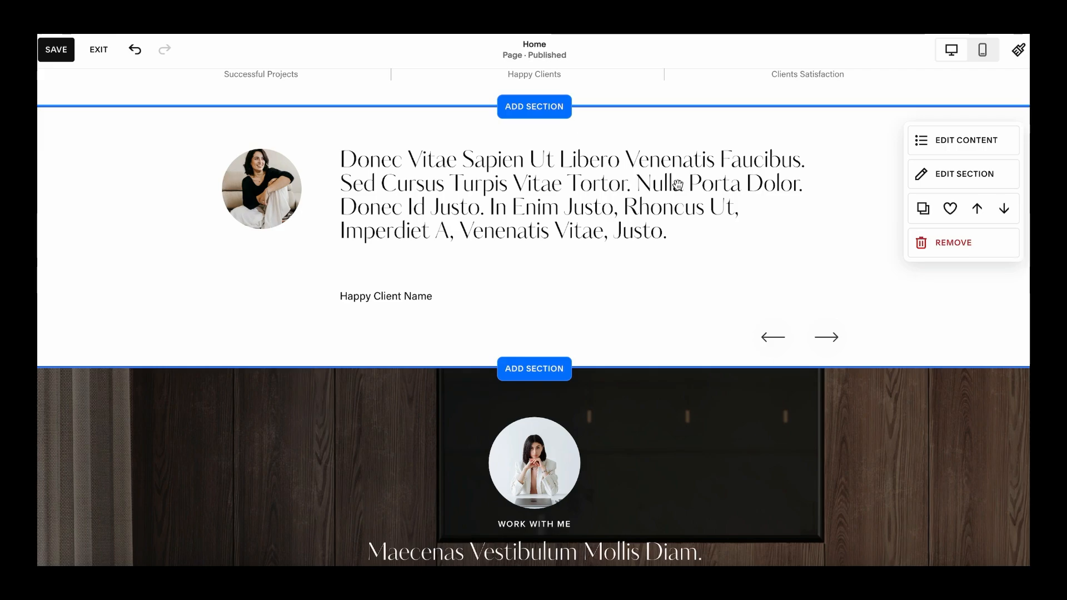
{"action": "scroll", "scroll_direction": "down", "scroll_amount": 3}
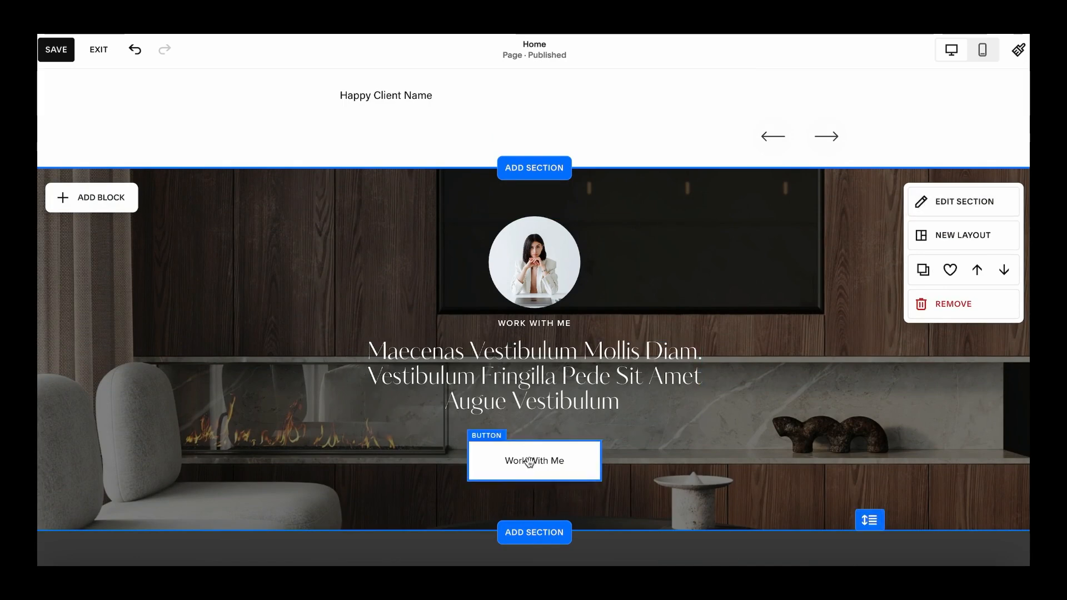
{"action": "scroll", "scroll_direction": "down", "scroll_amount": 3}
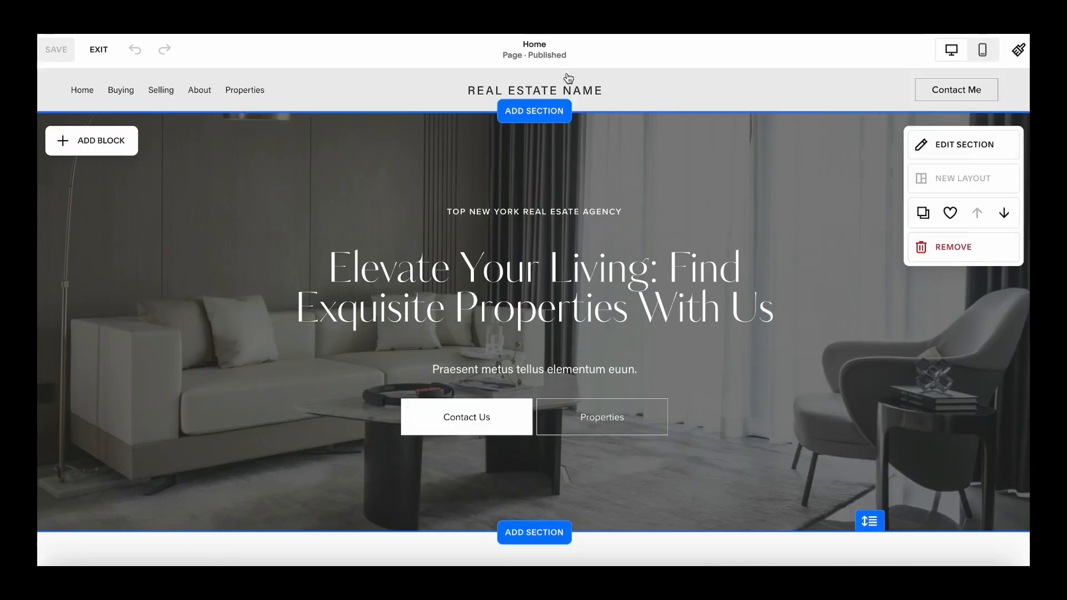
{"action": "scroll", "scroll_direction": "down", "scroll_amount": 3}
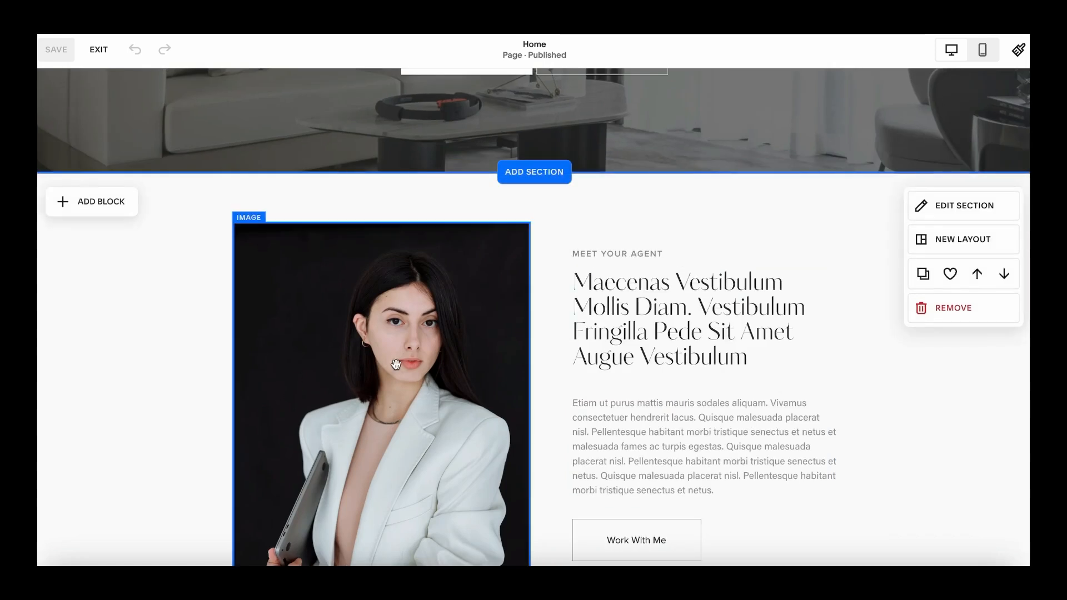
{"action": "mouse_move", "coordinate": [513, 247]}
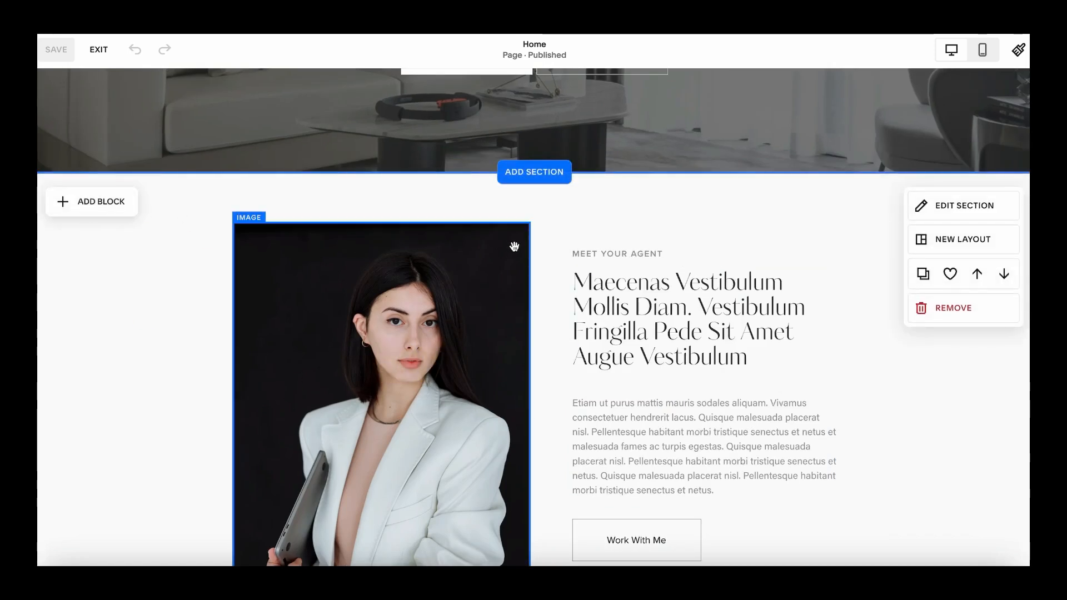
{"action": "left_click", "coordinate": [91, 201]}
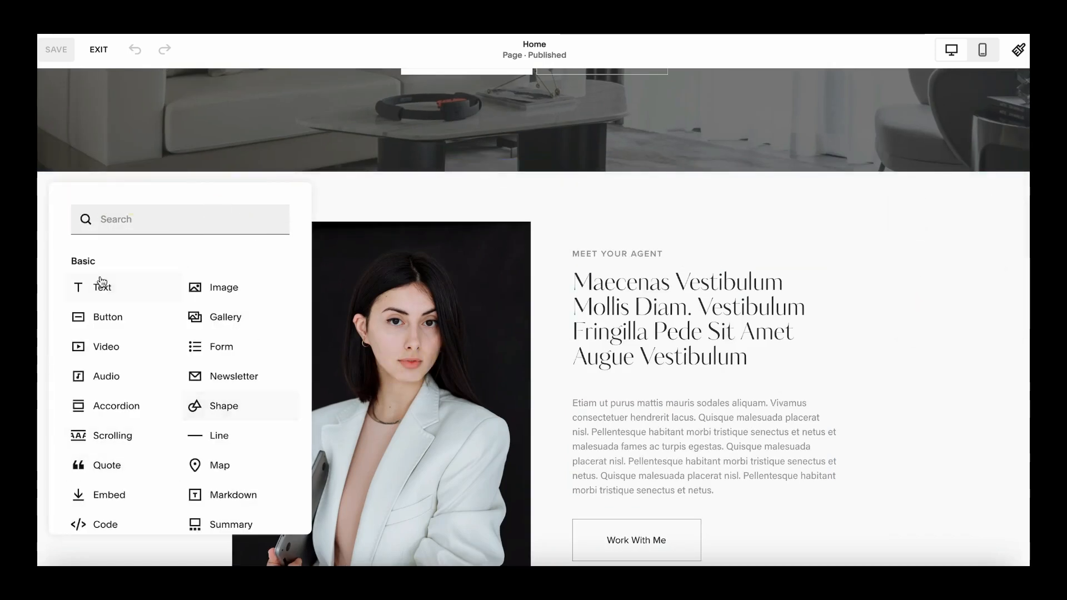
{"action": "mouse_move", "coordinate": [118, 351]}
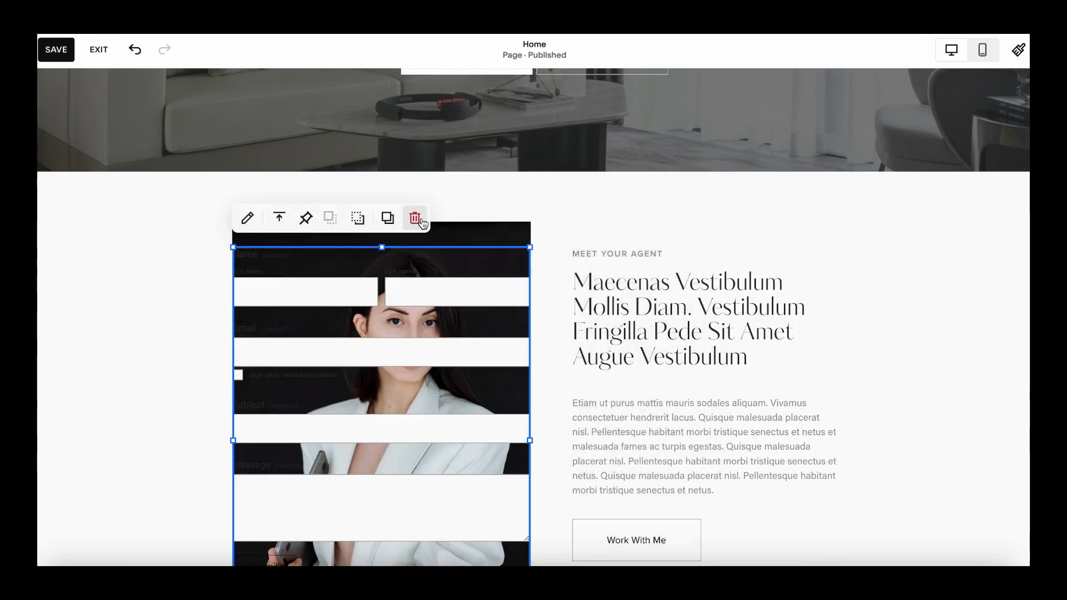
{"action": "mouse_move", "coordinate": [433, 176]}
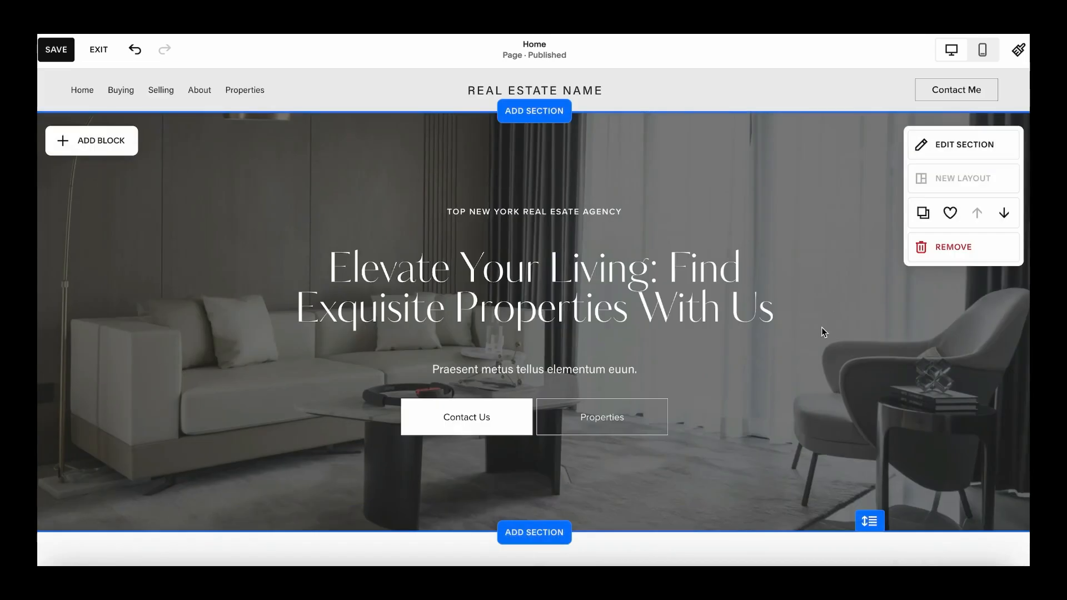
{"action": "scroll", "scroll_direction": "down", "scroll_amount": 3}
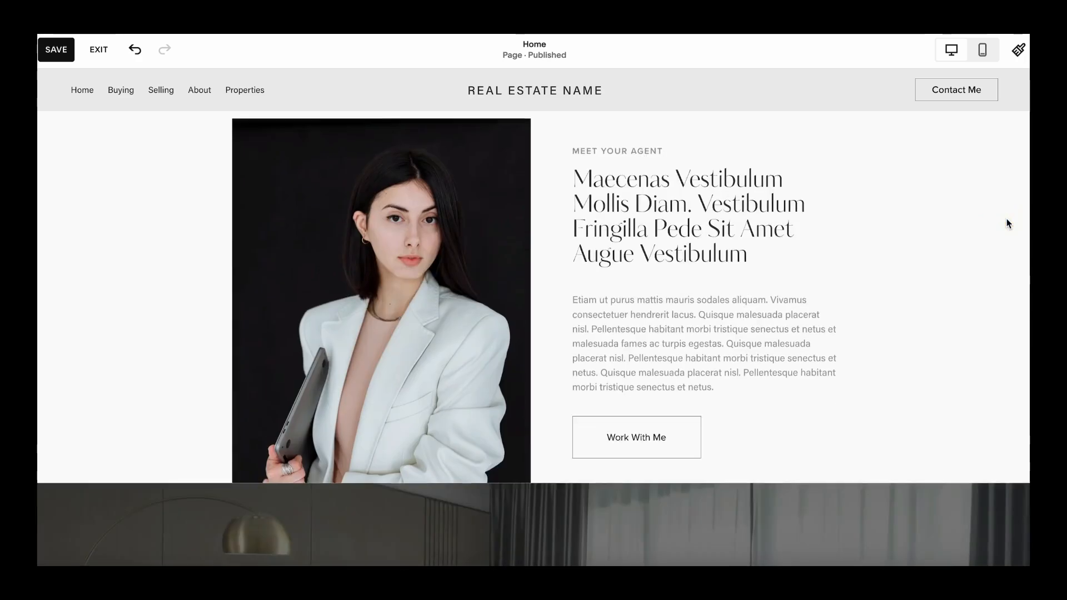
{"action": "scroll", "scroll_direction": "down", "scroll_amount": 3}
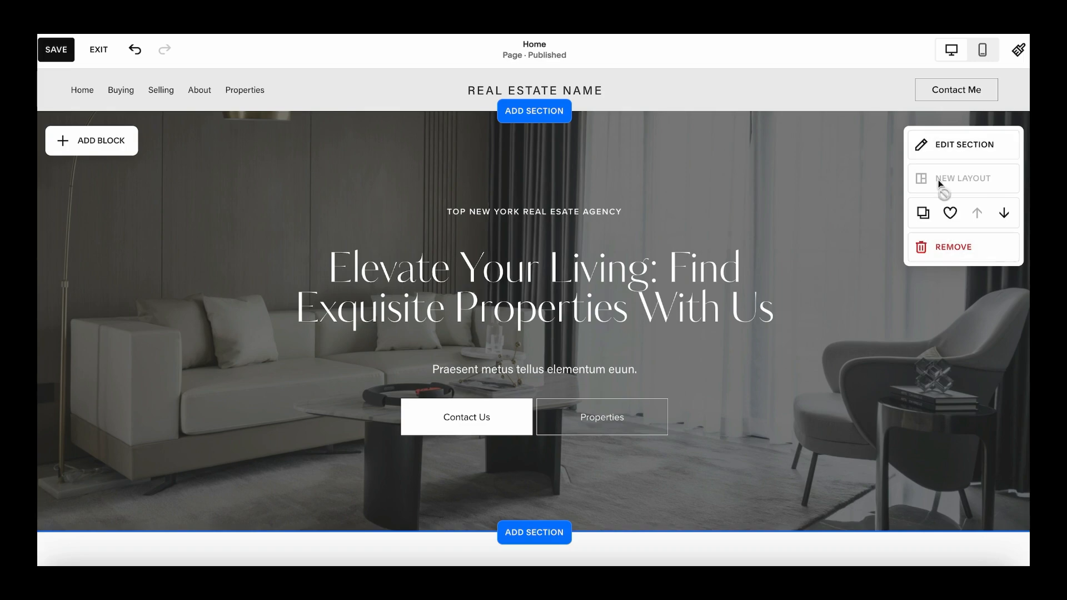
{"action": "mouse_move", "coordinate": [950, 213]}
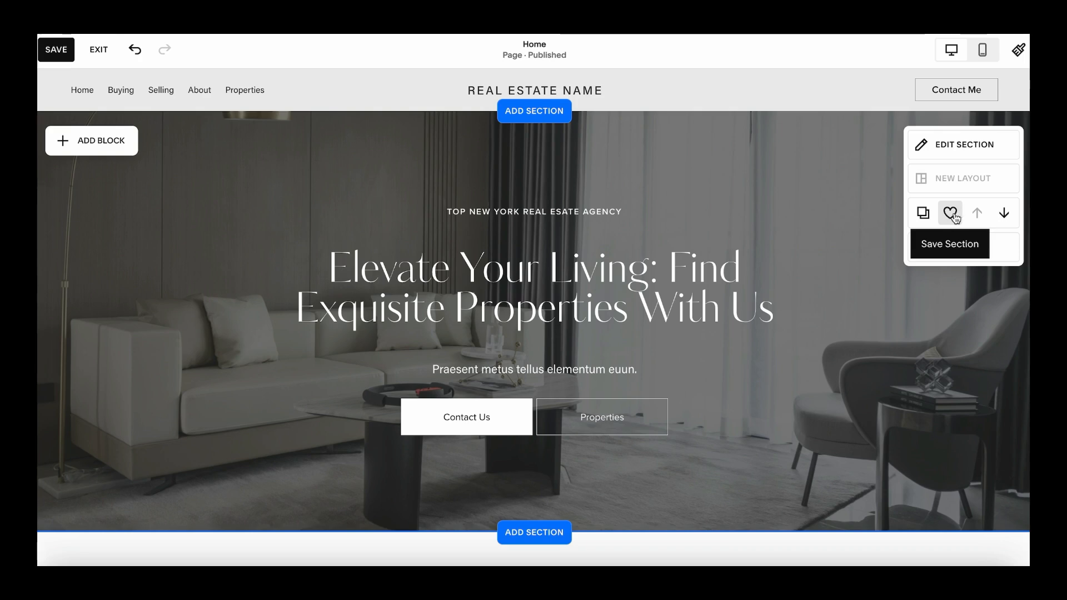
Save the Home hero as a reusable section, save the page and go to the Properties page.
{"action": "left_click", "coordinate": [949, 214]}
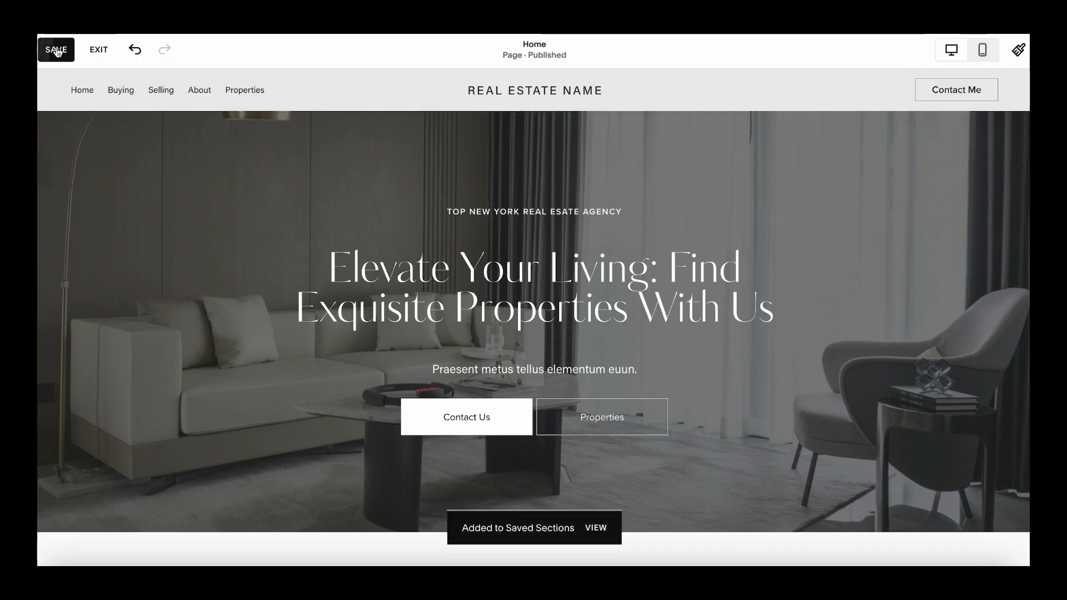
{"action": "left_click", "coordinate": [56, 49]}
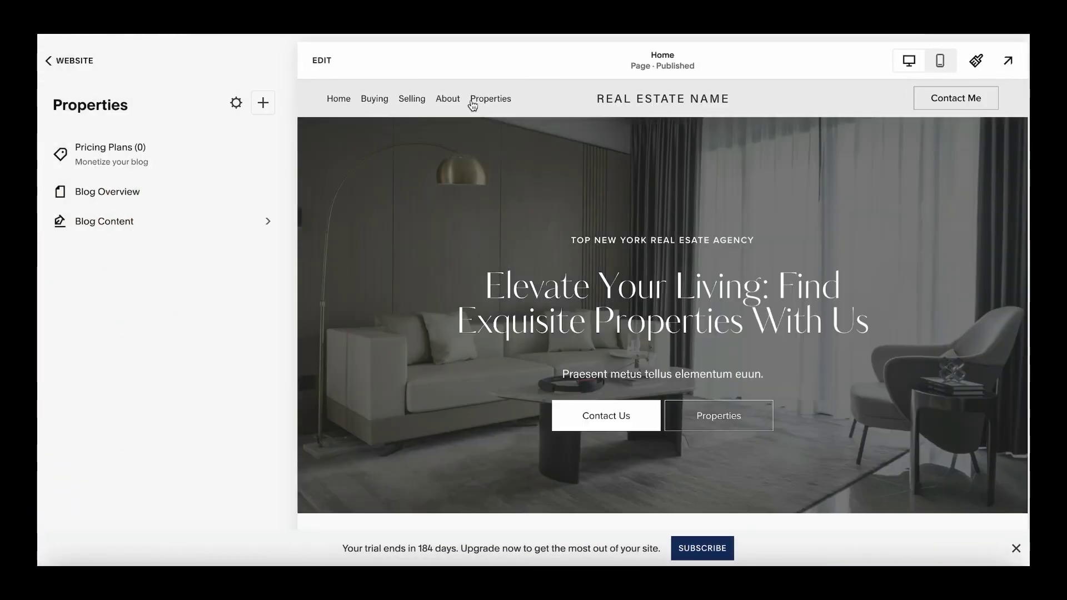
{"action": "left_click", "coordinate": [490, 98]}
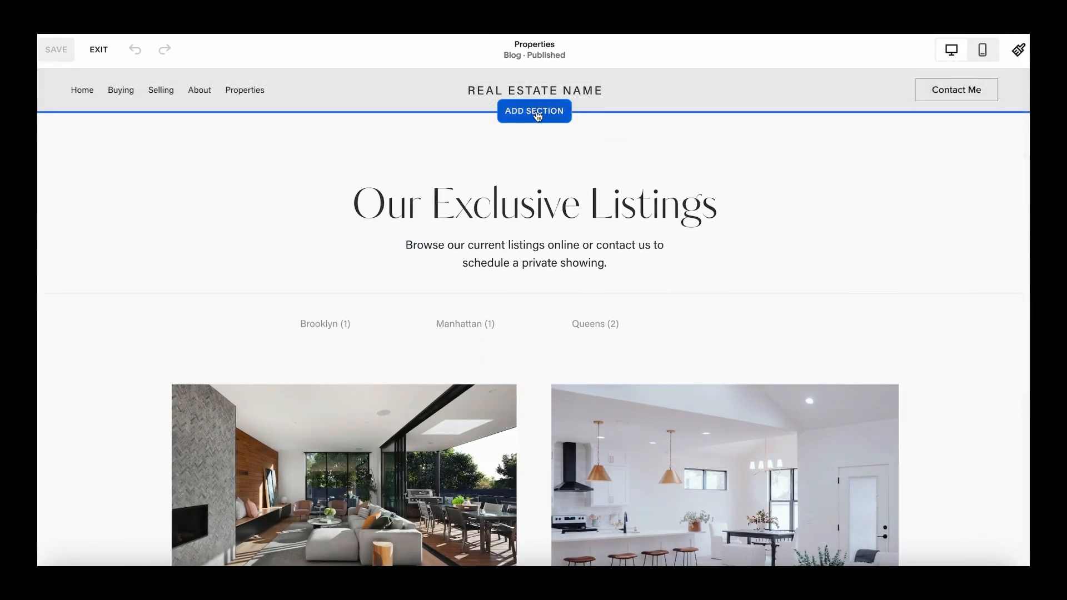
Insert the saved hero section at the top of the Properties page and preview it full-screen.
{"action": "left_click", "coordinate": [534, 111]}
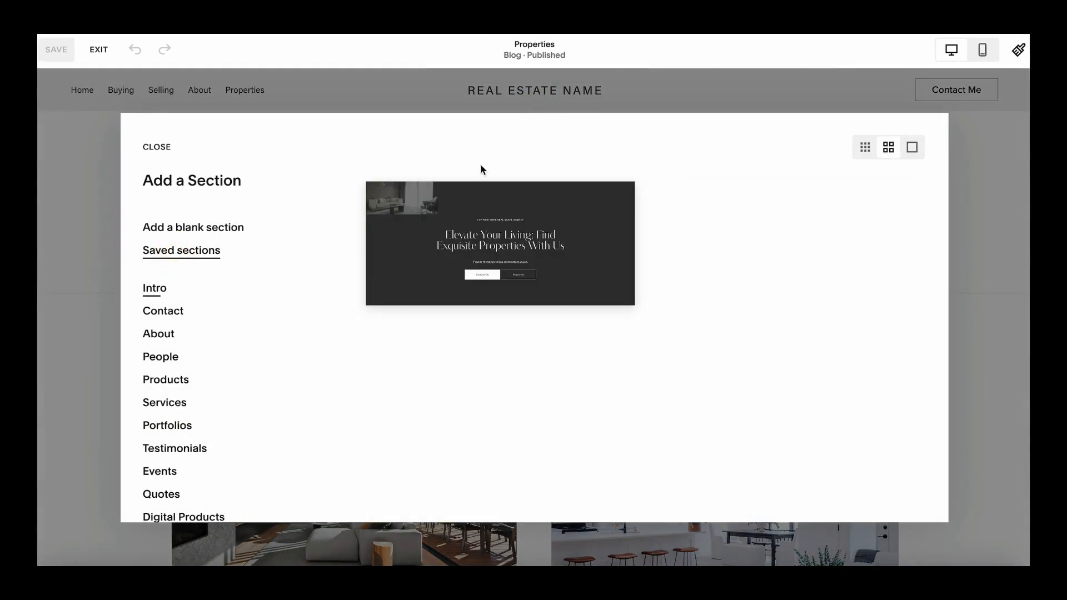
{"action": "left_click", "coordinate": [156, 147]}
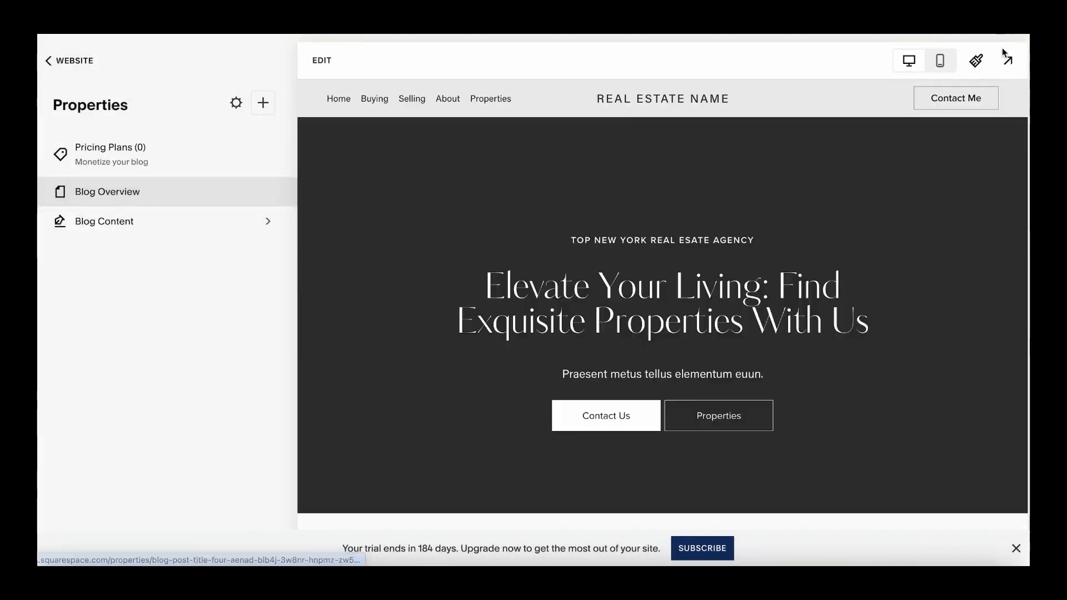
{"action": "left_click", "coordinate": [1008, 60]}
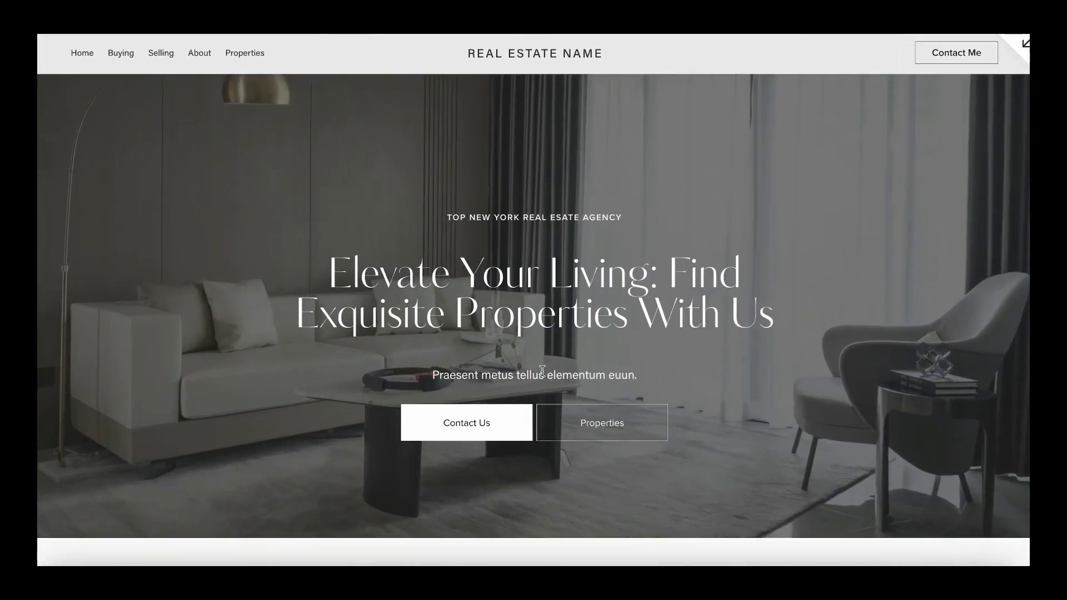
{"action": "mouse_move", "coordinate": [949, 75]}
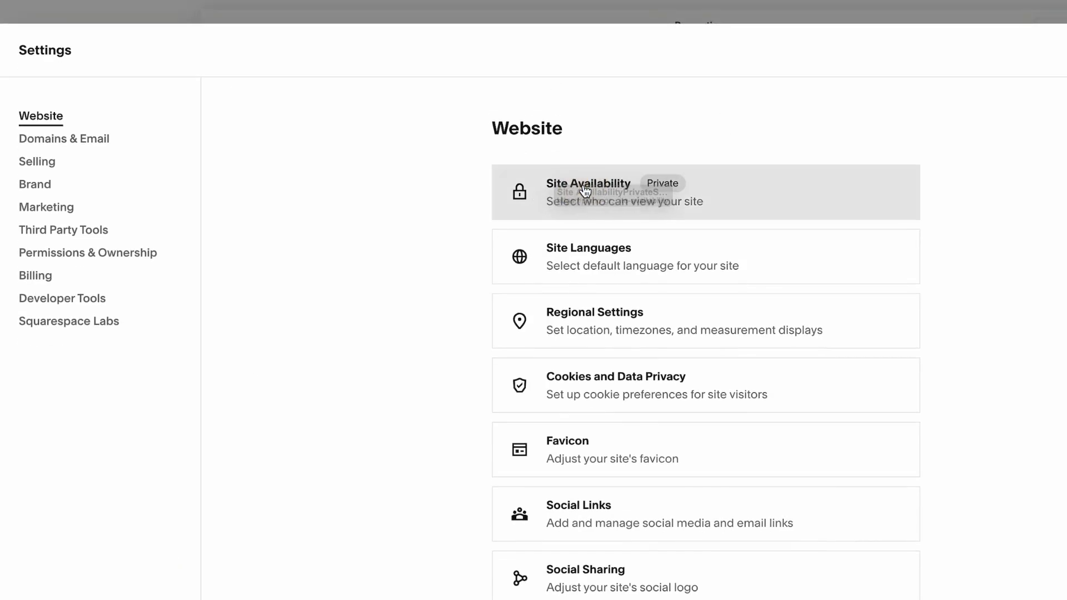
View Site Availability showing the site as Private and the plans required to publish.
{"action": "left_click", "coordinate": [587, 191]}
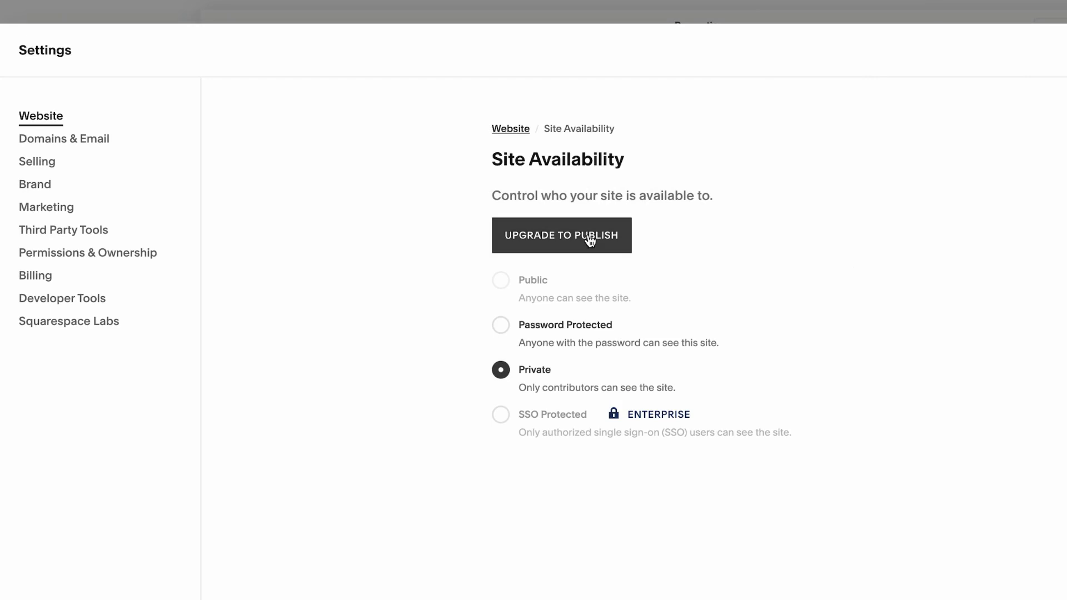
{"action": "mouse_move", "coordinate": [572, 242]}
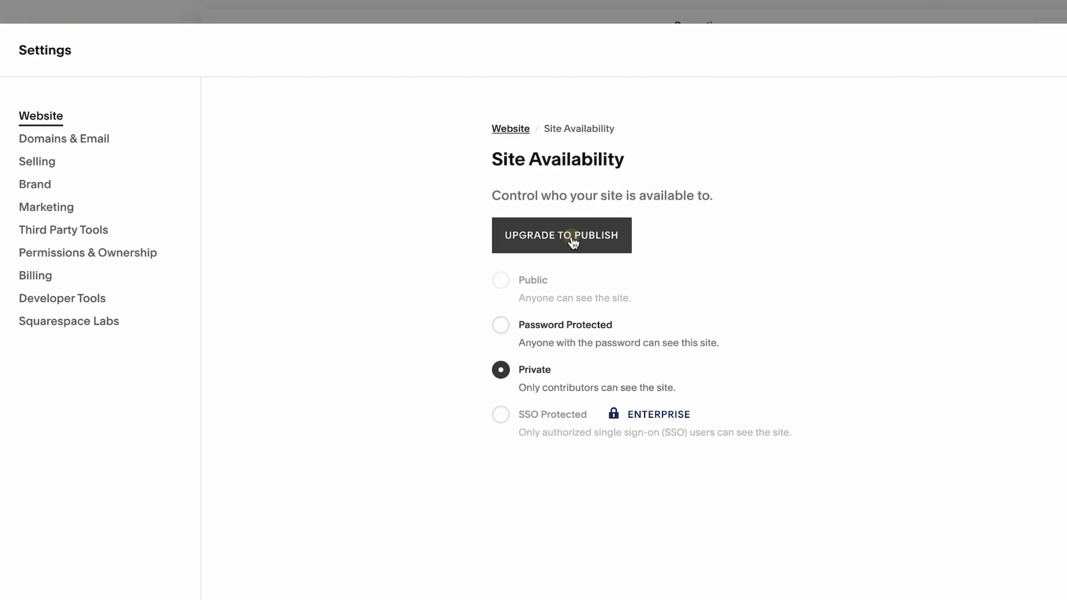
{"action": "left_click", "coordinate": [561, 236]}
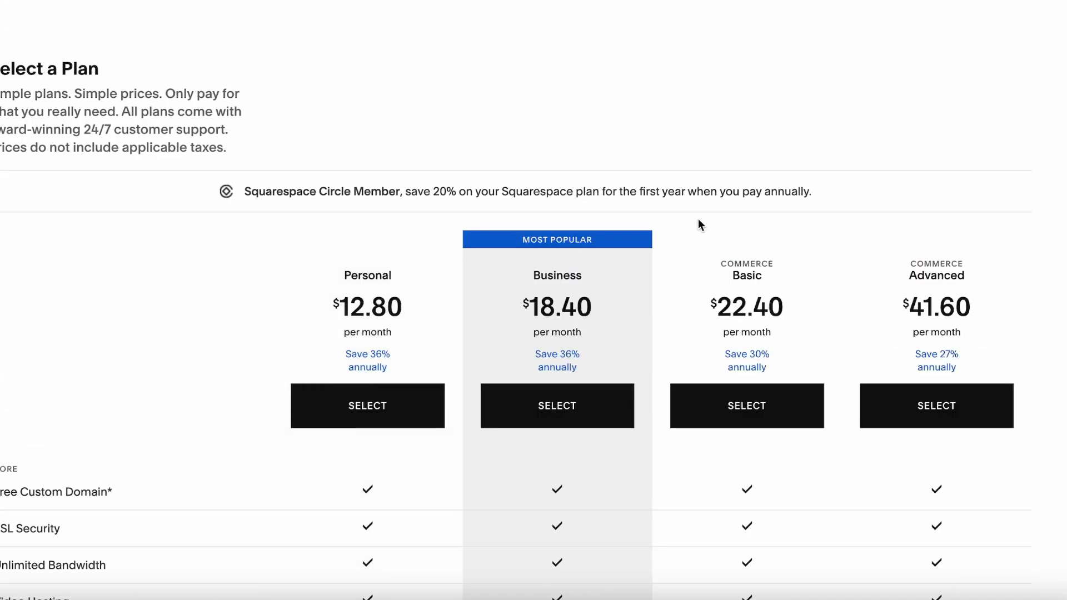
{"action": "mouse_move", "coordinate": [560, 415]}
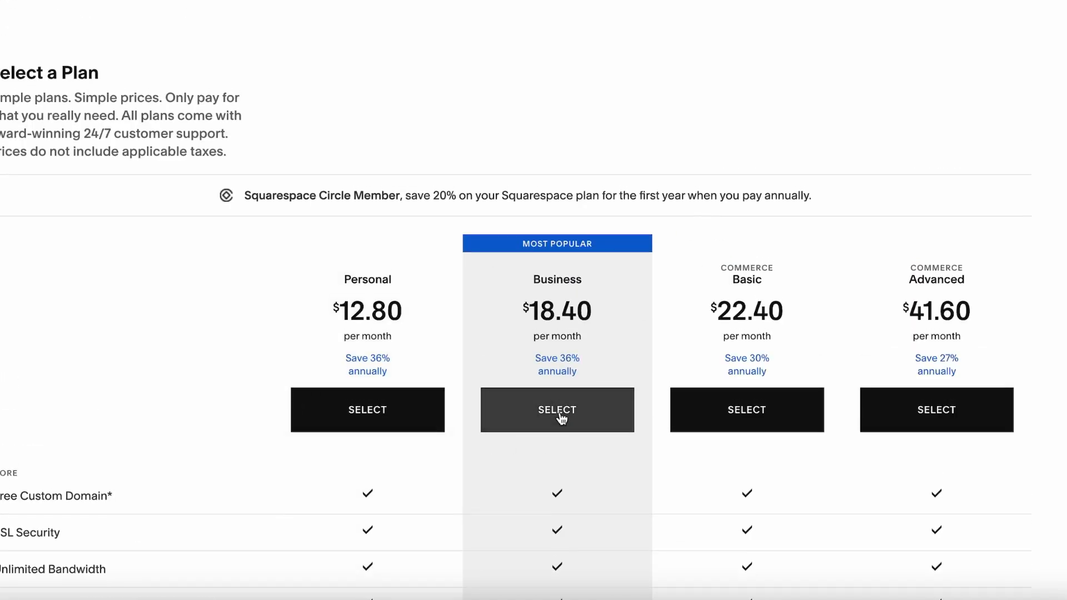
{"action": "mouse_move", "coordinate": [774, 416]}
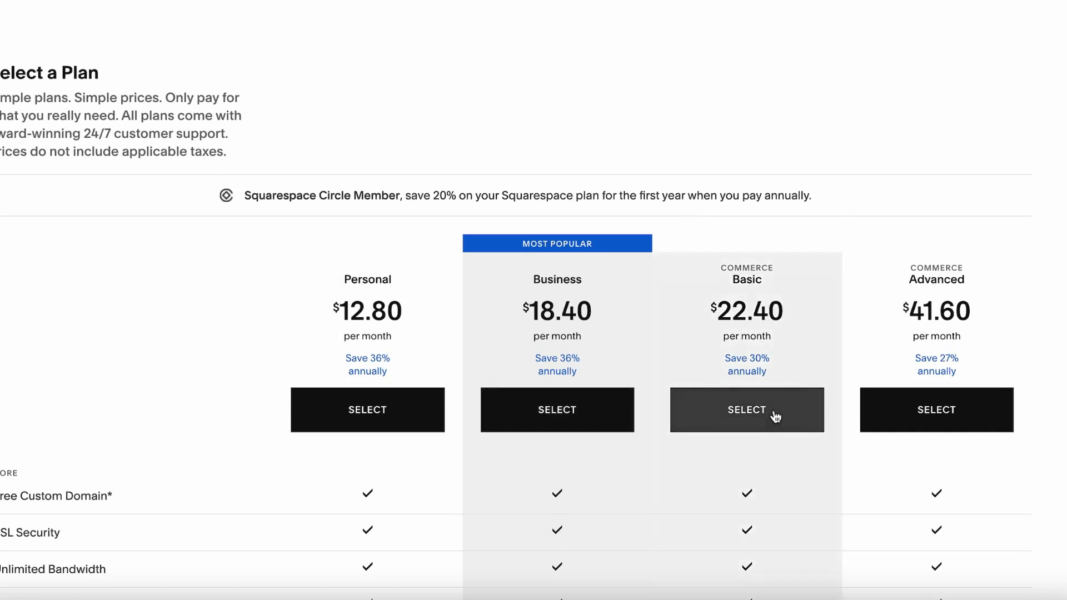
{"action": "mouse_move", "coordinate": [840, 360]}
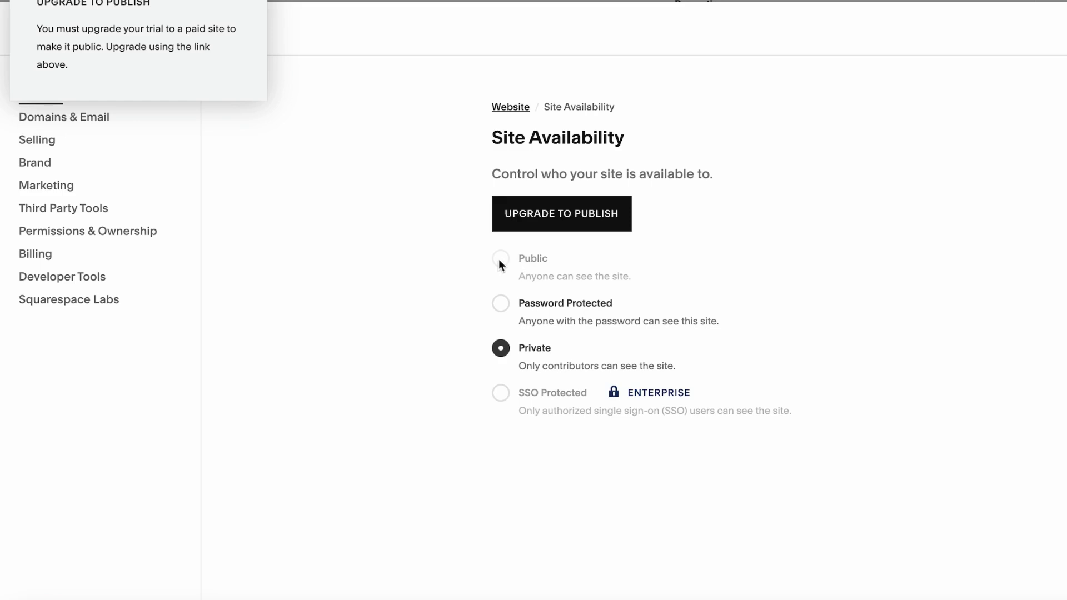
{"action": "mouse_move", "coordinate": [503, 269]}
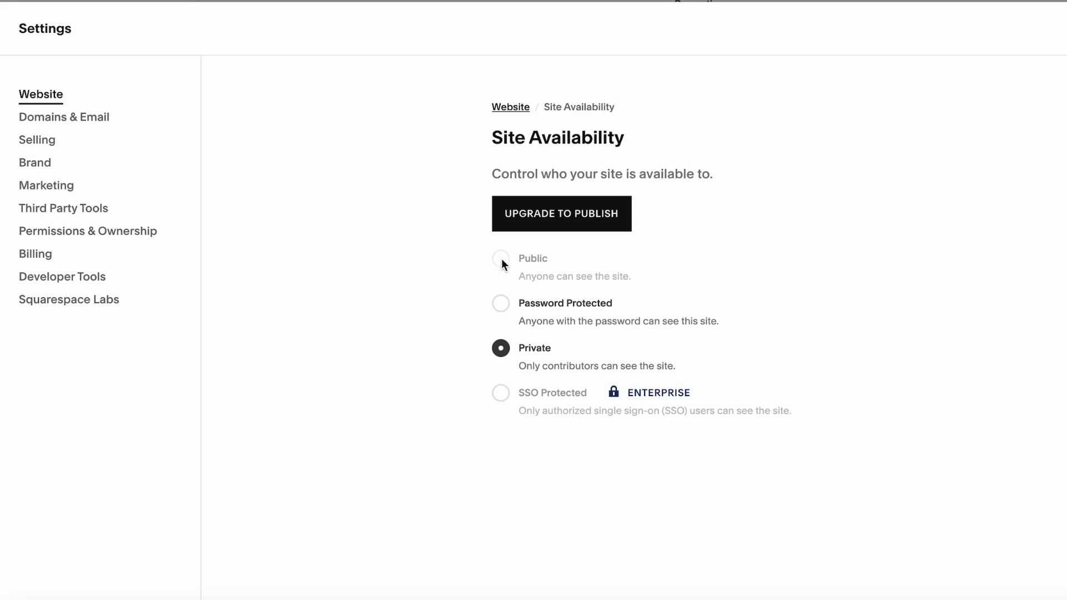
{"action": "mouse_move", "coordinate": [455, 109]}
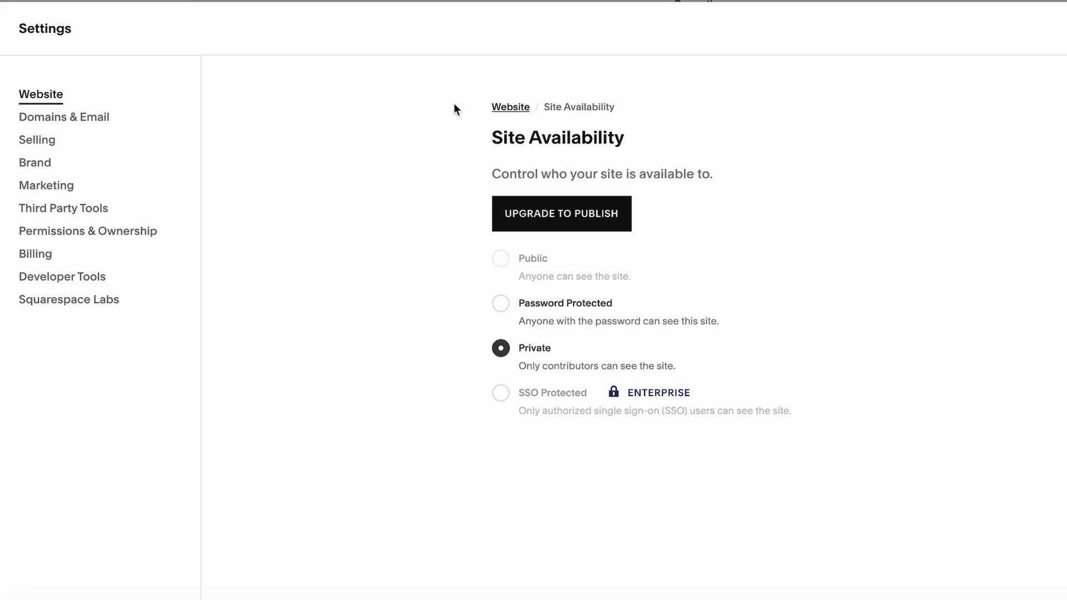
Reach the Get a Domain search from Domains & Email > Domains.
{"action": "left_click", "coordinate": [86, 118]}
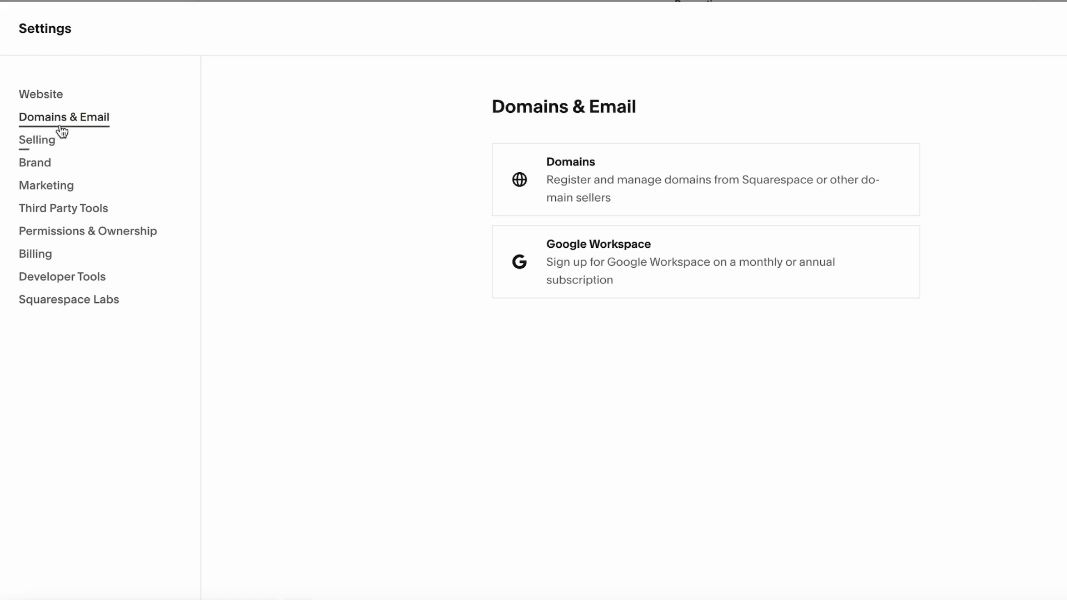
{"action": "left_click", "coordinate": [571, 180]}
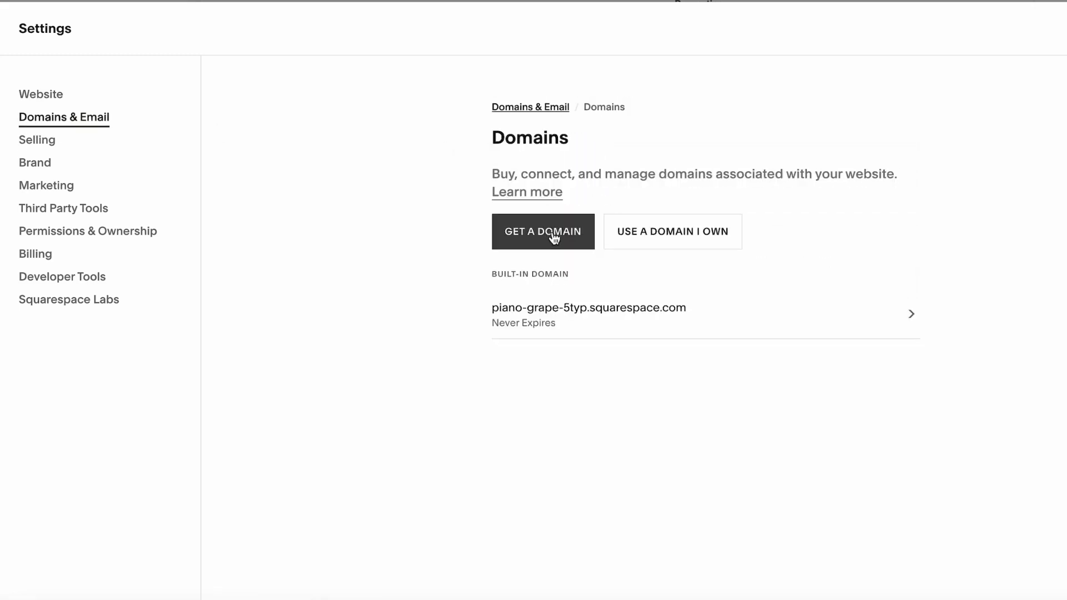
{"action": "left_click", "coordinate": [543, 231]}
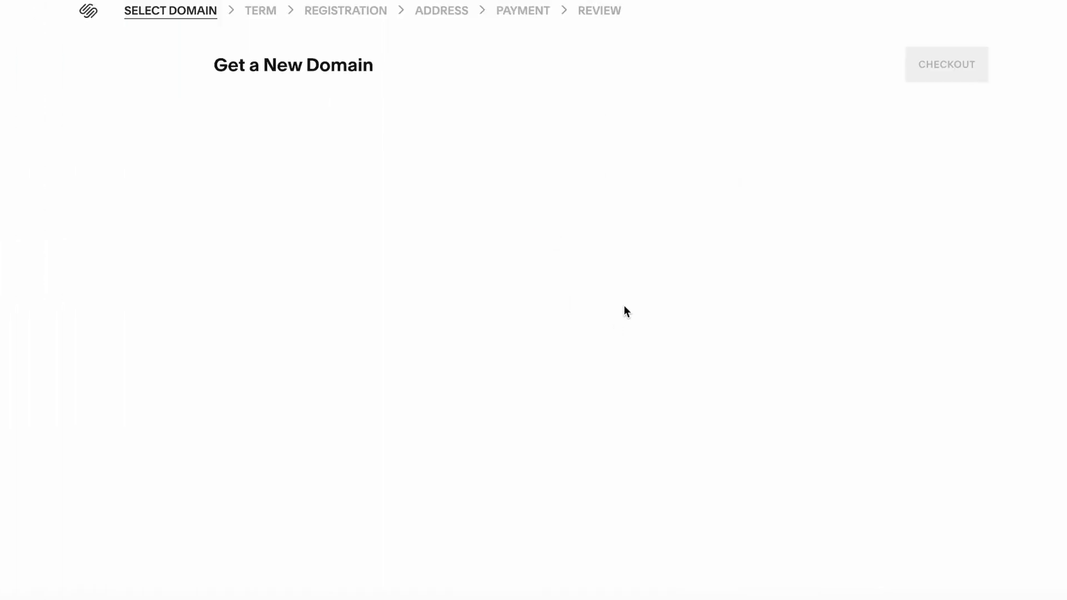
Search 'real estate boston' and review the available .com domains at $12/year.
{"action": "type", "text": "real estate"}
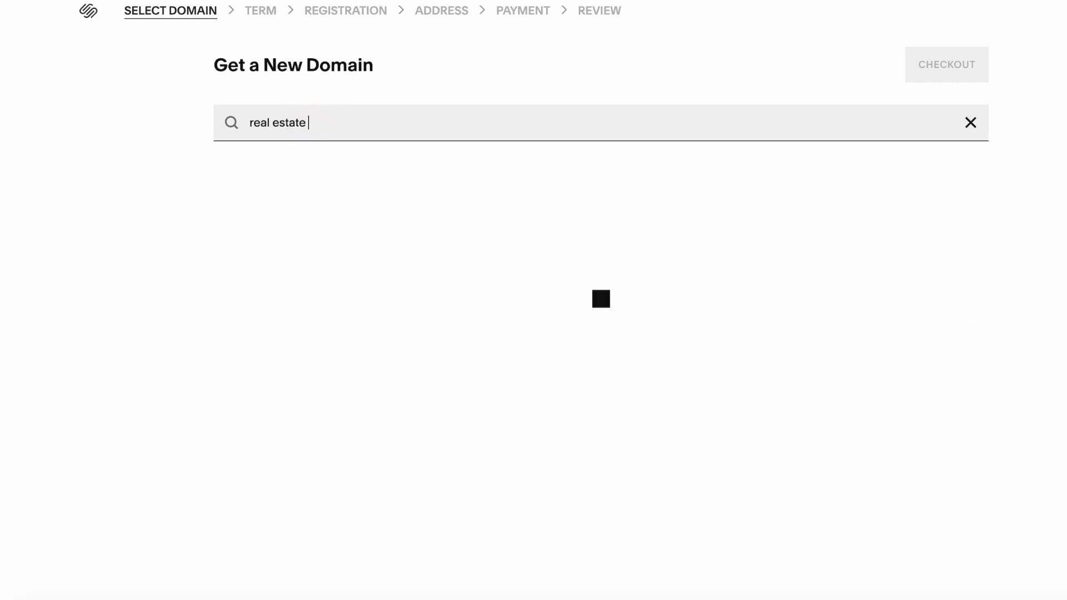
{"action": "type", "text": "bo"}
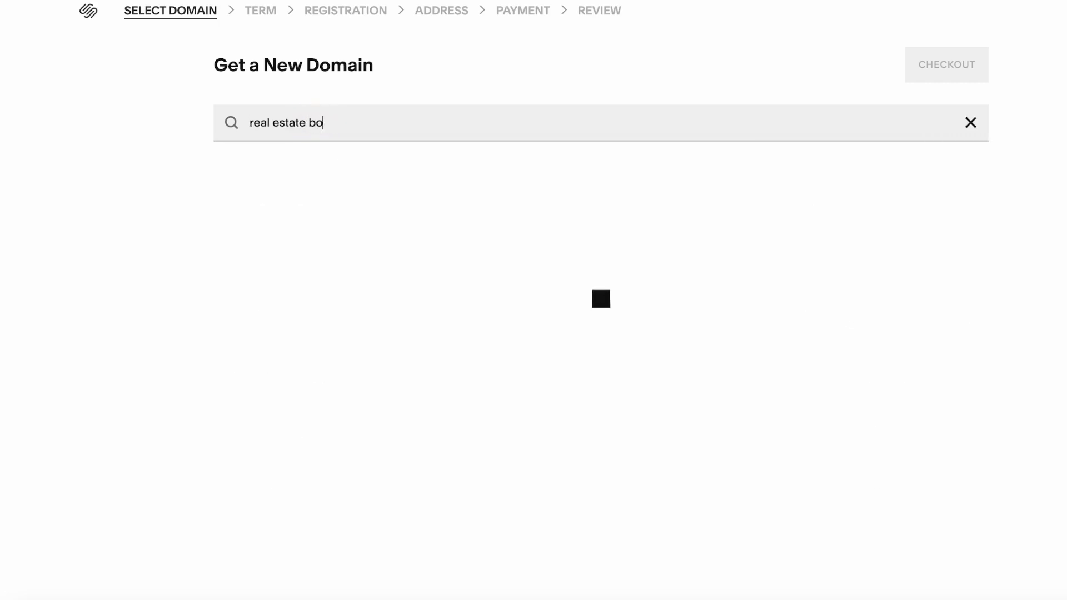
{"action": "type", "text": "ston"}
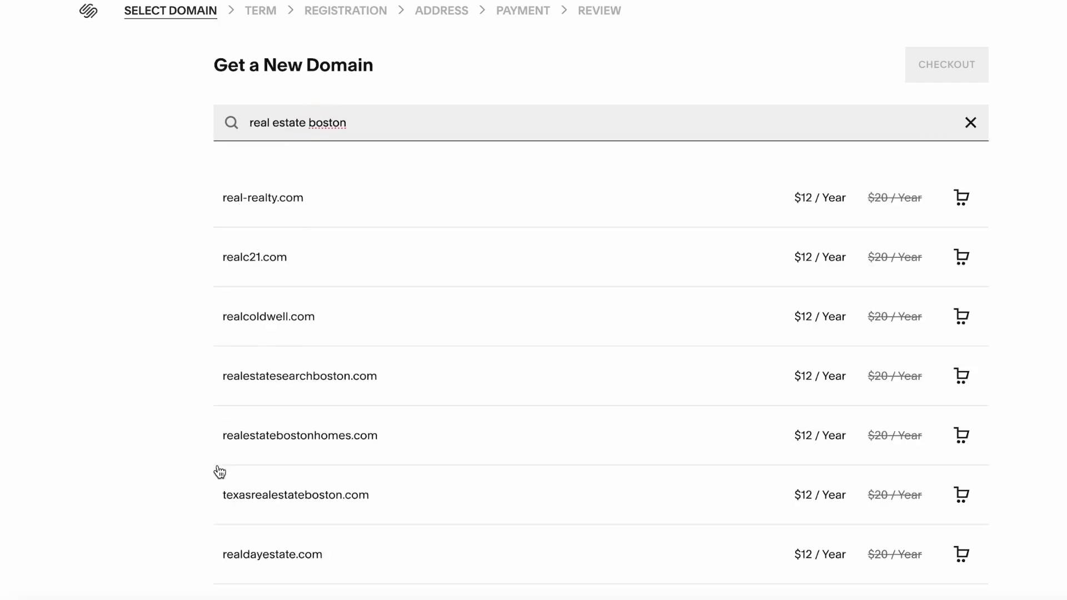
{"action": "scroll", "scroll_direction": "down", "scroll_amount": 3}
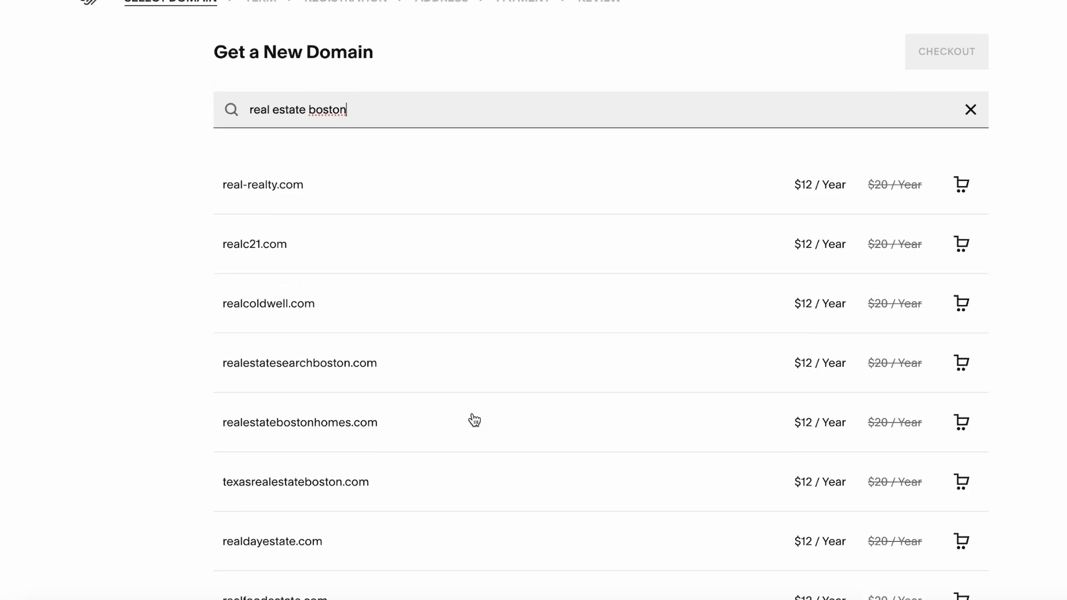
{"action": "scroll", "scroll_direction": "up", "scroll_amount": 3}
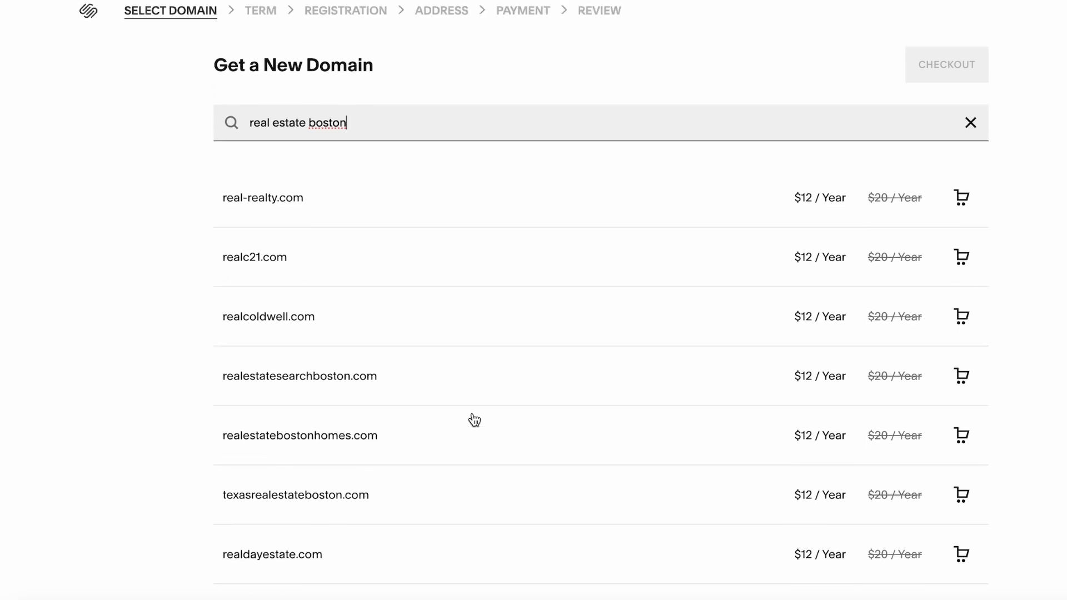
{"action": "mouse_move", "coordinate": [649, 344]}
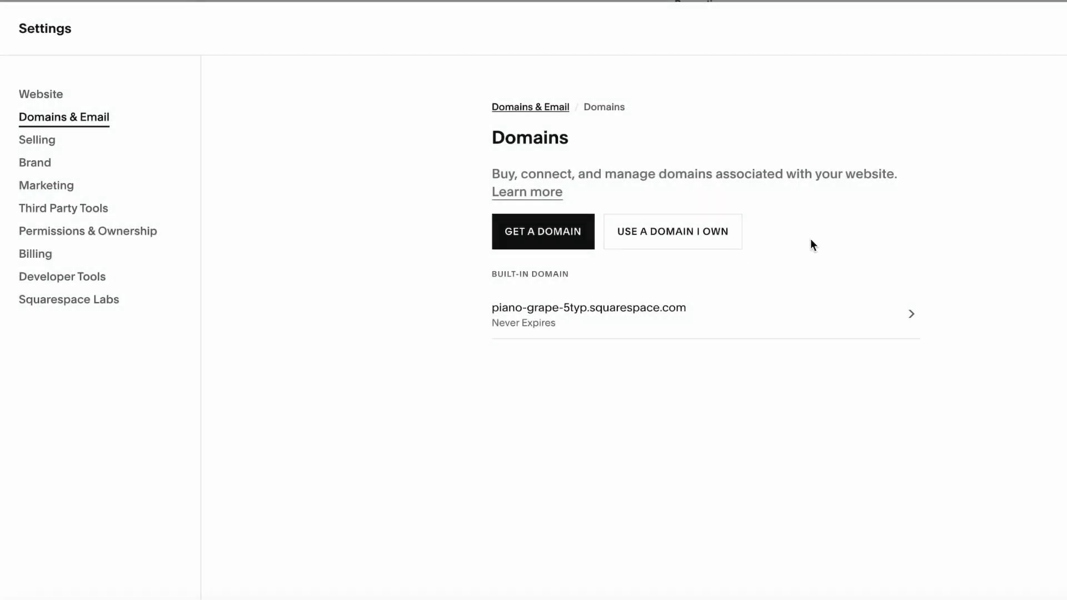
{"action": "mouse_move", "coordinate": [750, 246]}
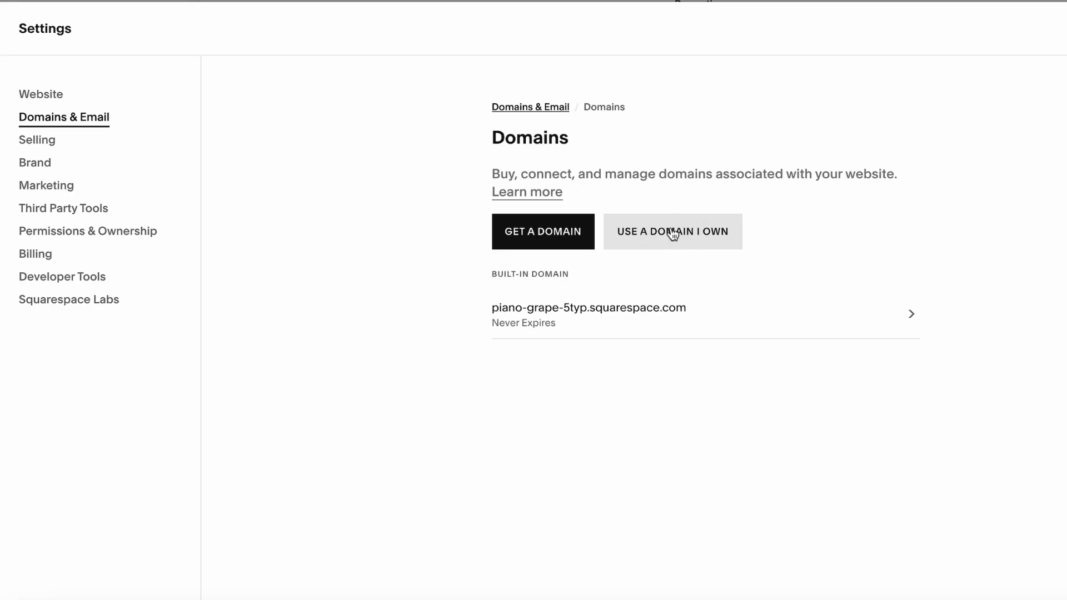
Enter owned domain 'kseniiakrasilich.com' under Use a Domain I Own, then exit Settings to the editor.
{"action": "left_click", "coordinate": [673, 231]}
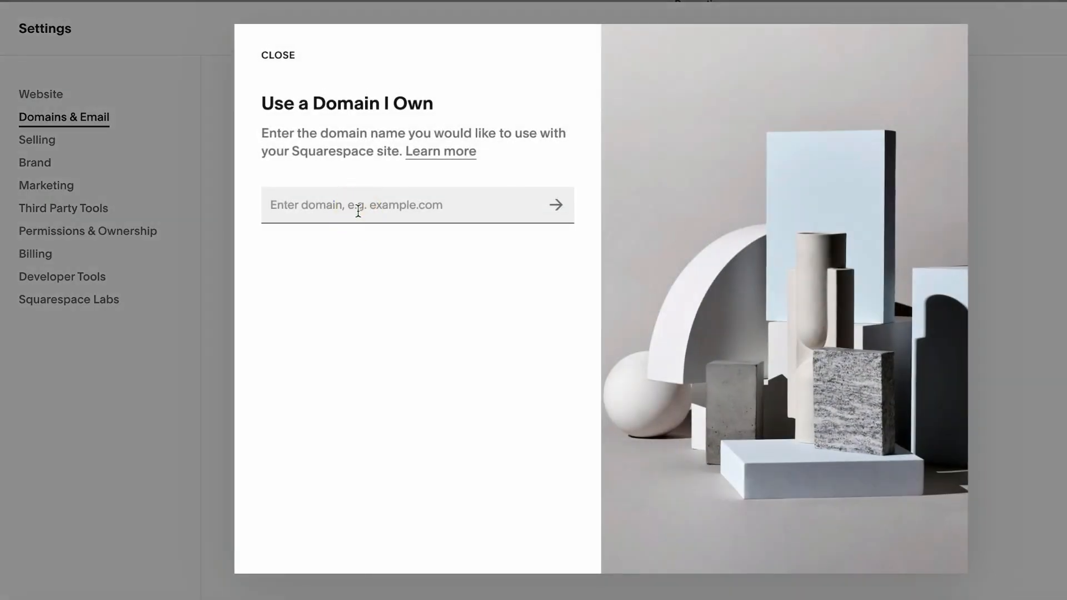
{"action": "type", "text": "kseniiakrasilich.com"}
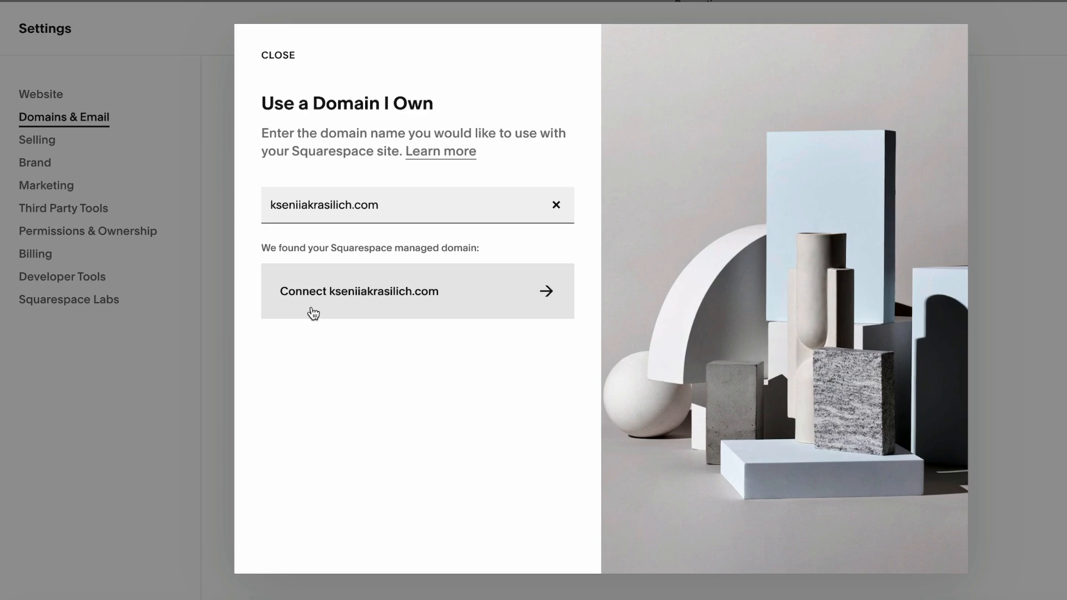
{"action": "mouse_move", "coordinate": [318, 280]}
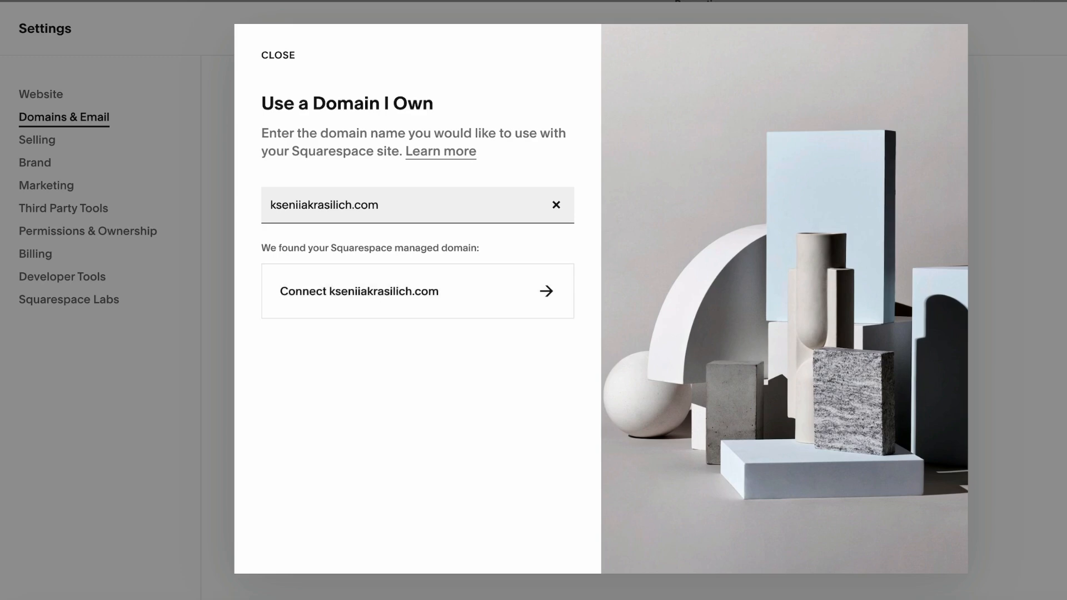
{"action": "left_click", "coordinate": [278, 54]}
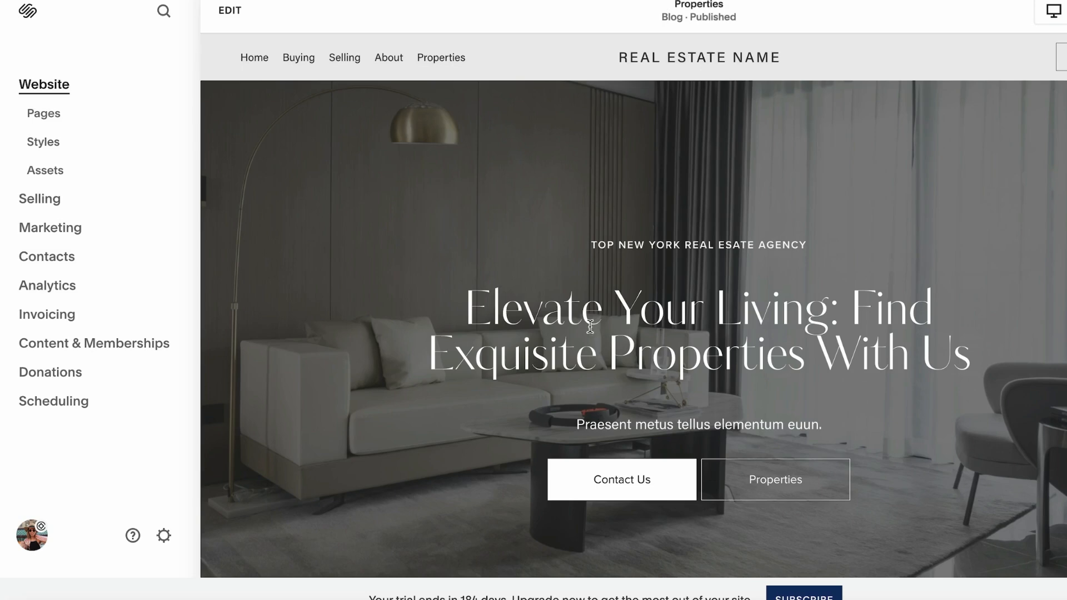